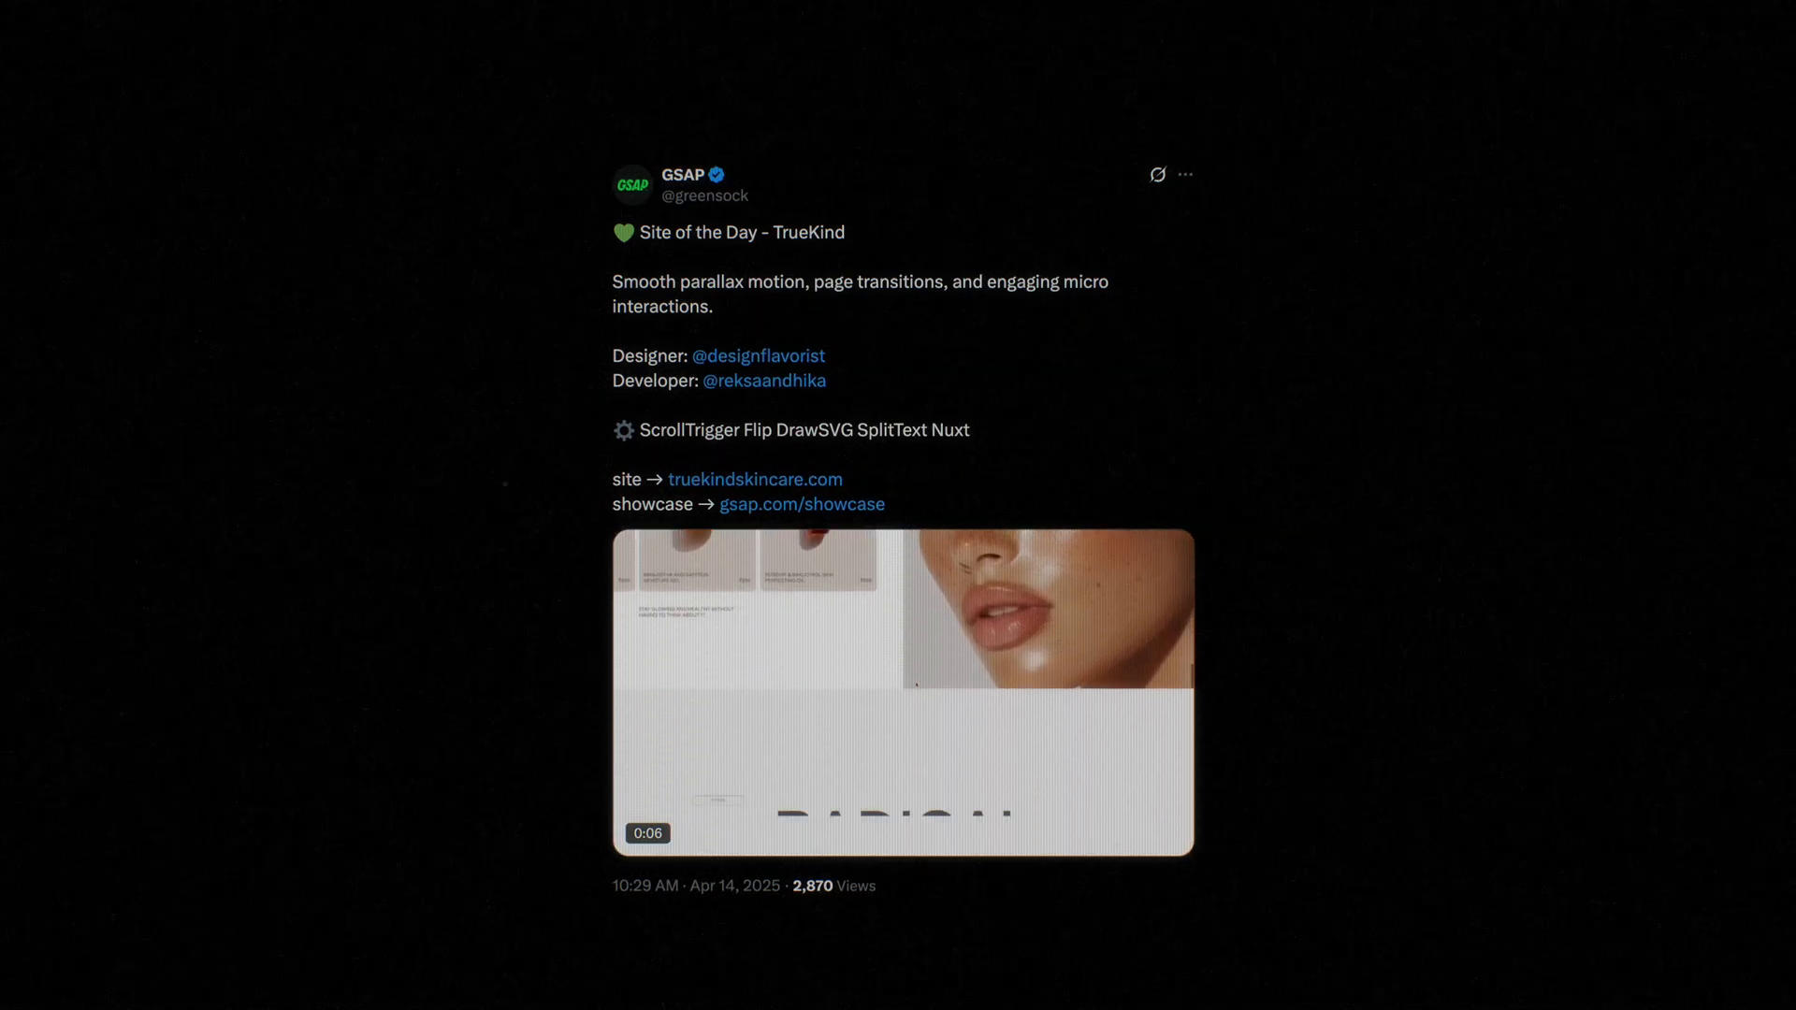
Open the TrueKind index.html skeleton beside the empty live preview pane.
left_click(755, 479)
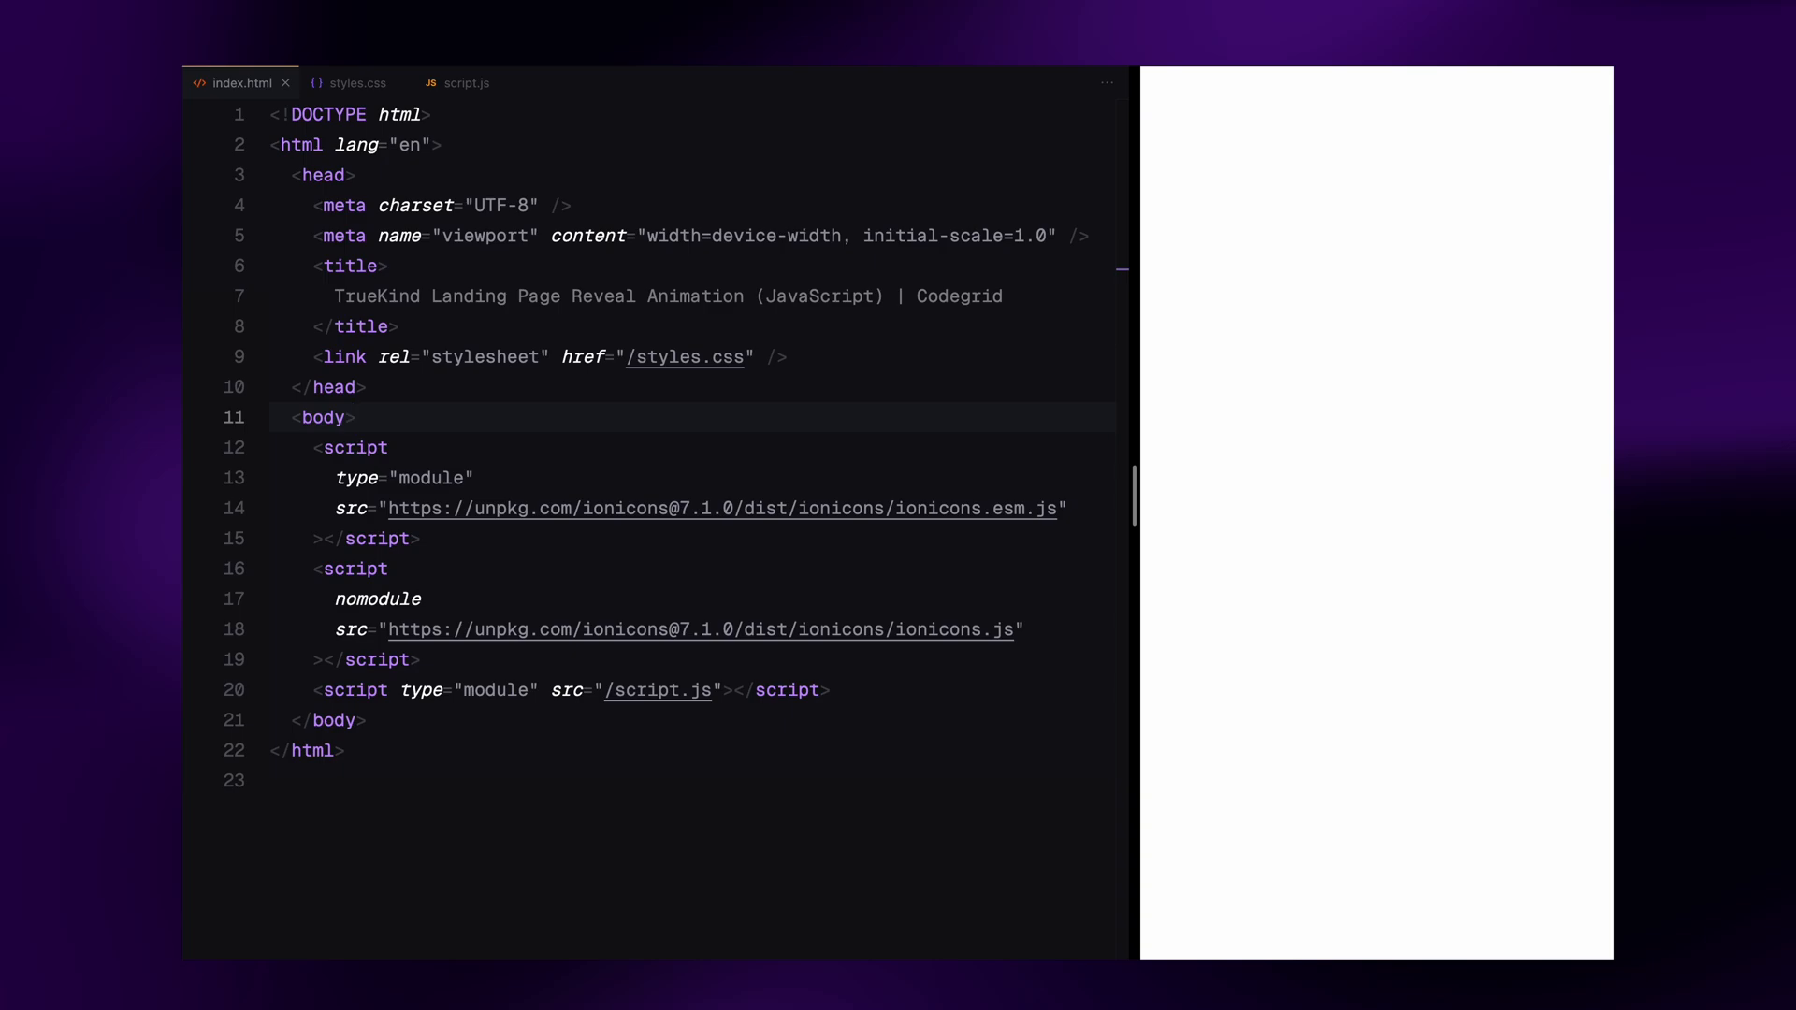
Create the .loader with an overlay holding two .block divs.
type(".loader")
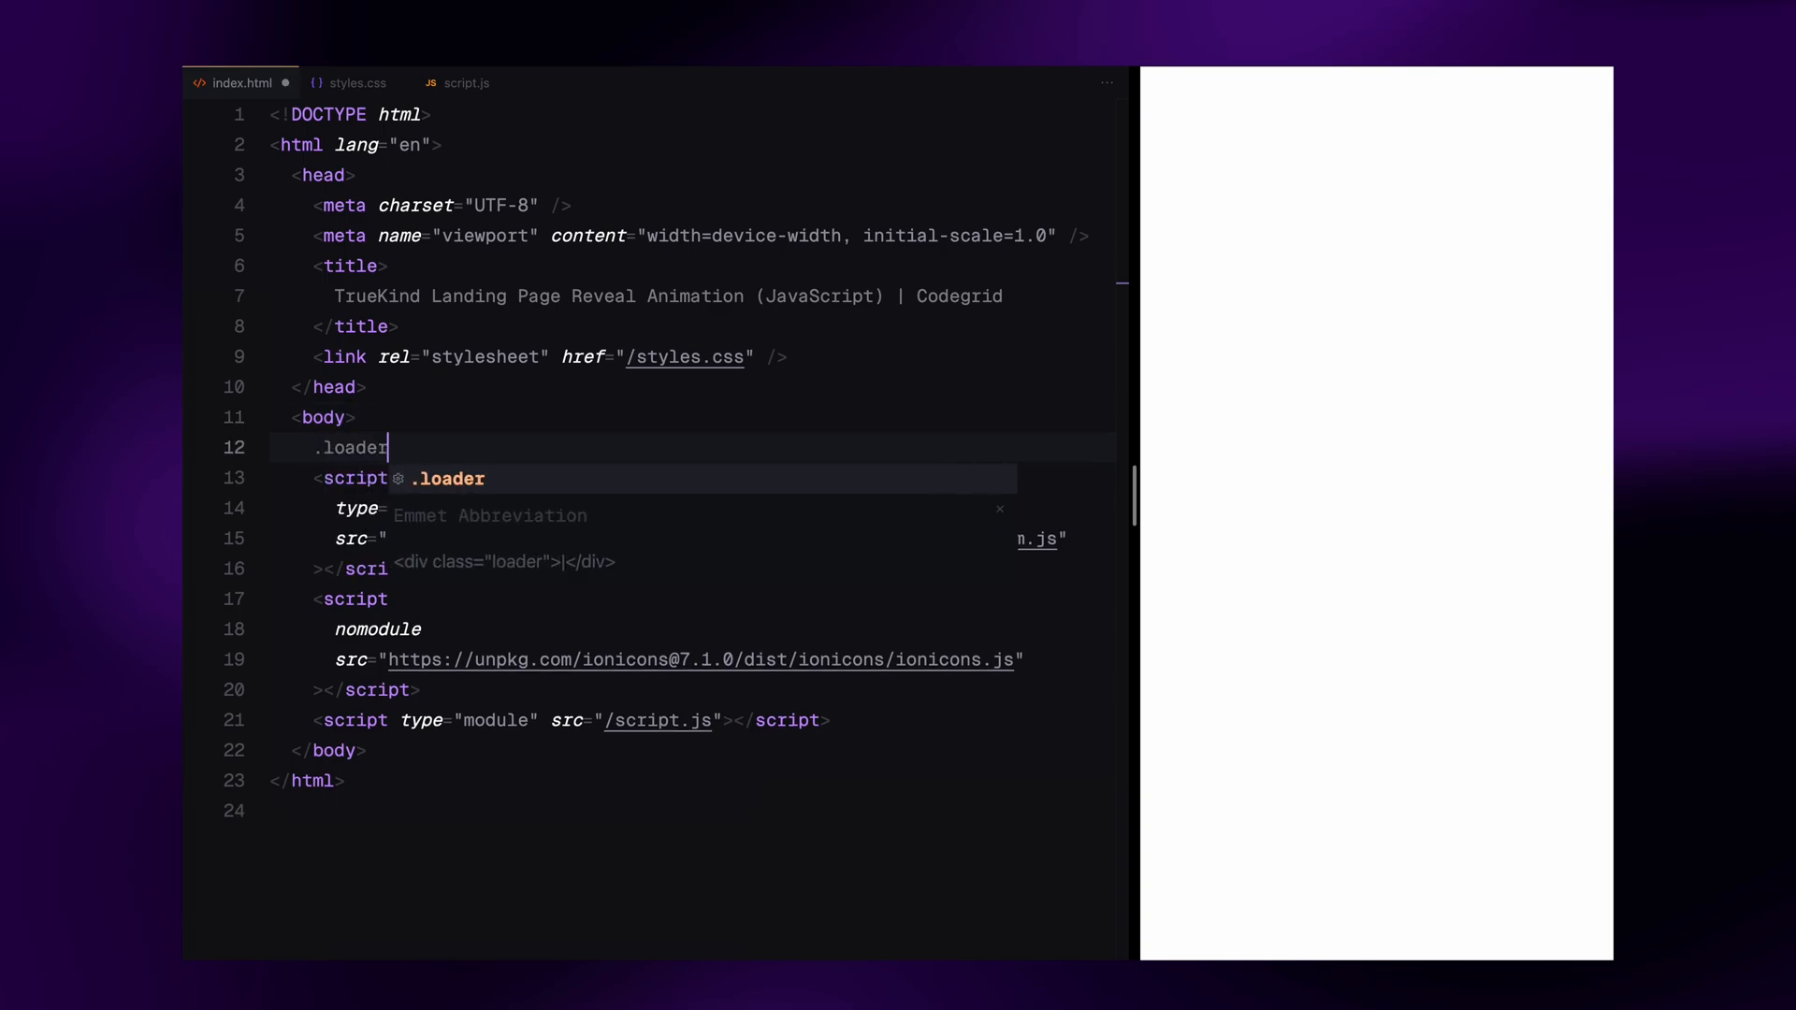
key("Tab")
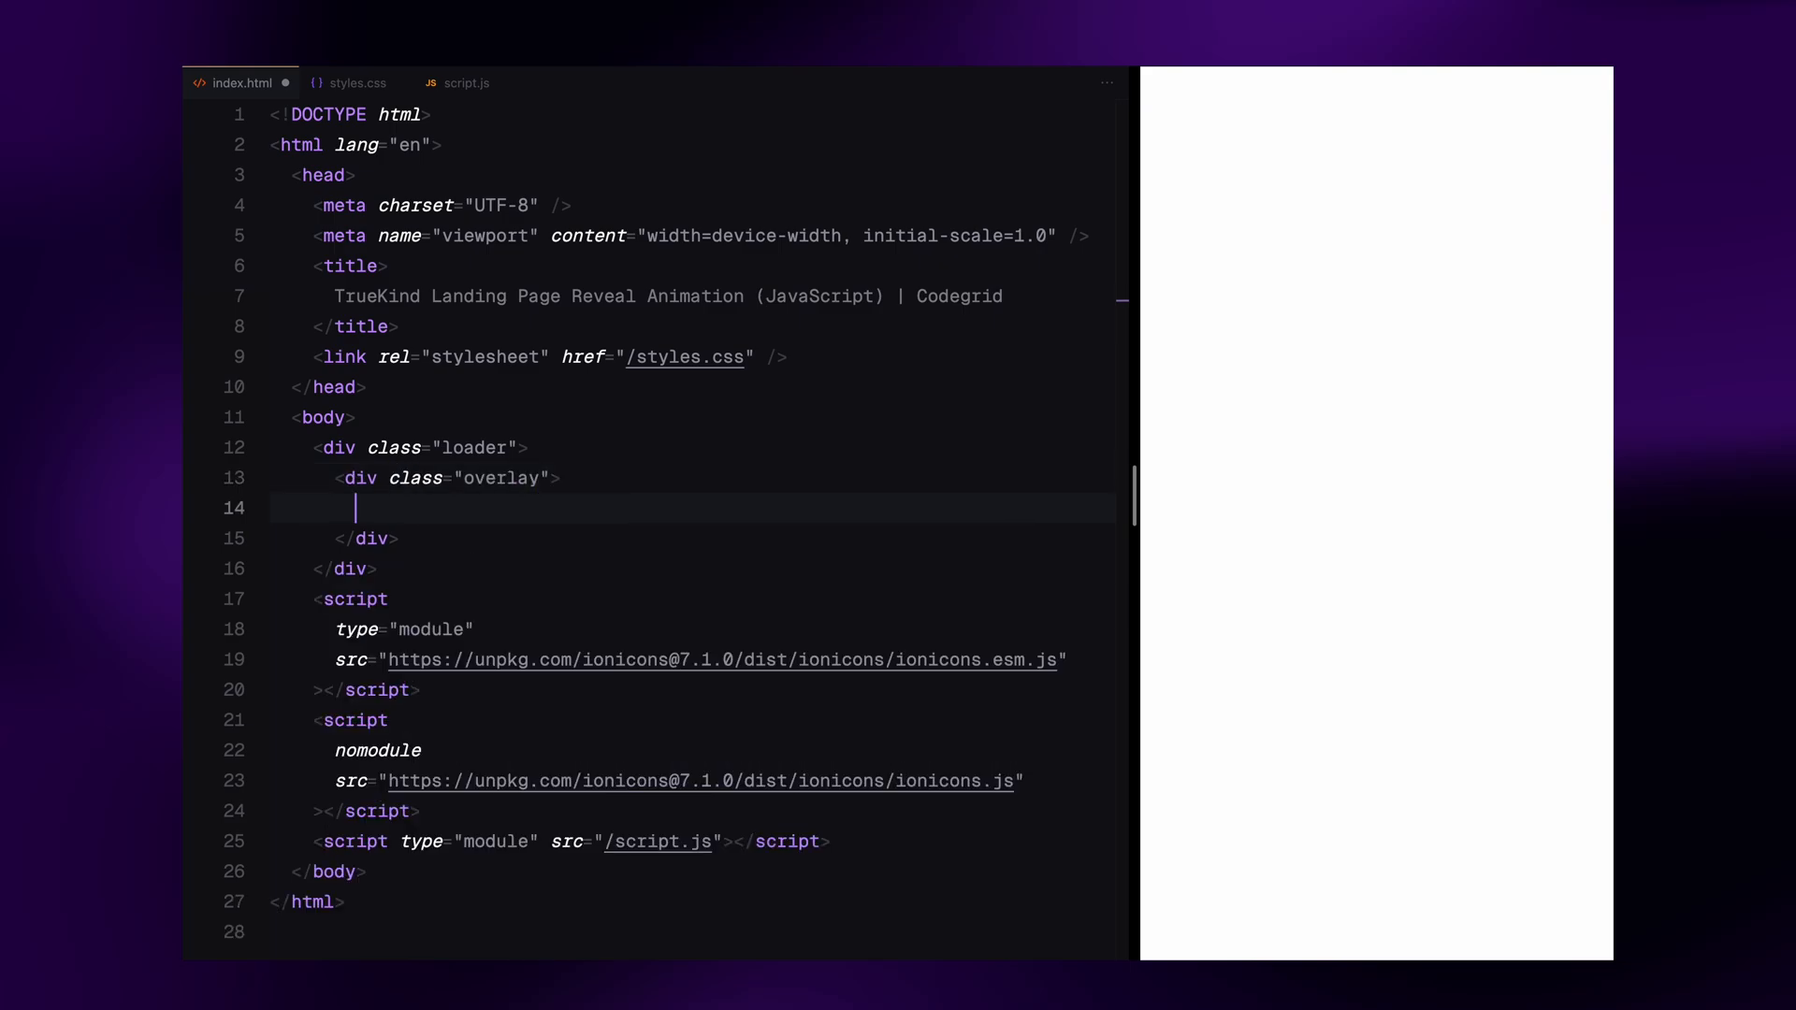
type("<div class=\"block\"></div>")
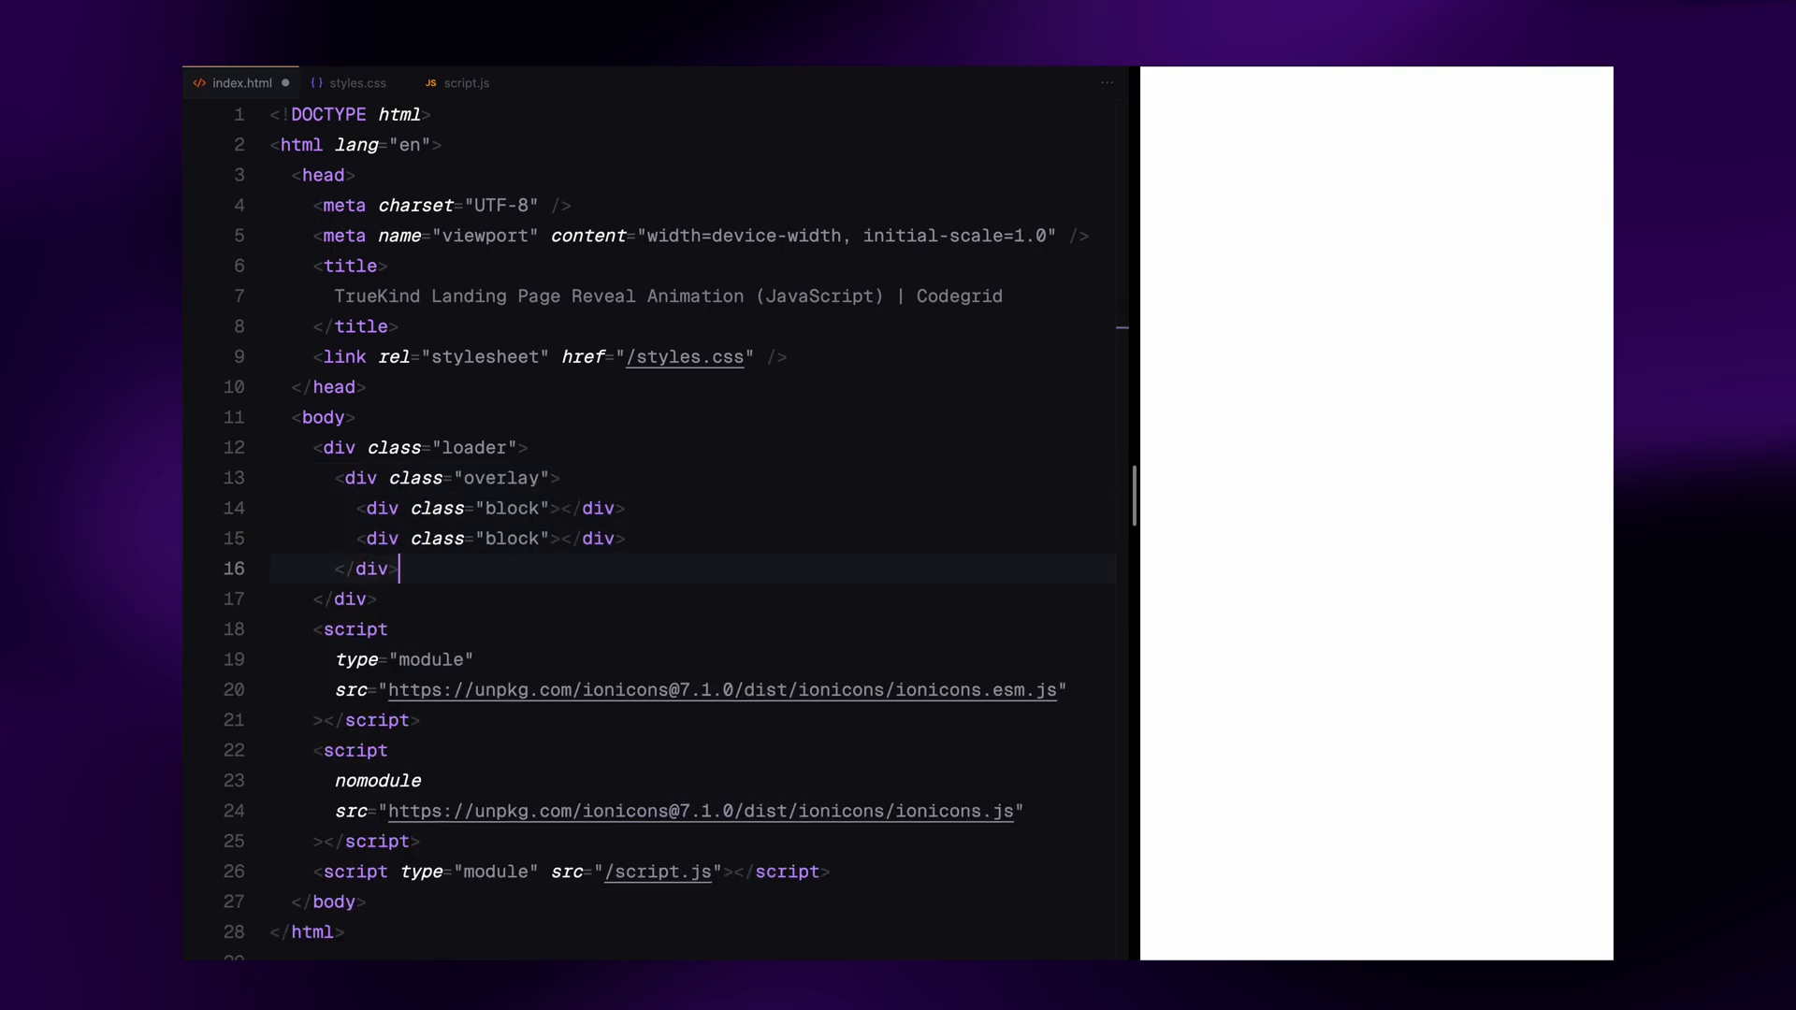
Add the .intro-logo with Kind and Root word headings, followed by a .divider.
type(".intro-log")
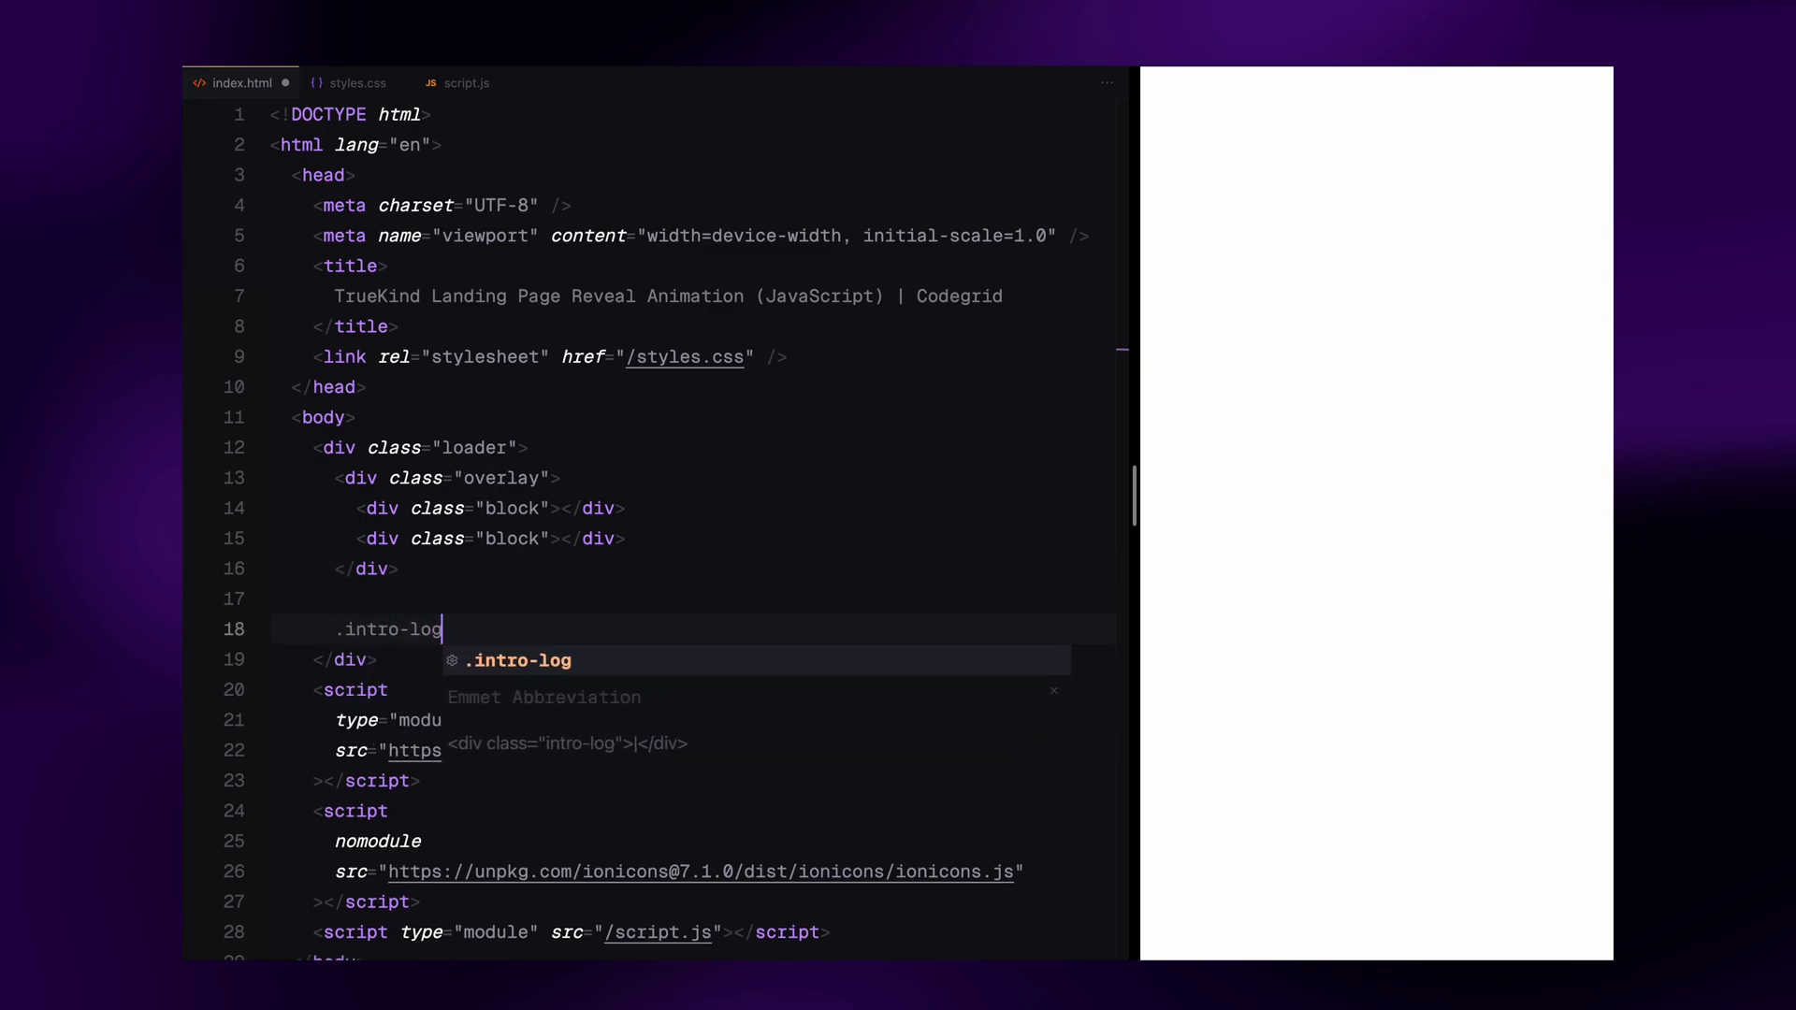
key("Tab")
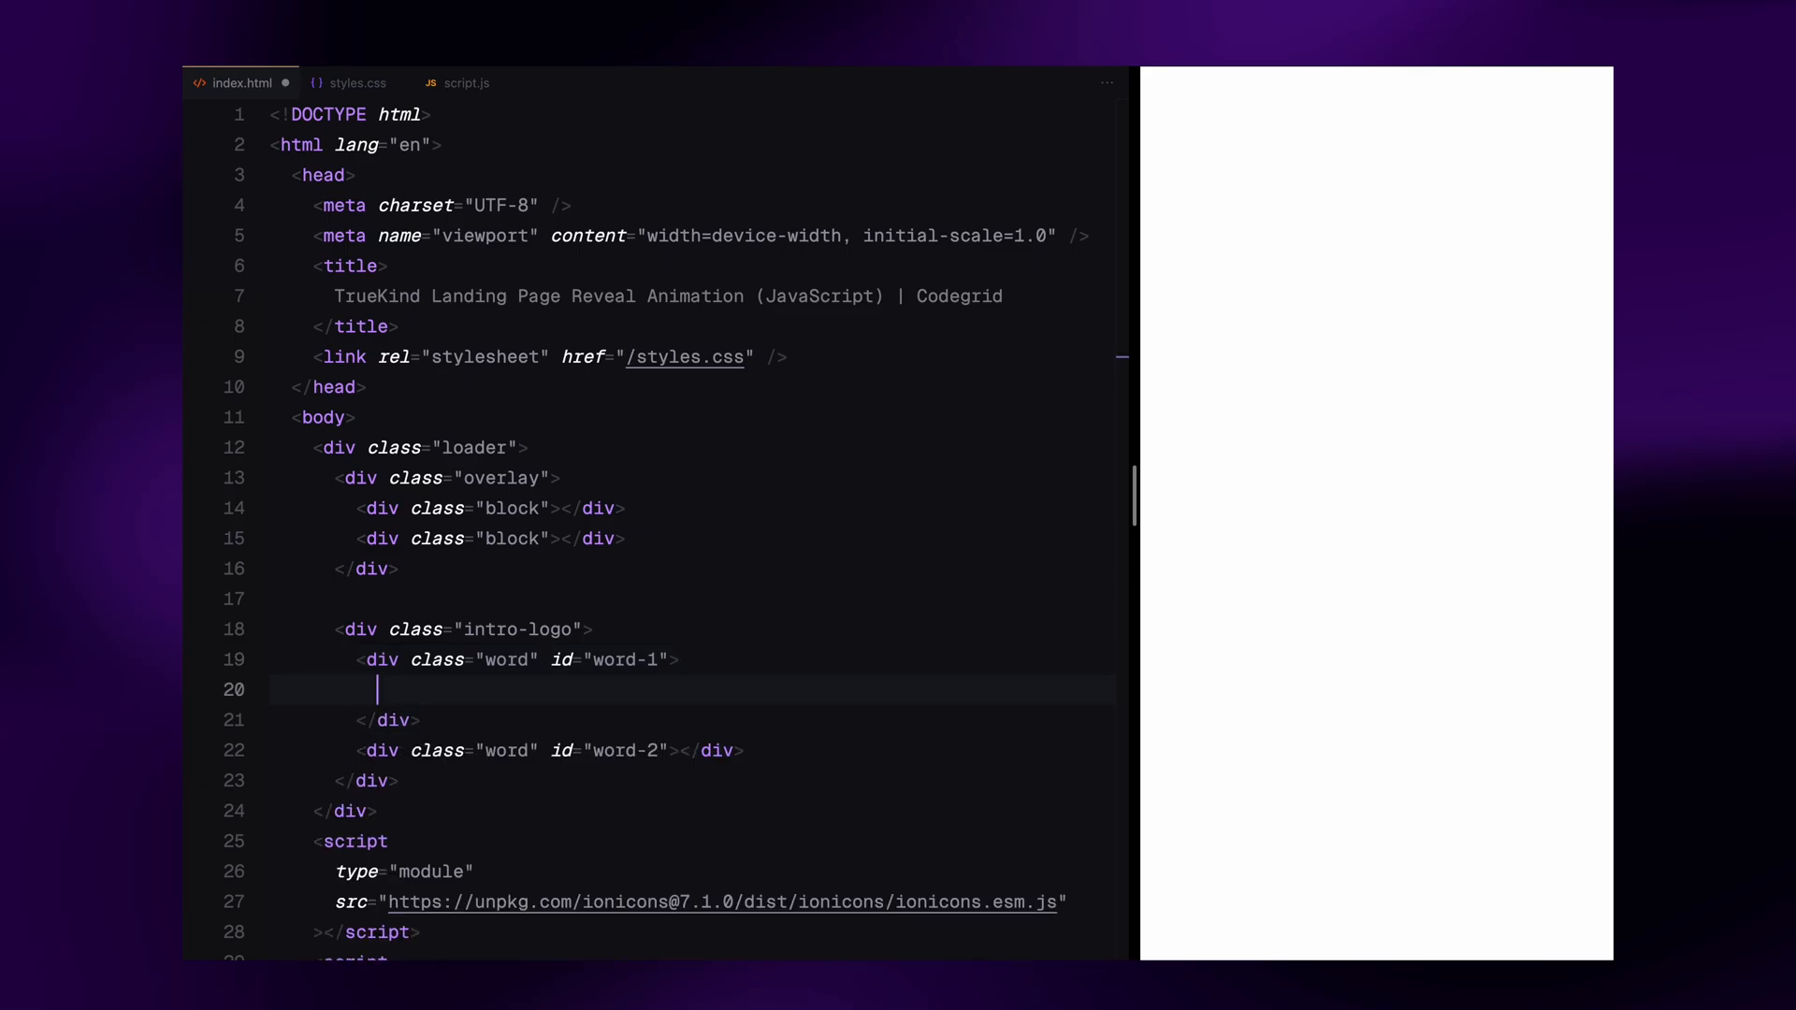
type("<h1><span></span></h1>")
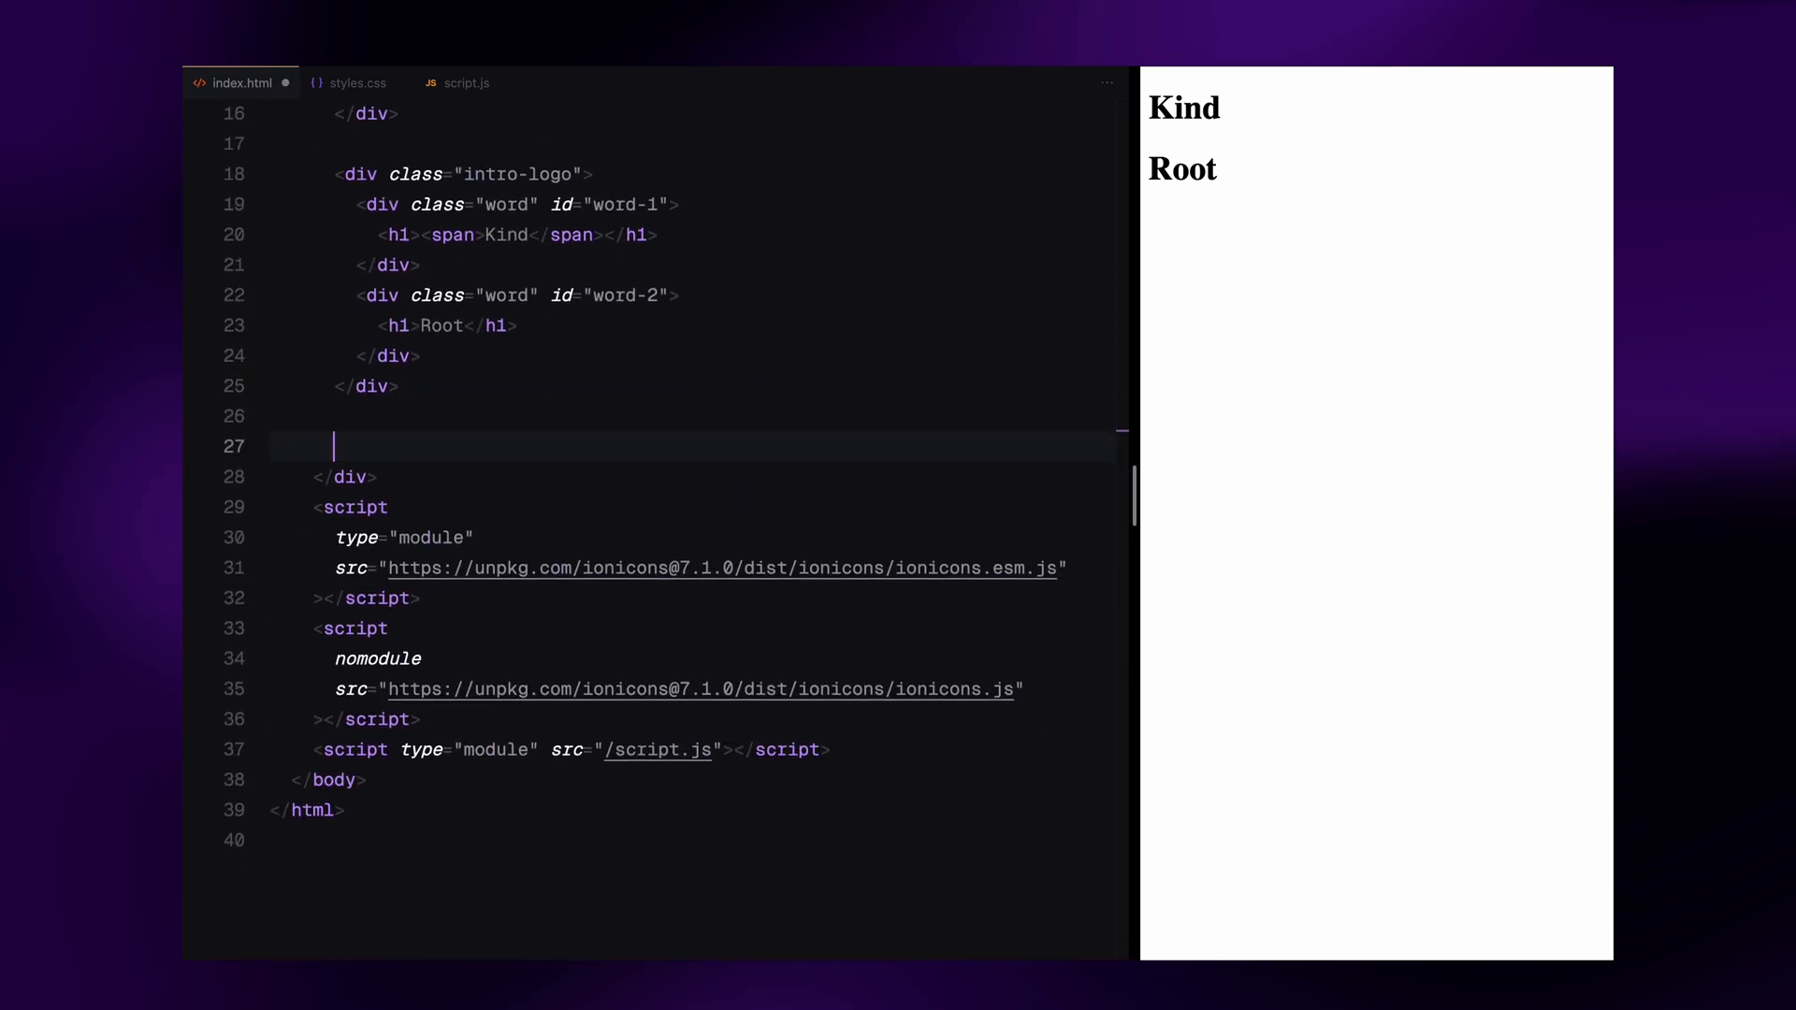
type("<div class=\"divider\"></div>")
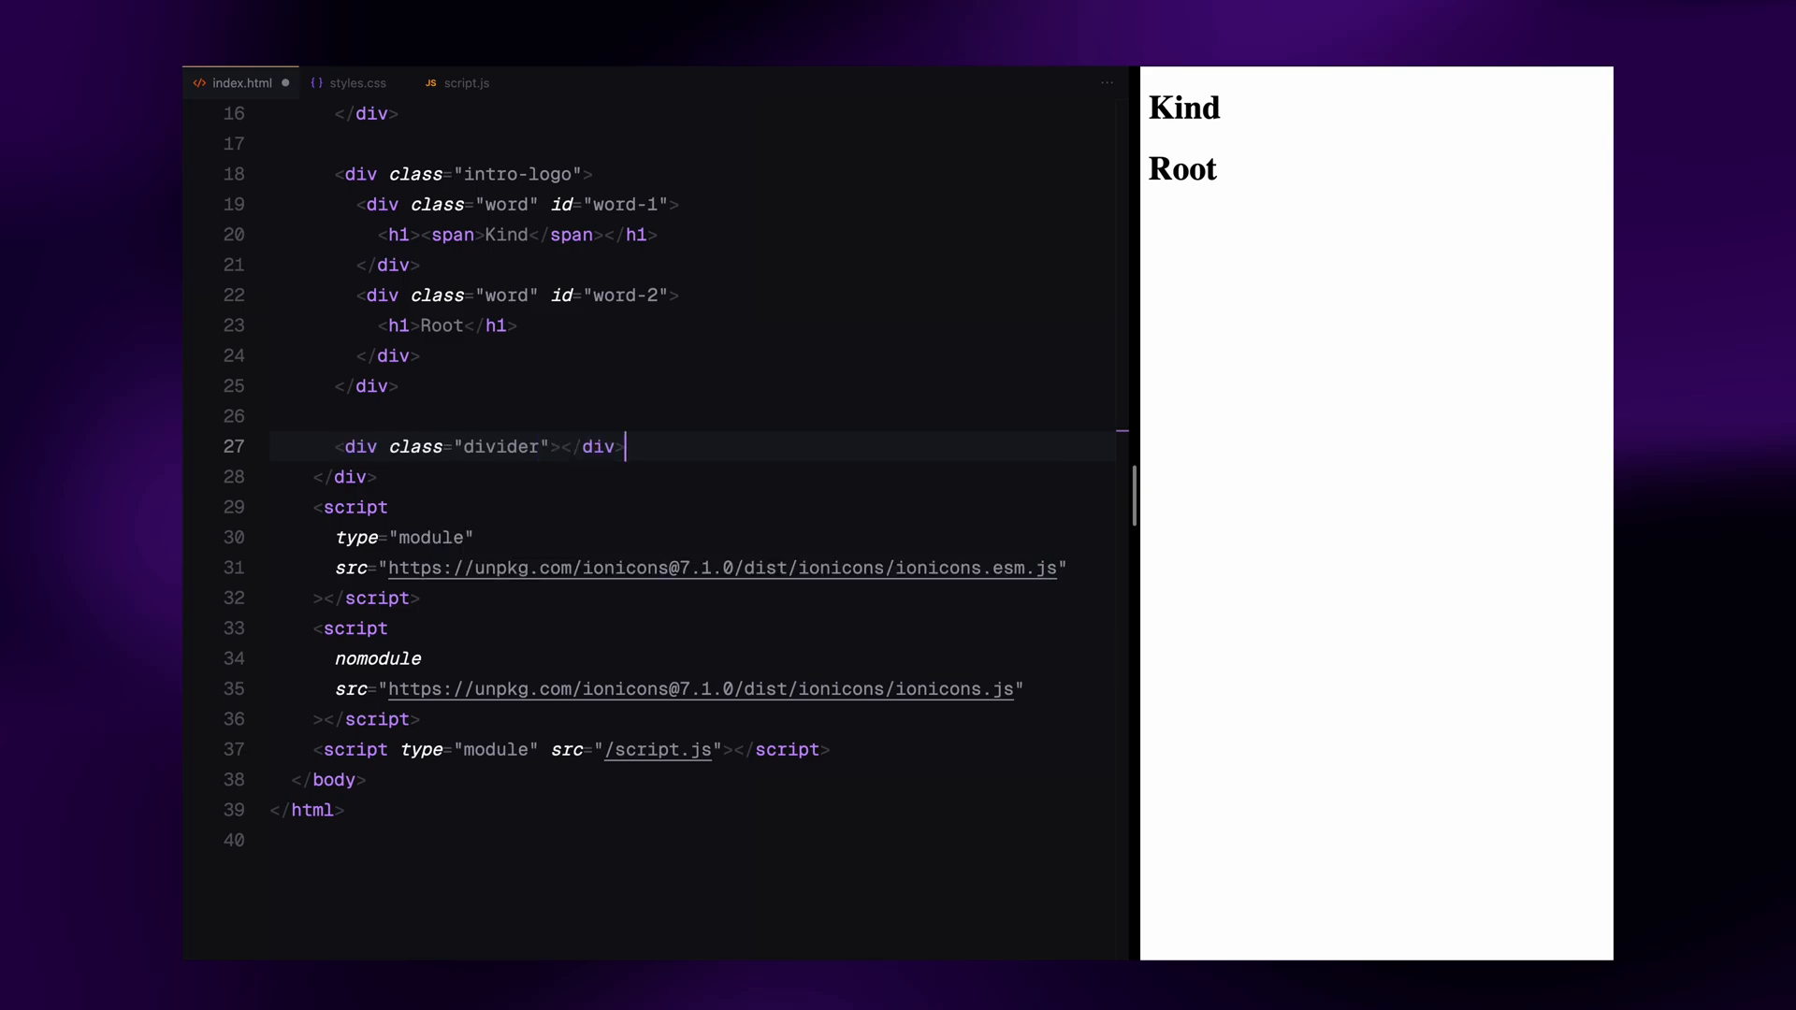
Add a .spinner-container holding a .spinner div.
type(".spinner-c")
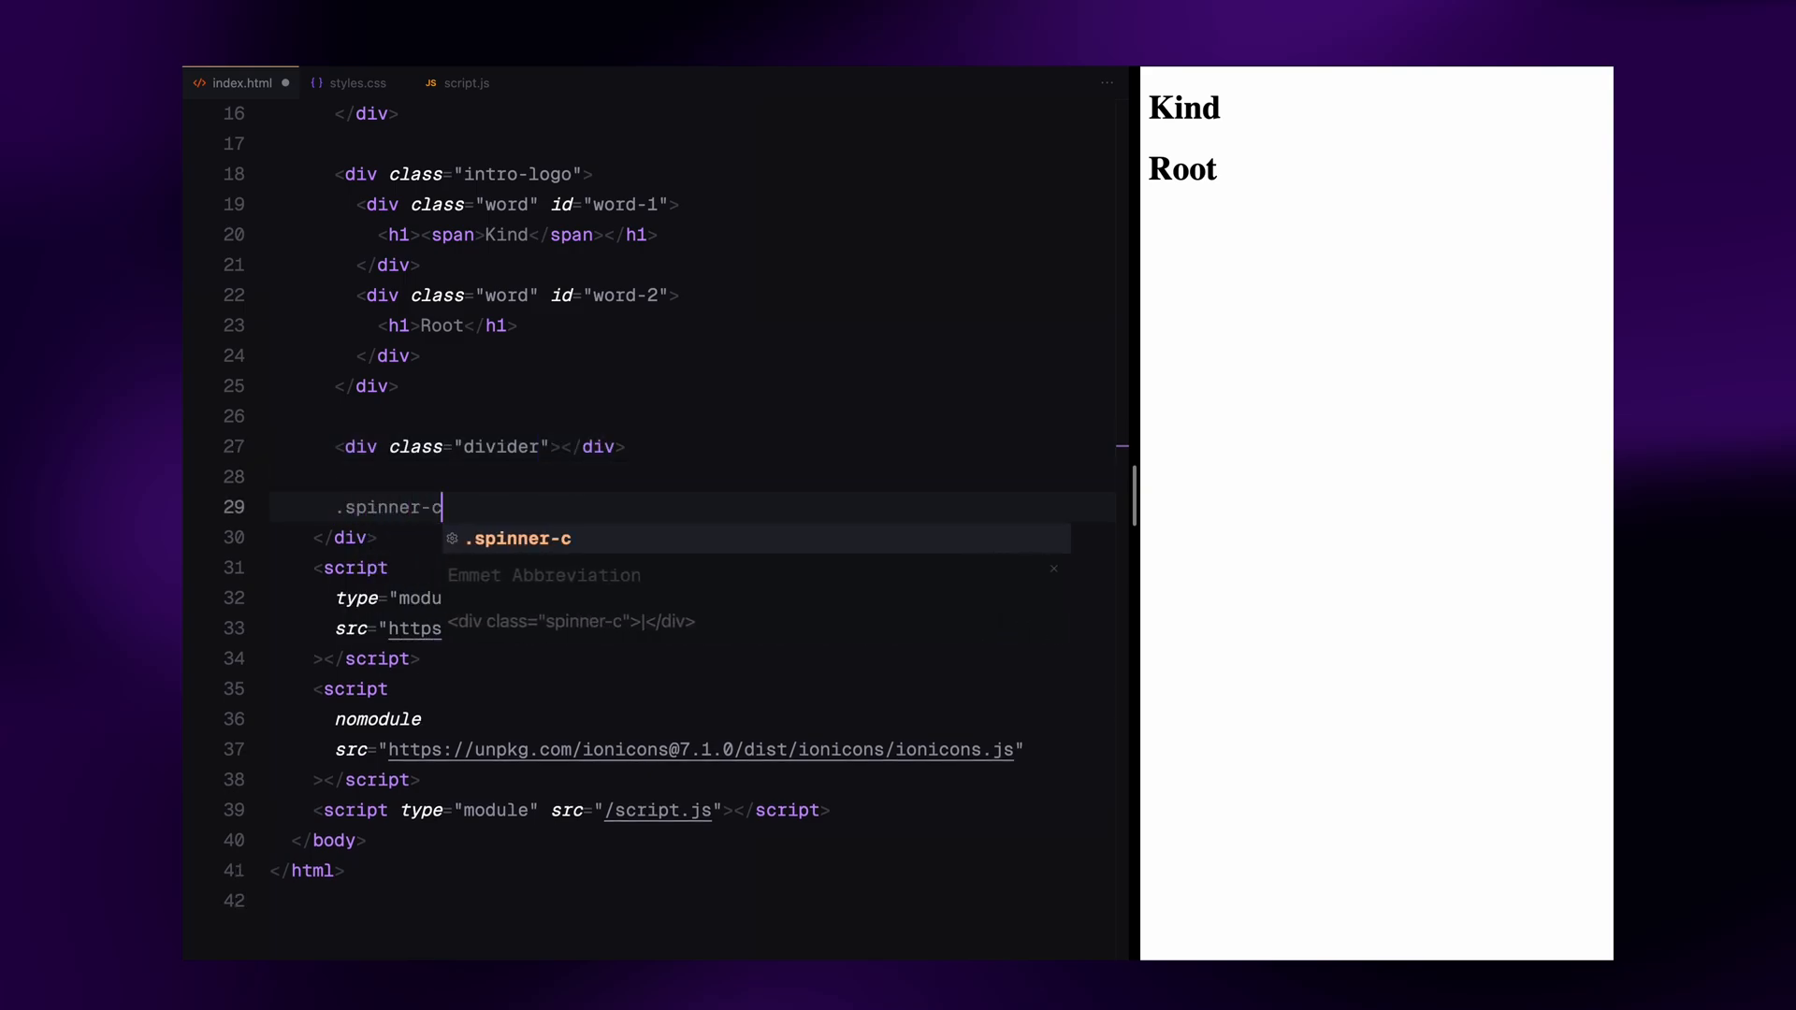
key("Tab")
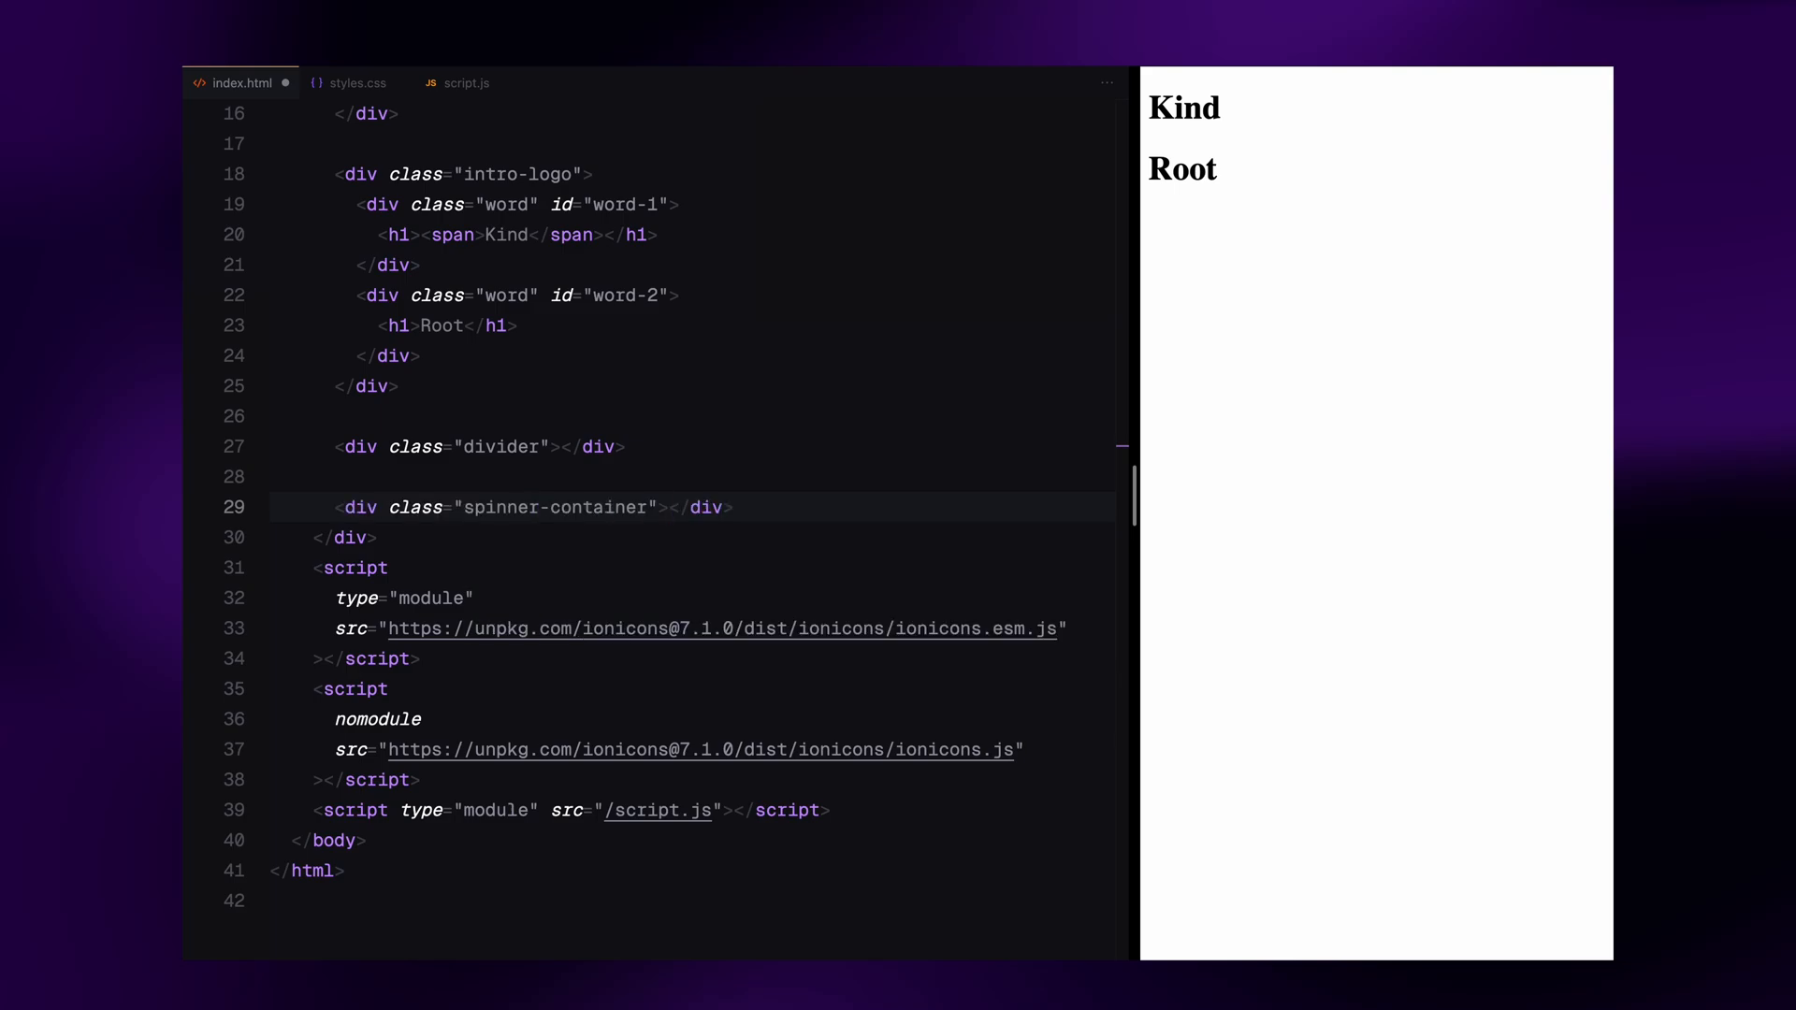
type(".spinn")
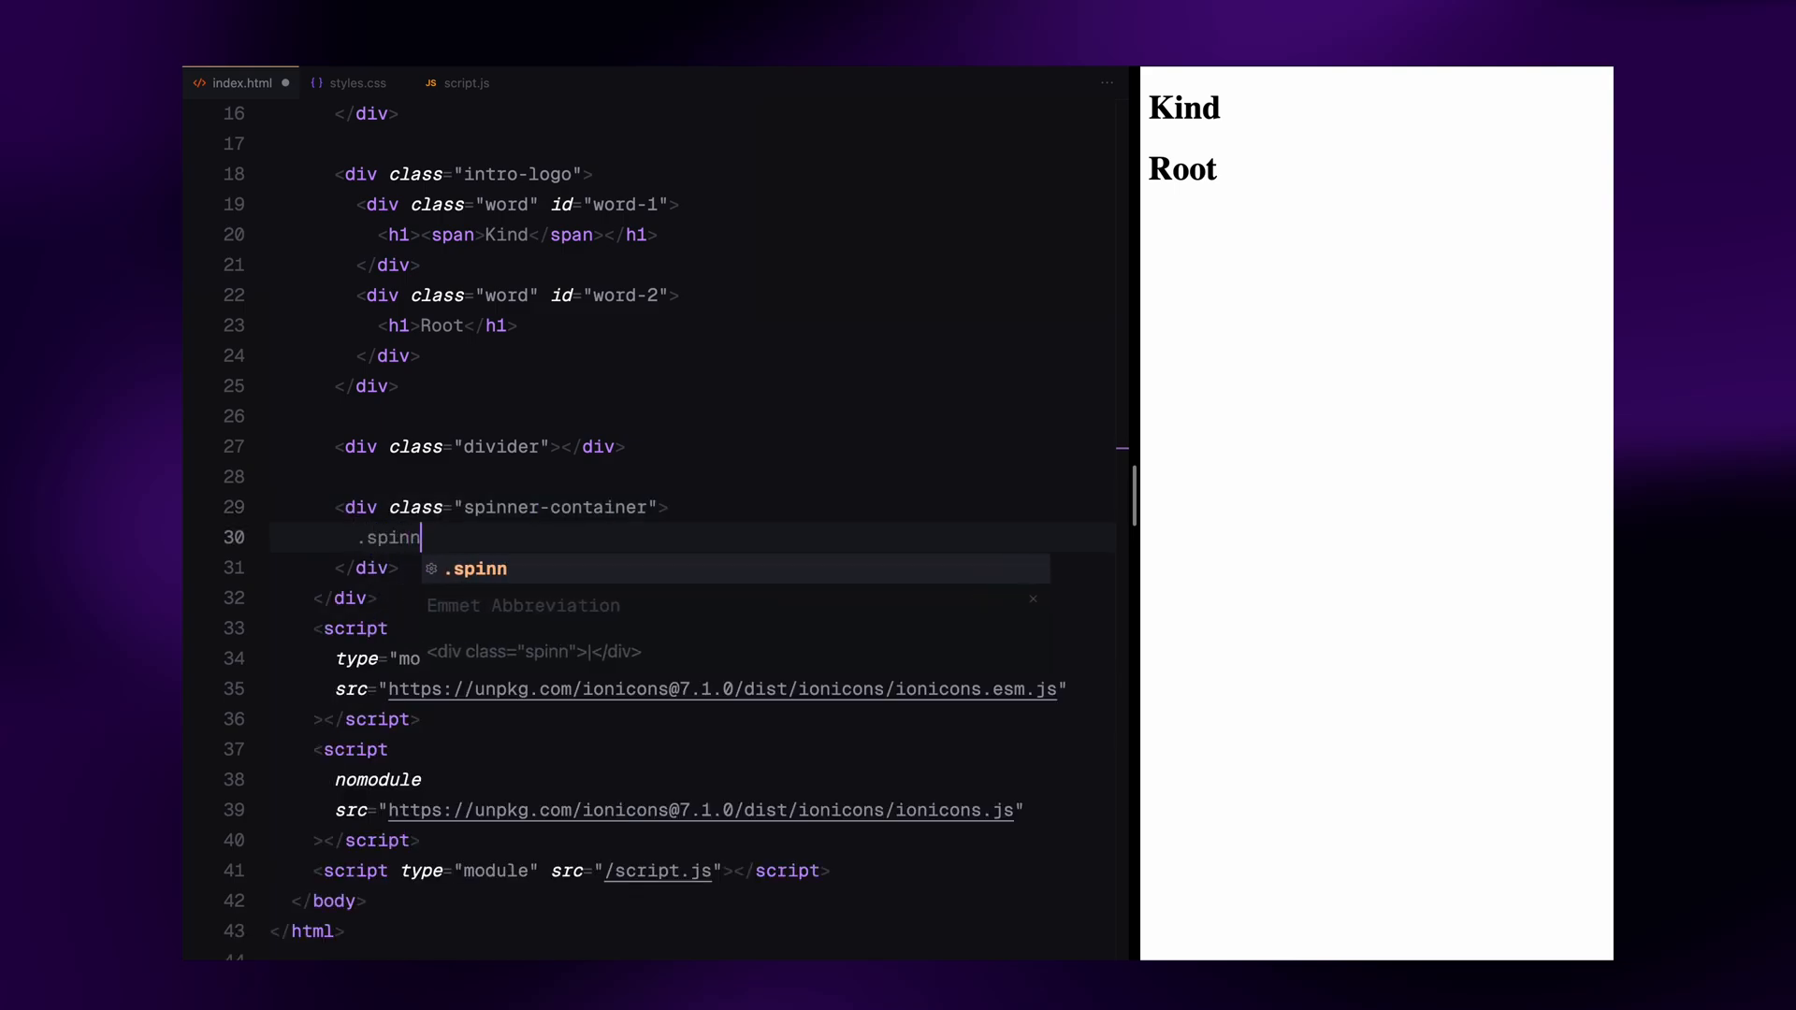
key("Tab")
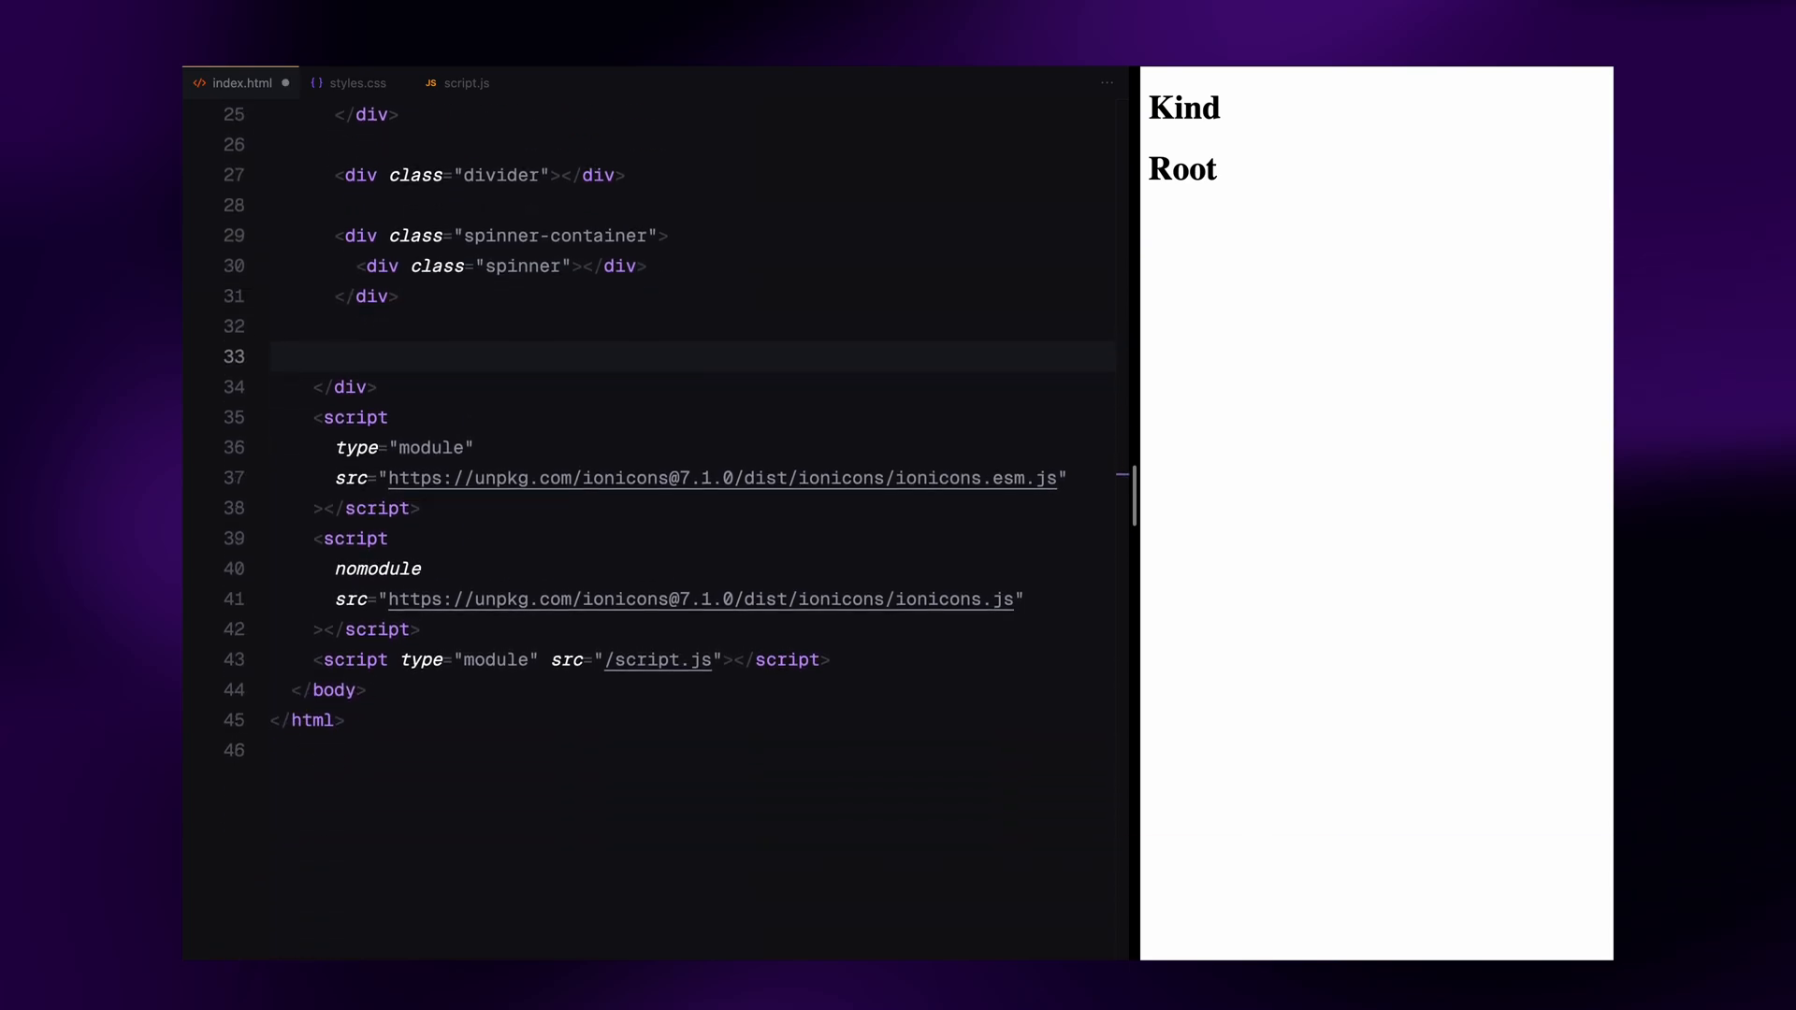
Build .counter with five .count groups of digit headings: 00, 27, 65, 98, 99.
type("<div class=\"counter\"></div>")
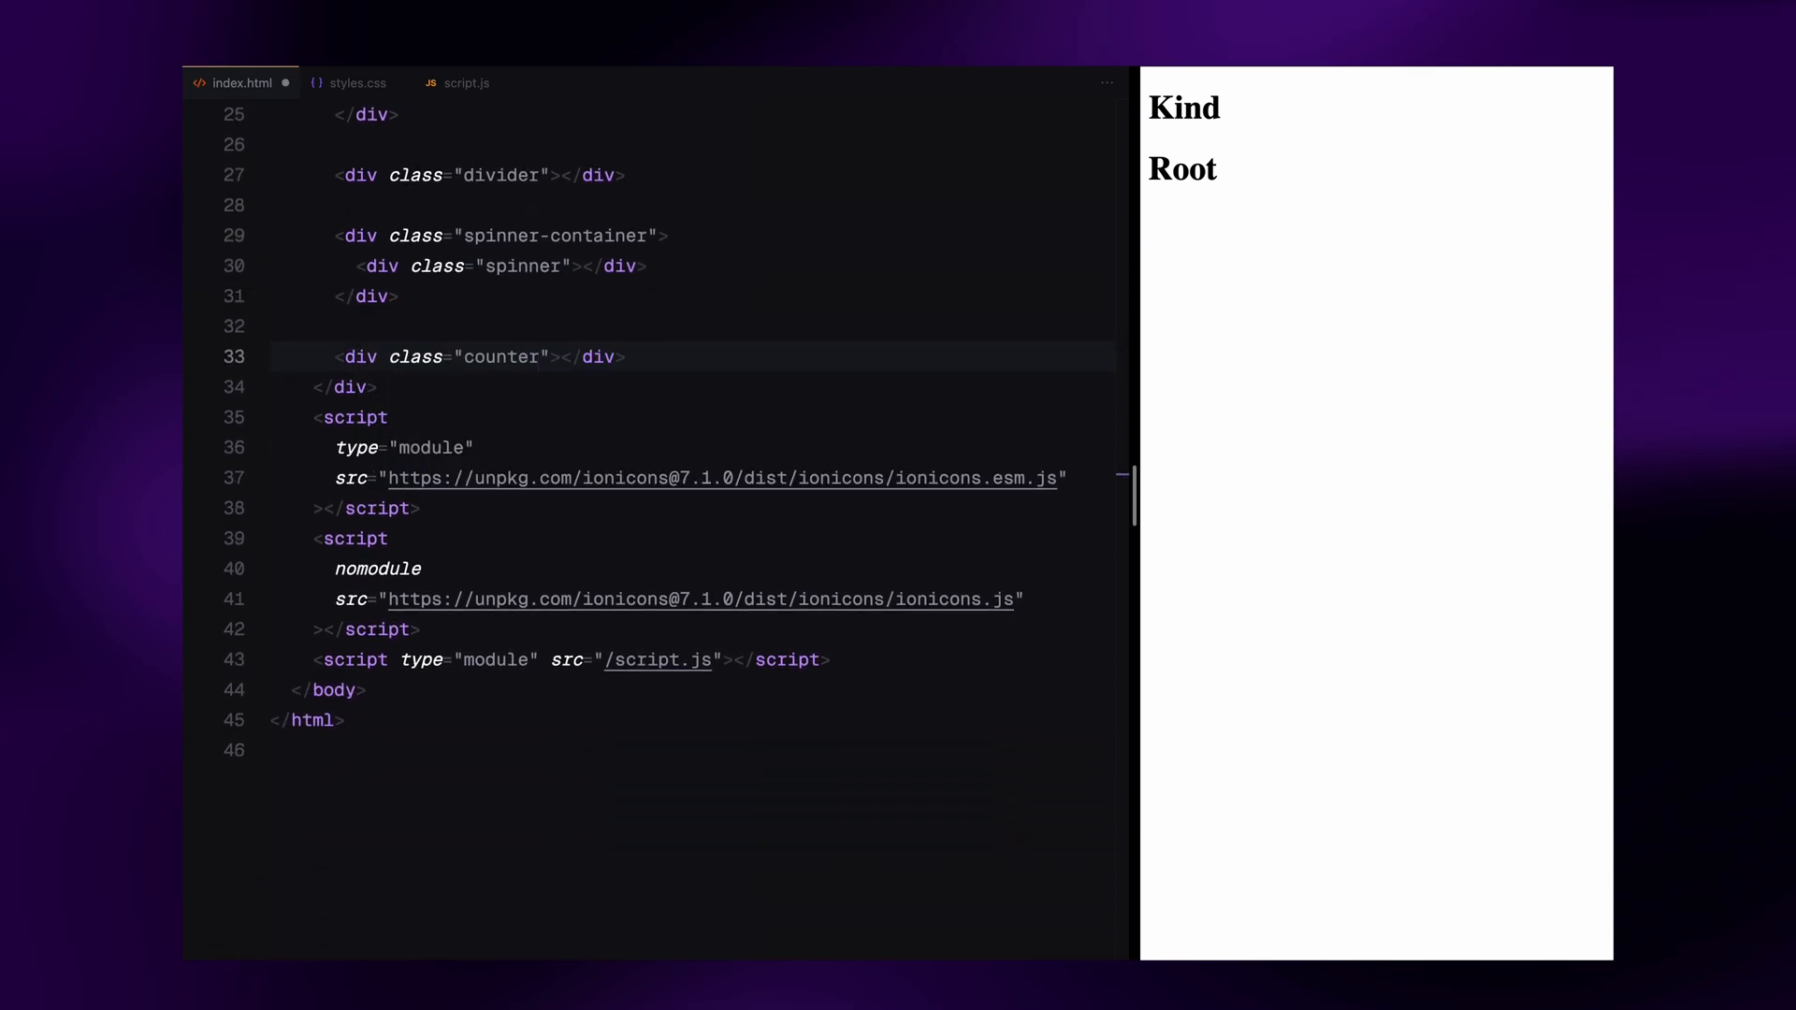
type(".cou")
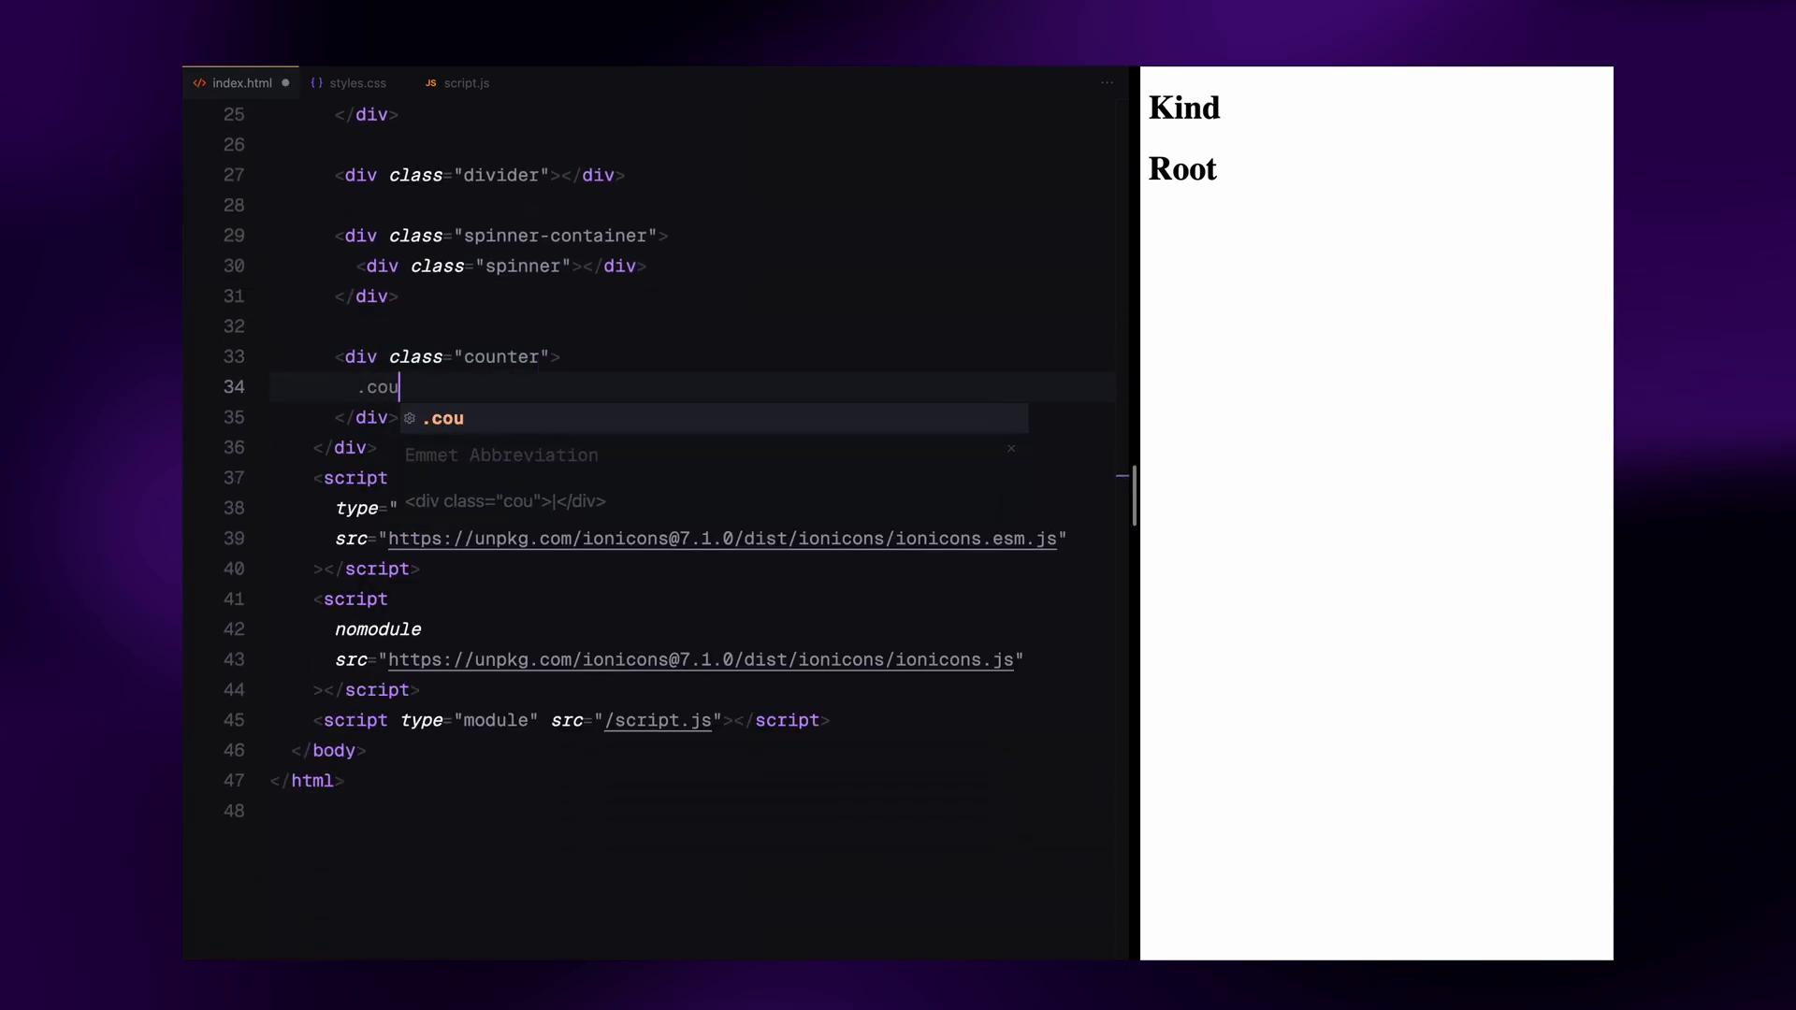
key("Tab")
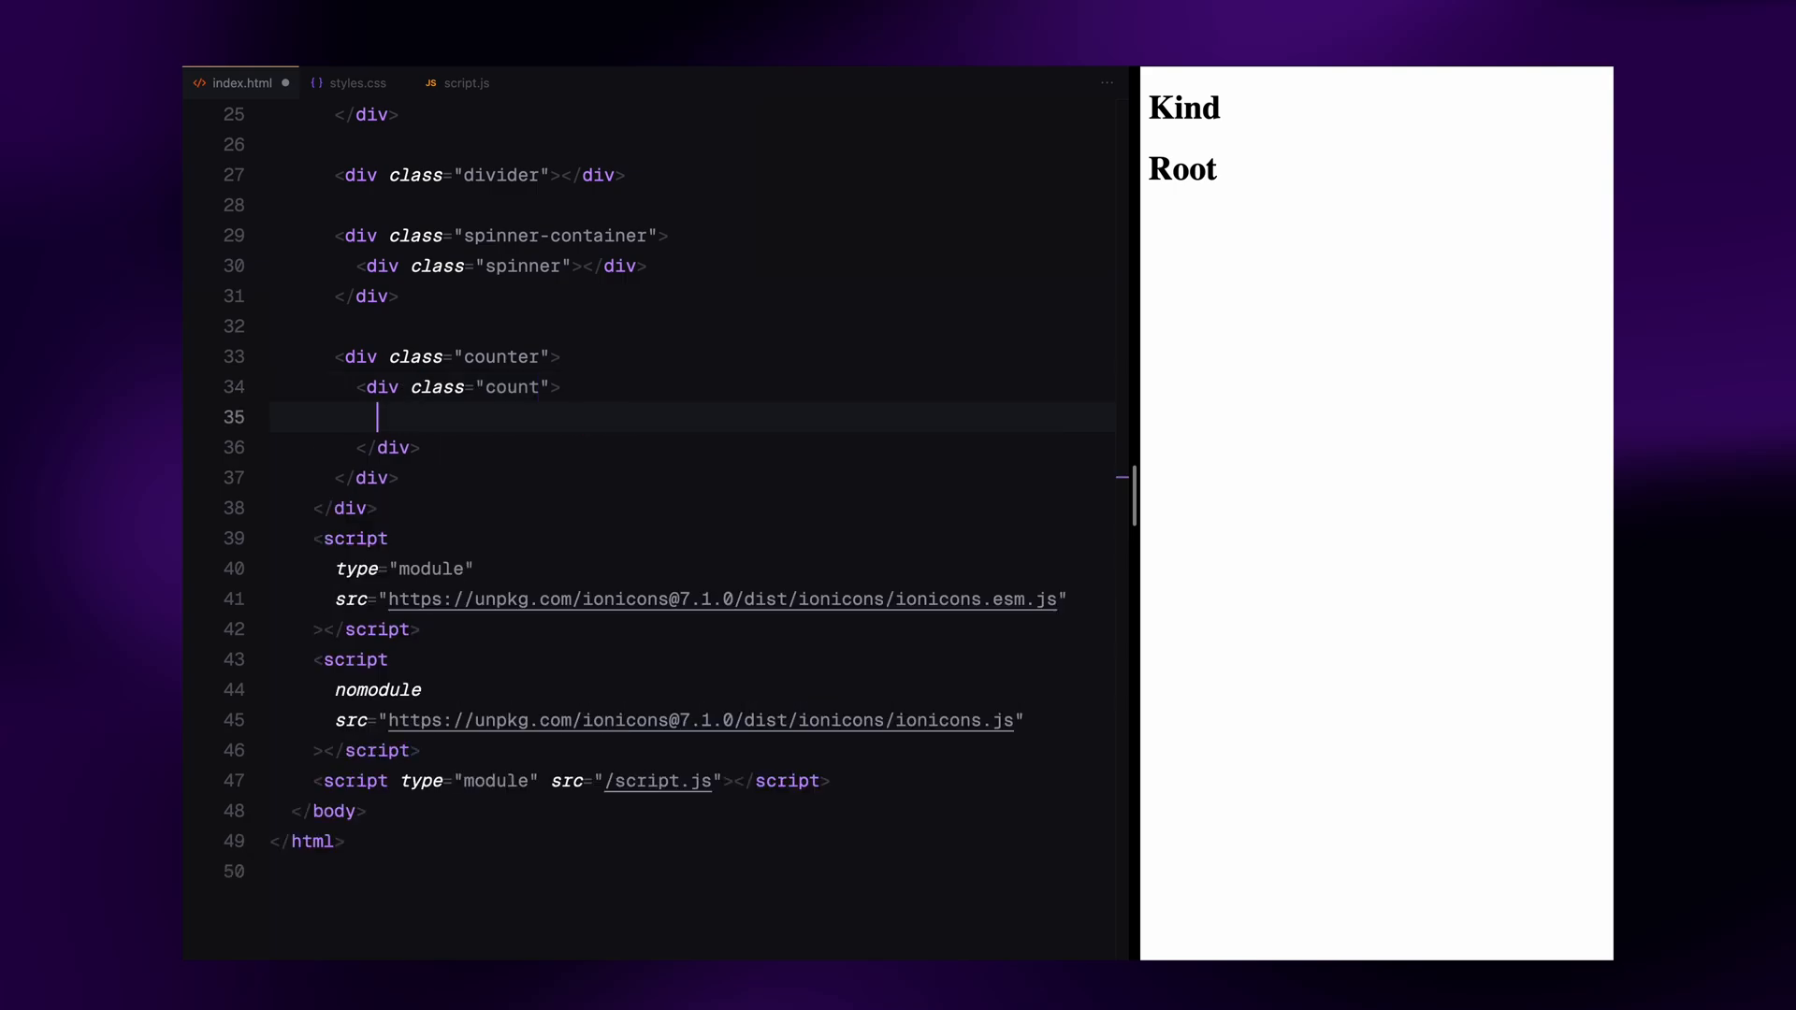
type("<div class=\"digit\"></div>")
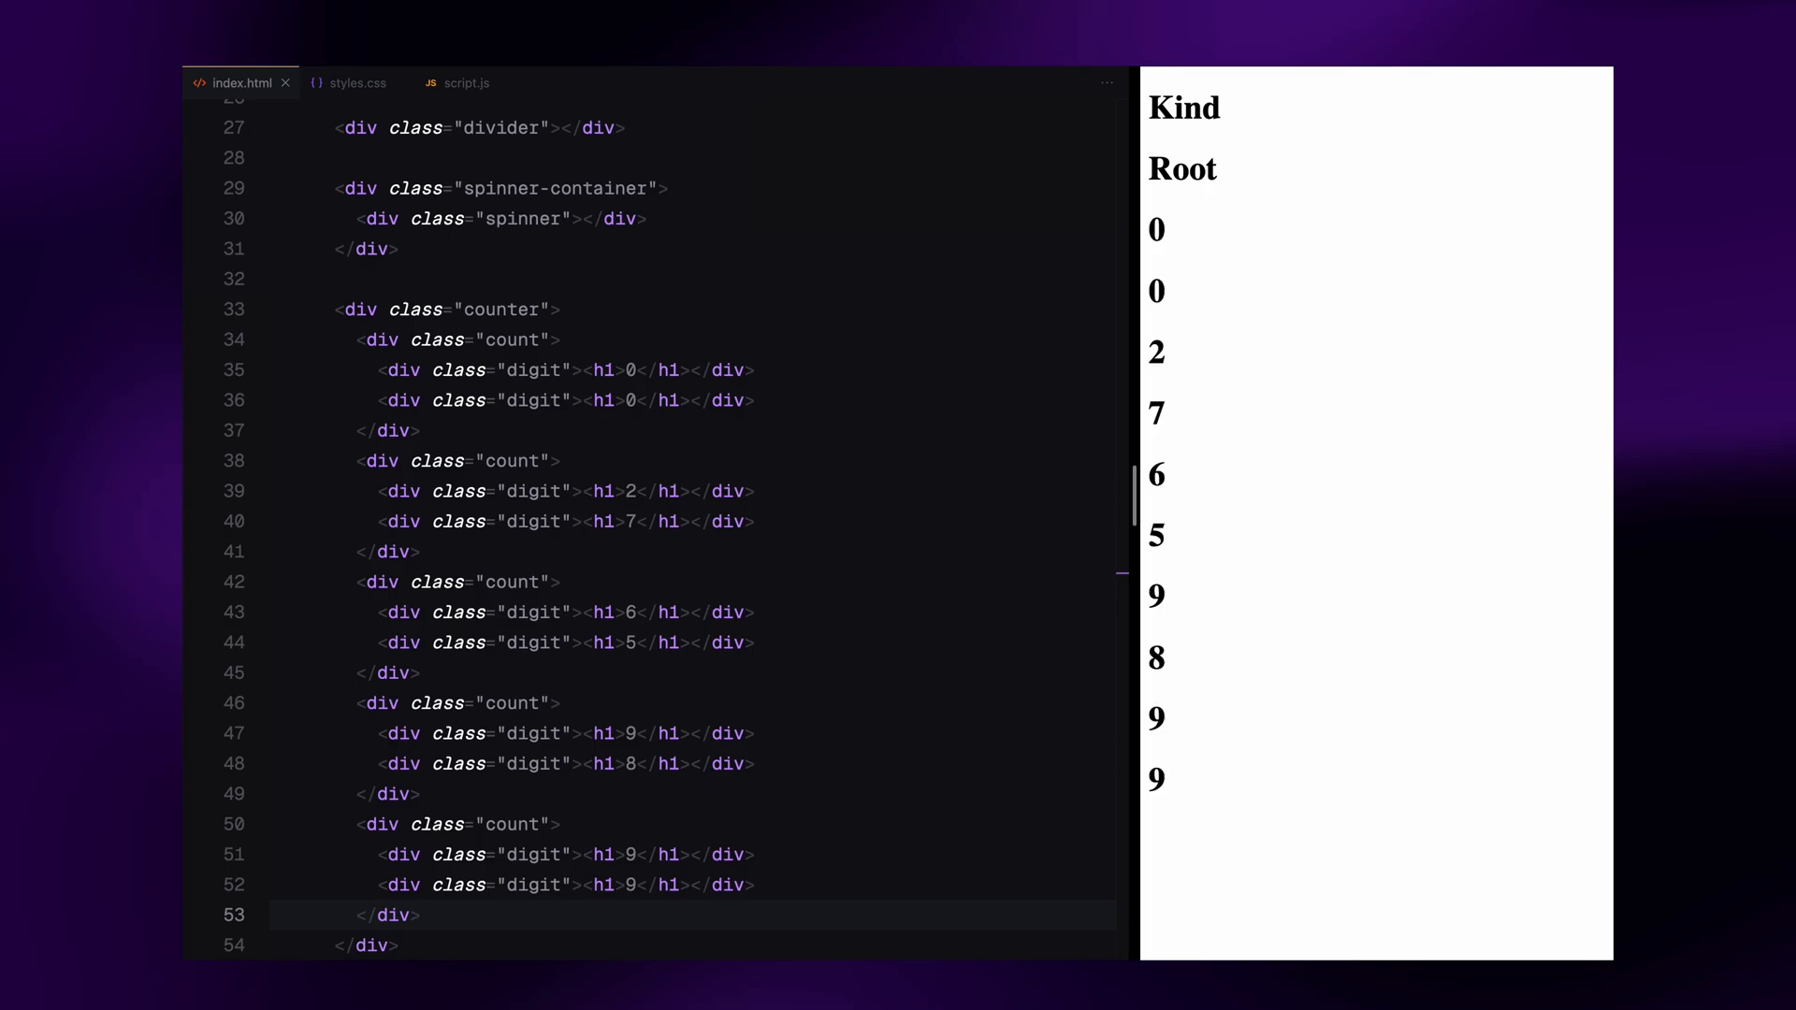
scroll("down", 3)
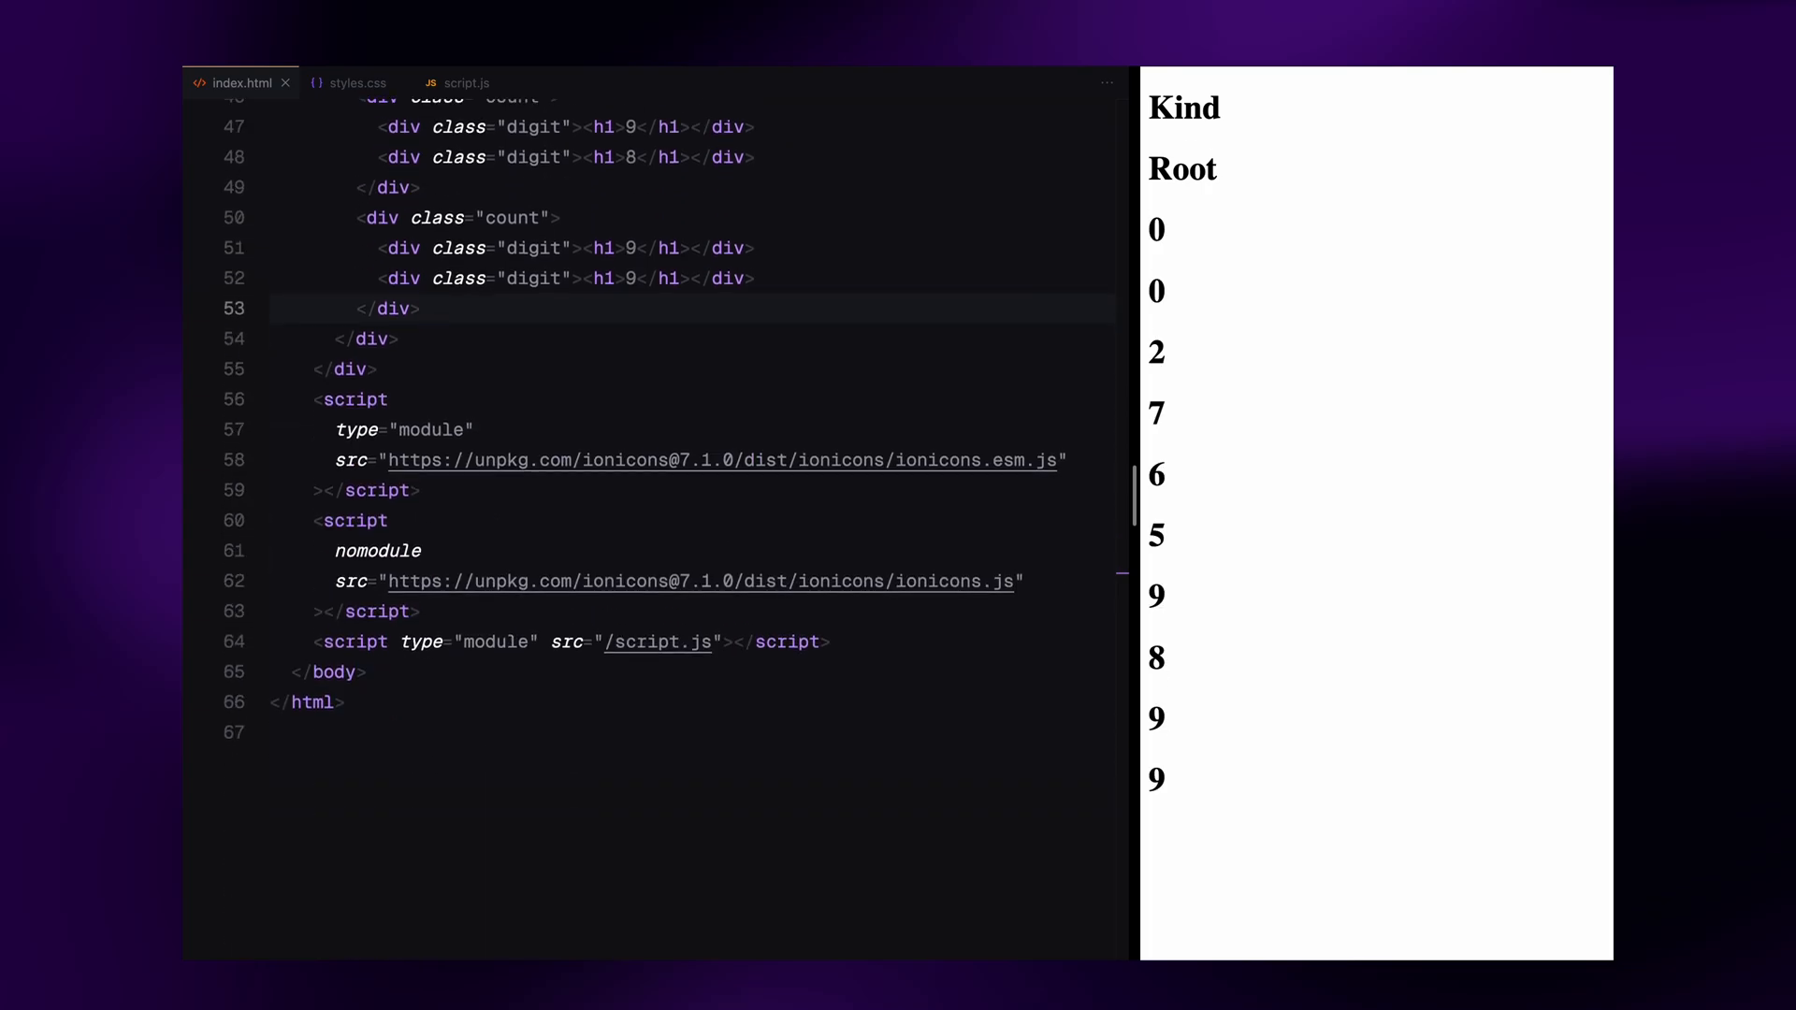
key("Enter")
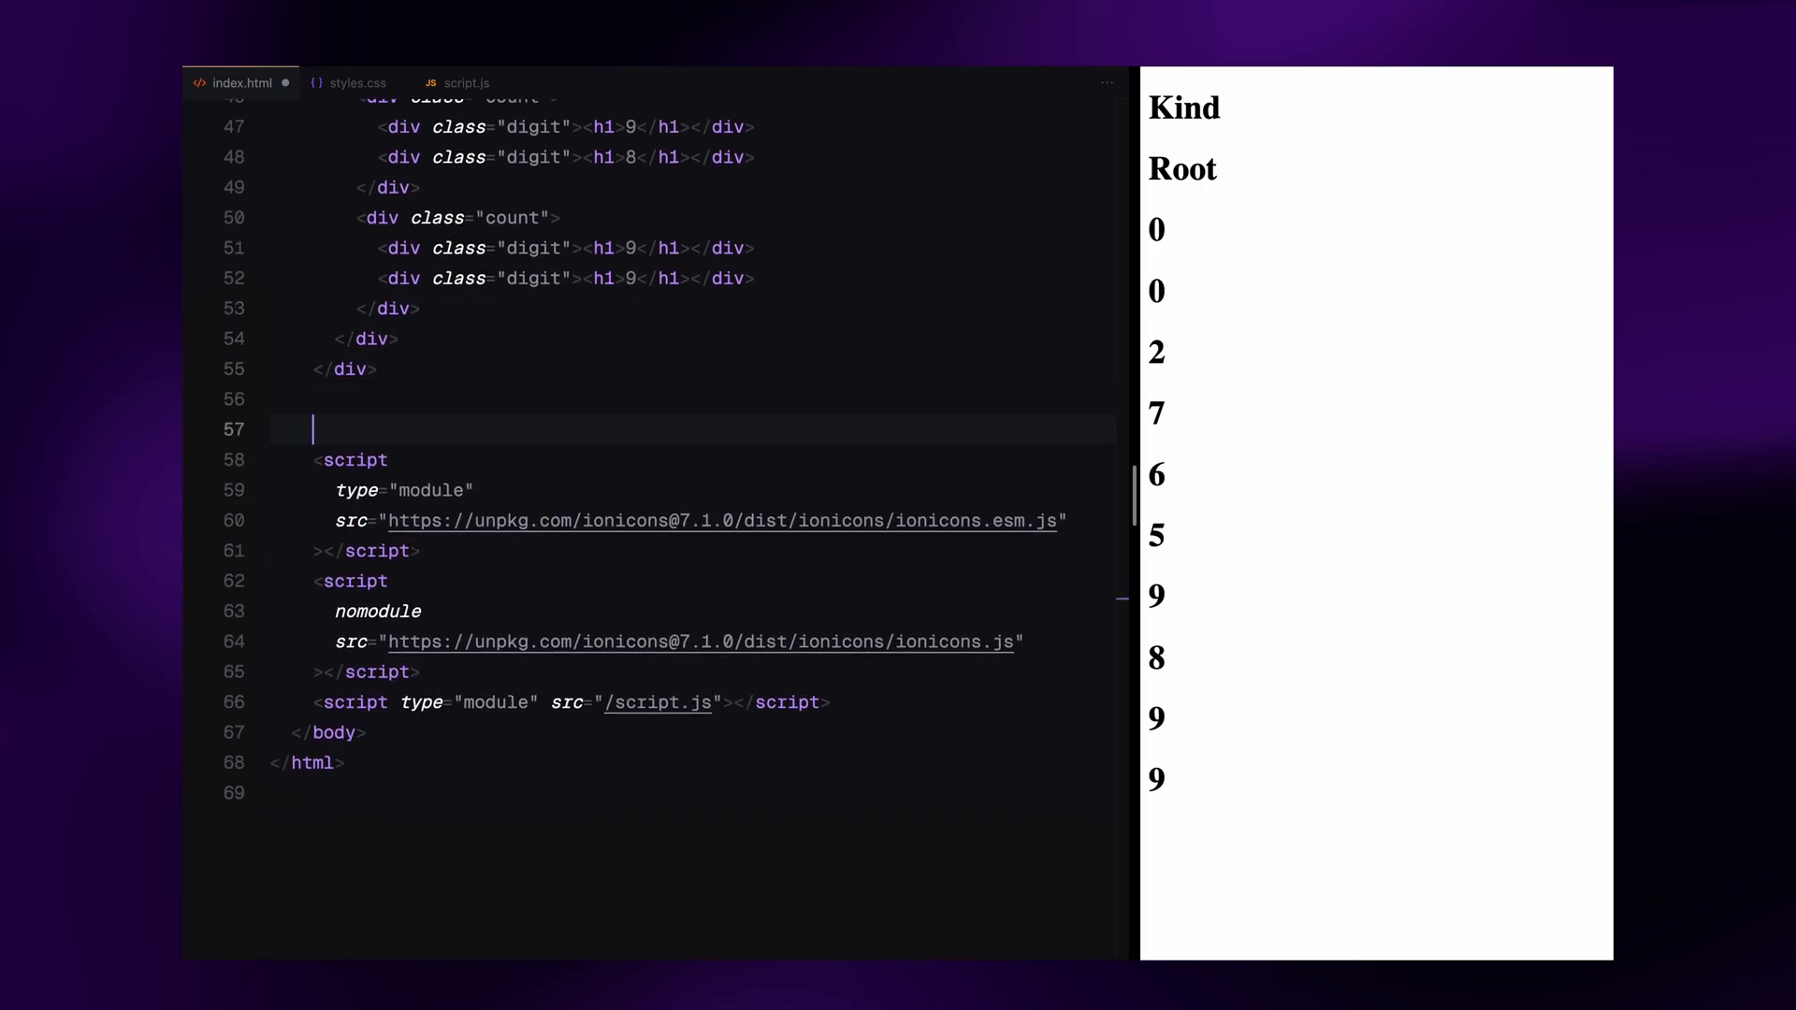
Add .container with the /hero-img.jpg image and a .nav with KindRoot logo, links and cart button.
type("<div class=\"container\"></div>")
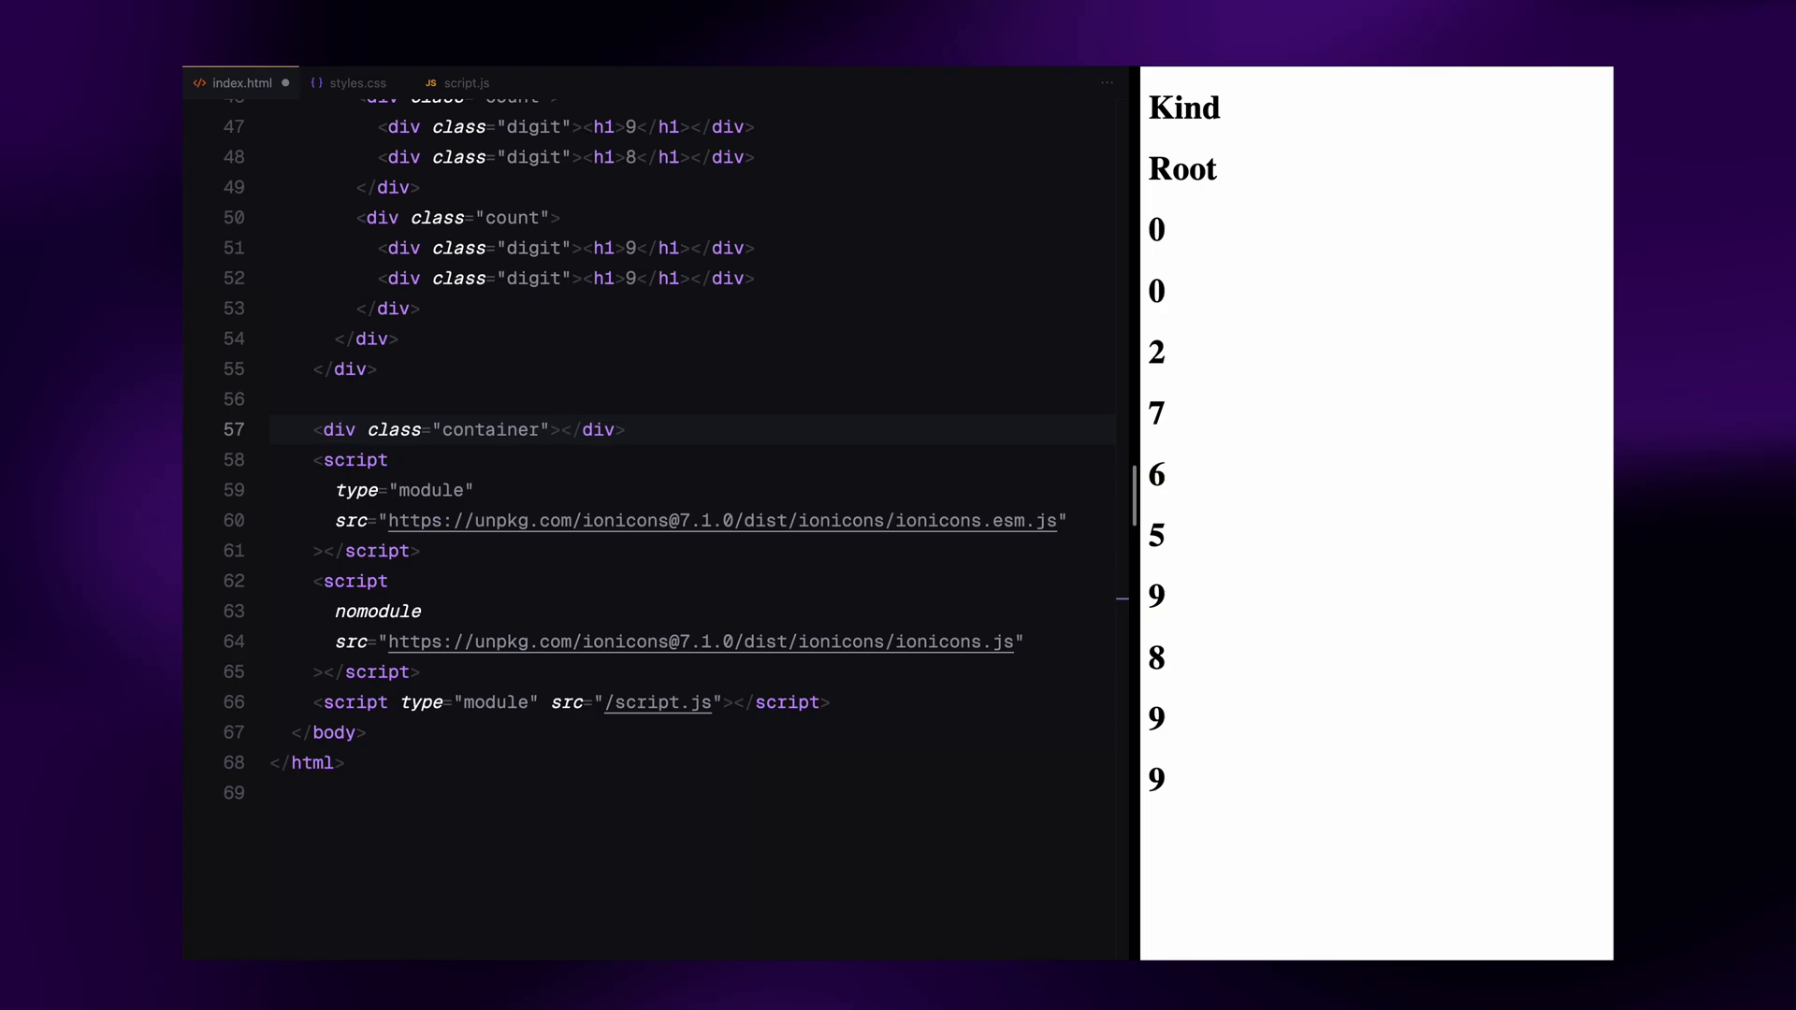
type(".hero-img\">")
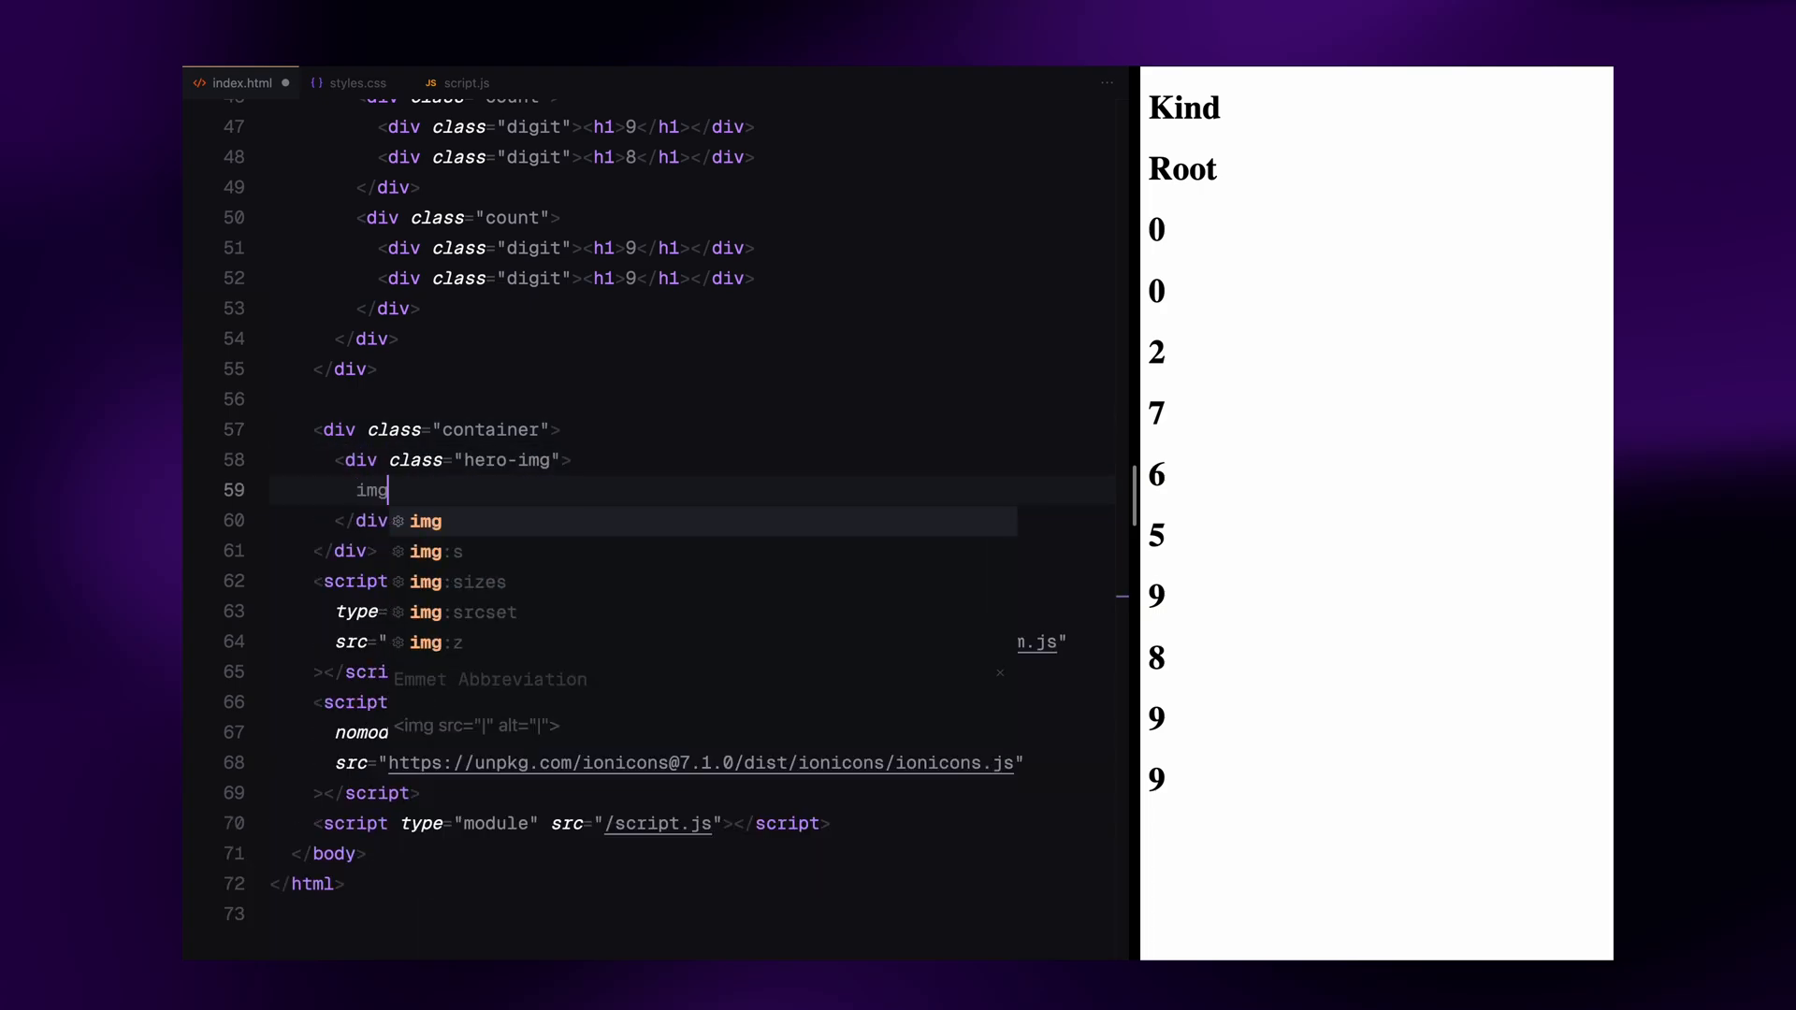
type("/hero-img.jpg\" alt=\"\" />")
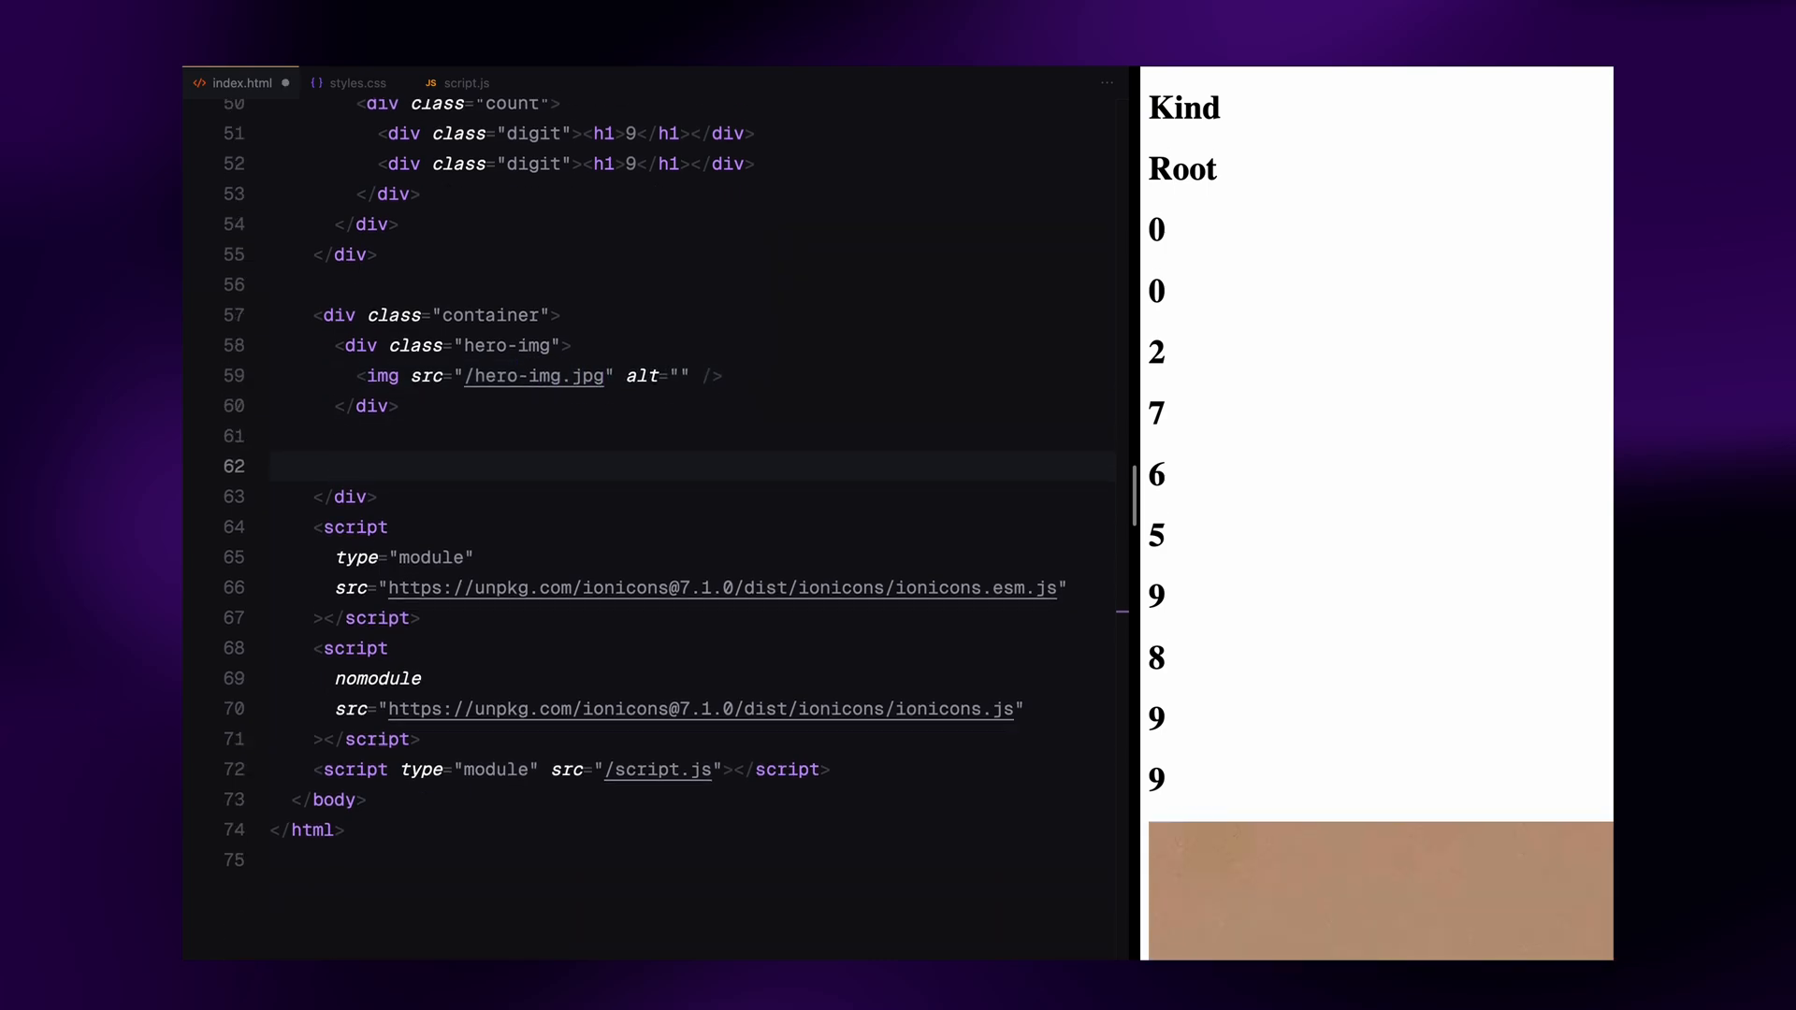
type("<div class=\"nav\">")
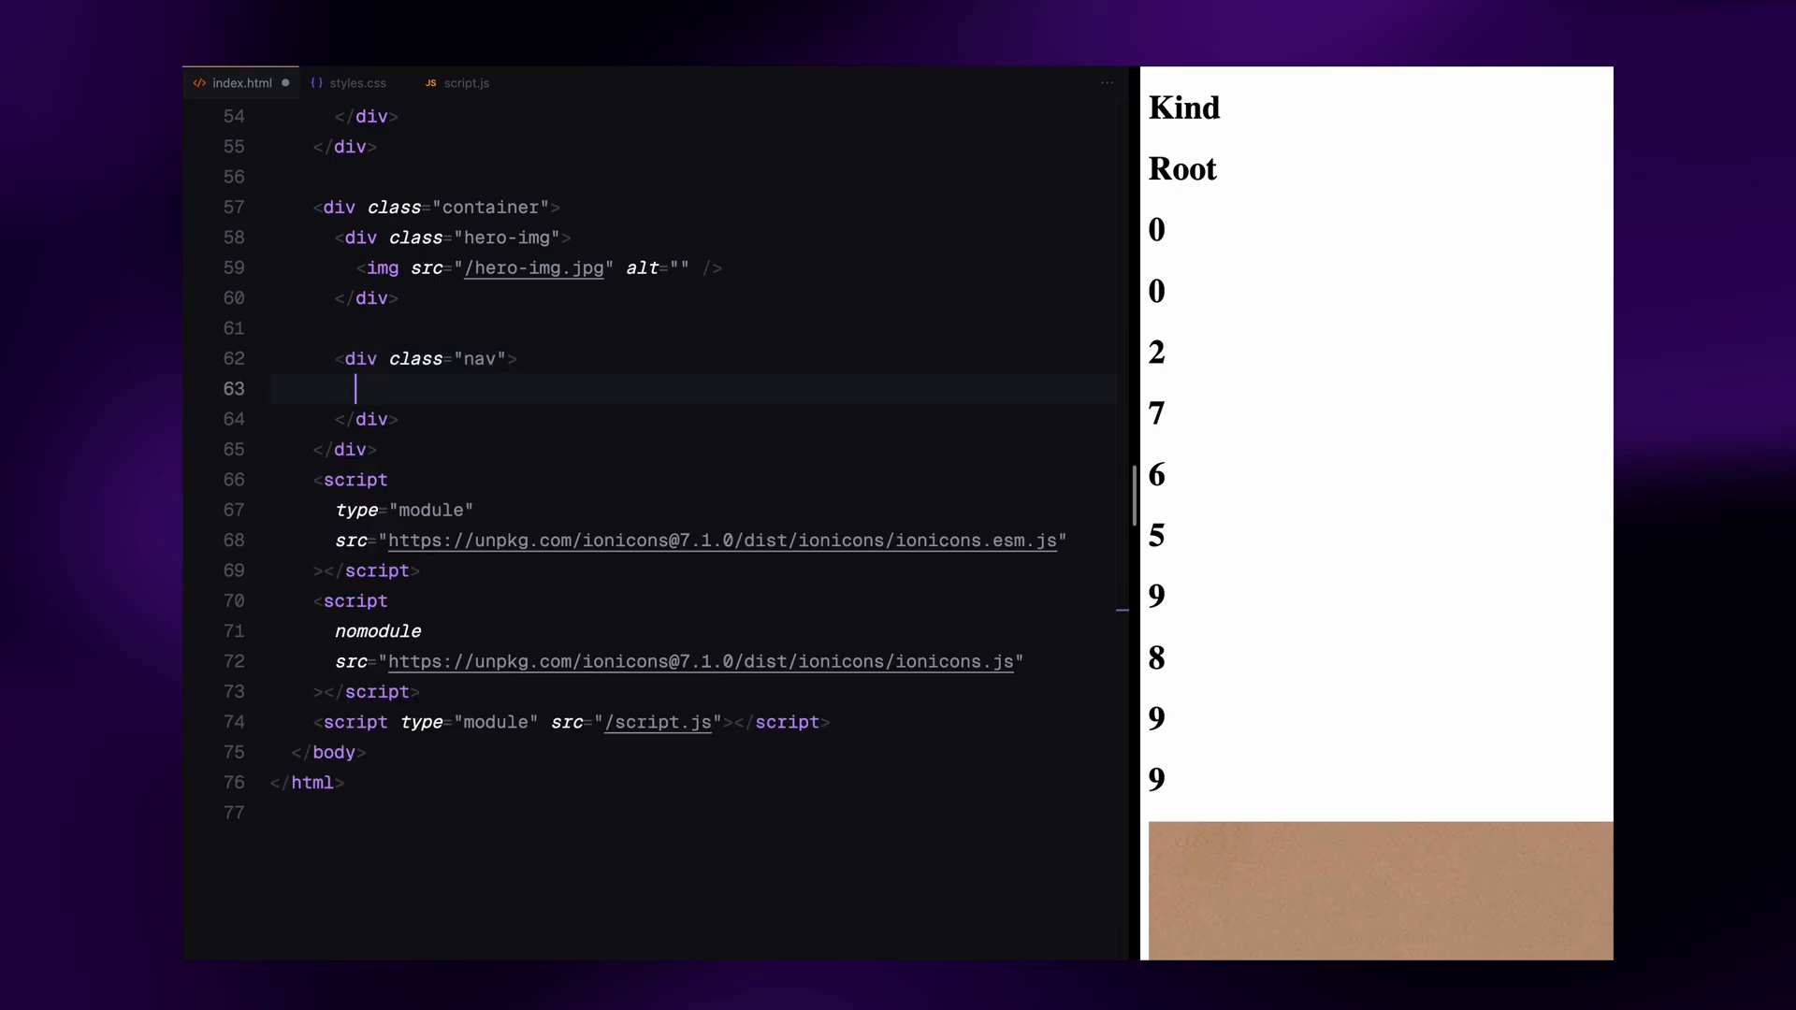
type(".nav-")
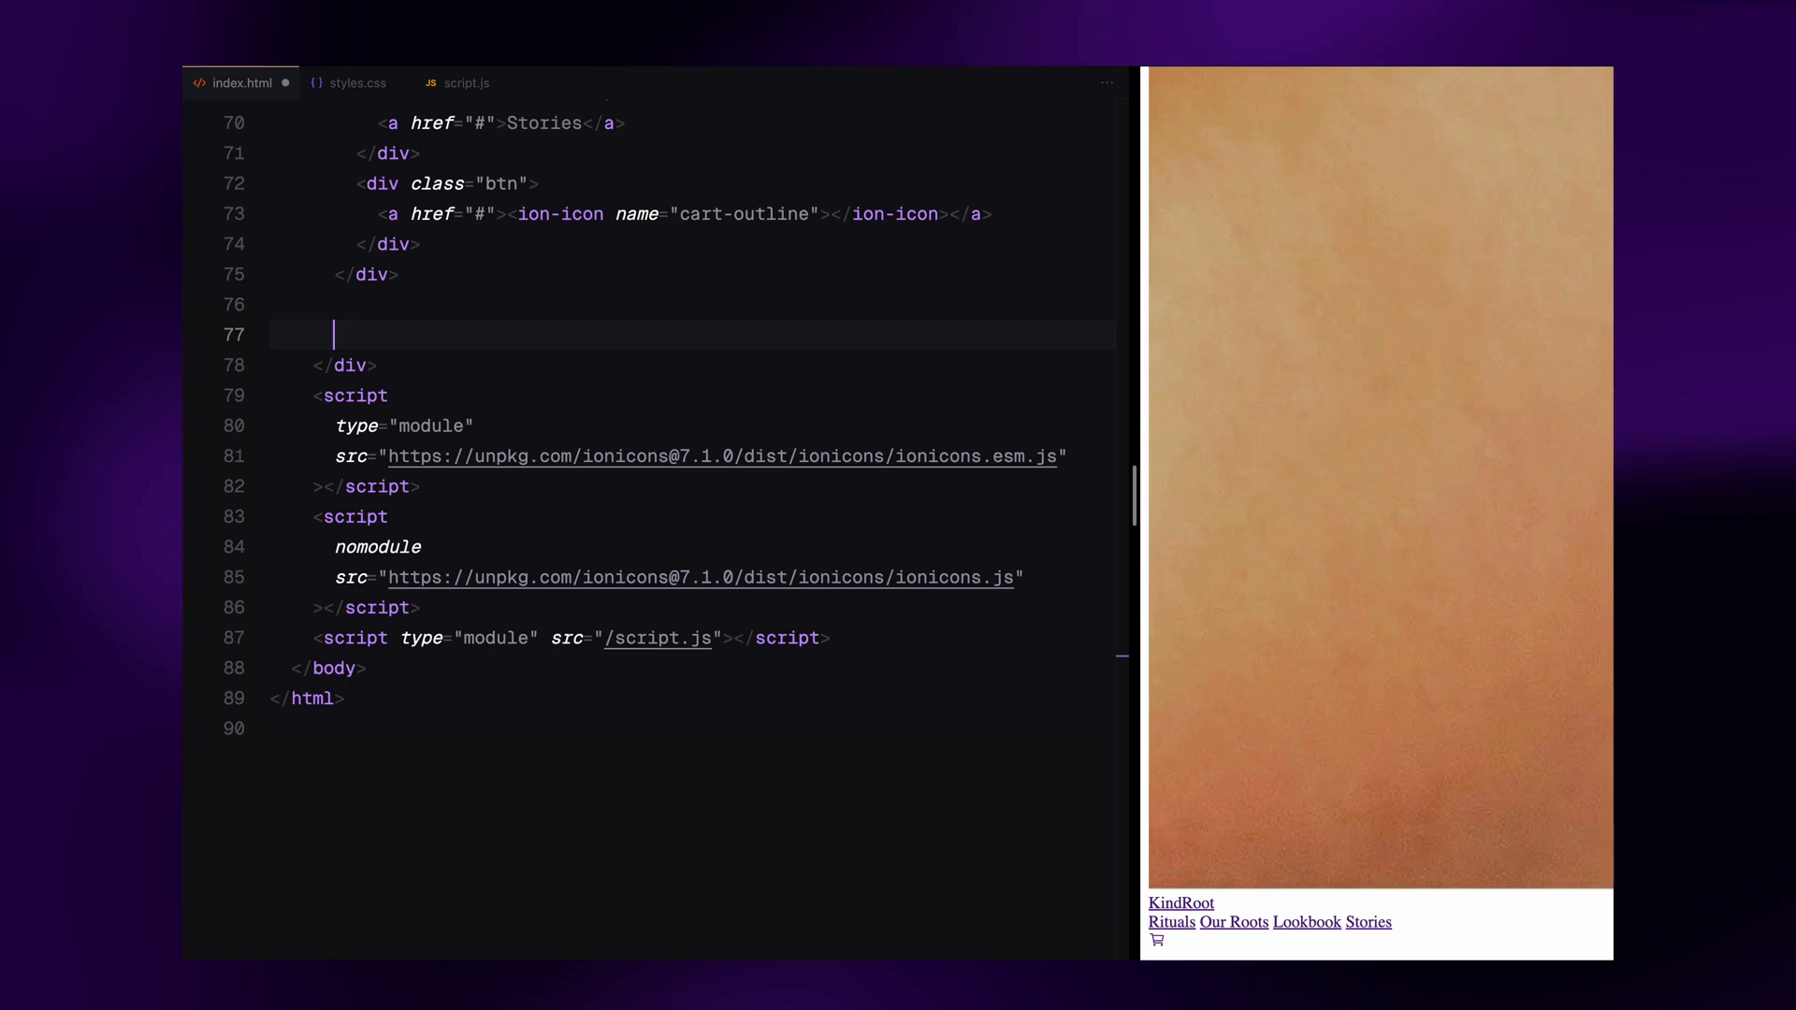
Add .header with hero copy and a .cta with 'View all products' and an arrow-forward-outline icon.
type("<div class=\"header\">")
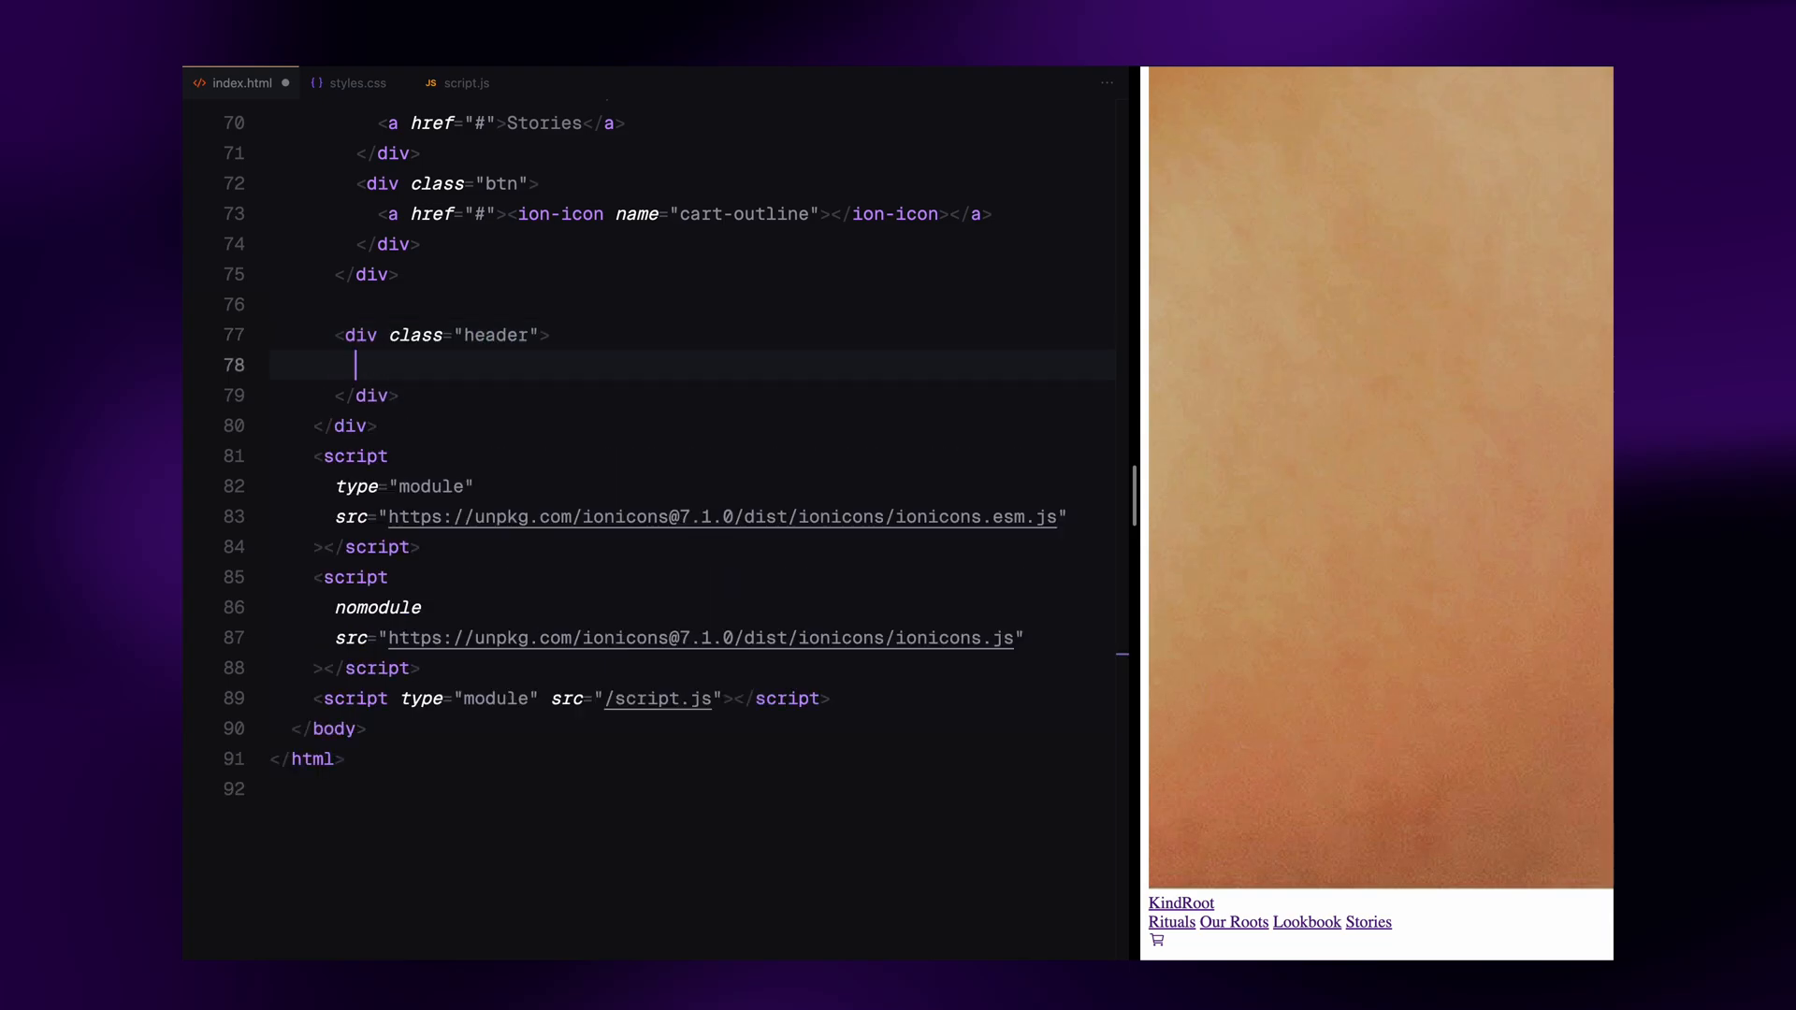
type(".hero-copy\">")
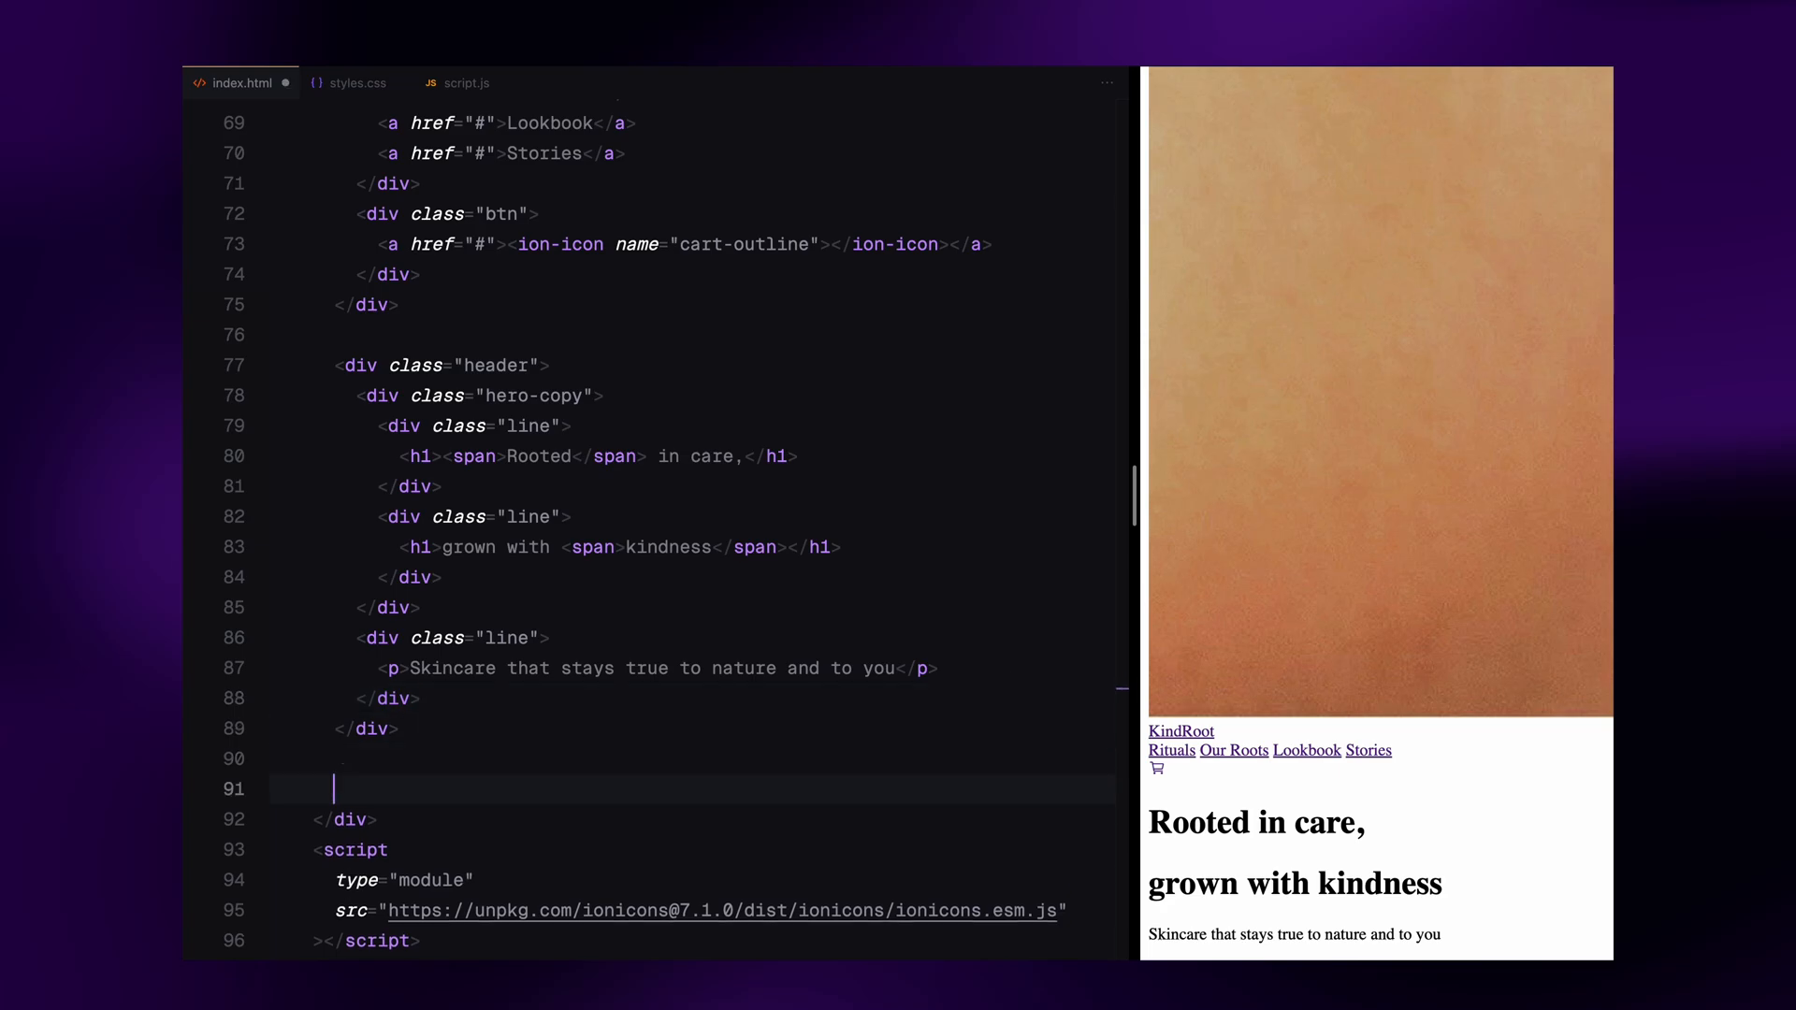
type(".cta-l")
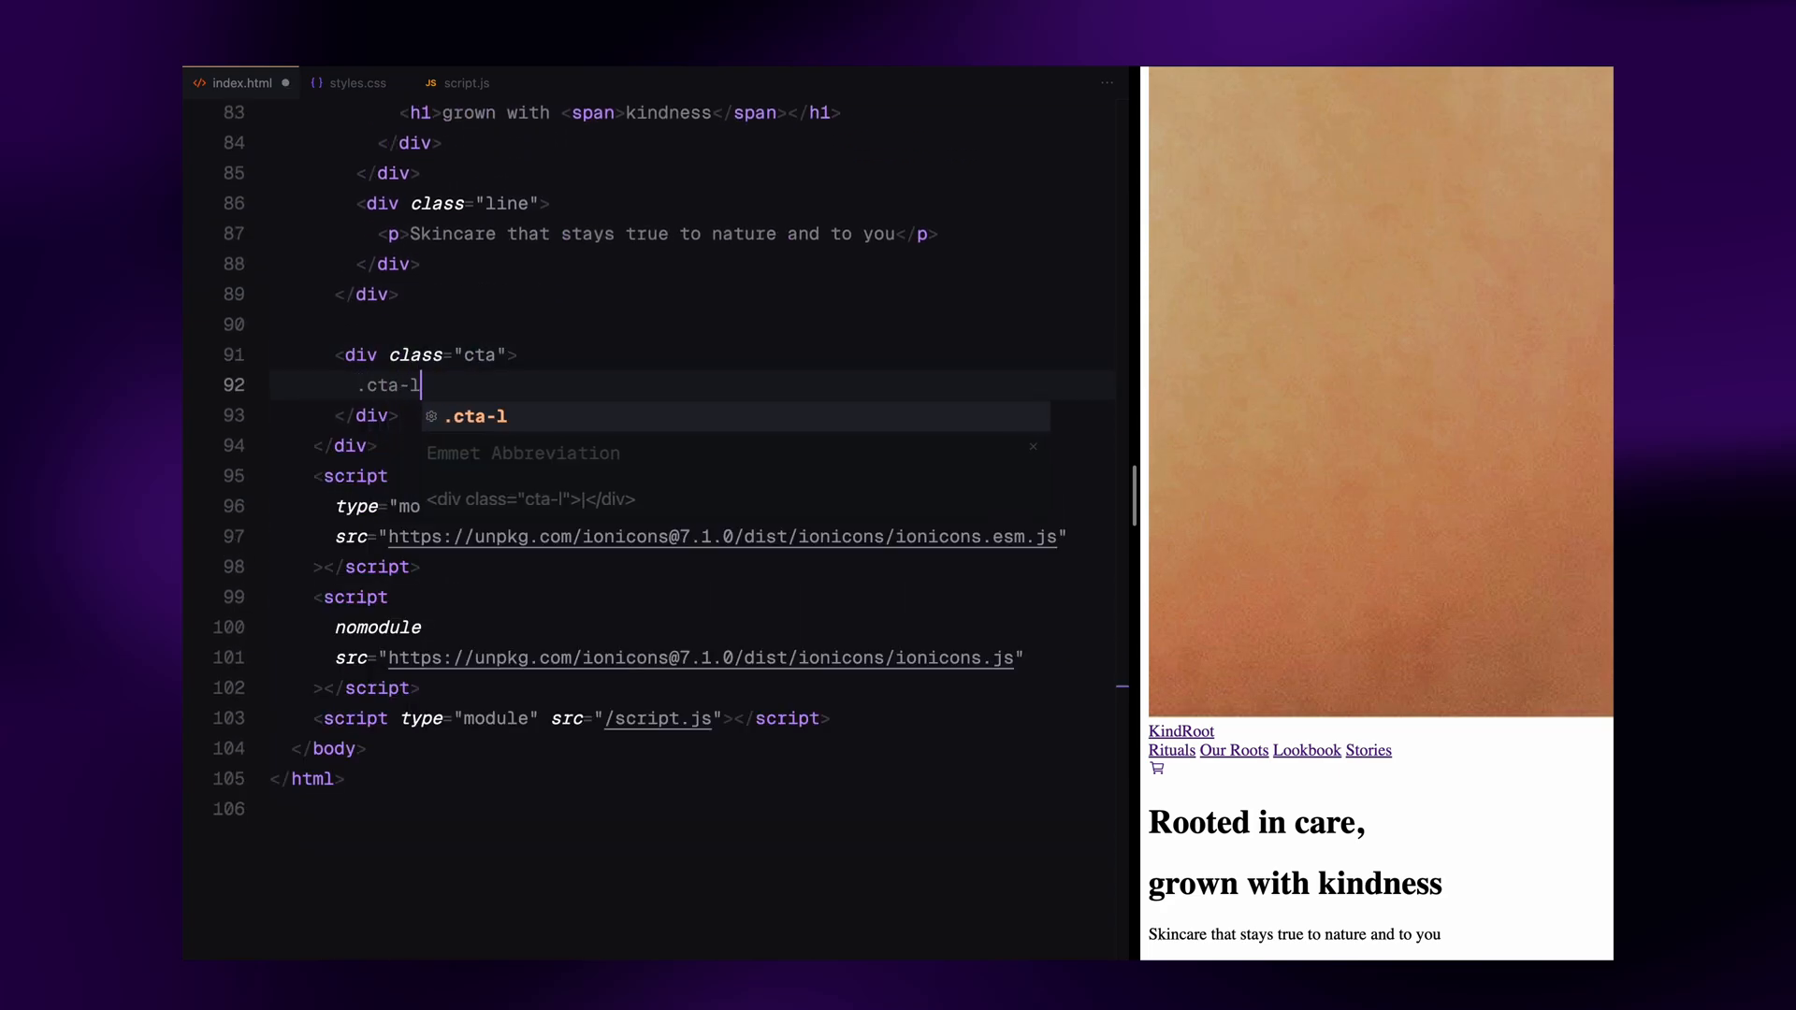
key("Tab")
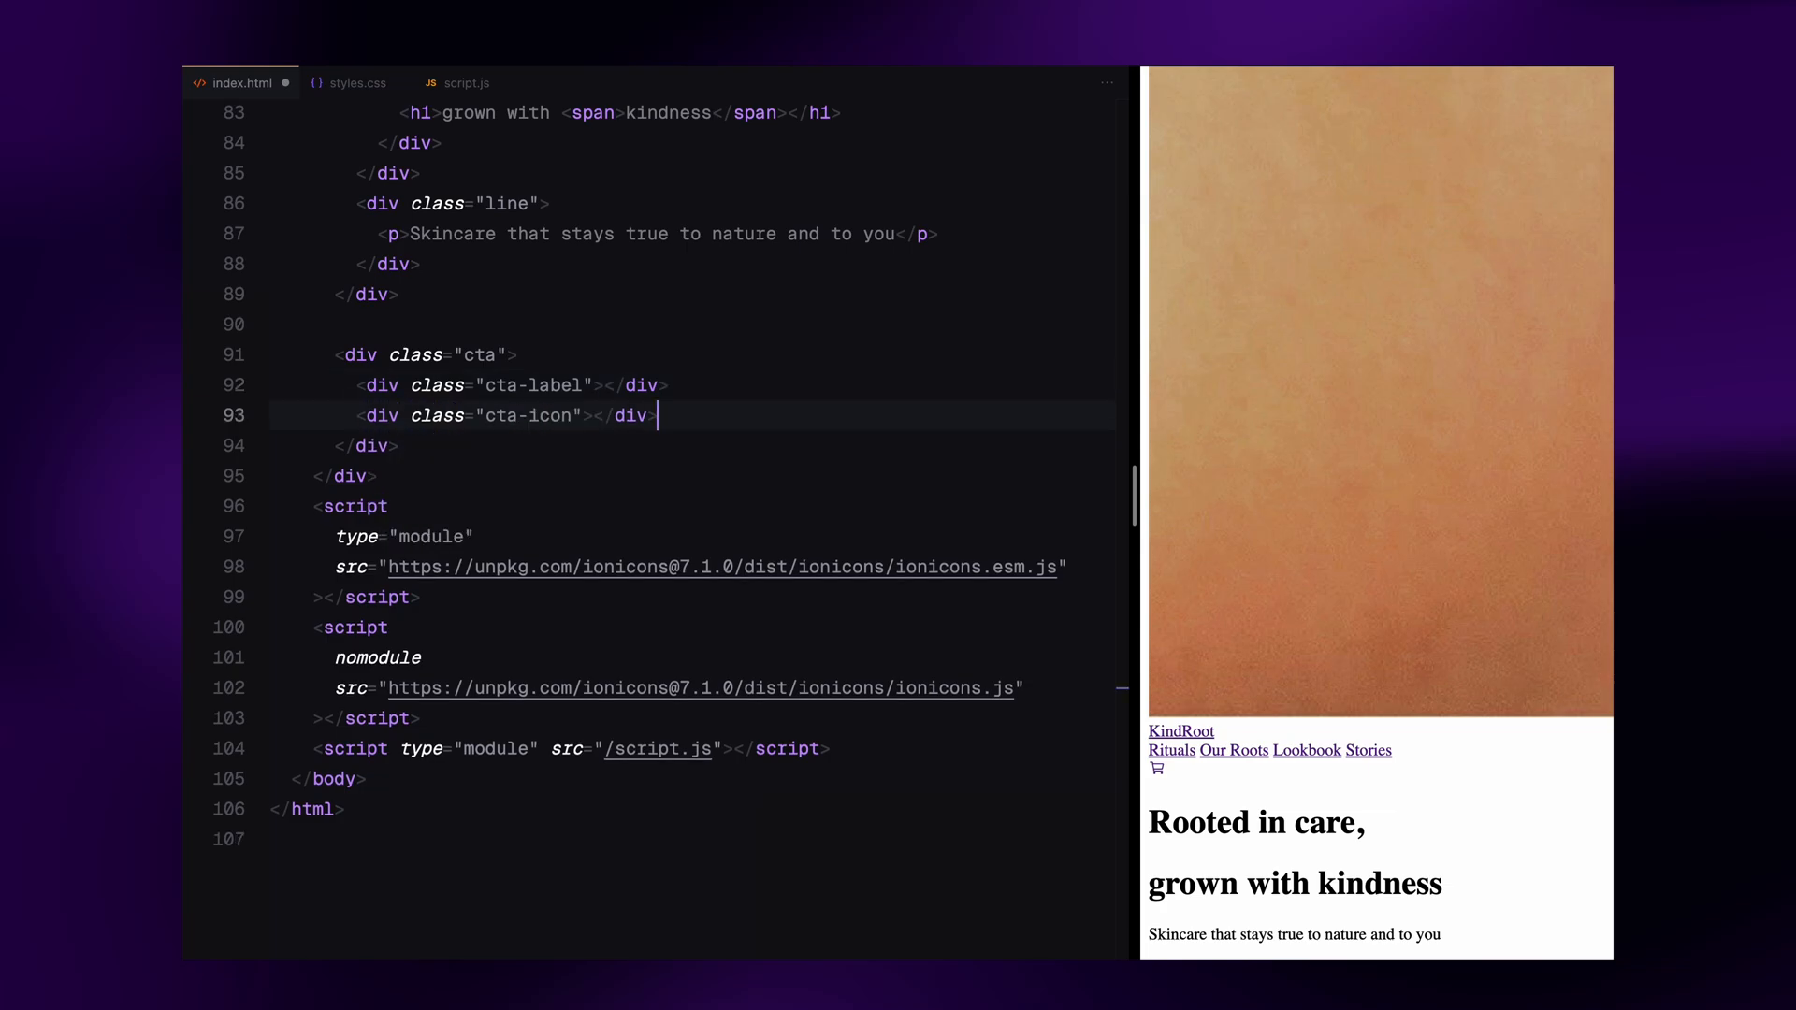
type("<p>View all products</p>")
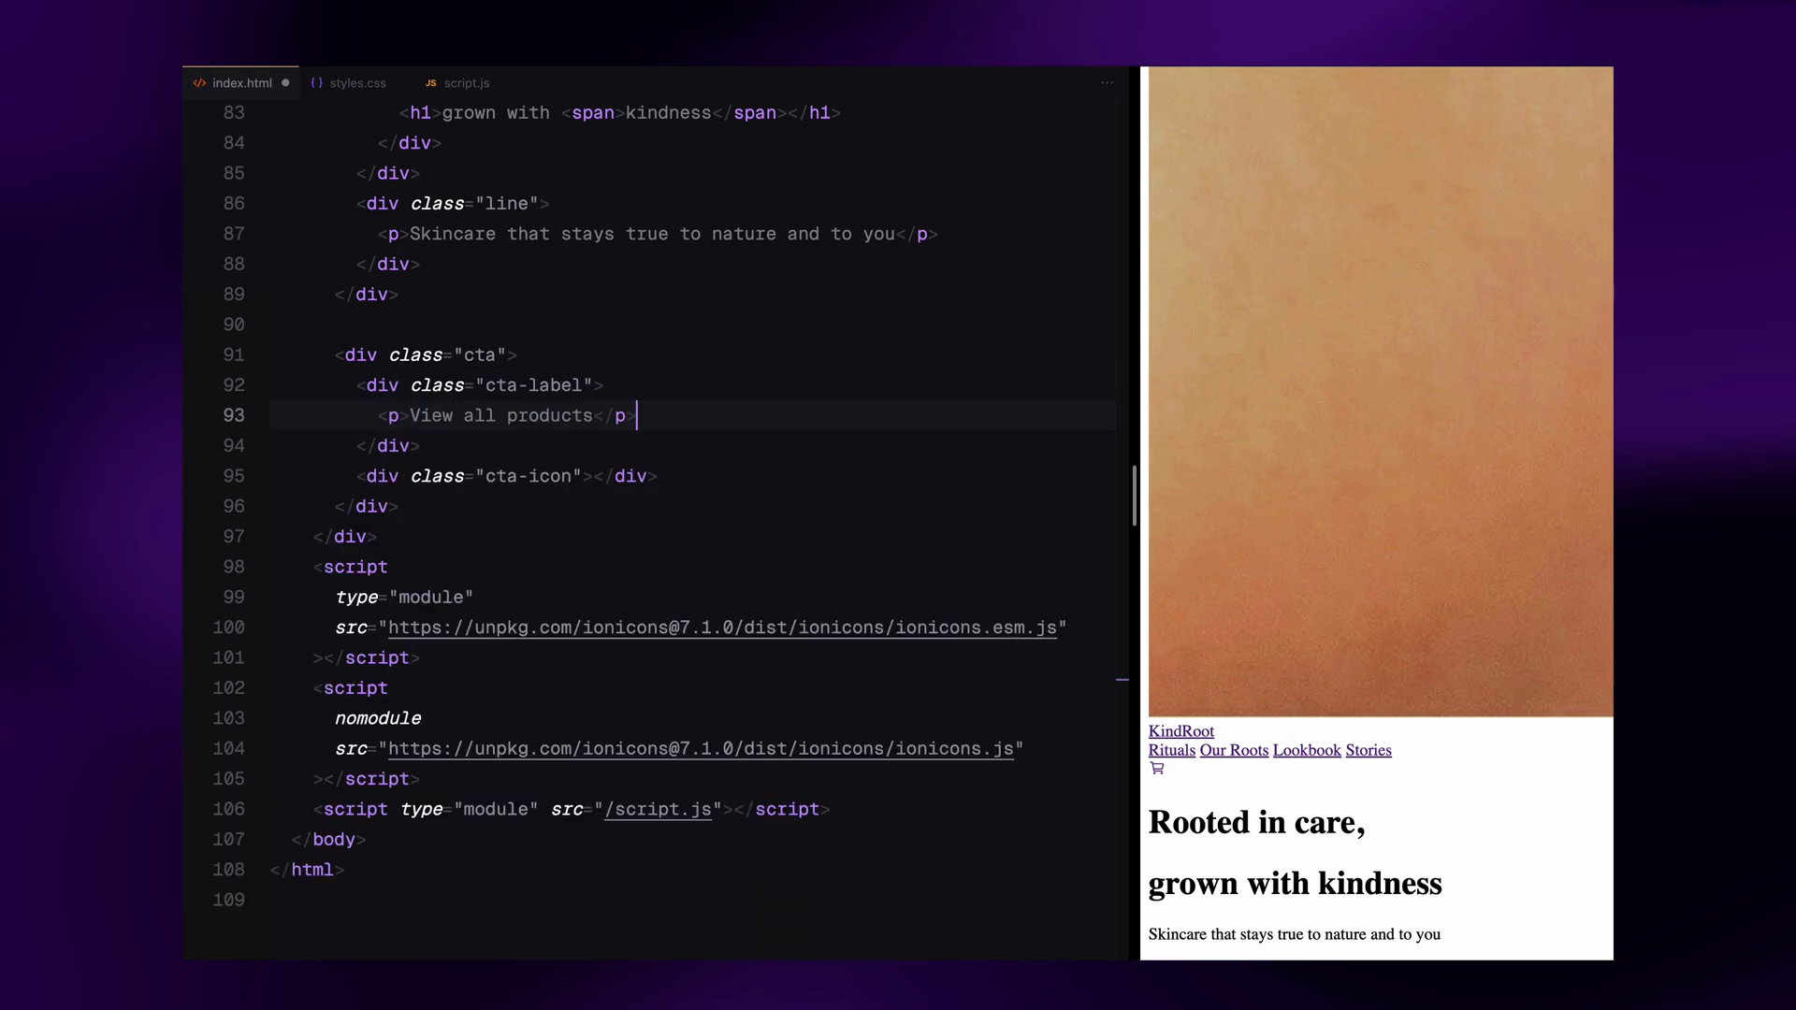
type("<ion-icon name=\"arrow-forward-outline\"></ion-icon>")
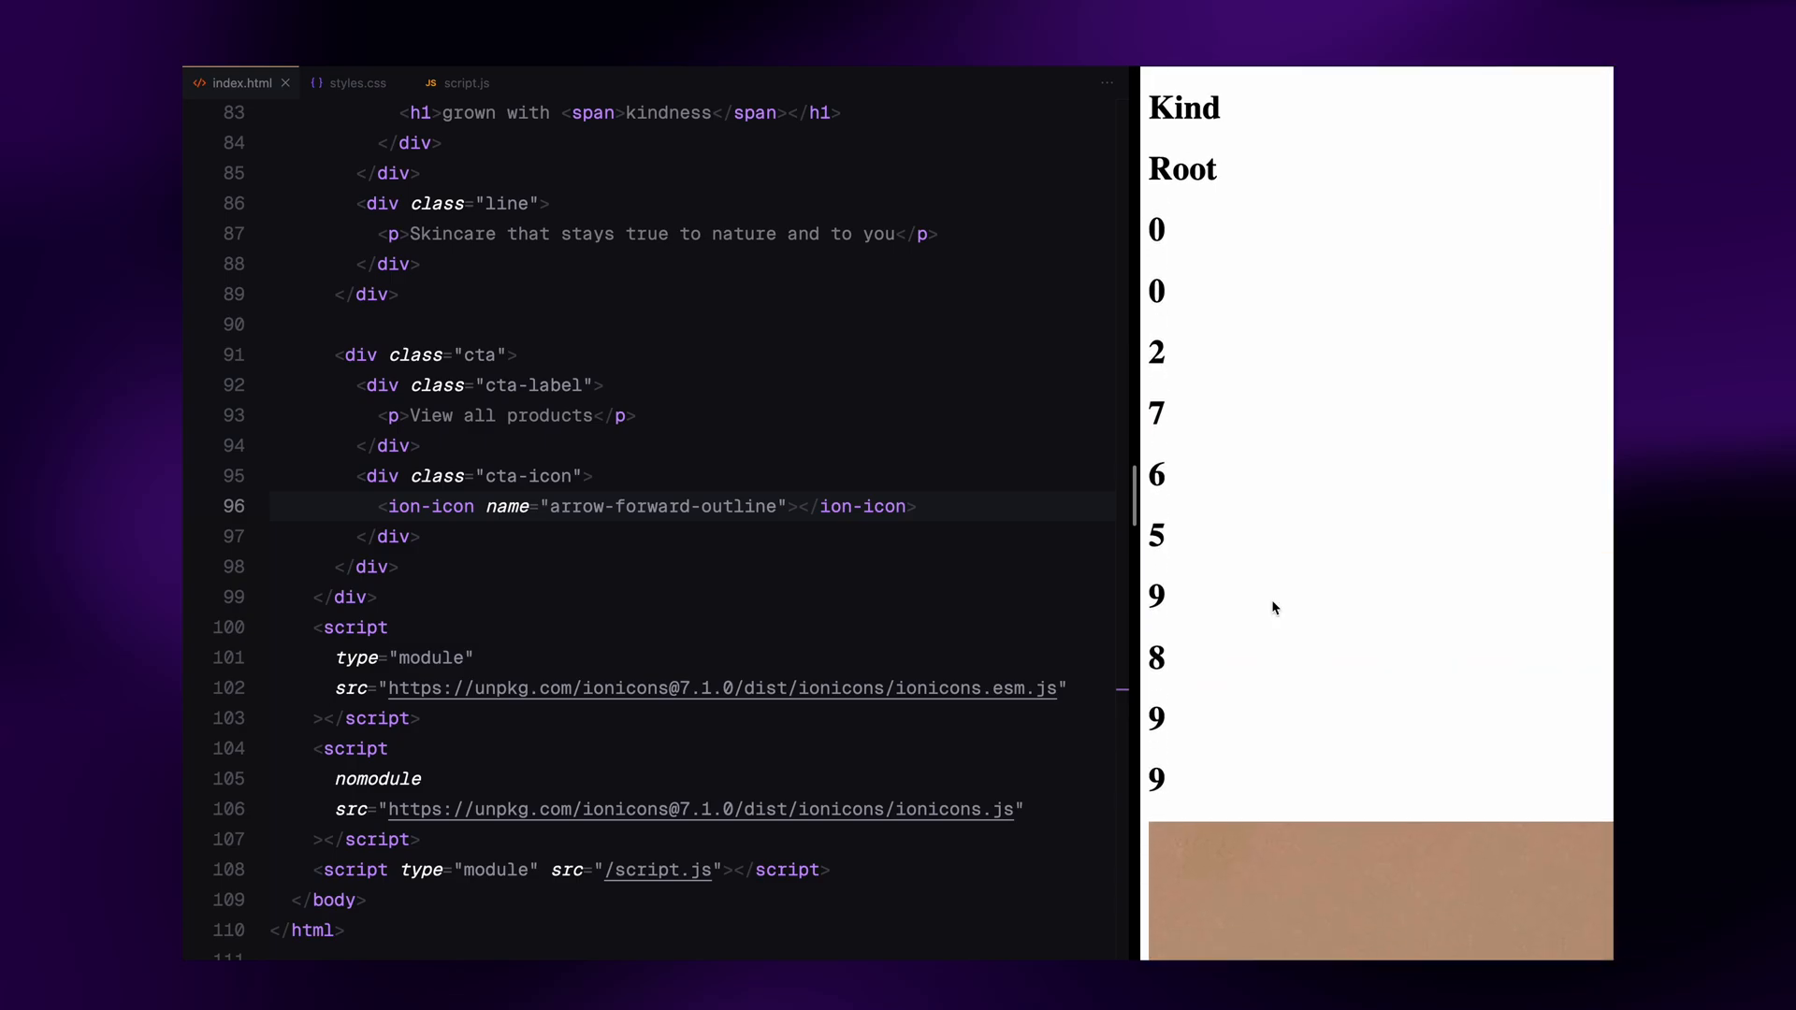
In styles.css, write the * spacing reset, PP Neue Montreal body font and full-cover img rule.
left_click(357, 82)
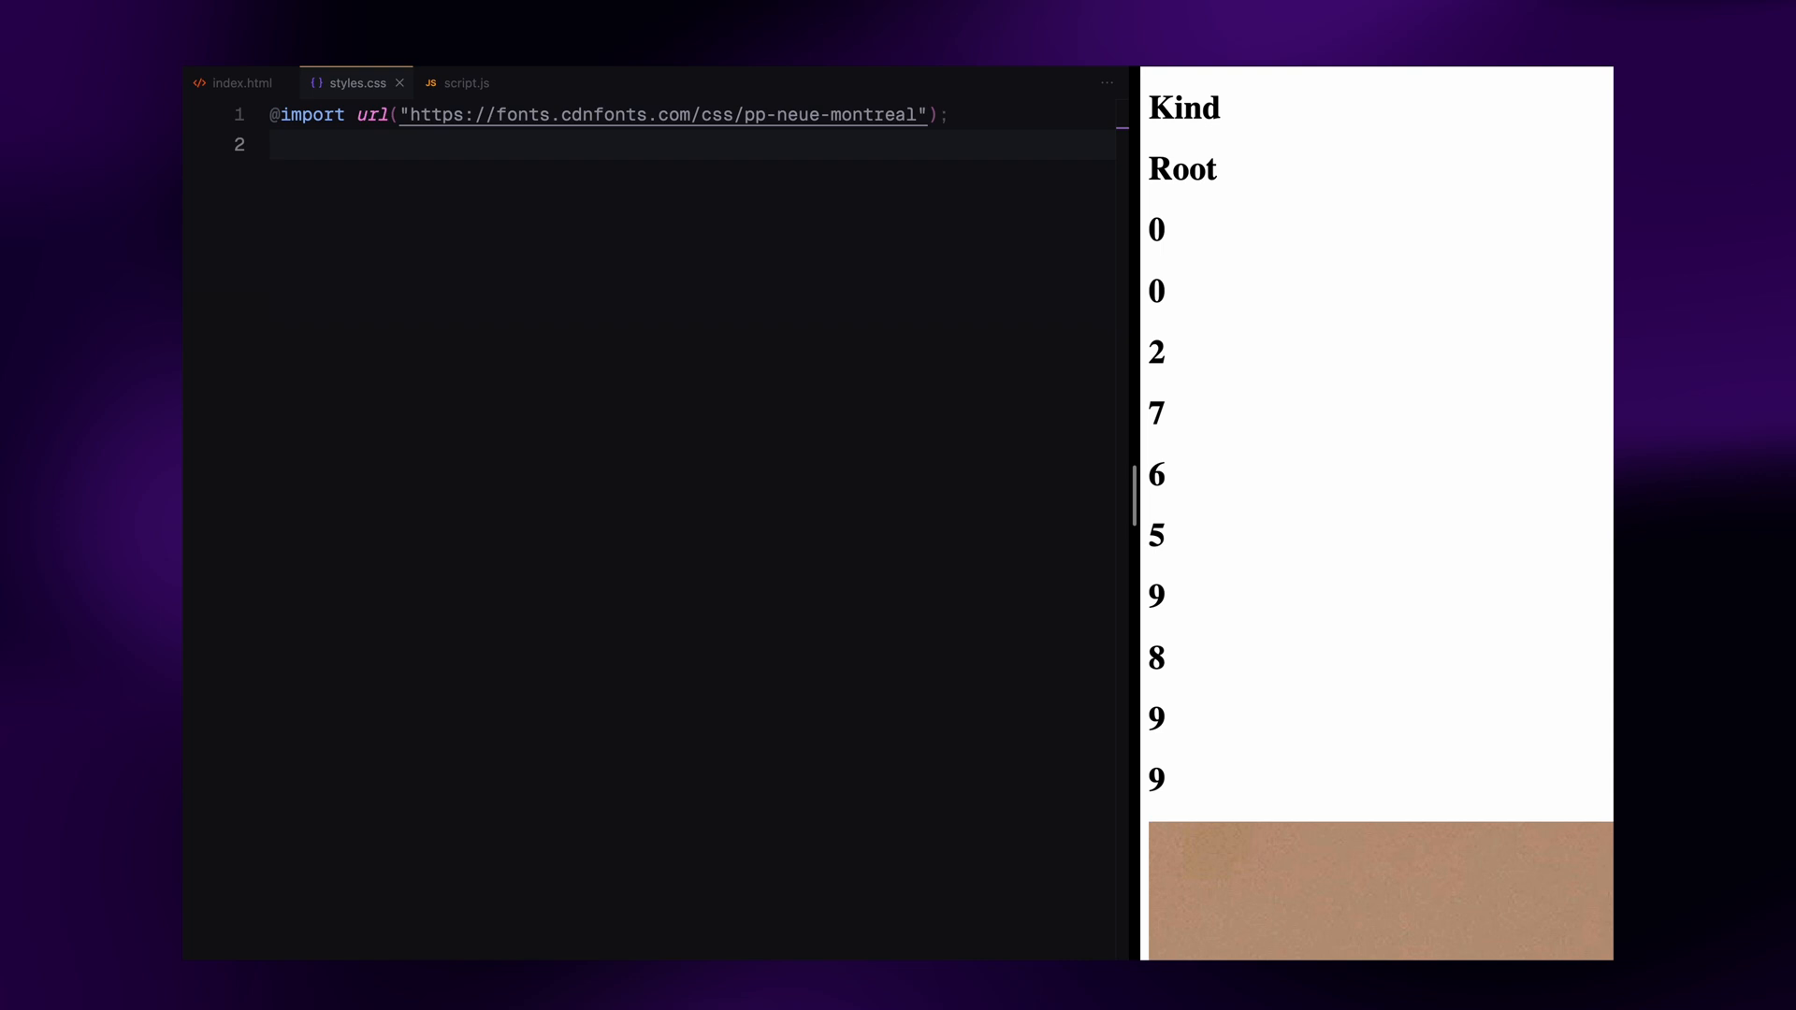
type("* {")
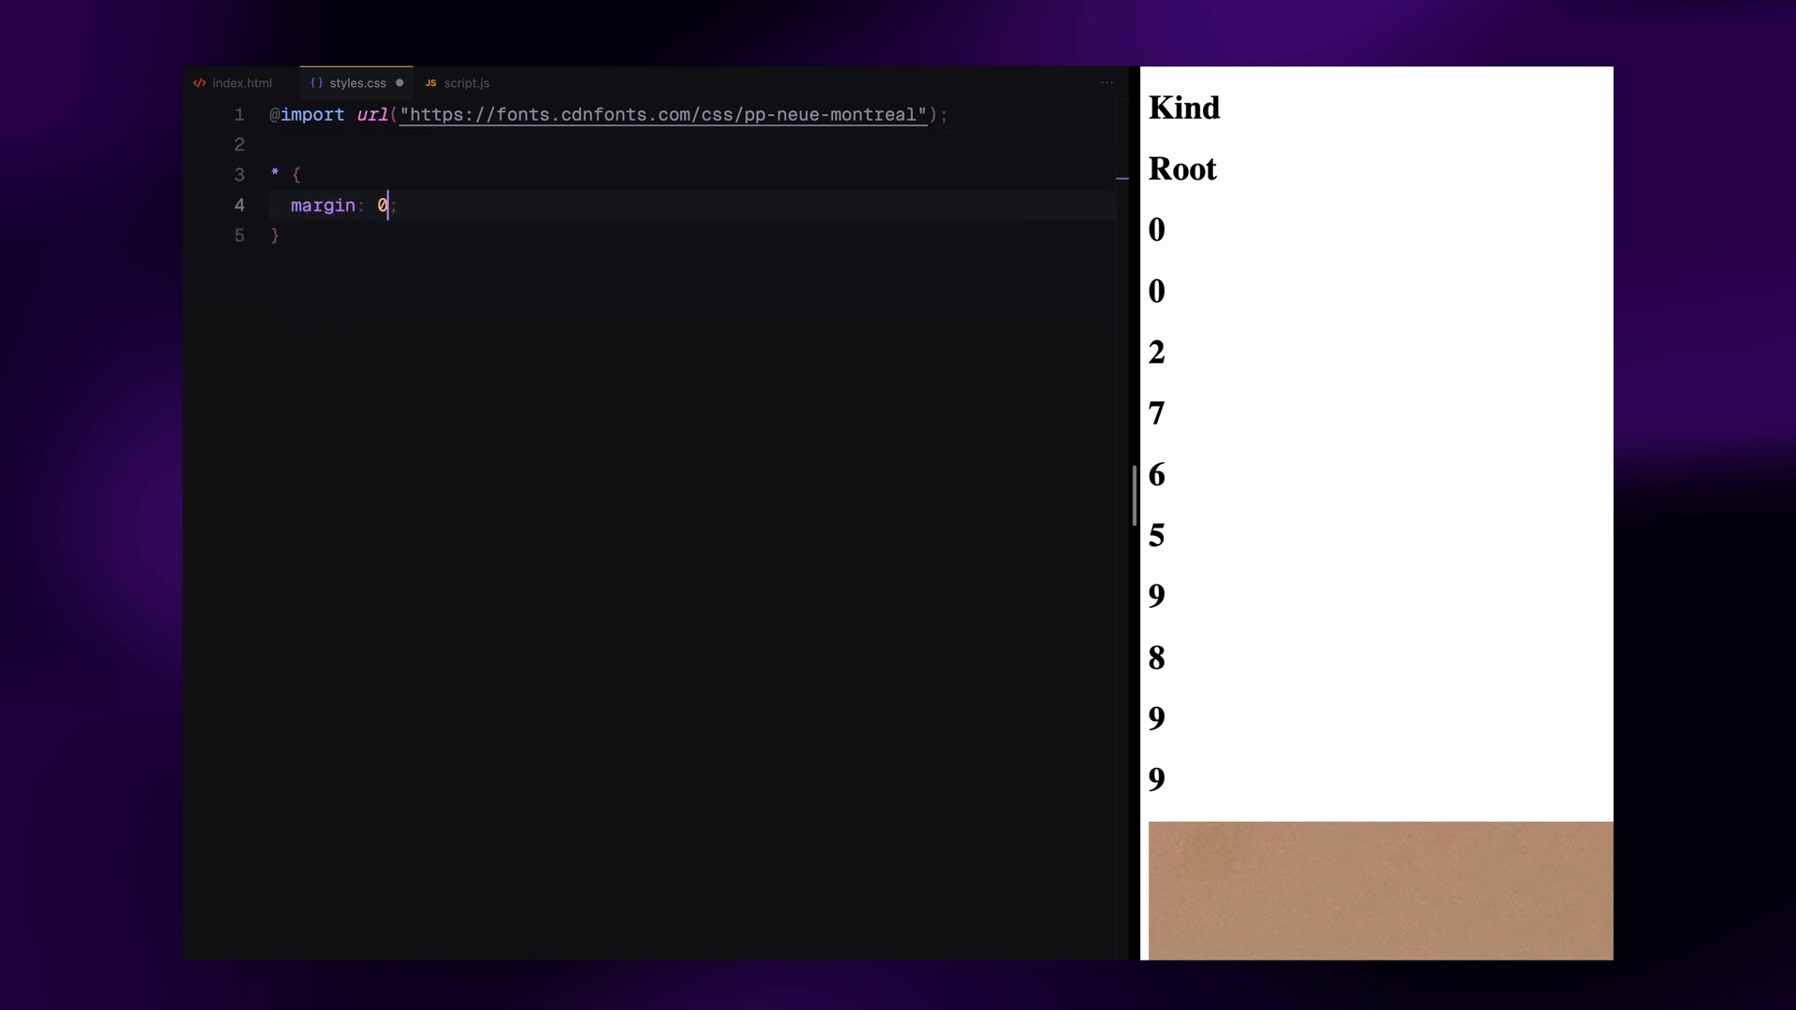
type("padding: 0;")
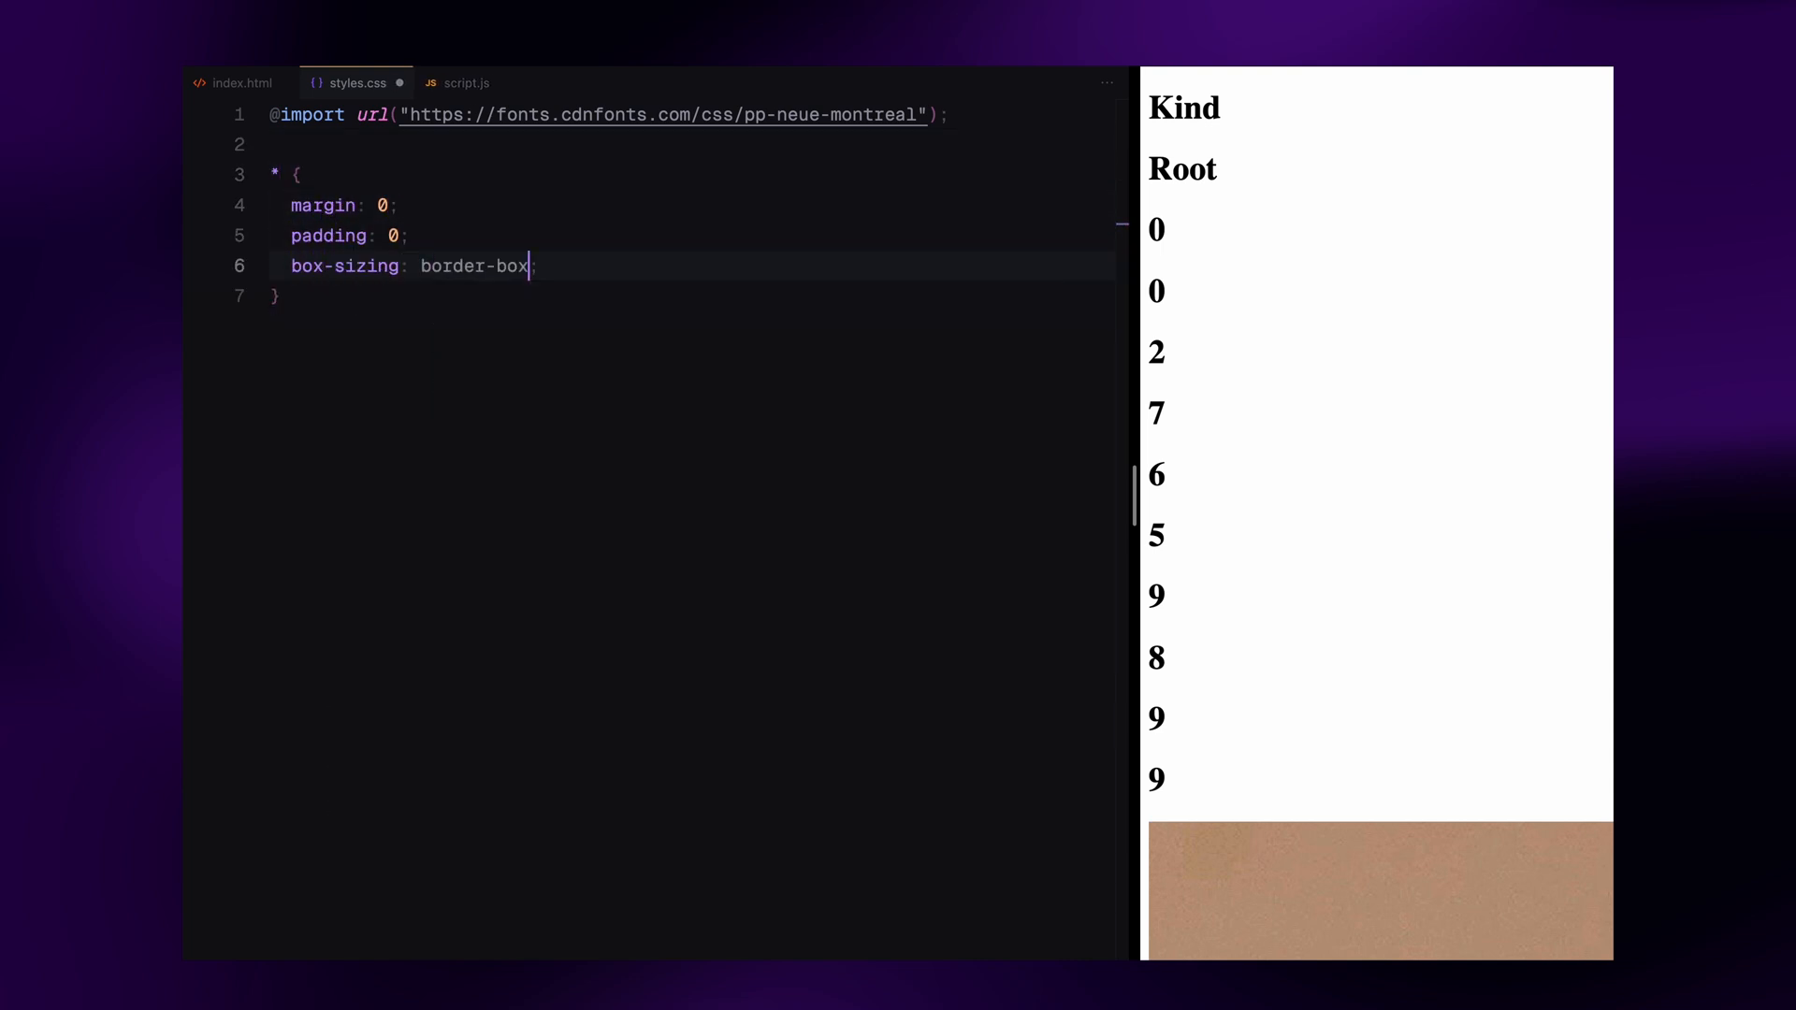
key("Enter")
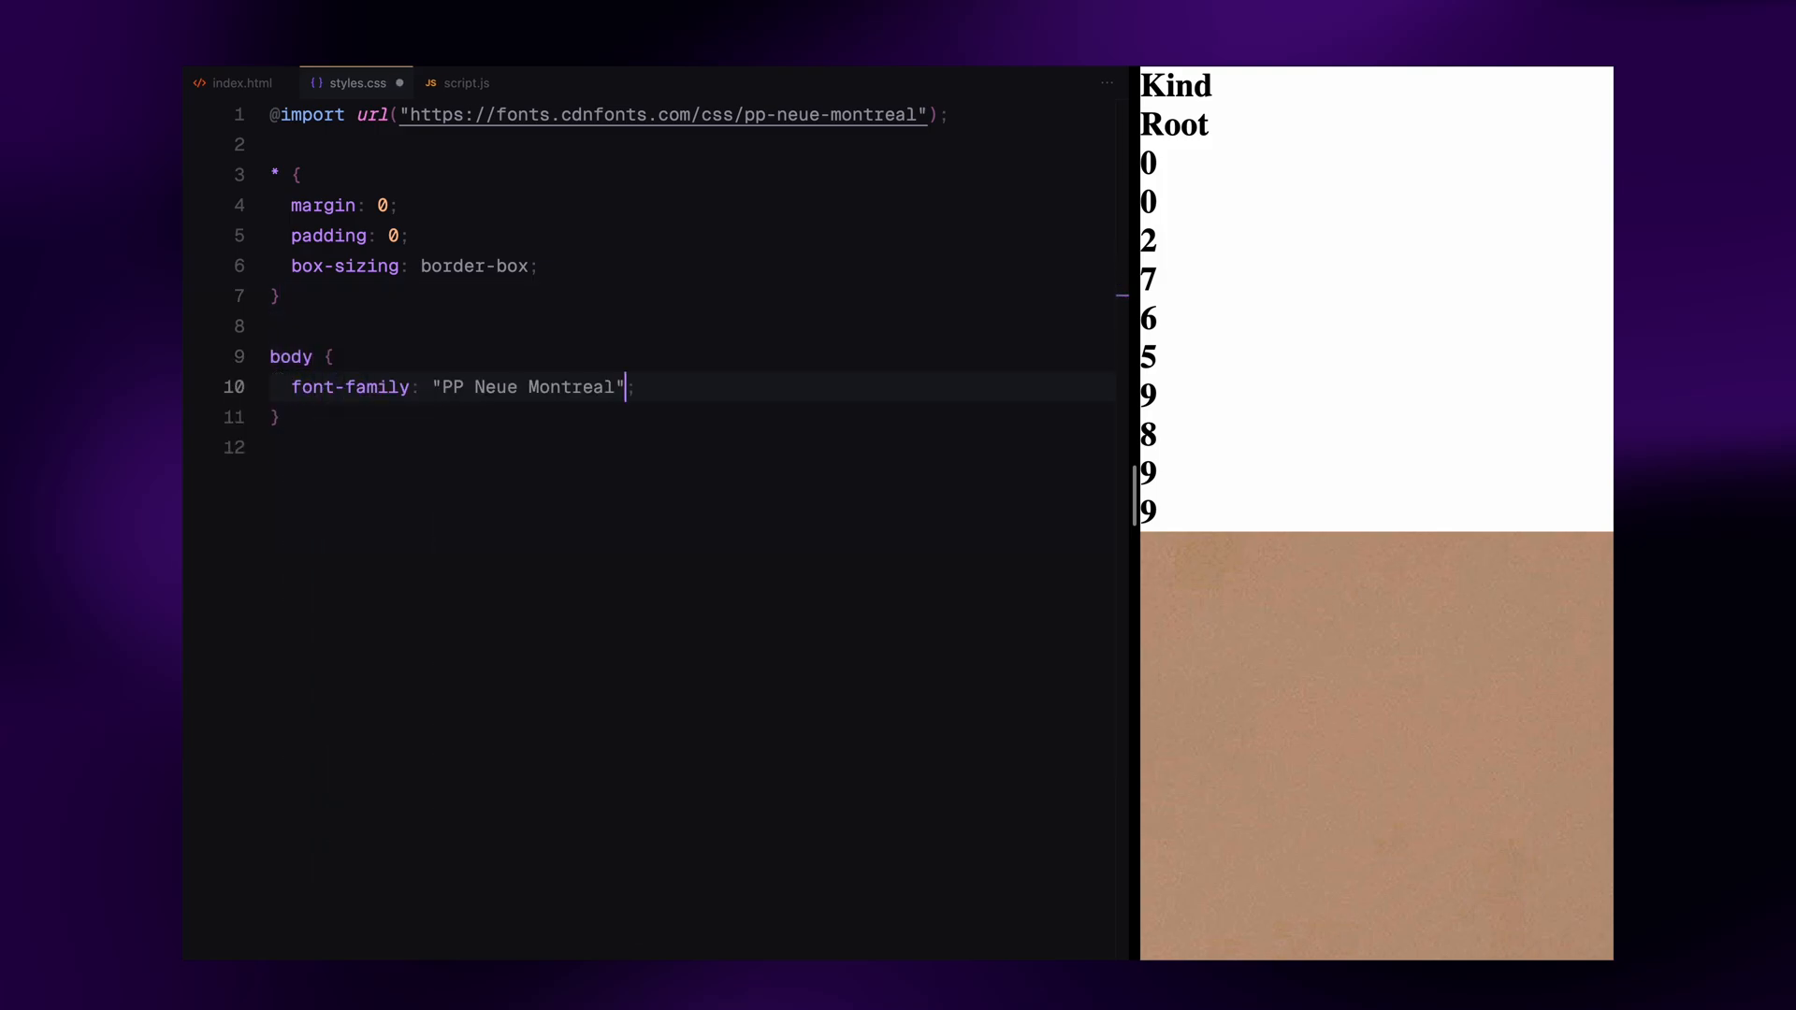
type(", sans-serif")
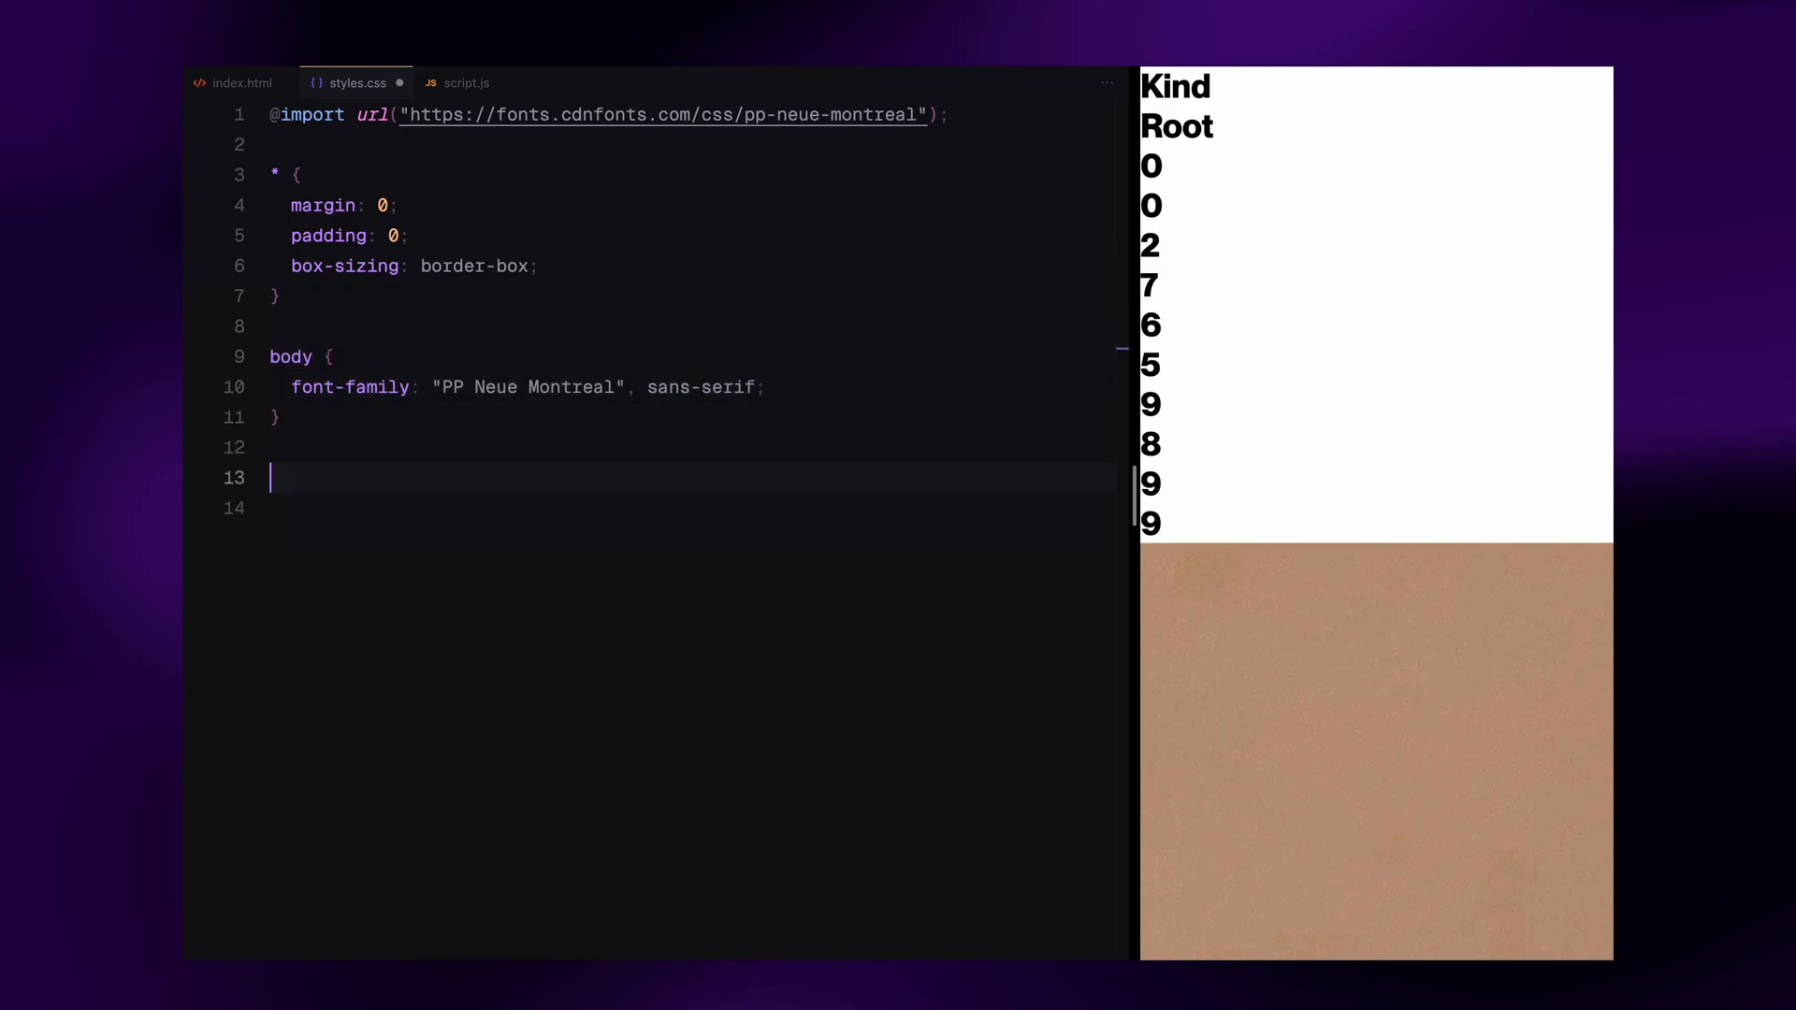
type("img {")
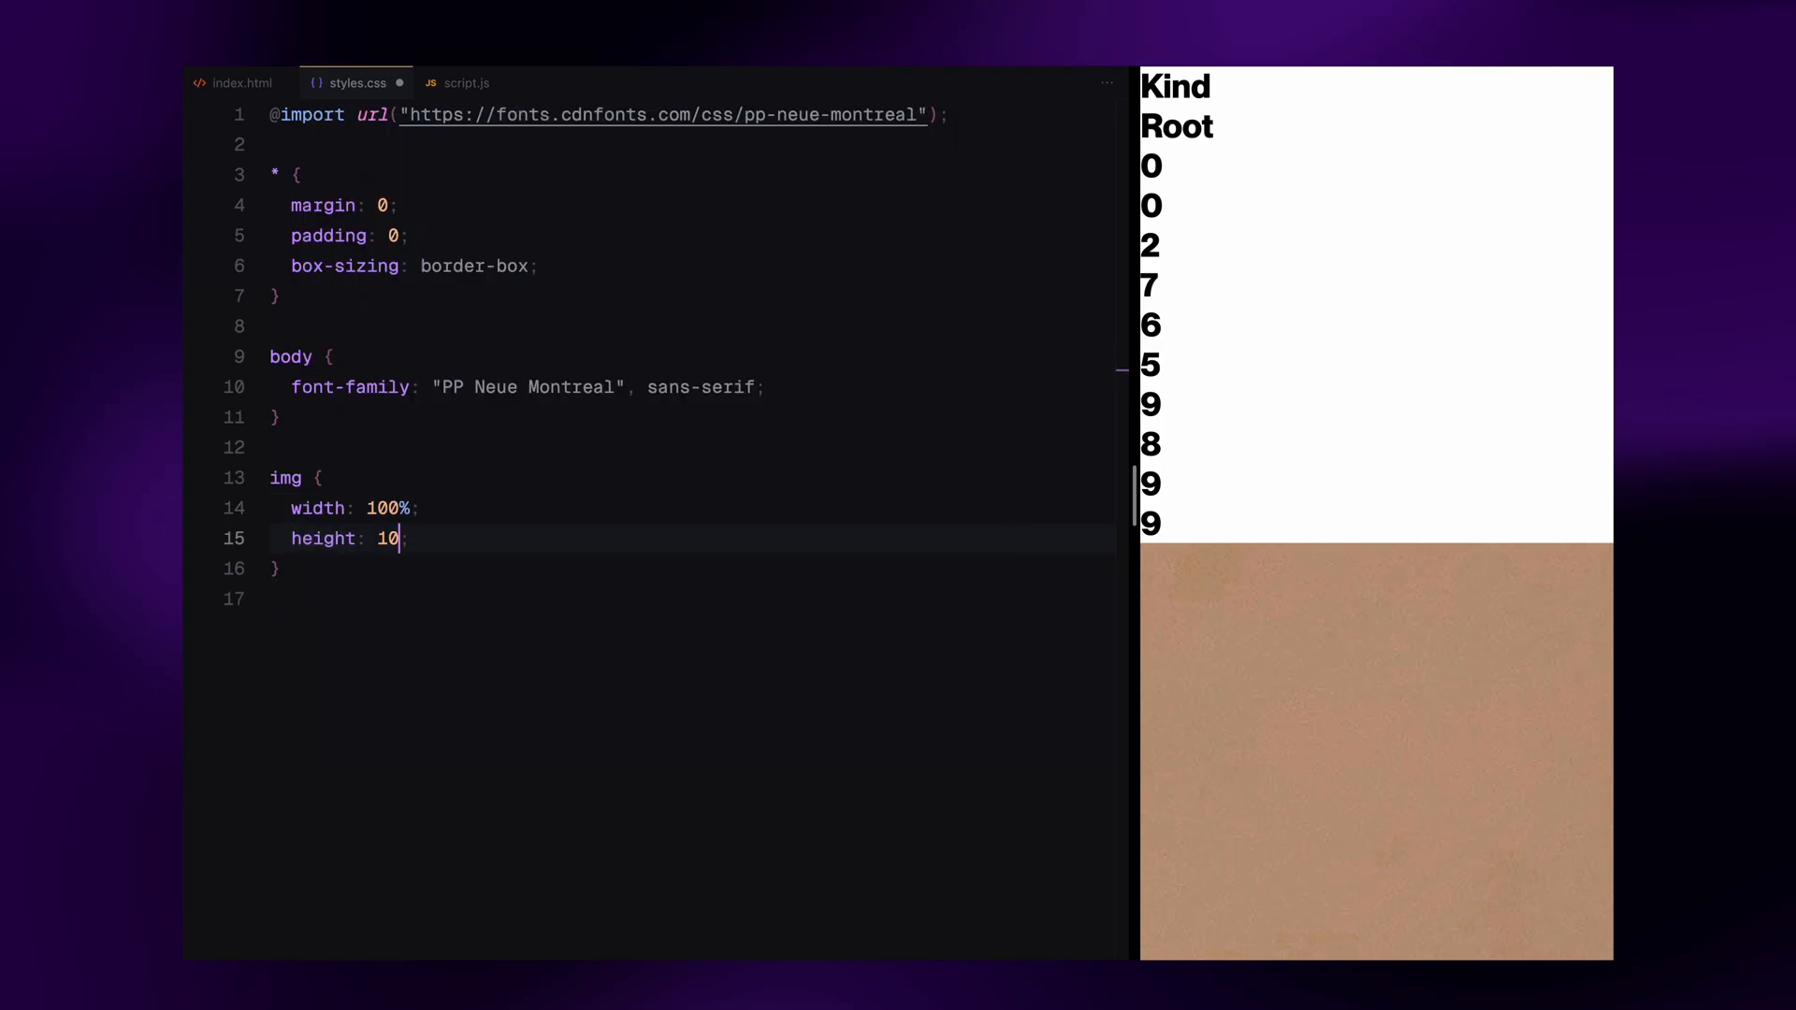
type("0%;")
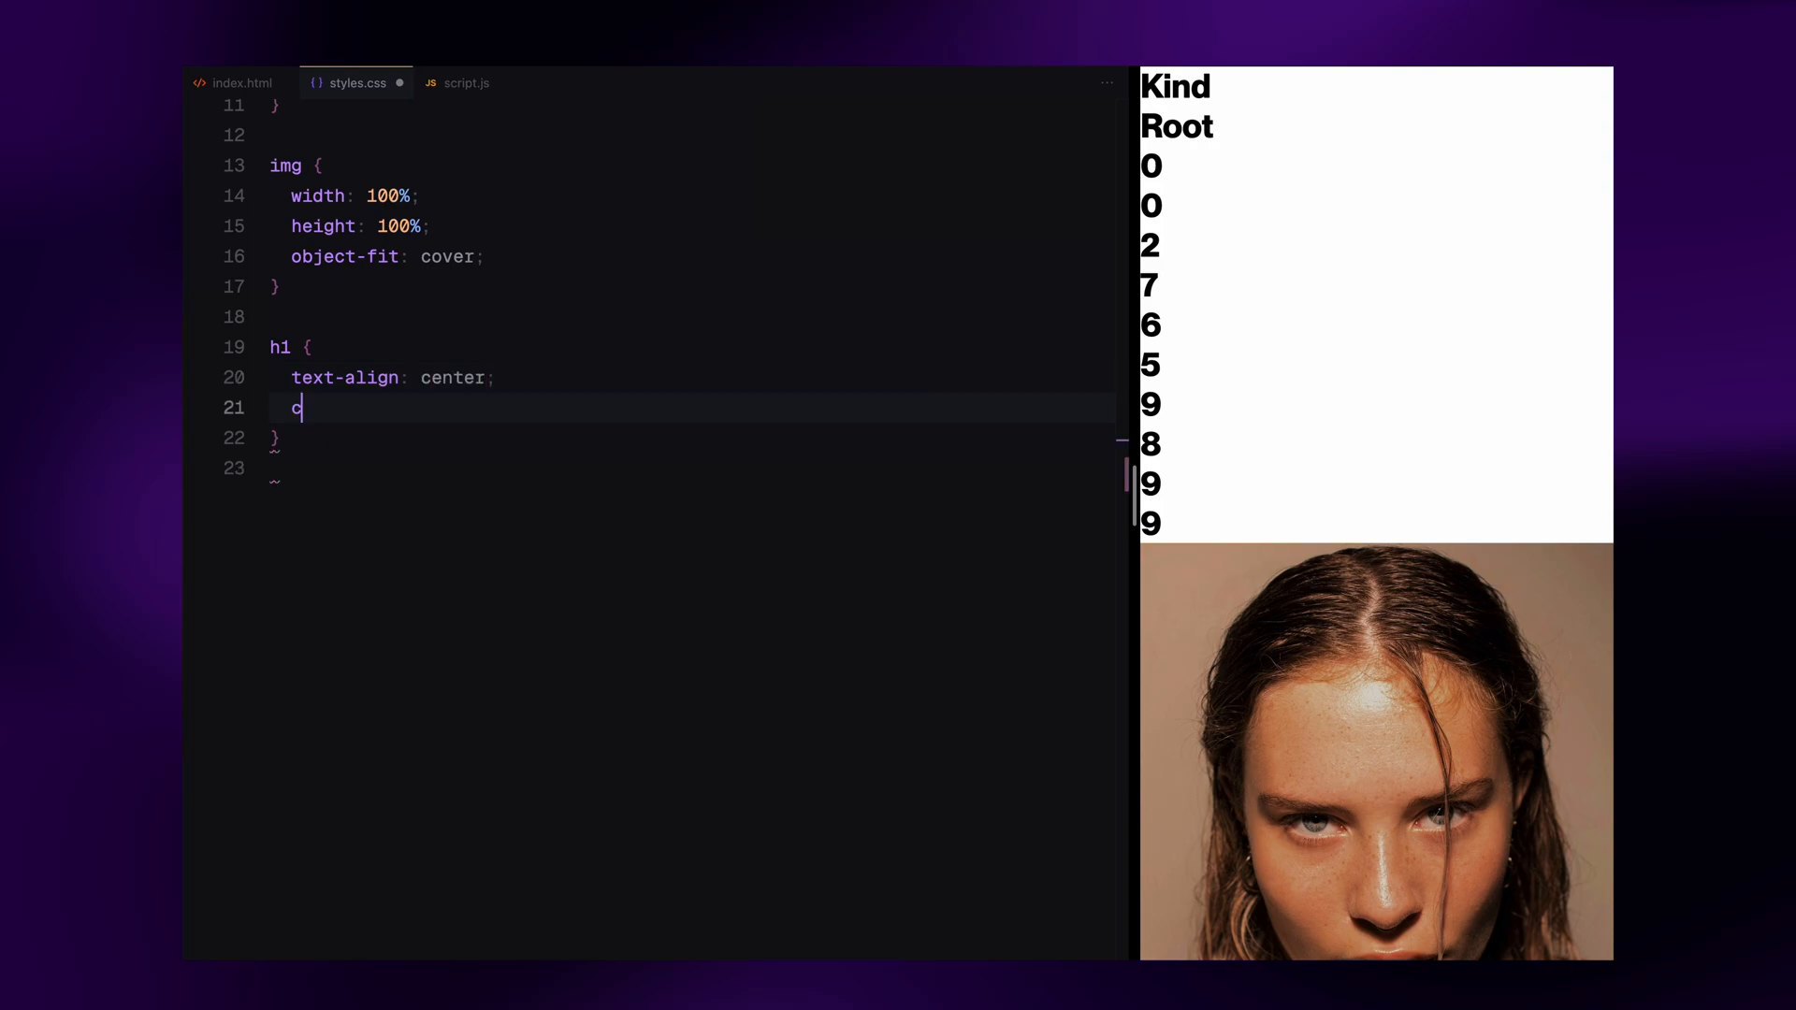
Style h1 white with line-height 1, and h1 span as italic PP Editorial Old, weight 500.
type("color: #fff;")
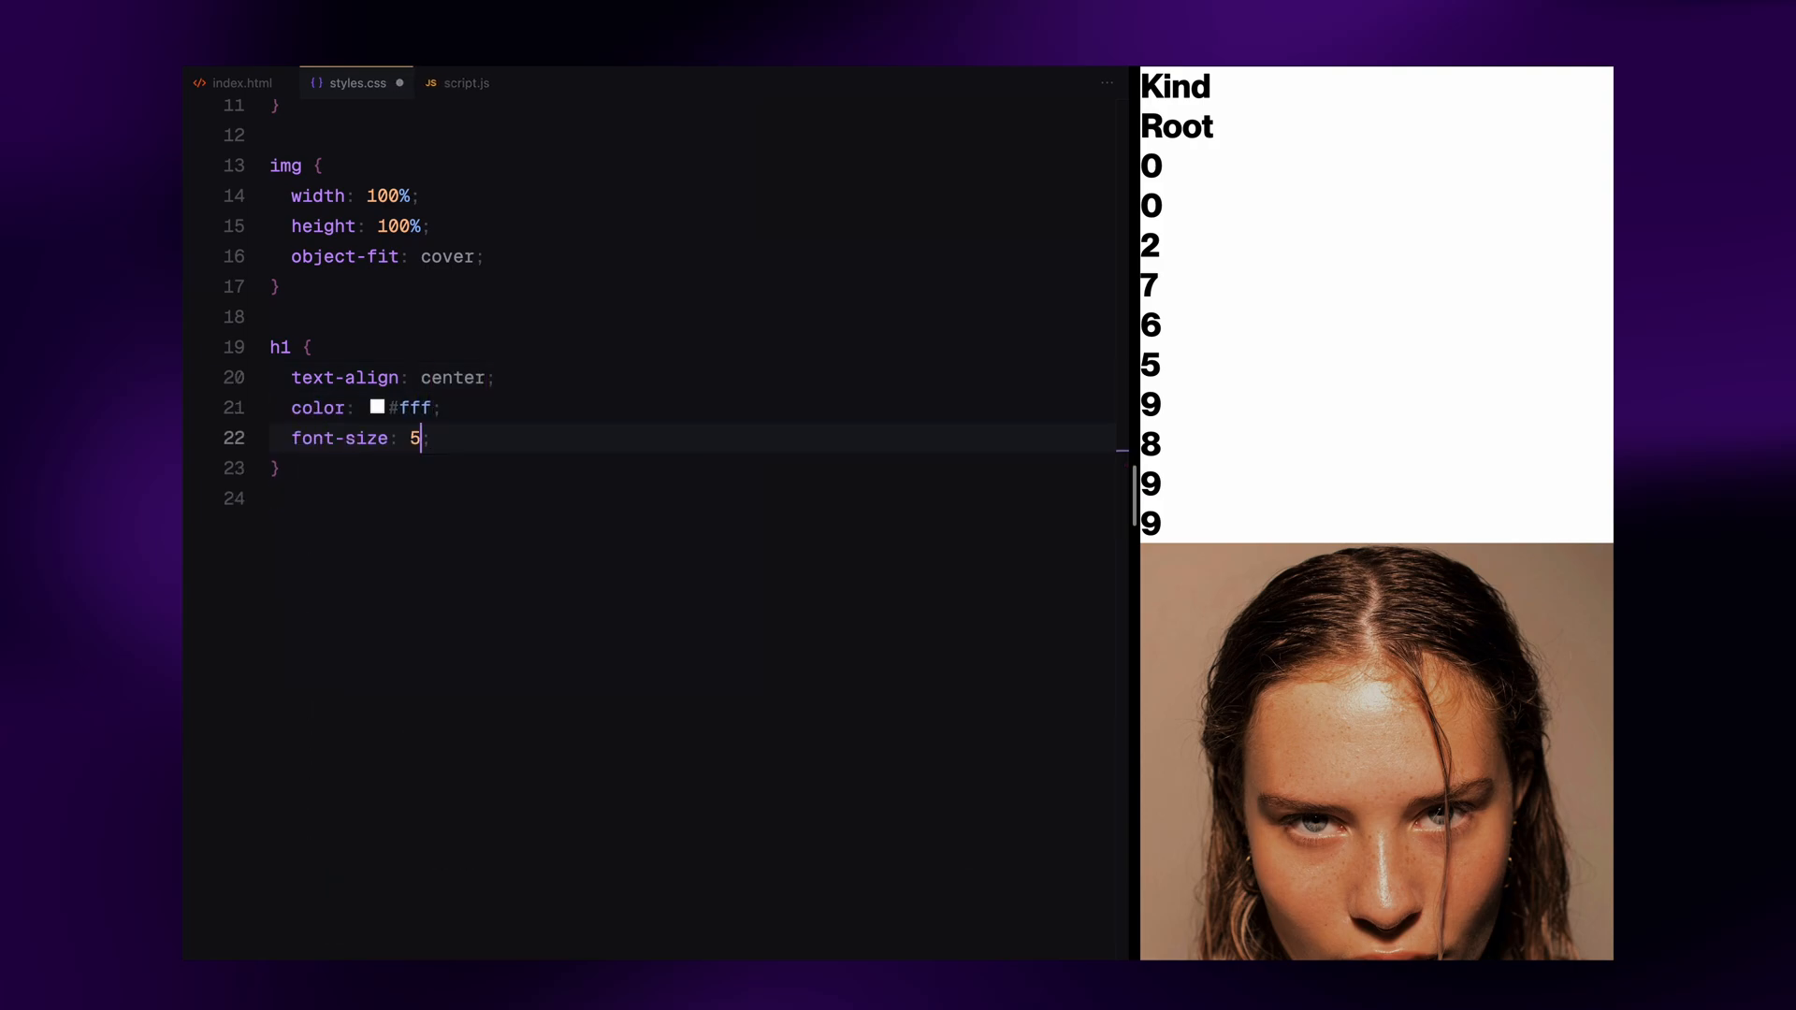
type("rem;")
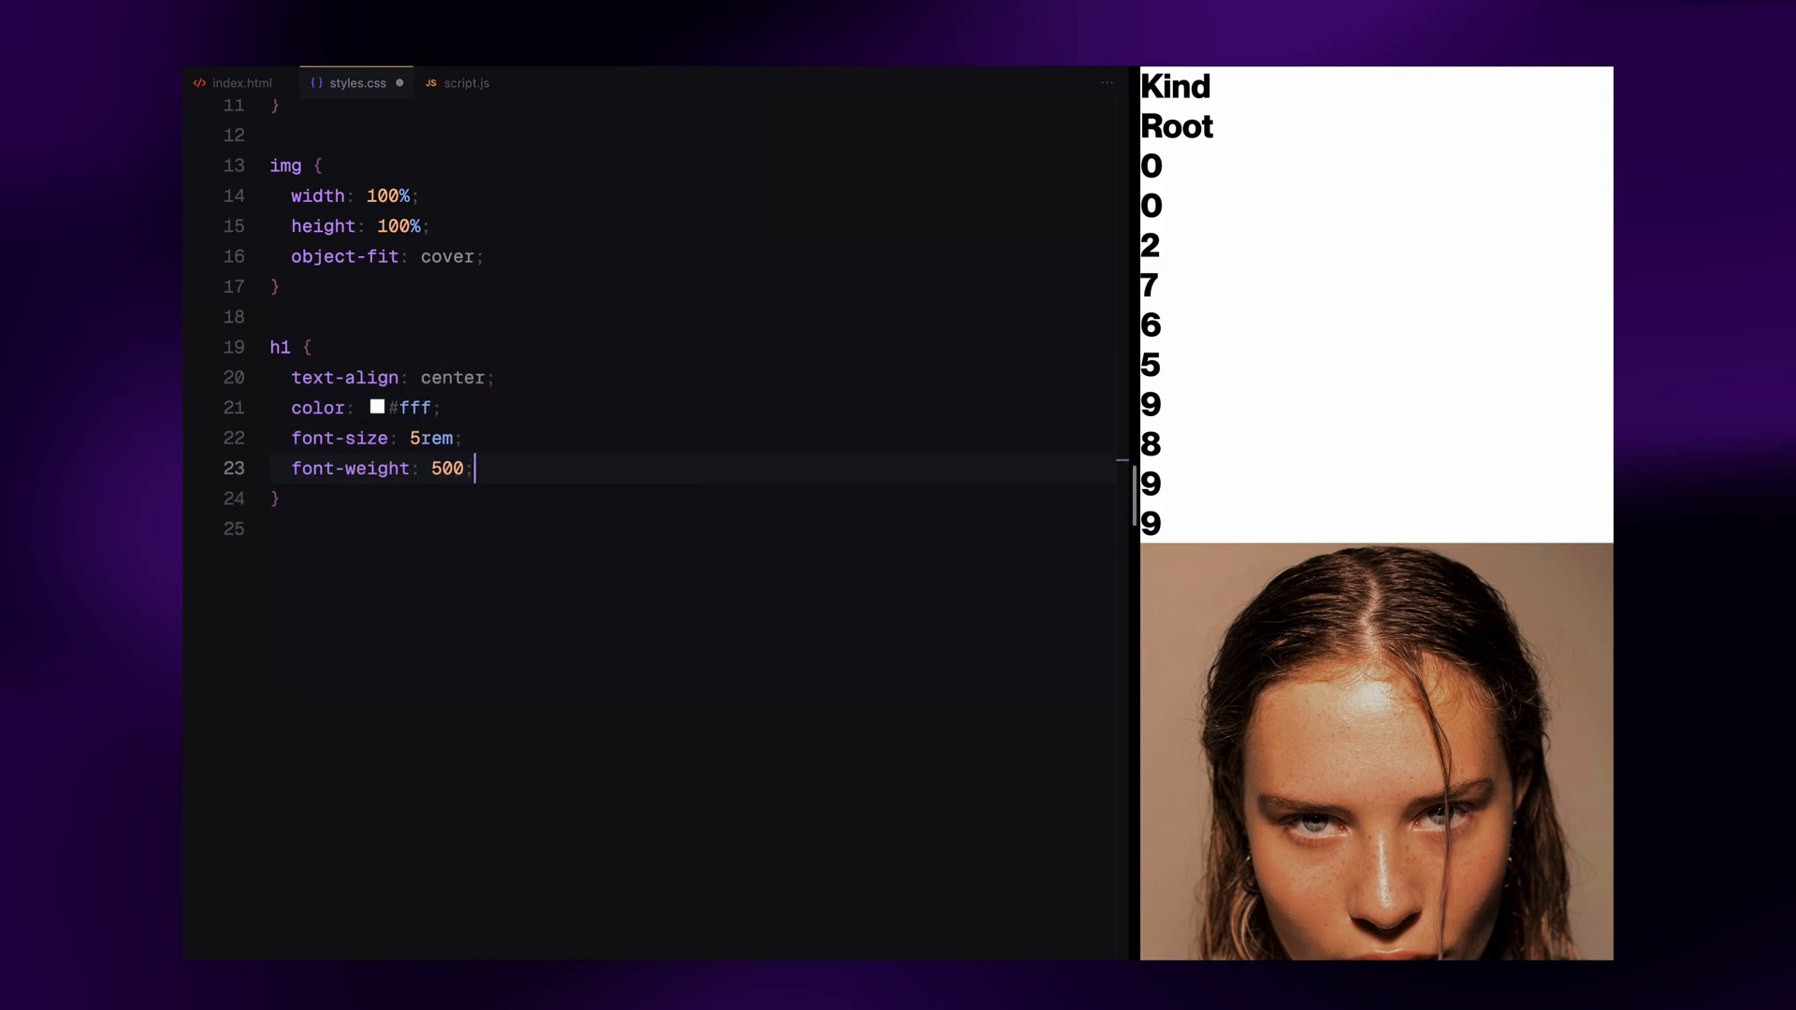
type("line-height: 1;")
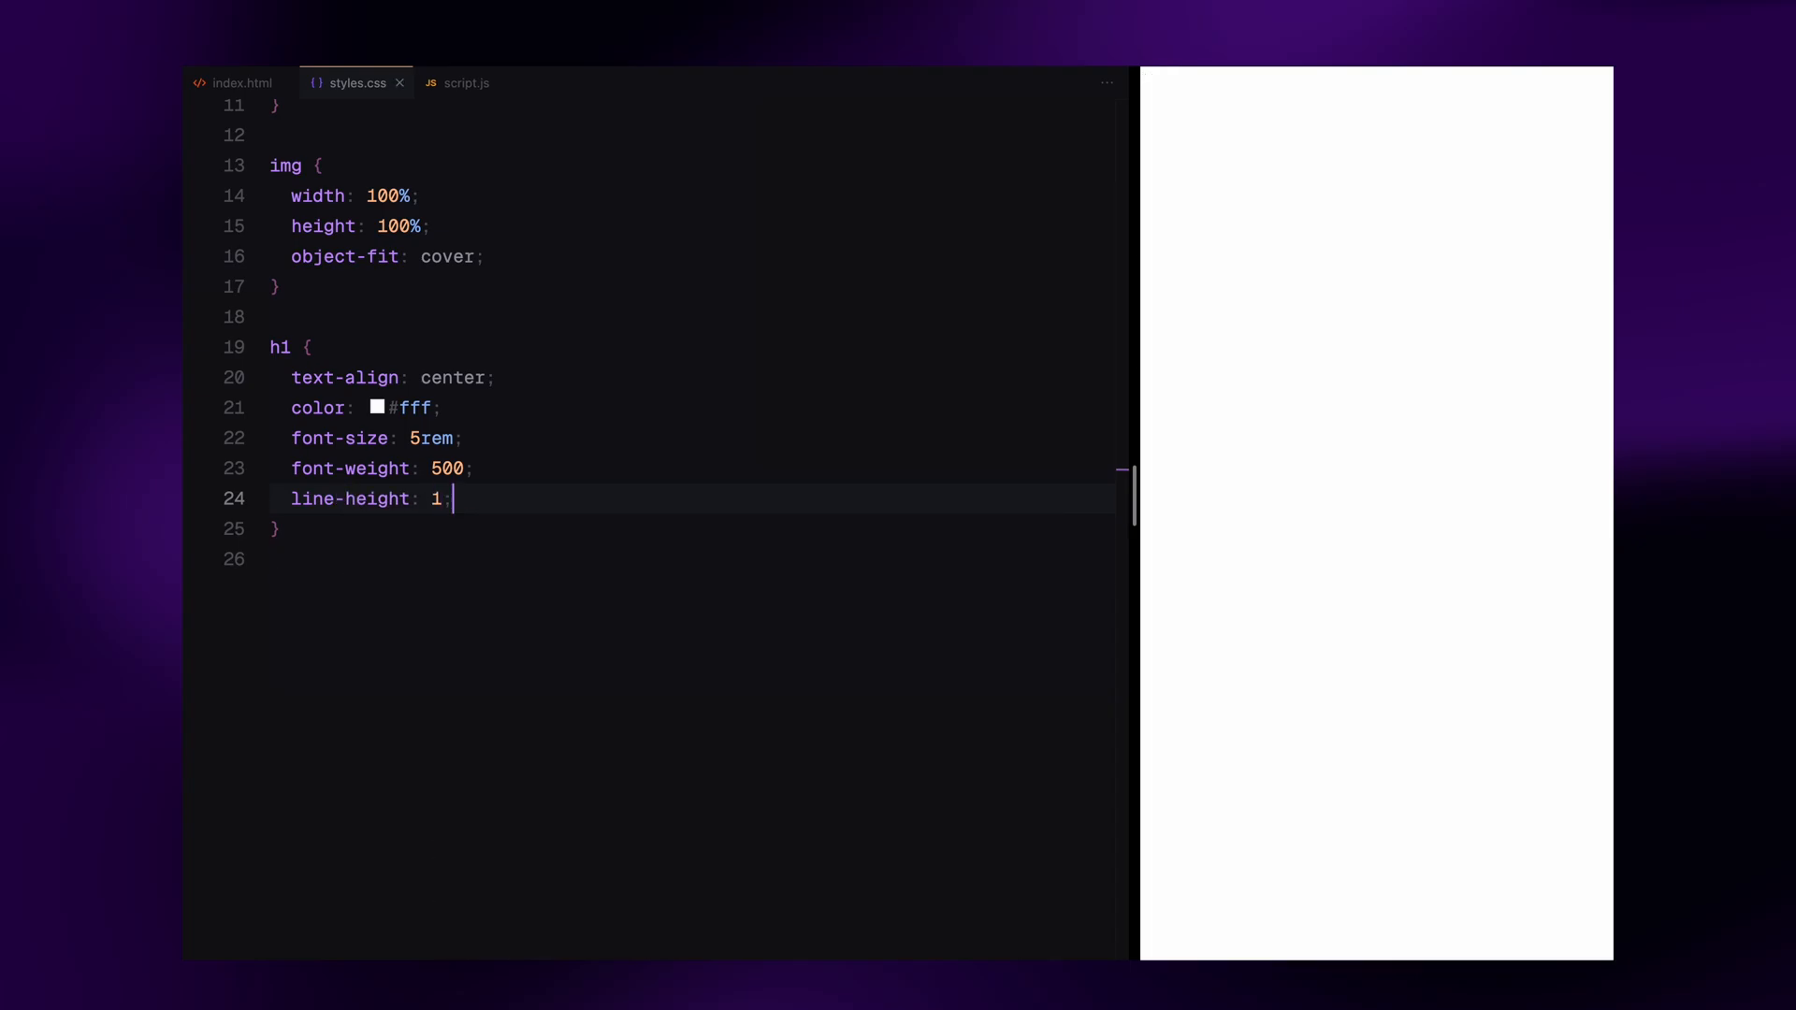
type("h1 span {")
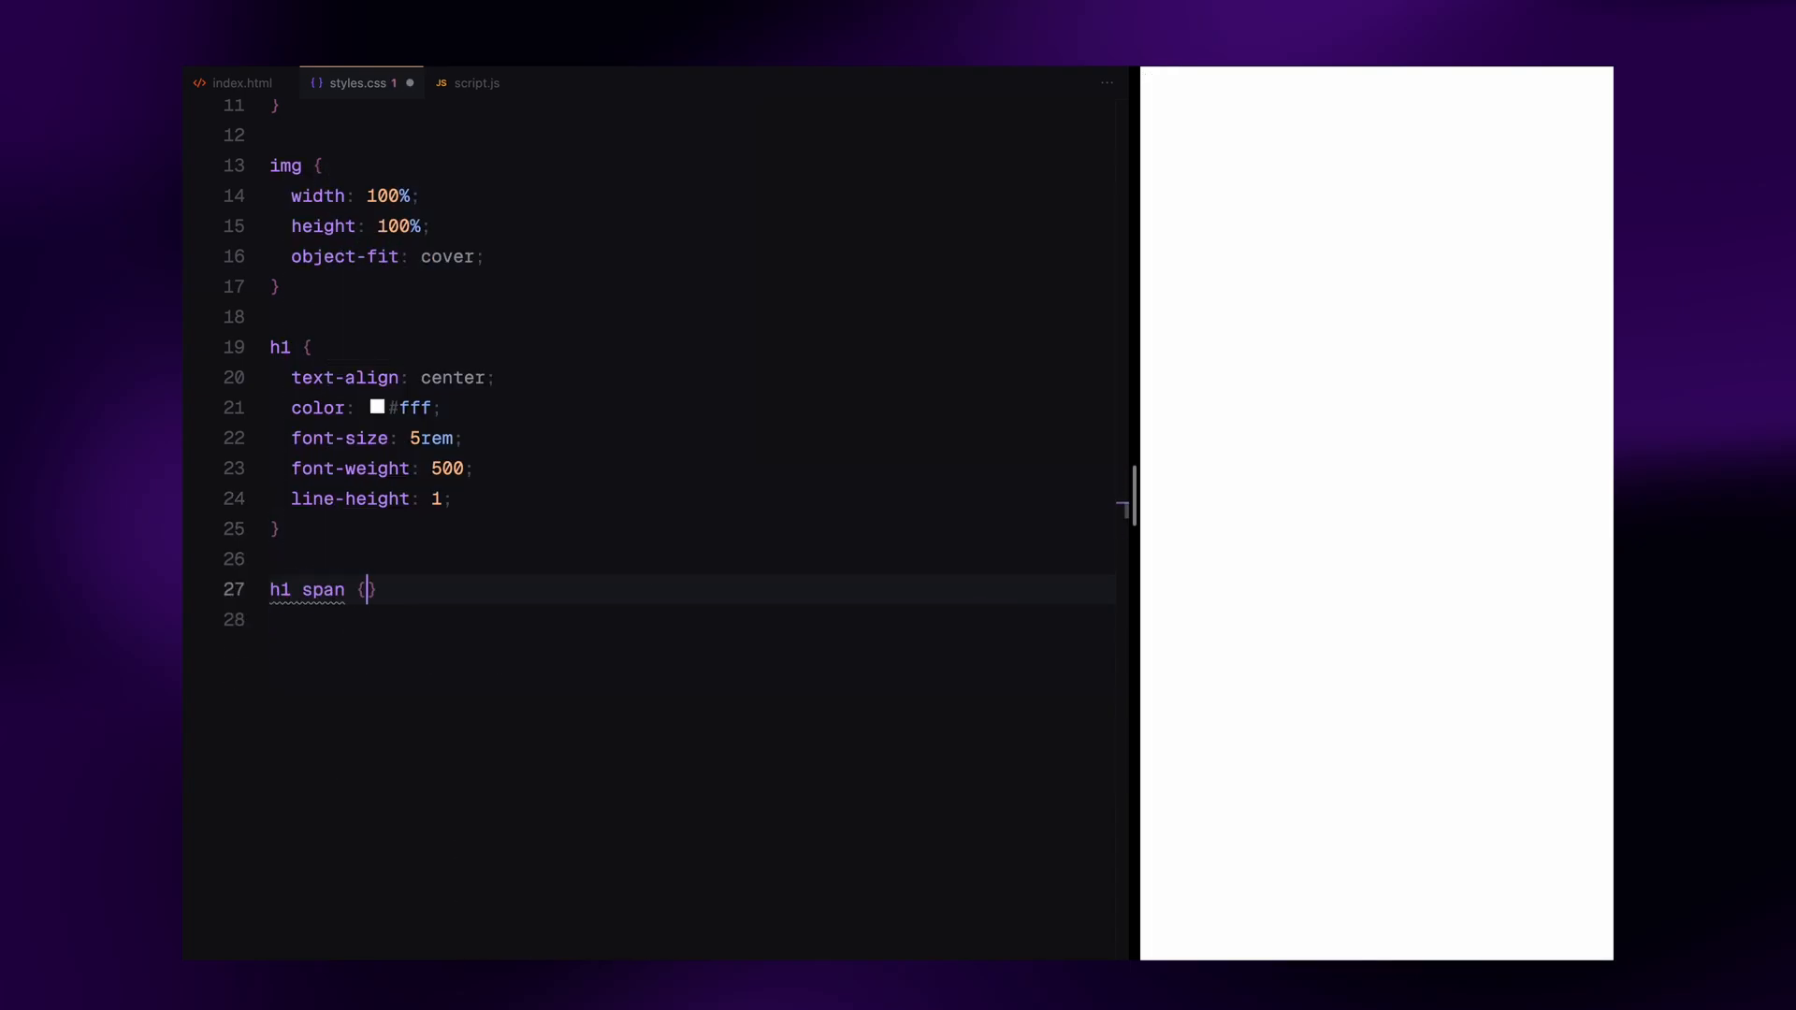
type("font-family: \"PP Editorial Old\", \"PP Neue Montreal\";")
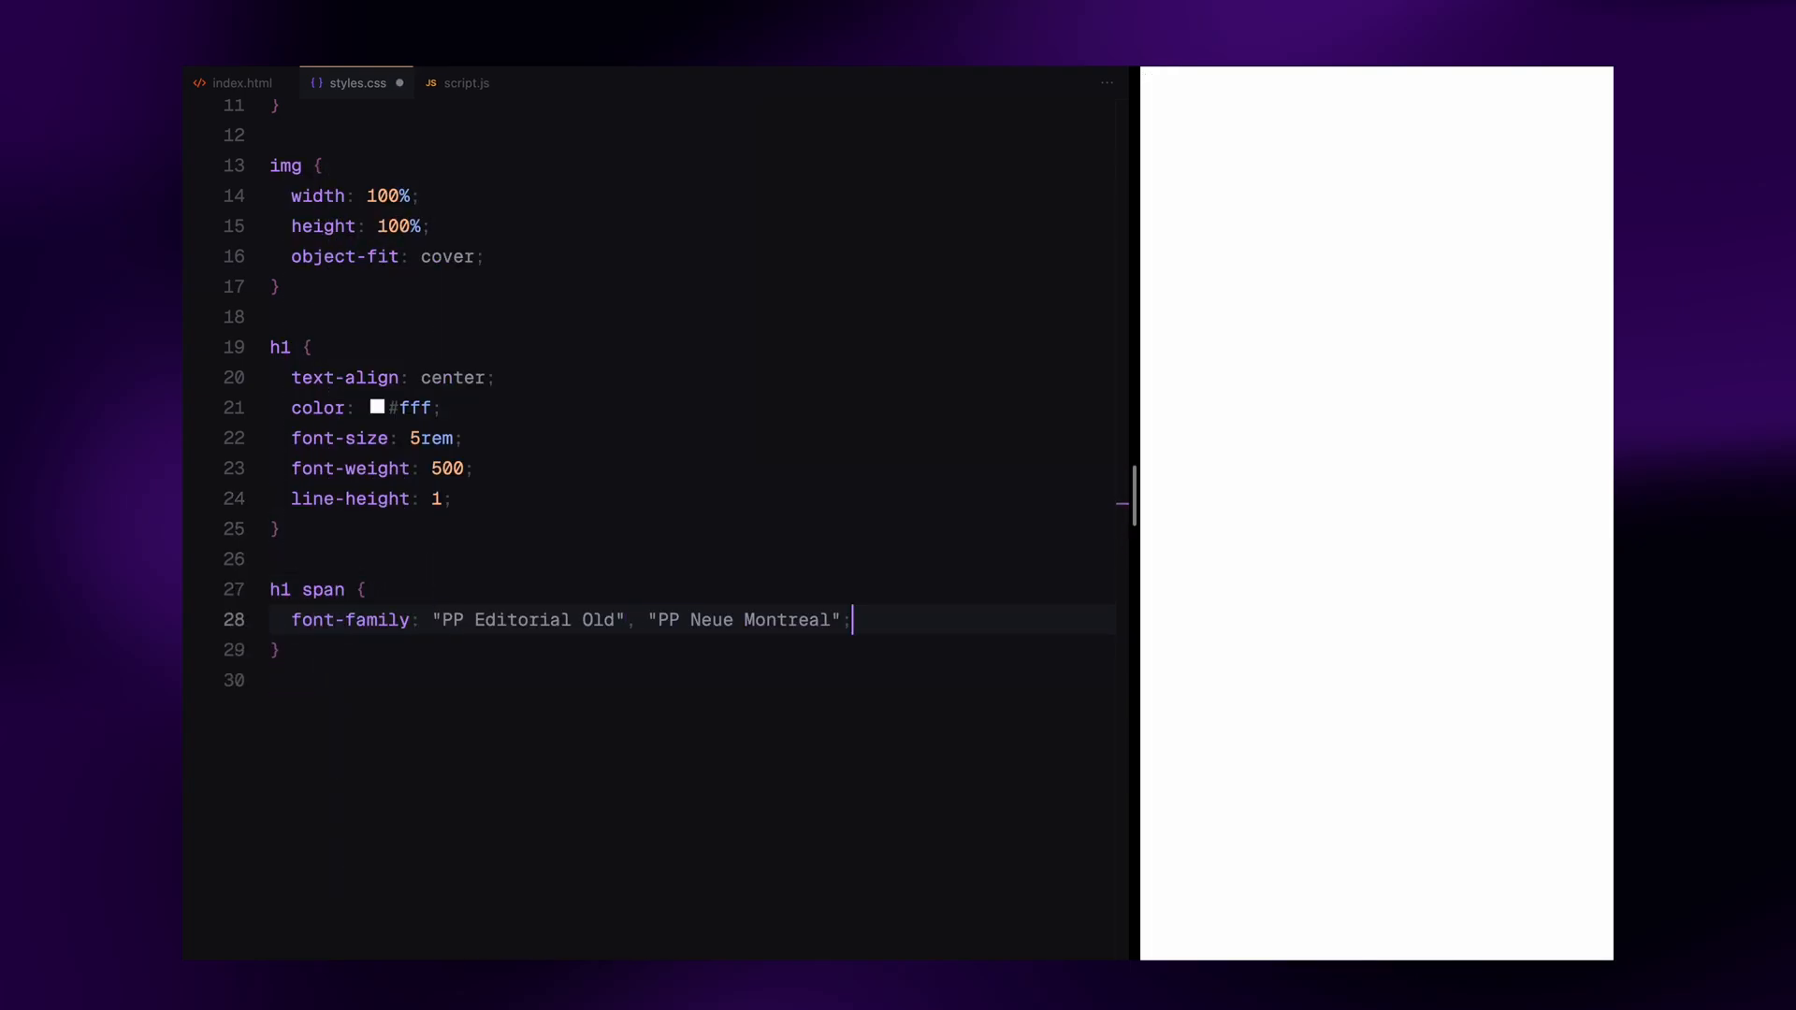
type("font-weight: 500;")
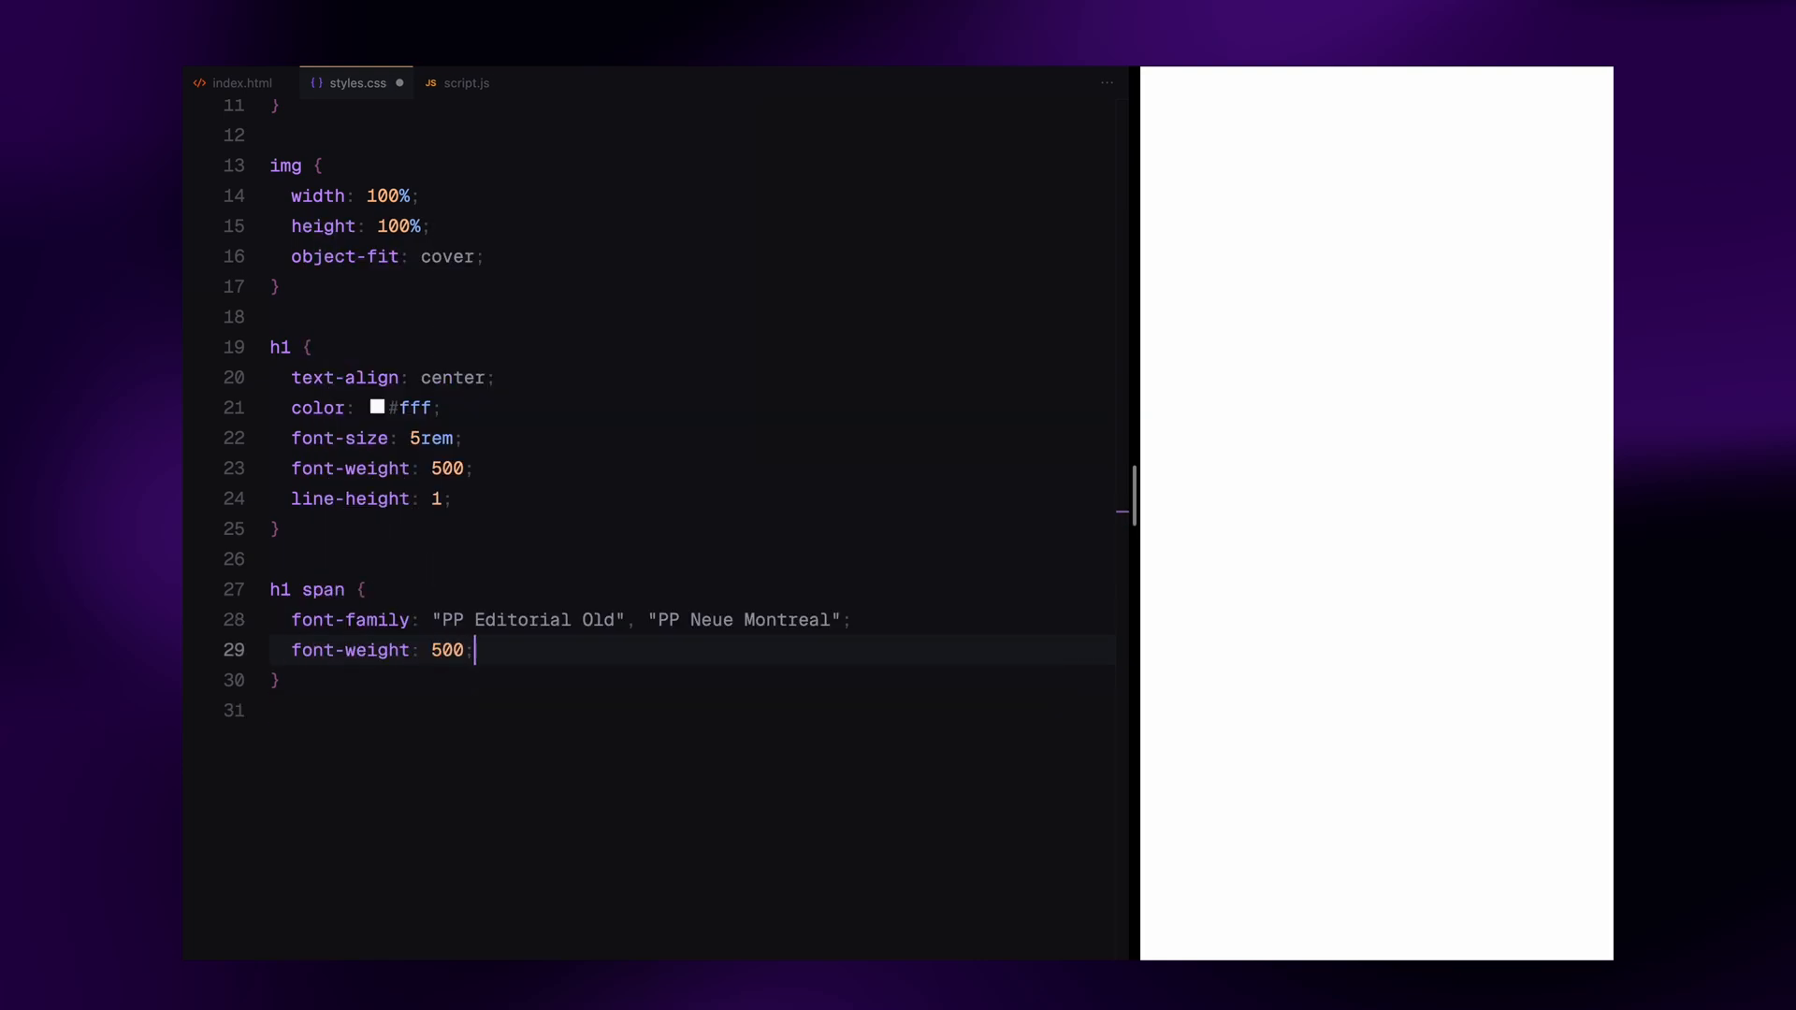
type("font-style: italic;")
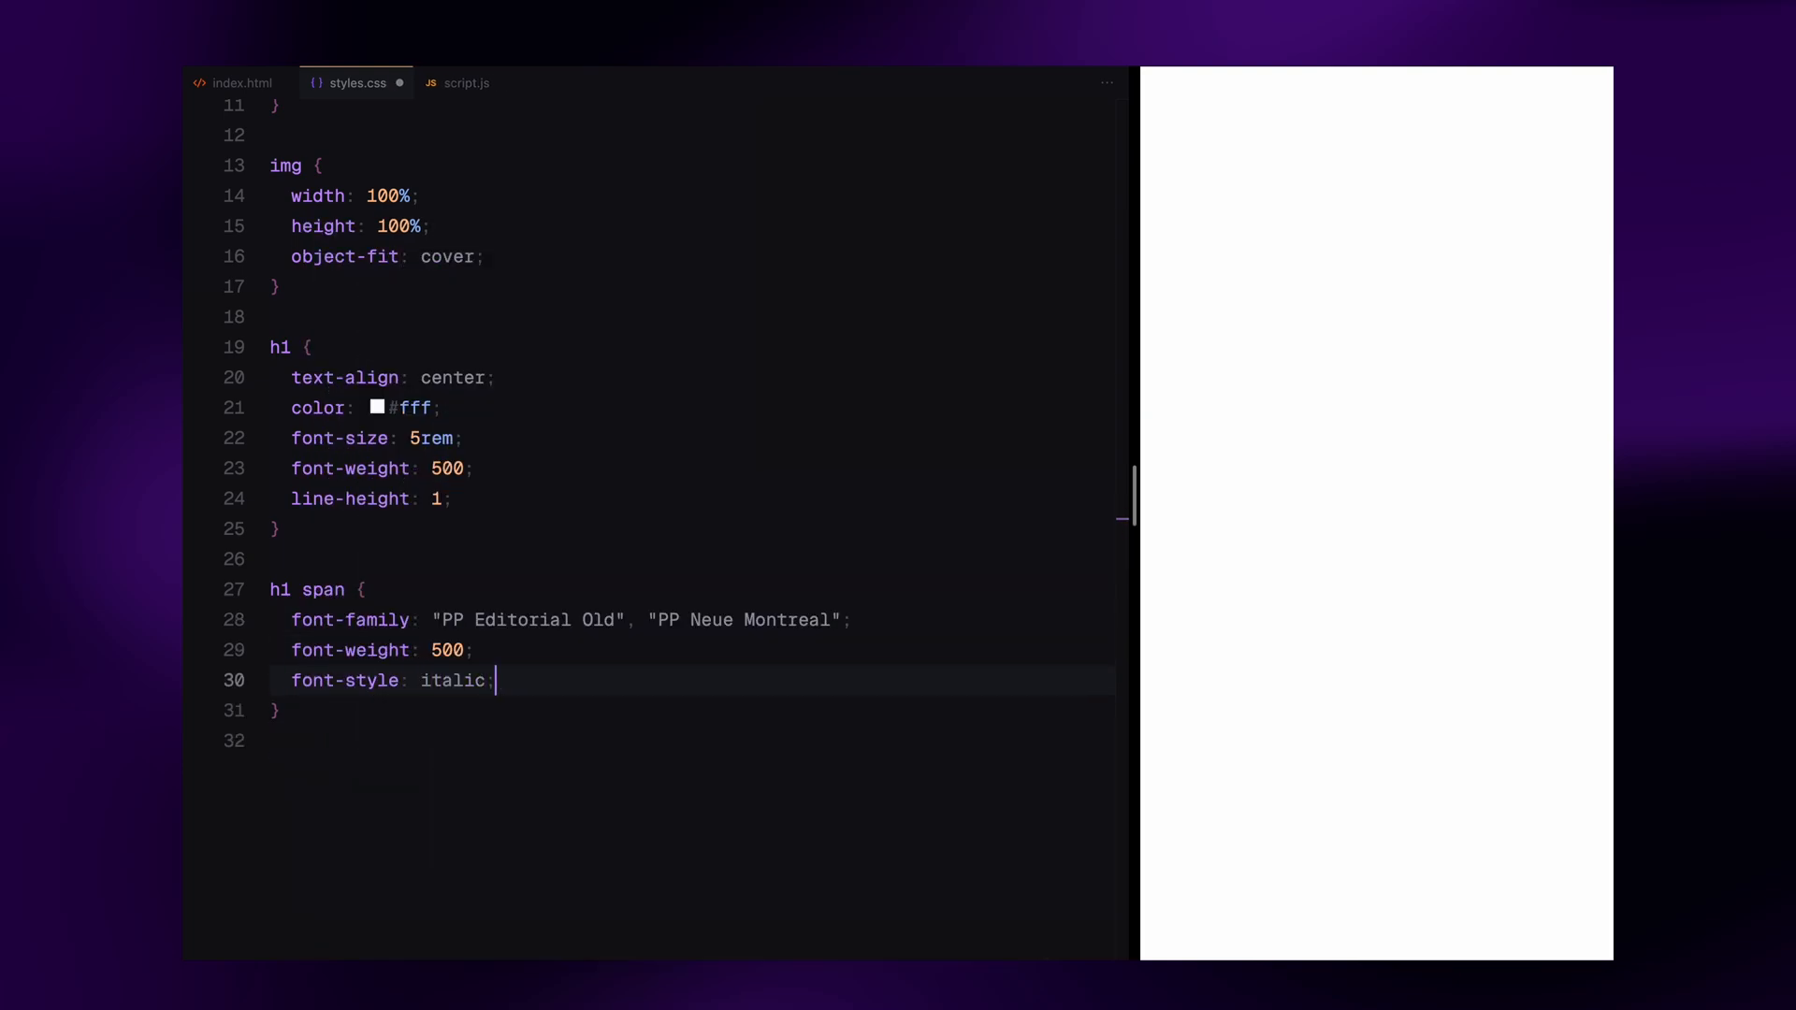
type("-webkit-font-smoothing: antialiased;")
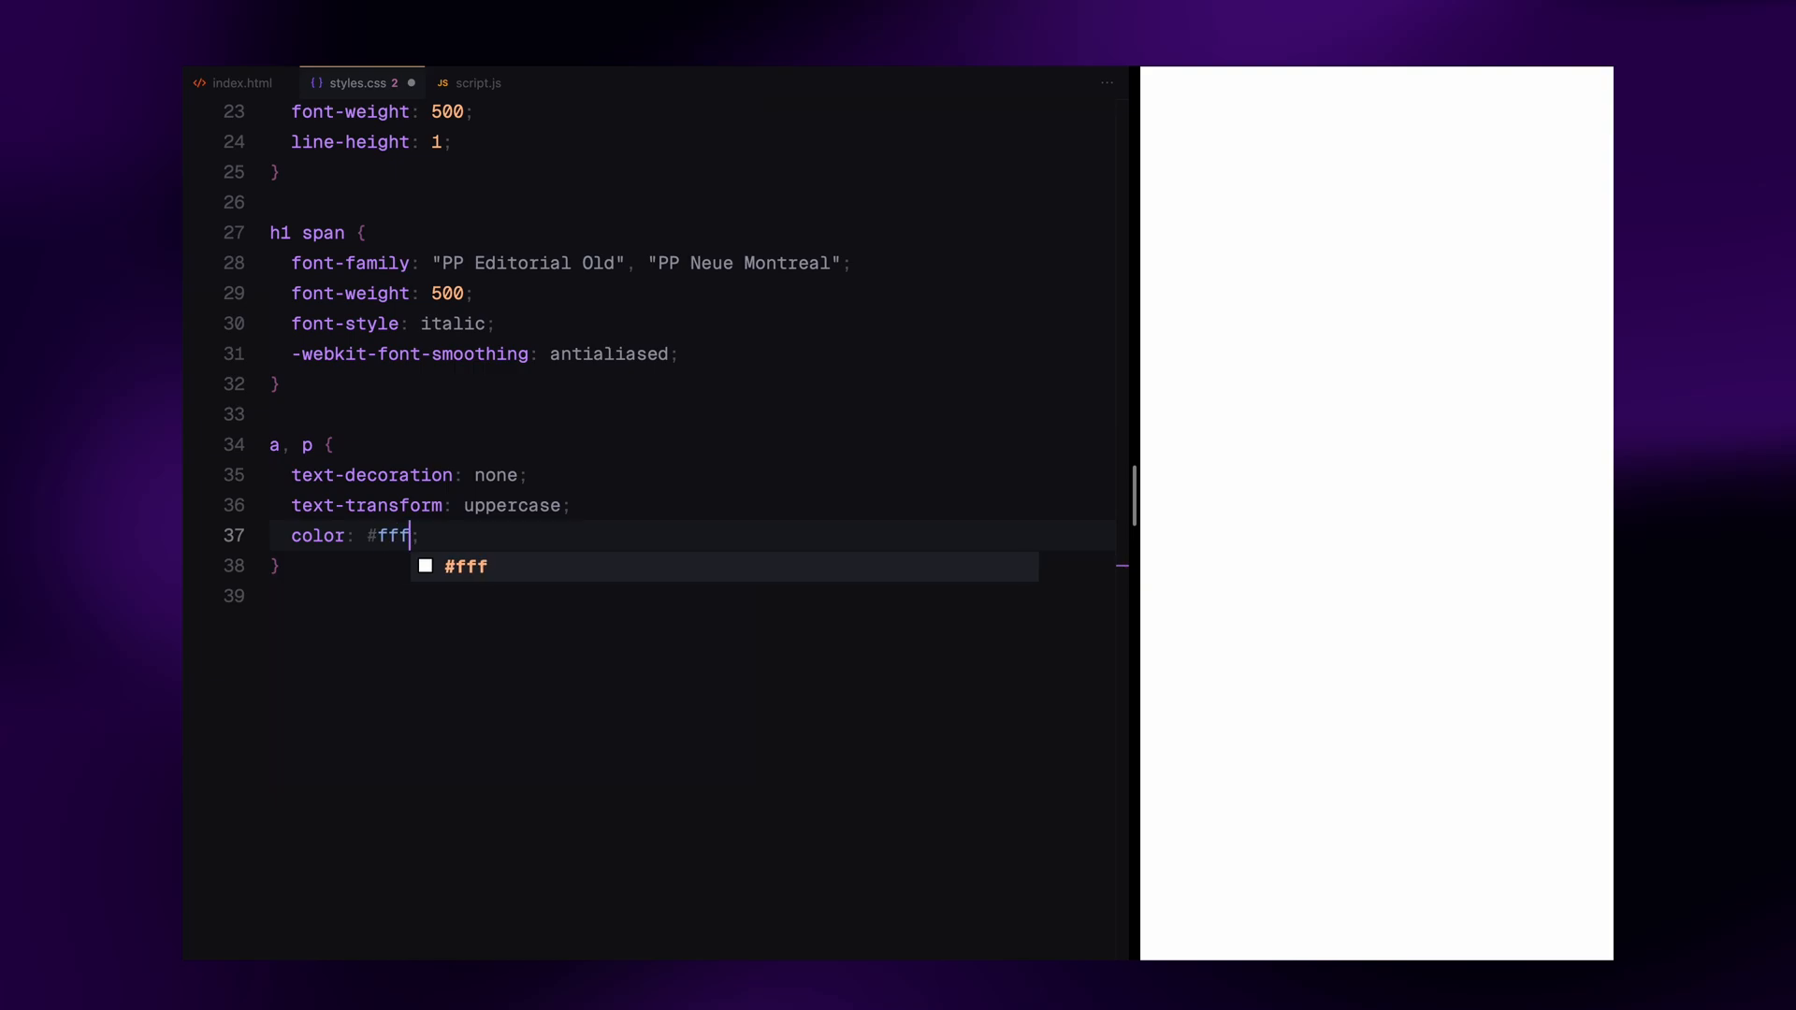
Add a, p at 12px, a full-viewport overflow-hidden .container, and .hero-img at z-index -1.
type("font-size: 12px;")
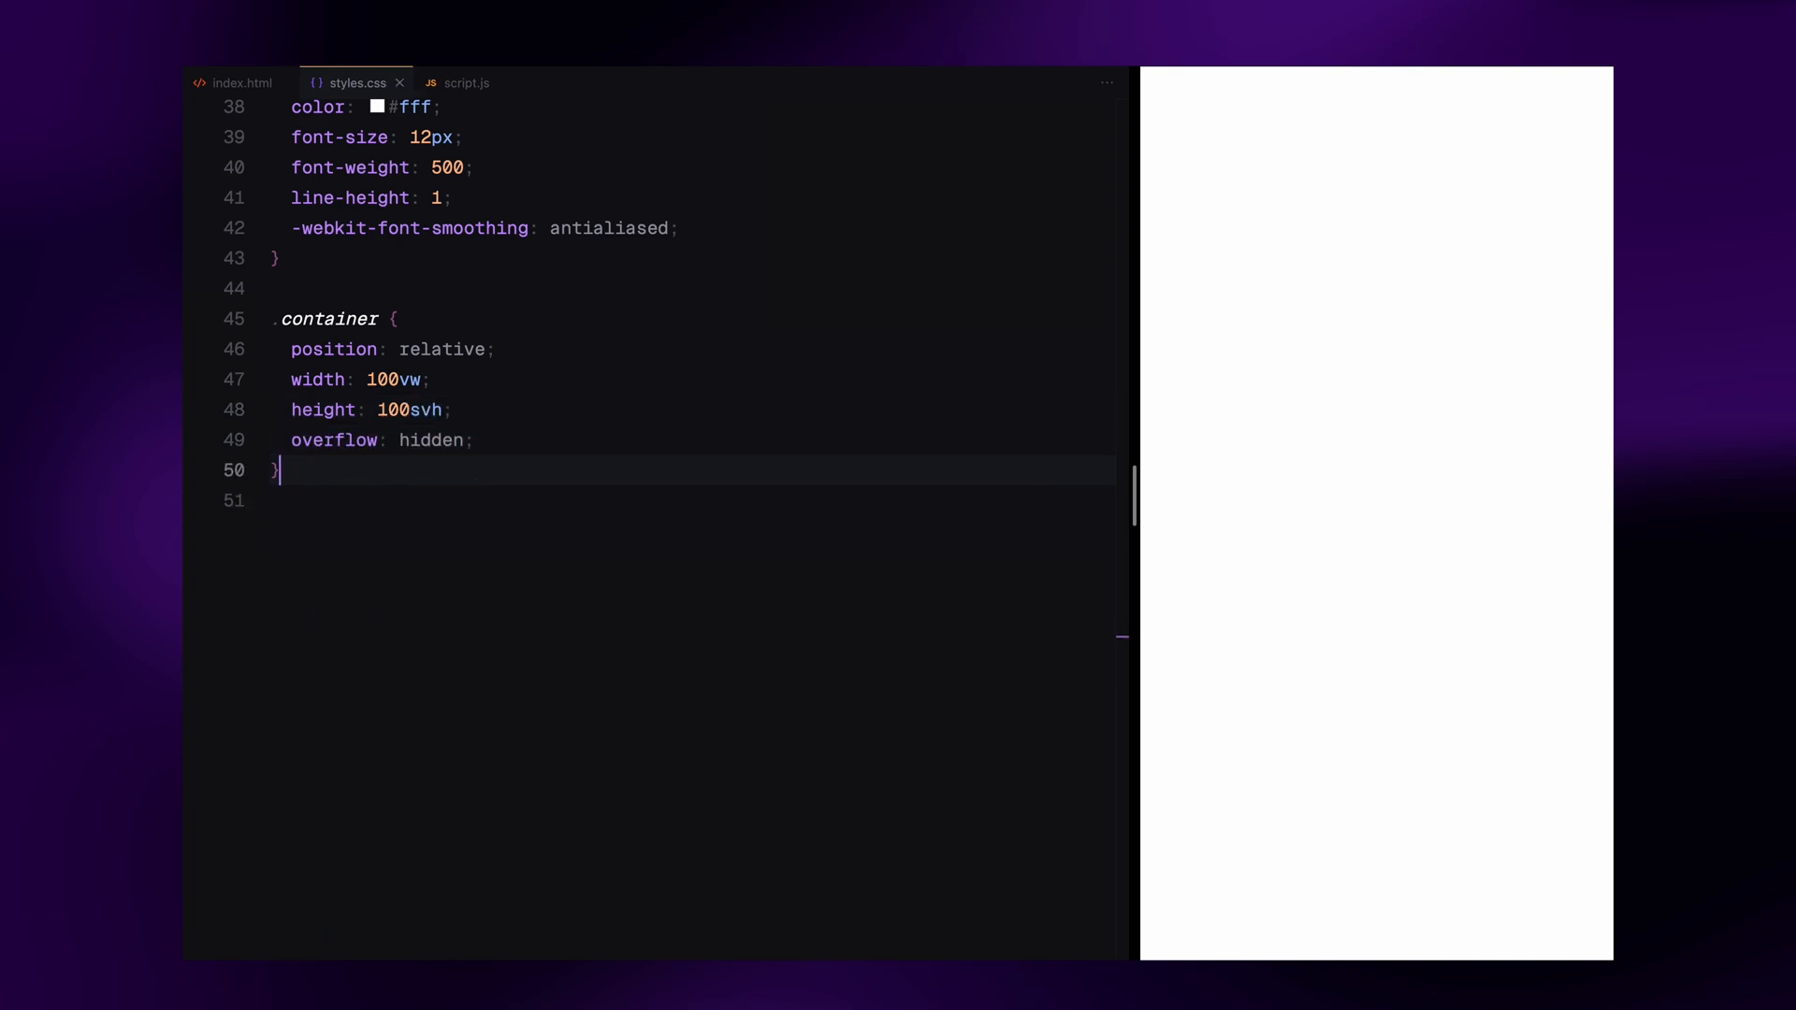
type("position: absolute;")
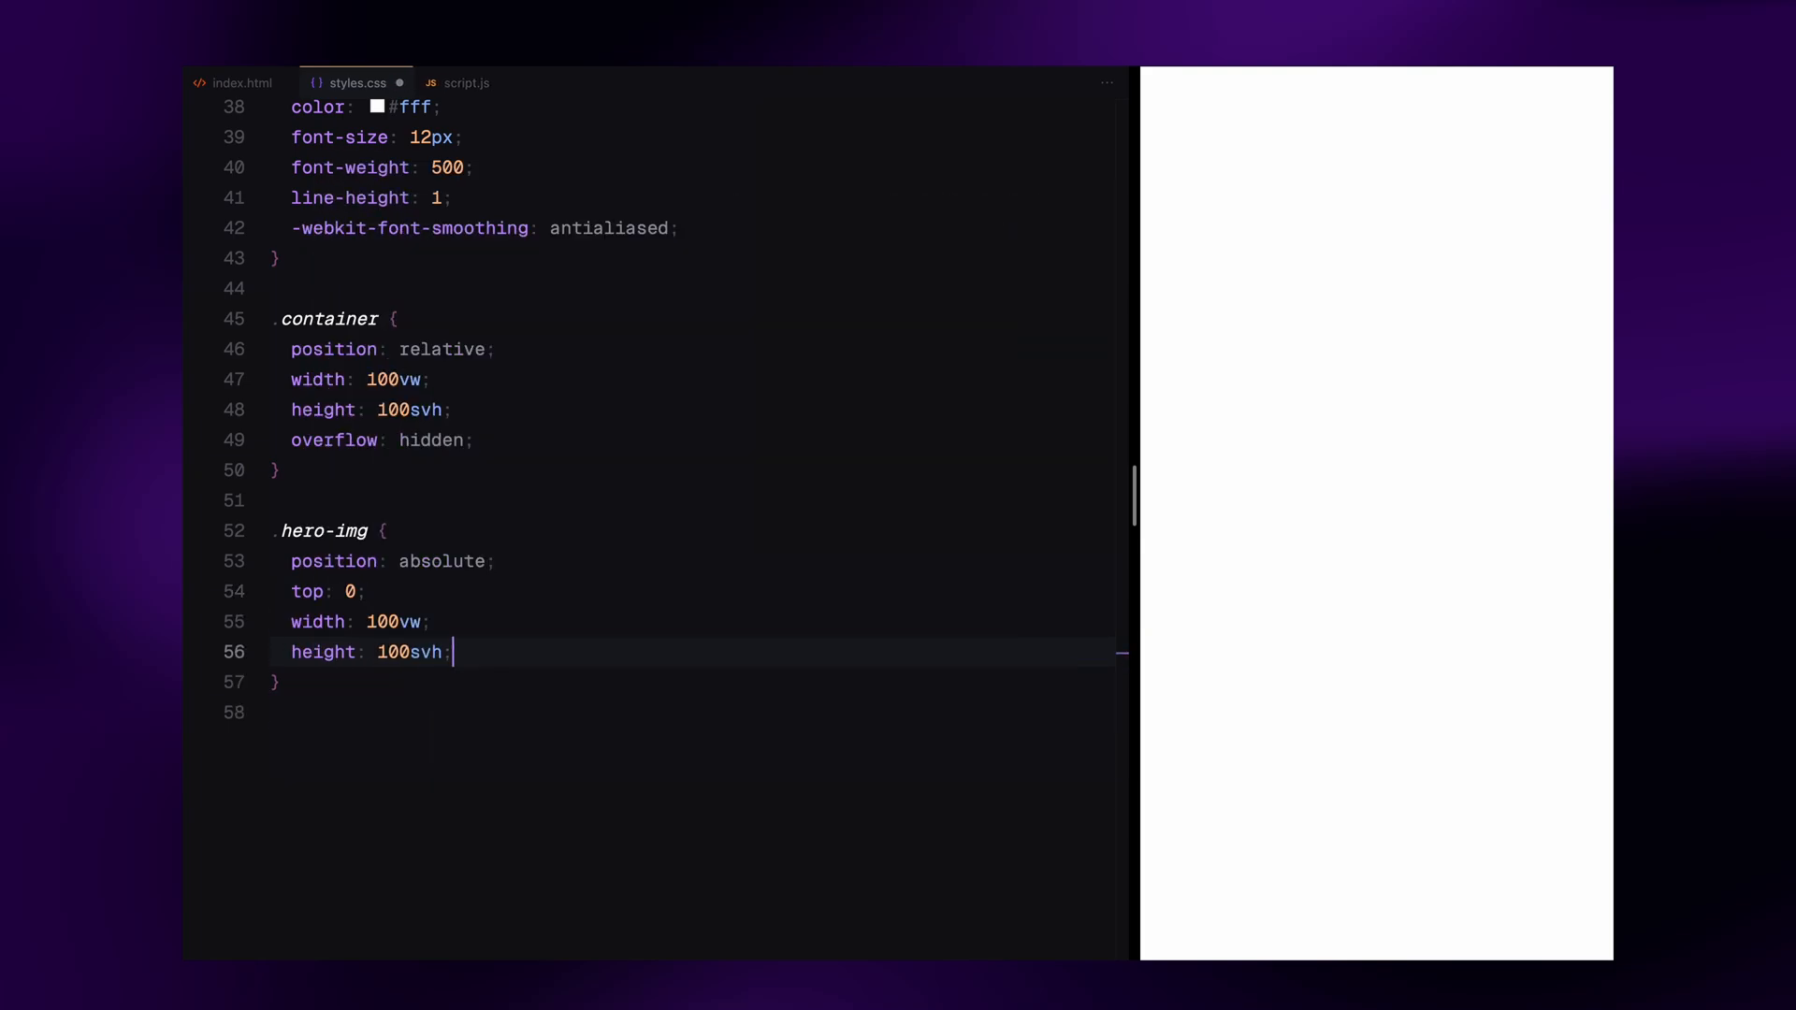
type("overflow: hidden;")
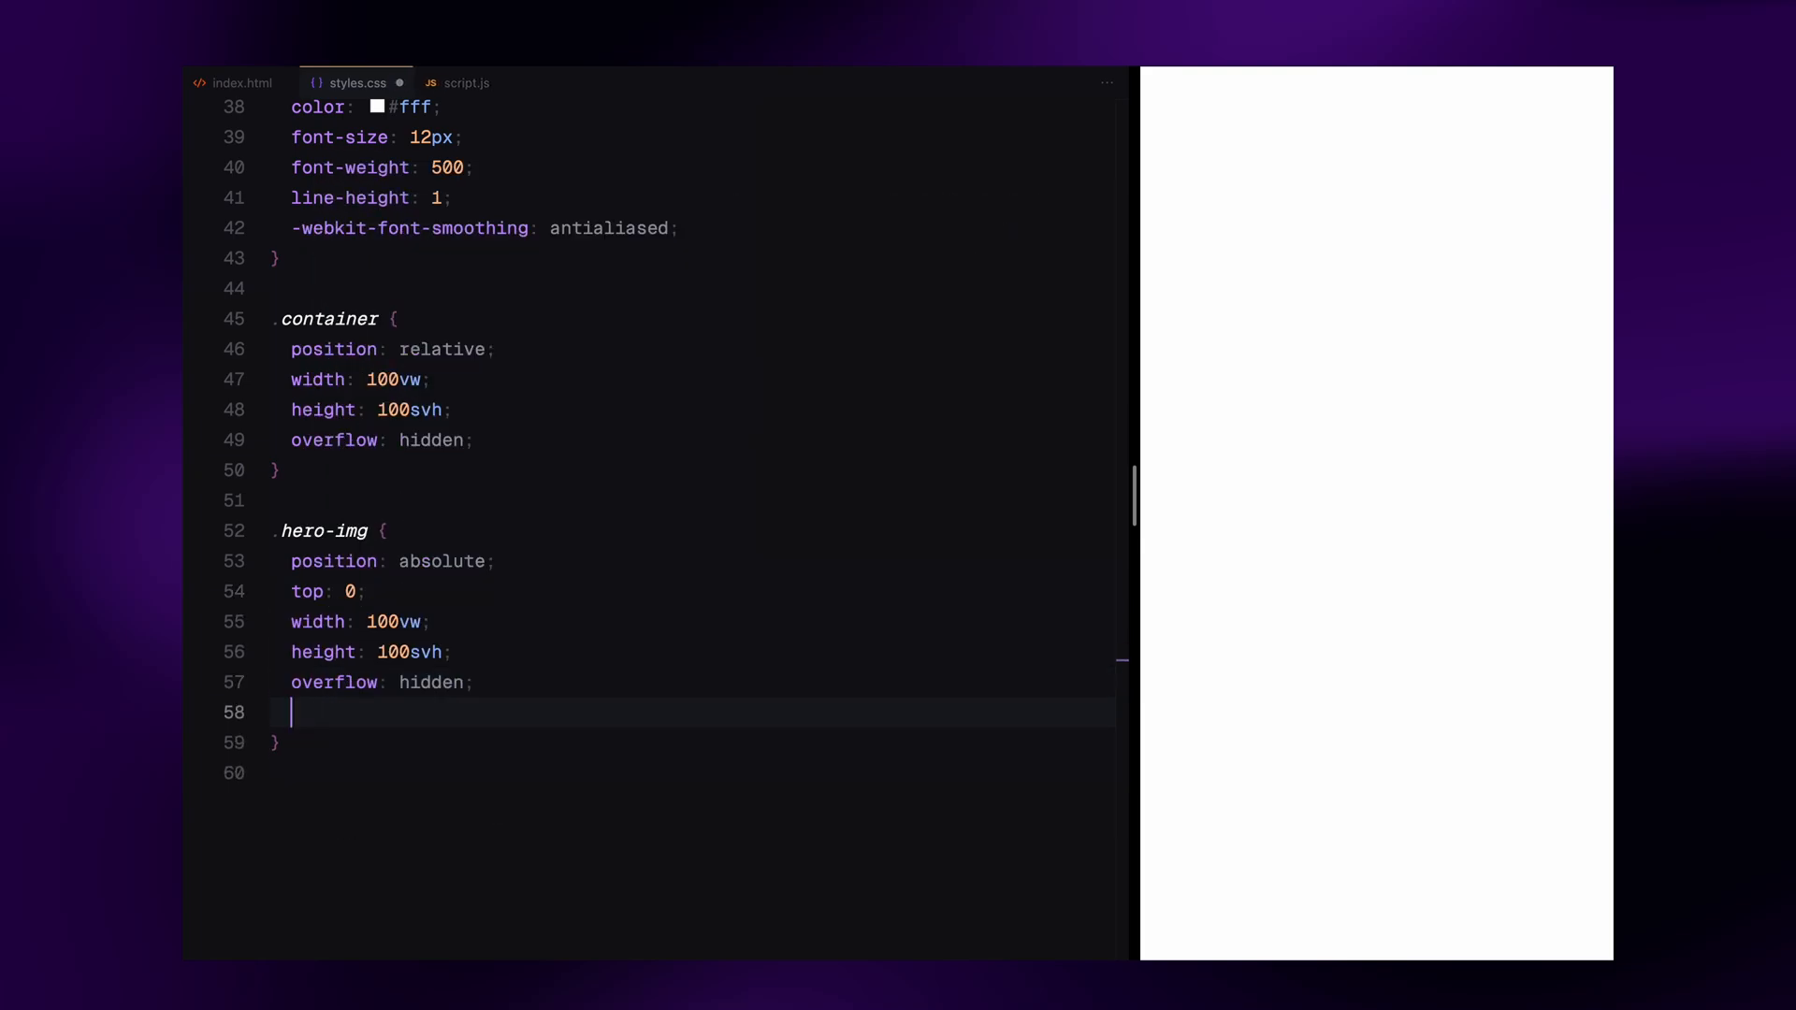
type("z-index: -1;")
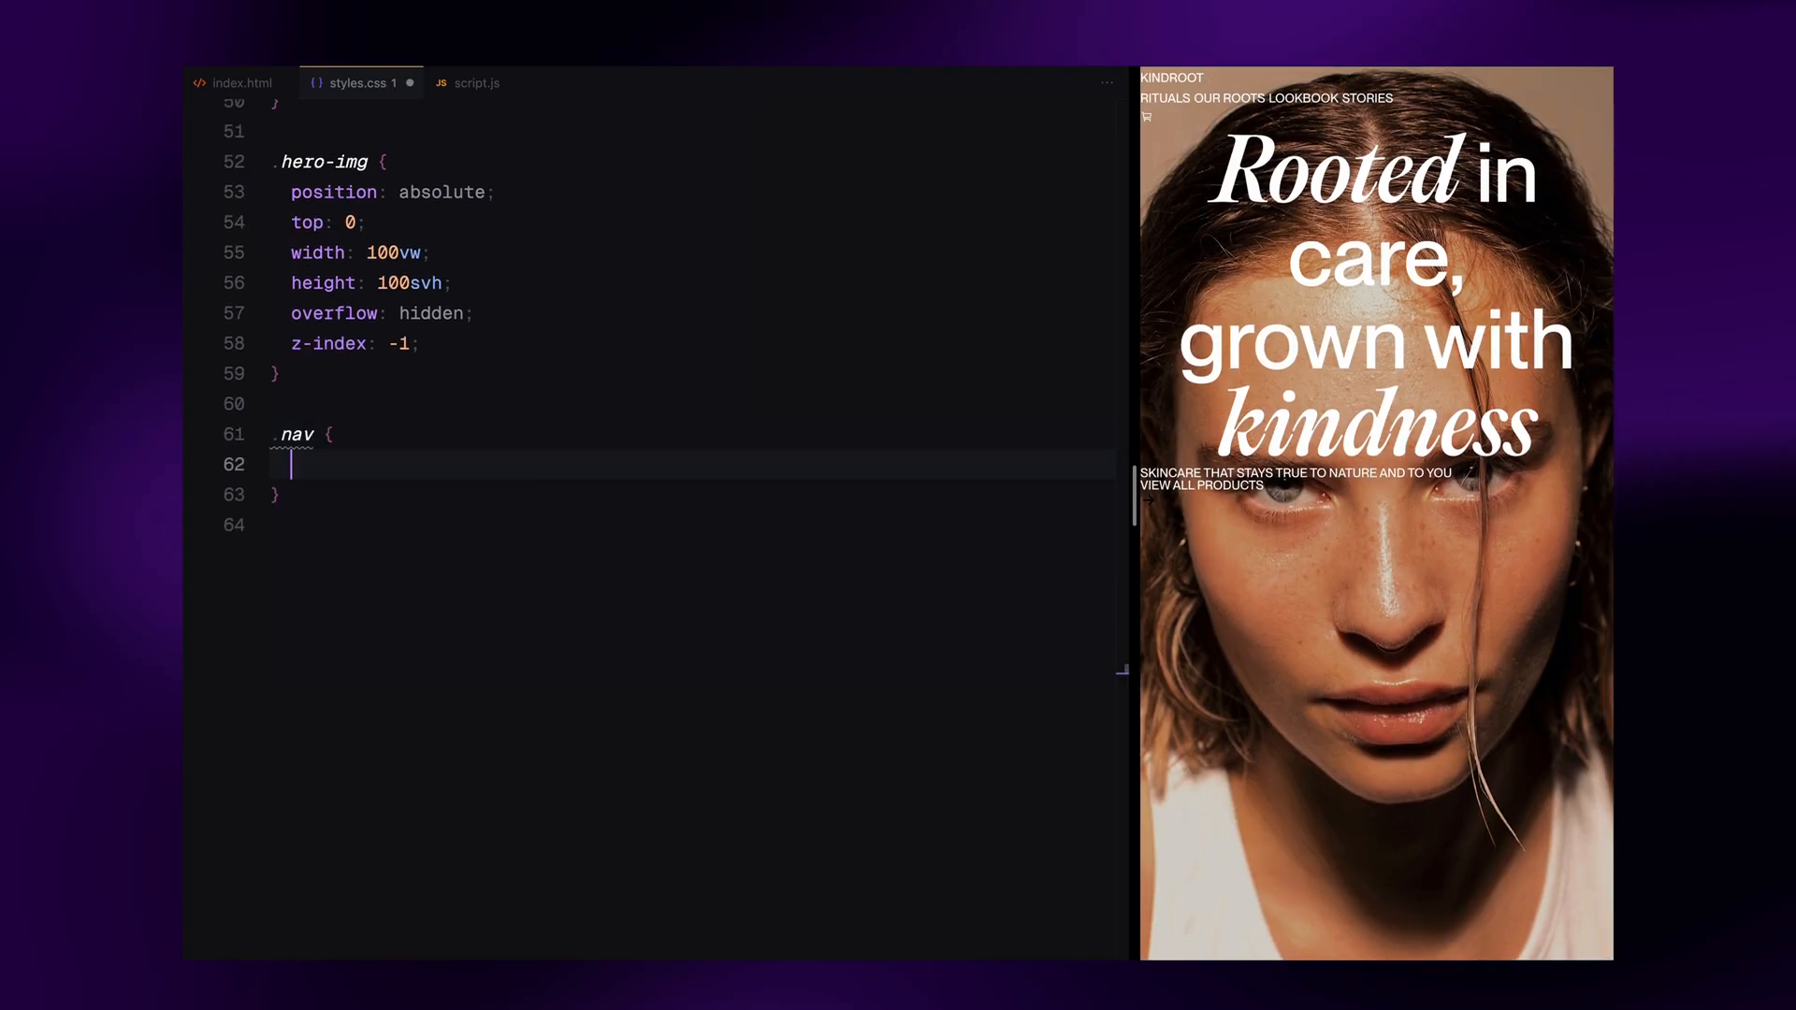
Position the nav absolutely across 100vw with 1.5em spacing, centred items and will-change transform.
type("position: absolute;")
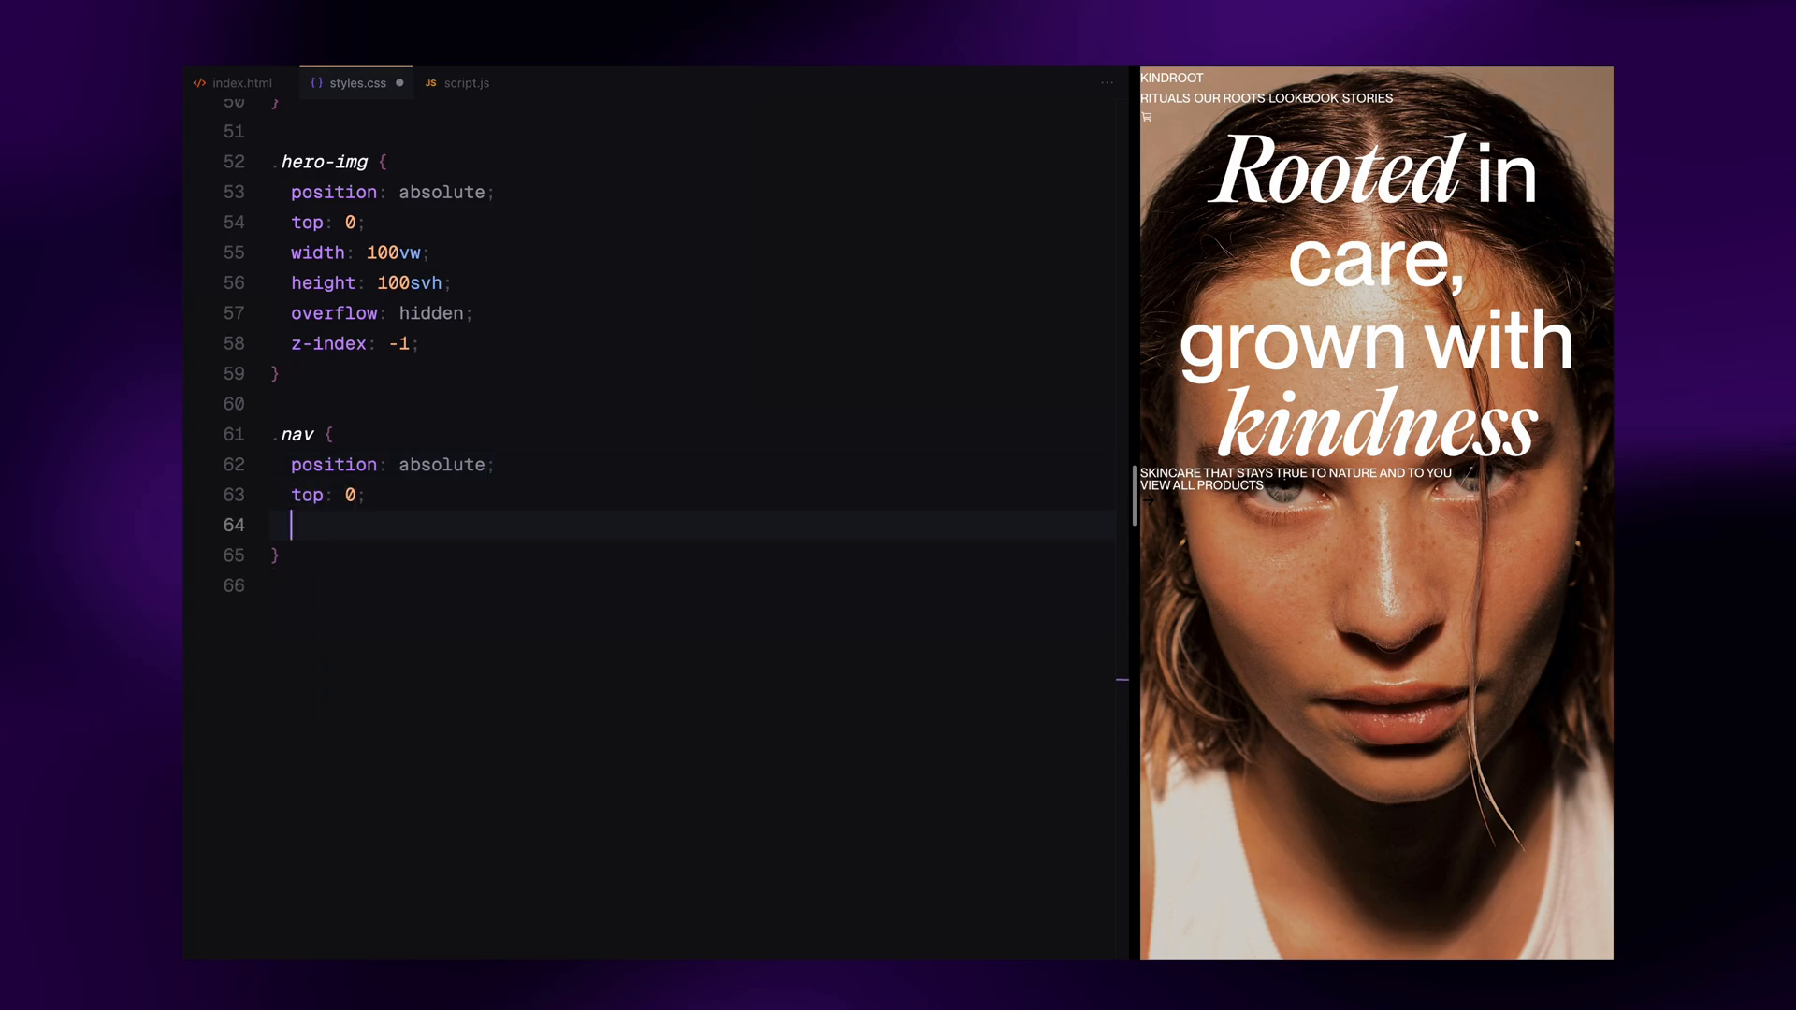
type("width: 100vw;")
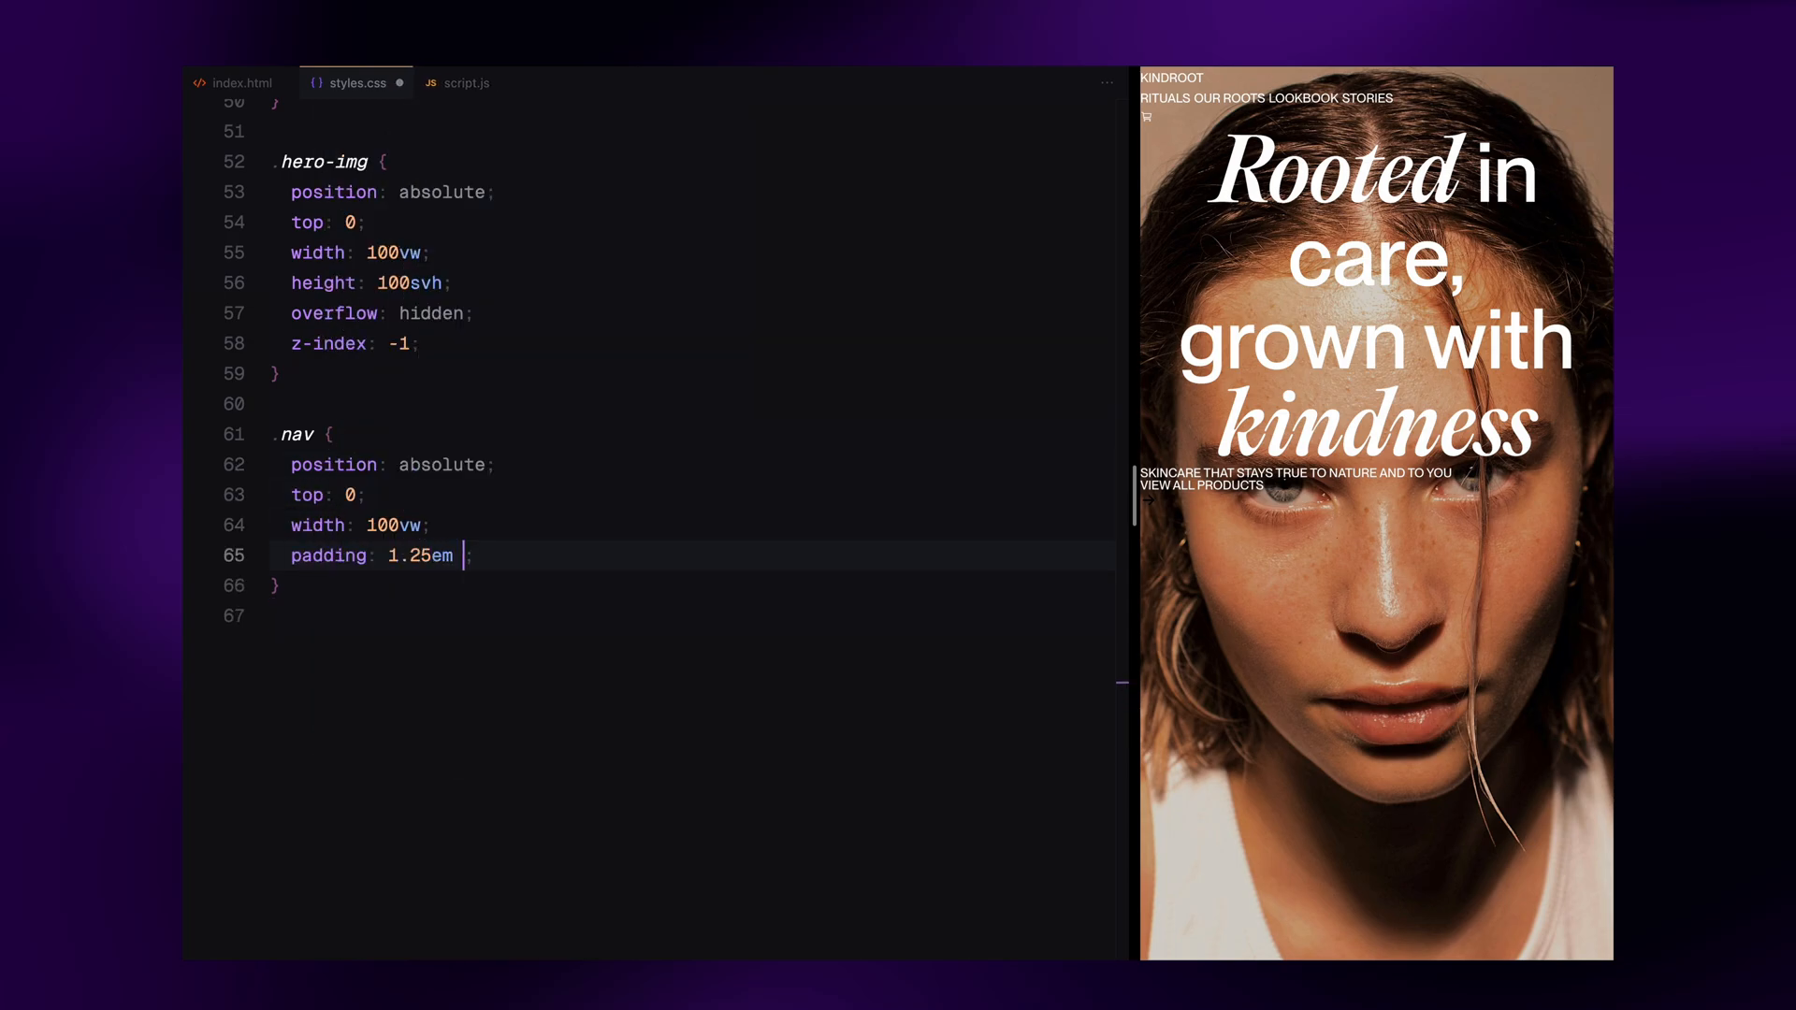
type("1.5em;")
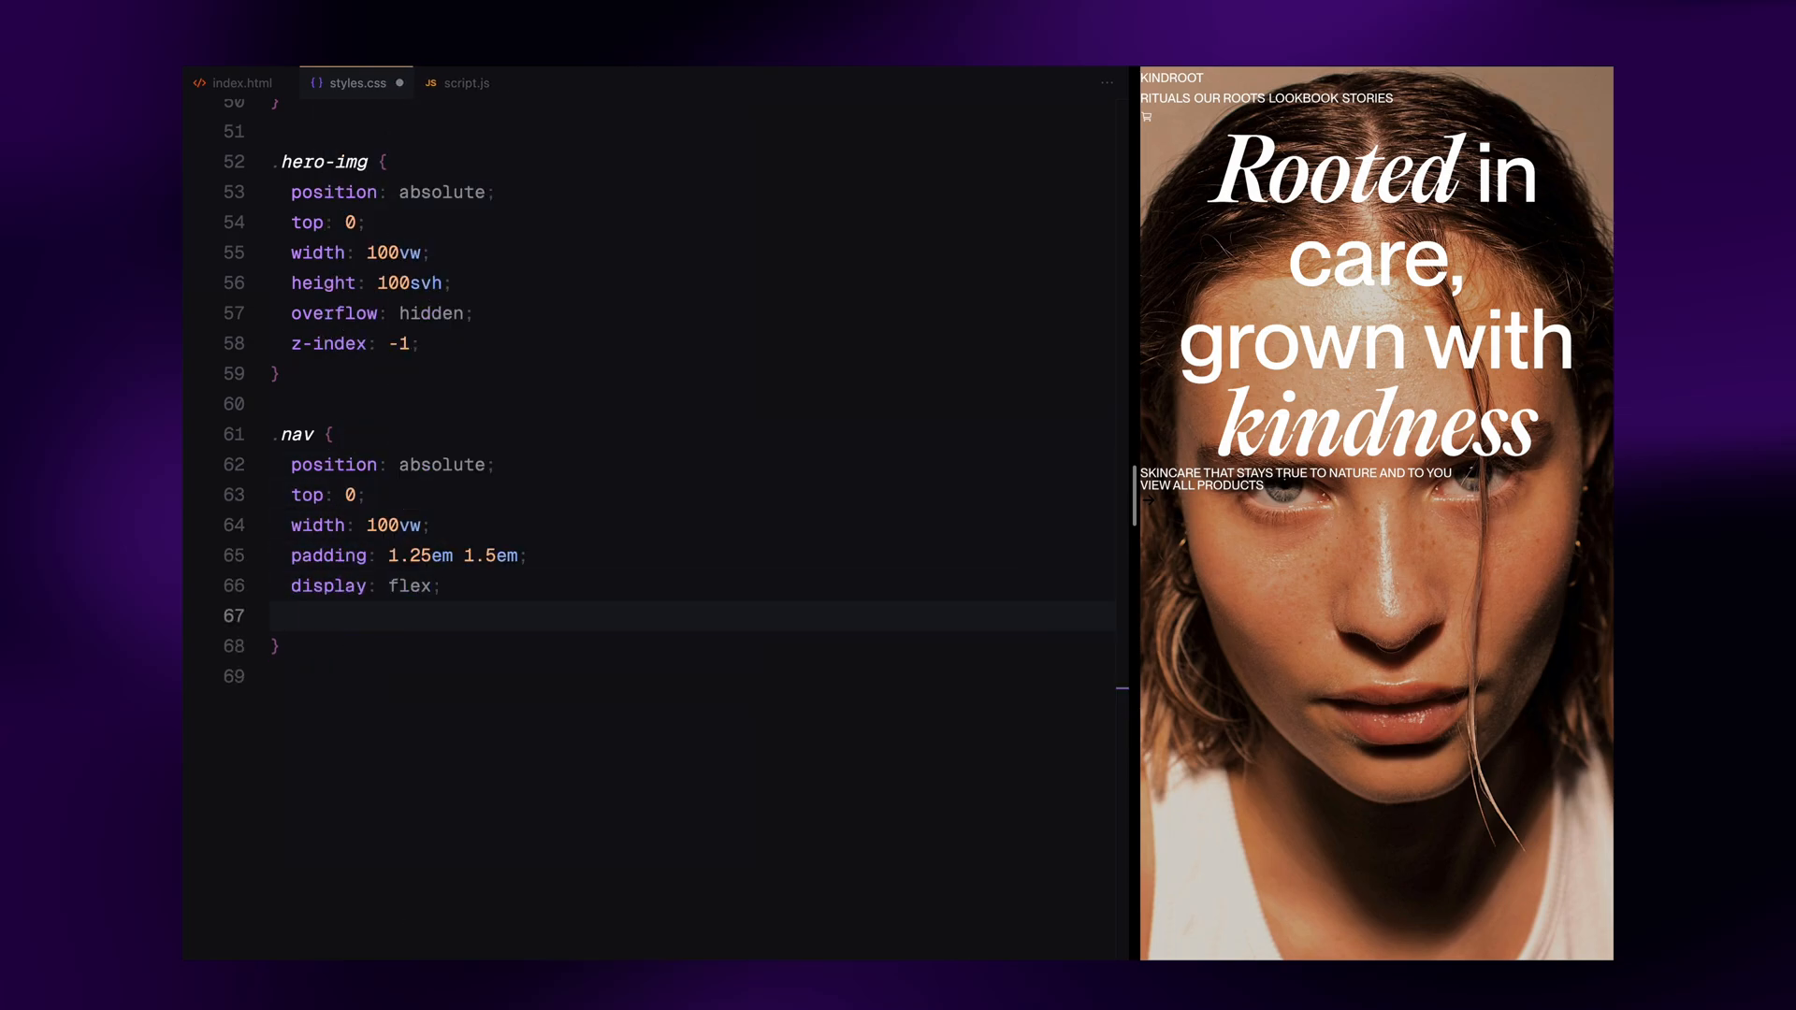
type("align-items: center;")
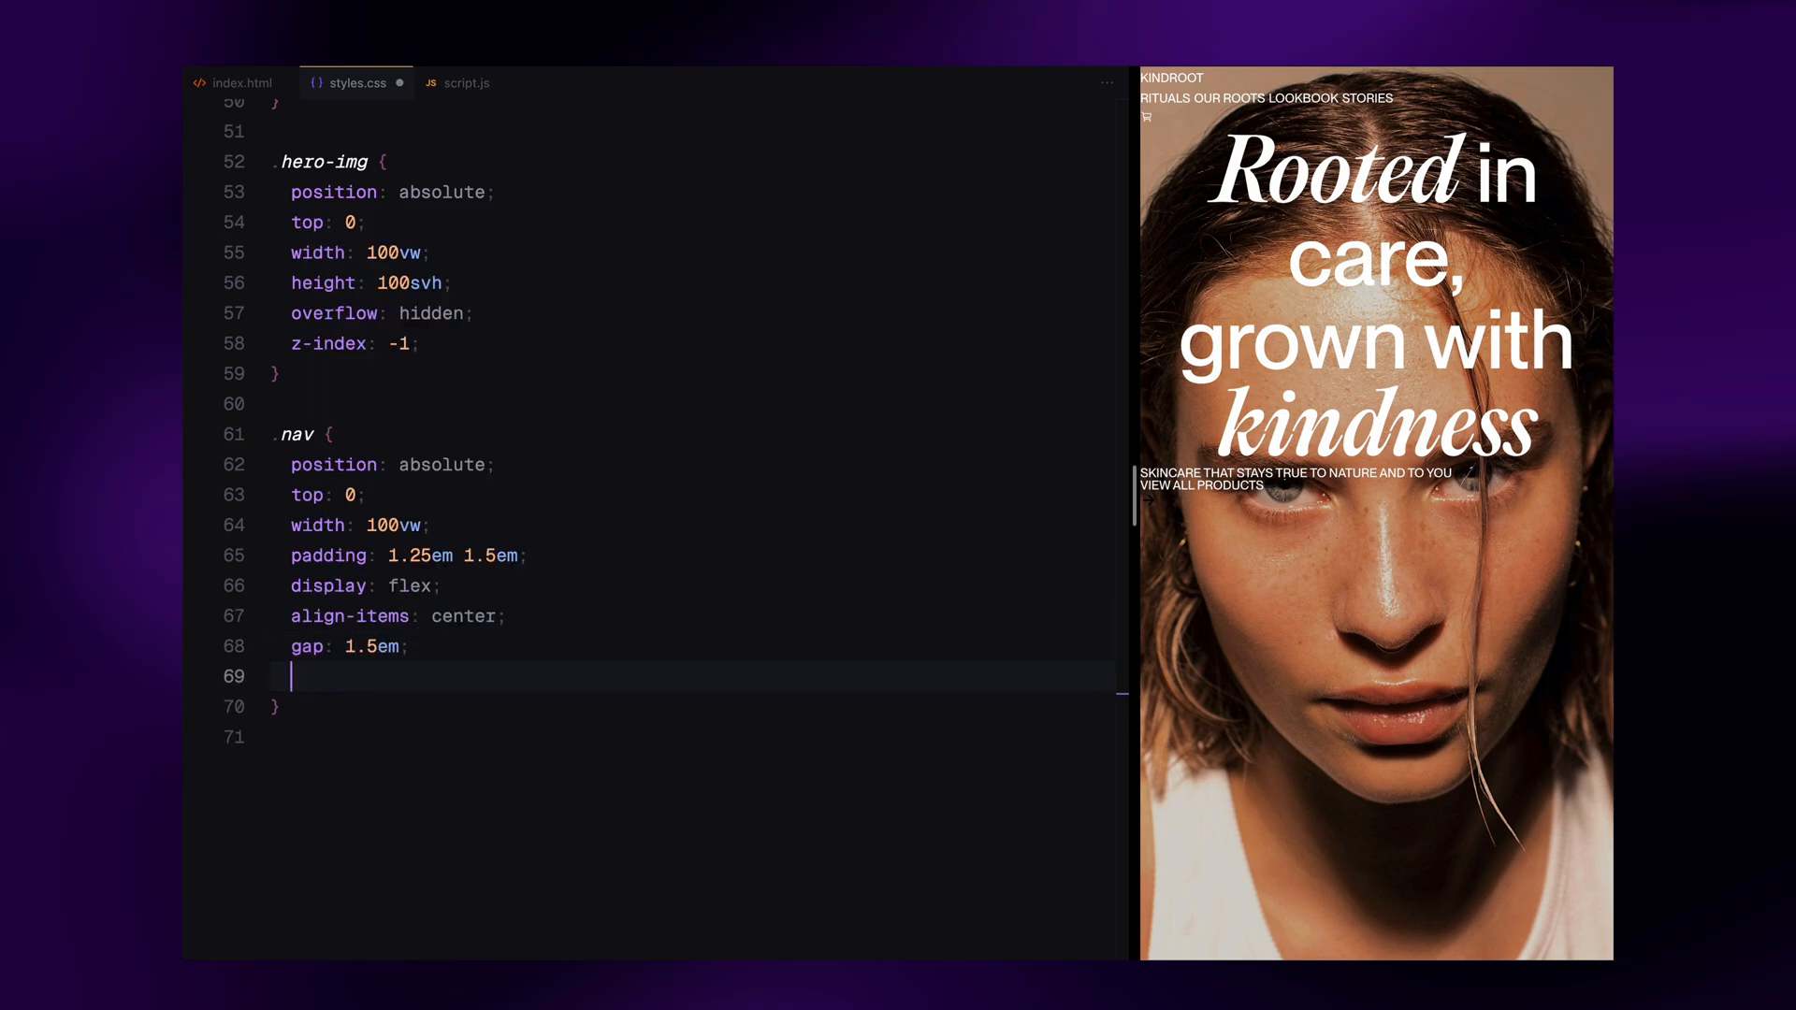
type("will-change: transform;")
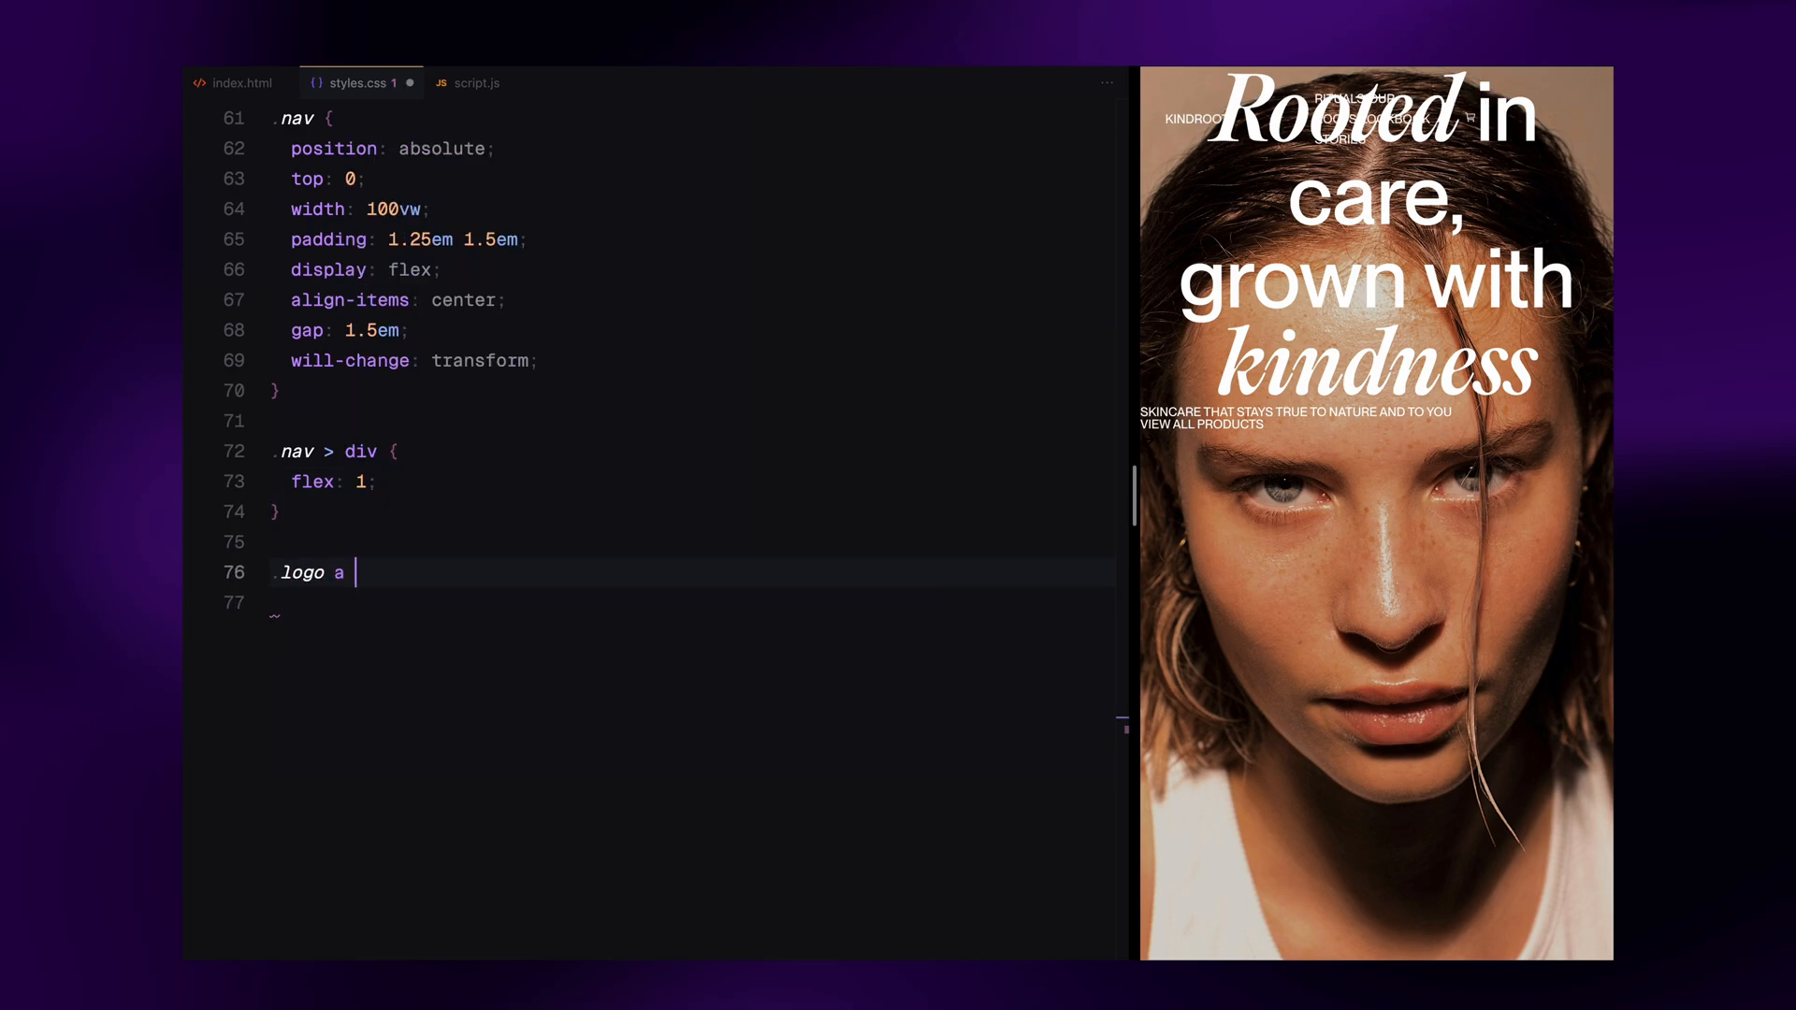
type("font-weight: bolder;")
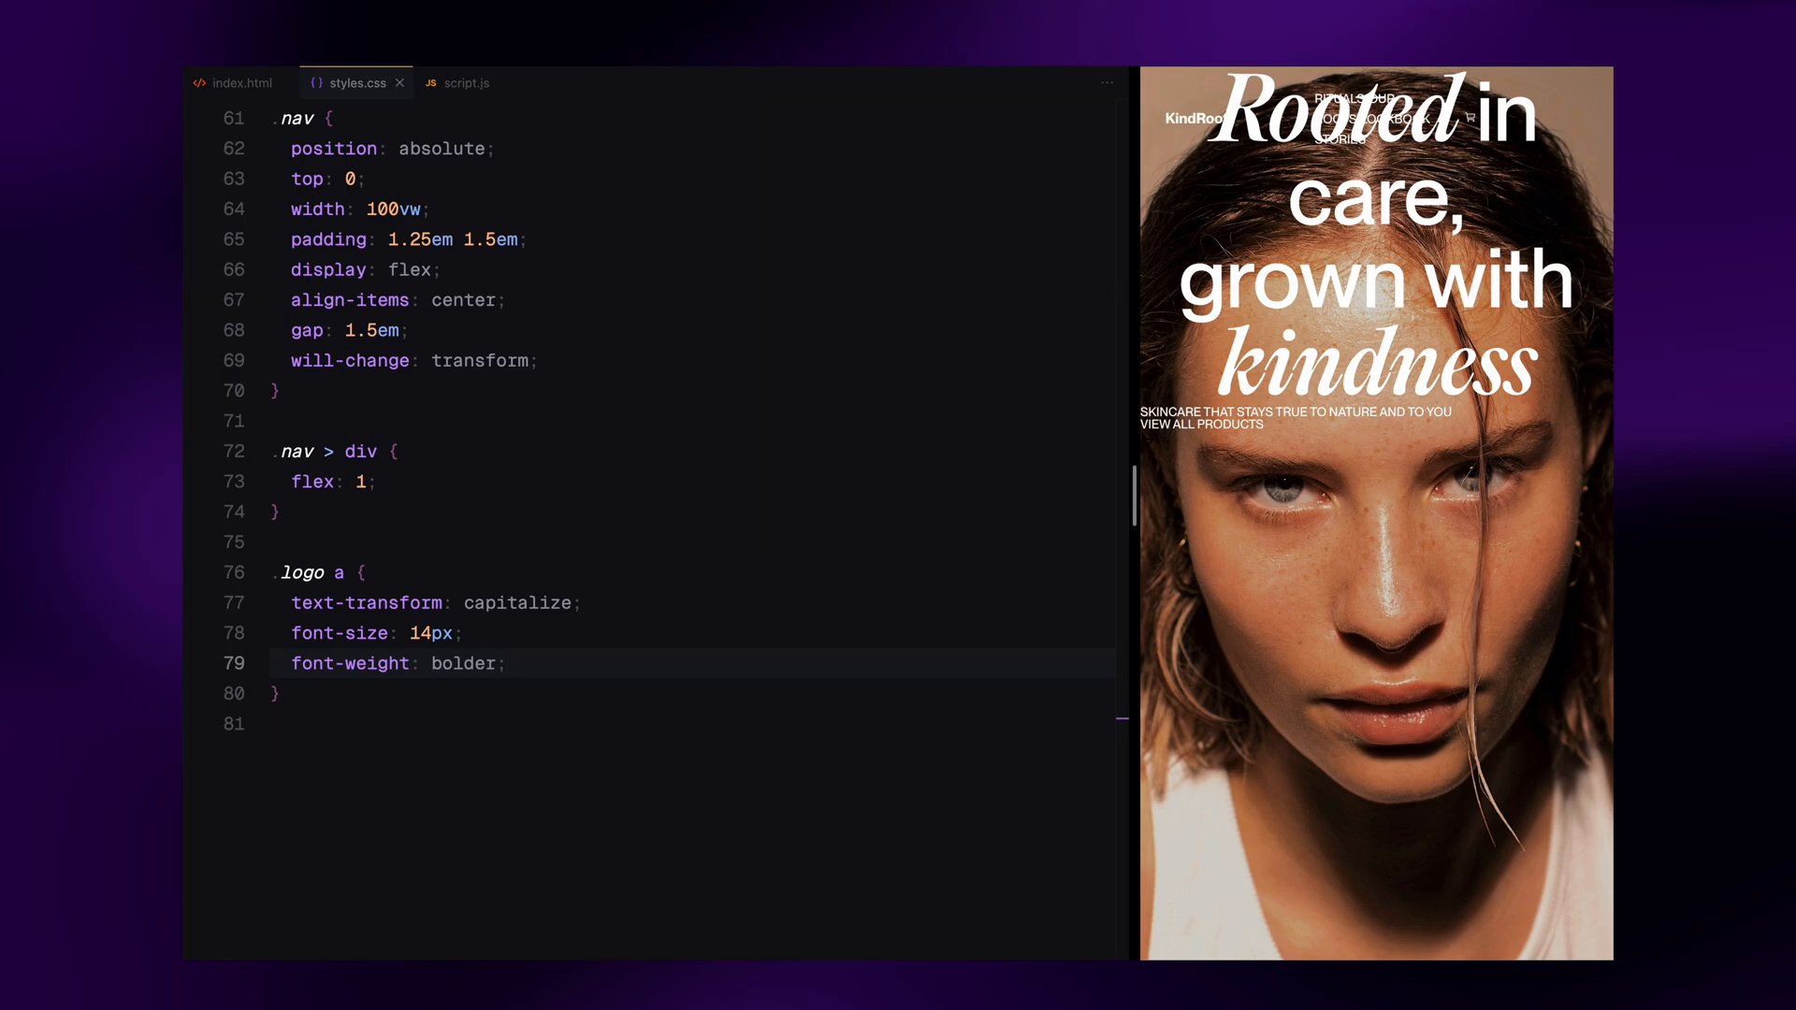
Centre the .nav-links and make .btn a a 60×40 white pill with 40px radius.
type(".nav-links {")
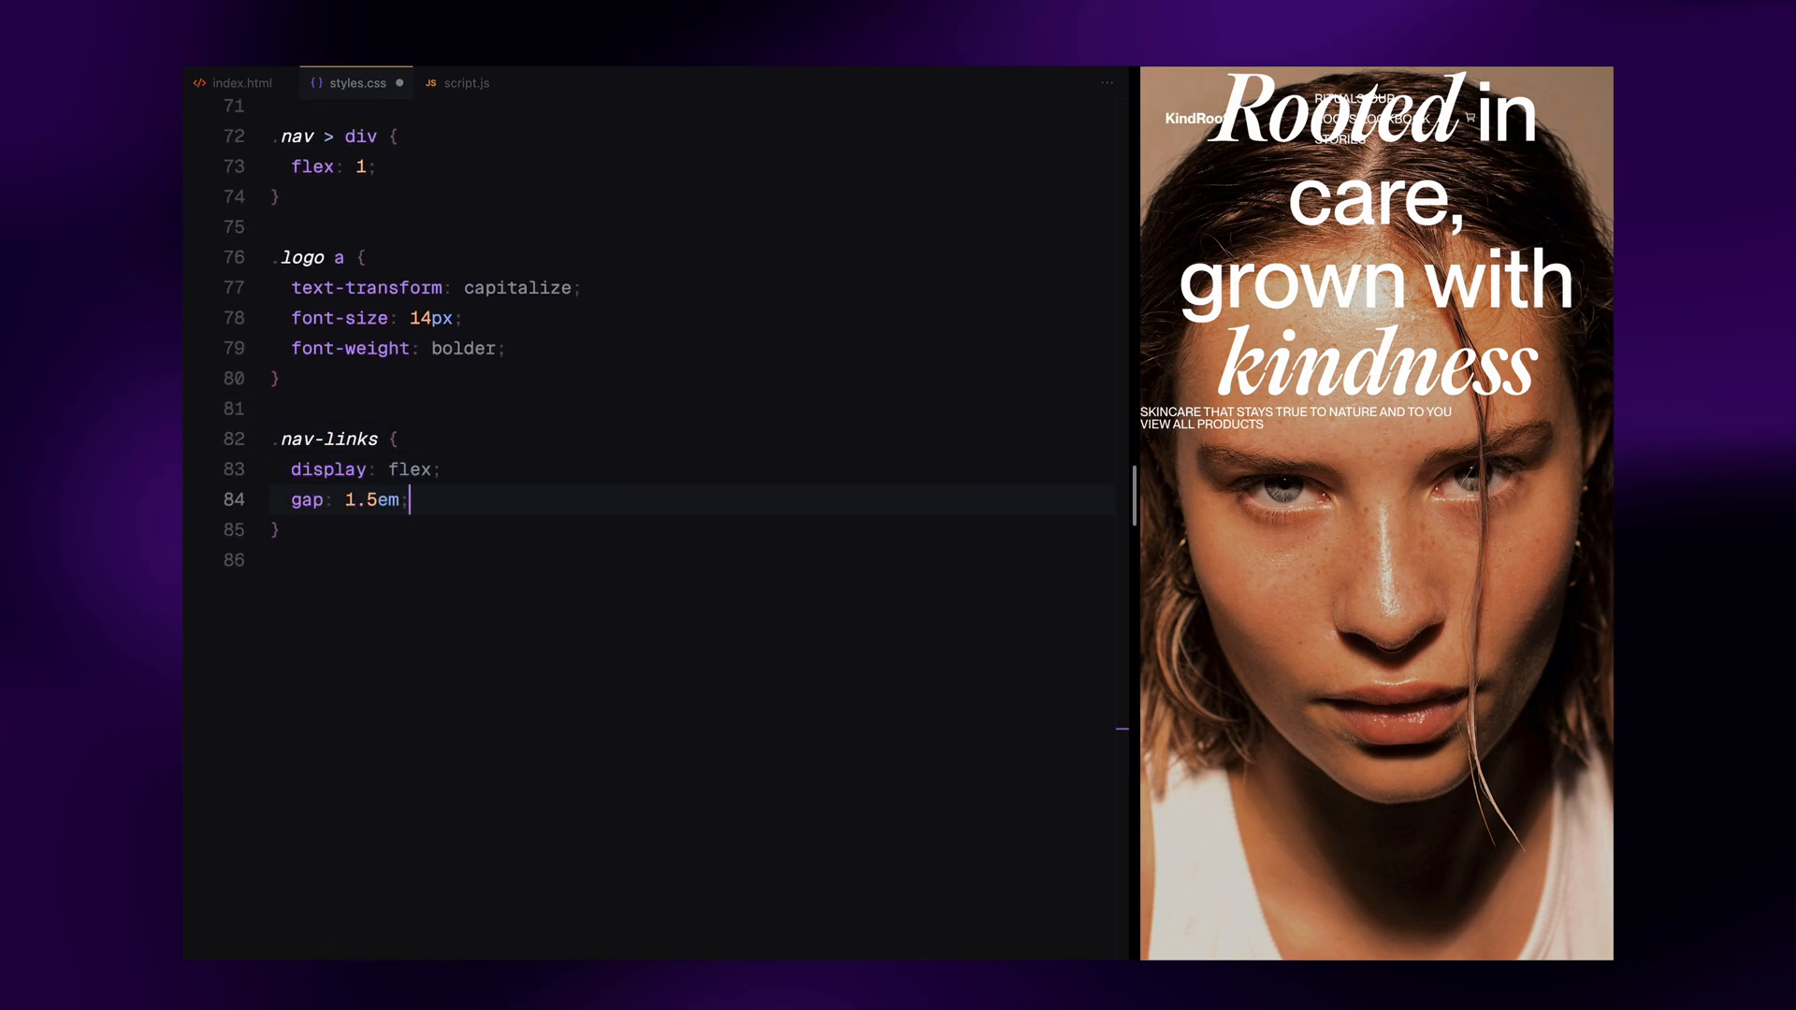
type("justify-content: center;")
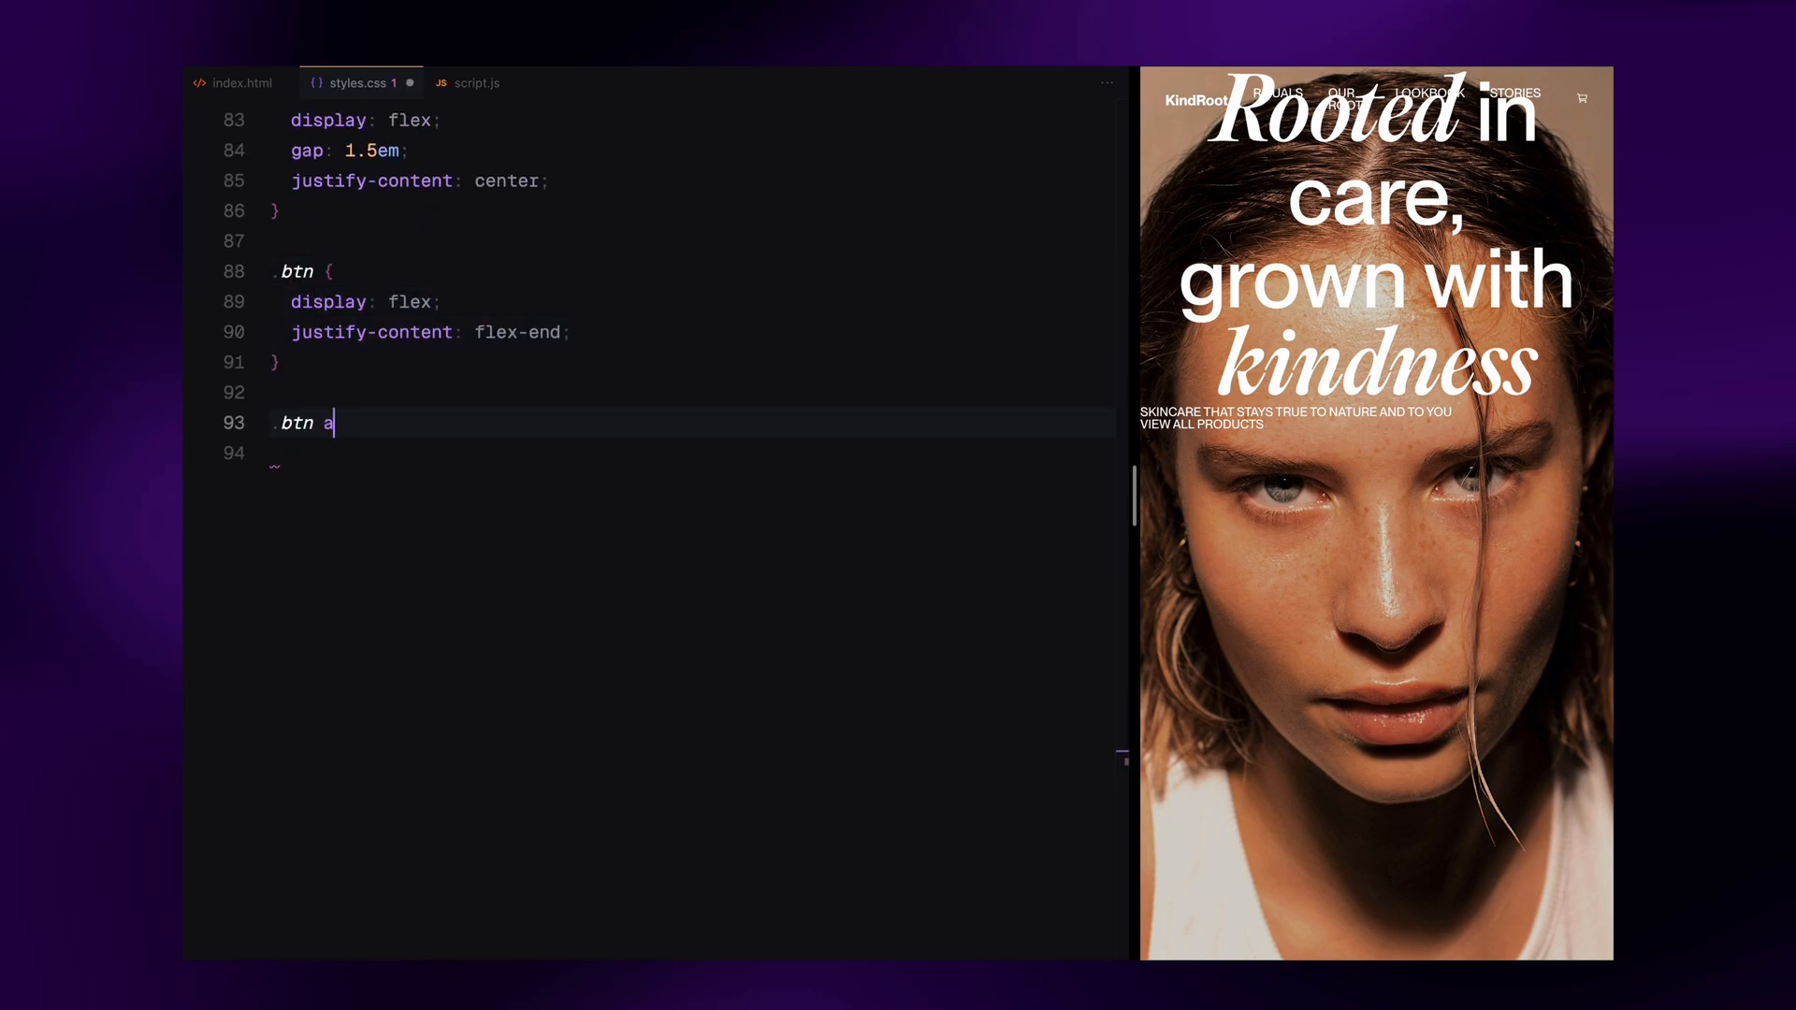
type("{ display: flex;")
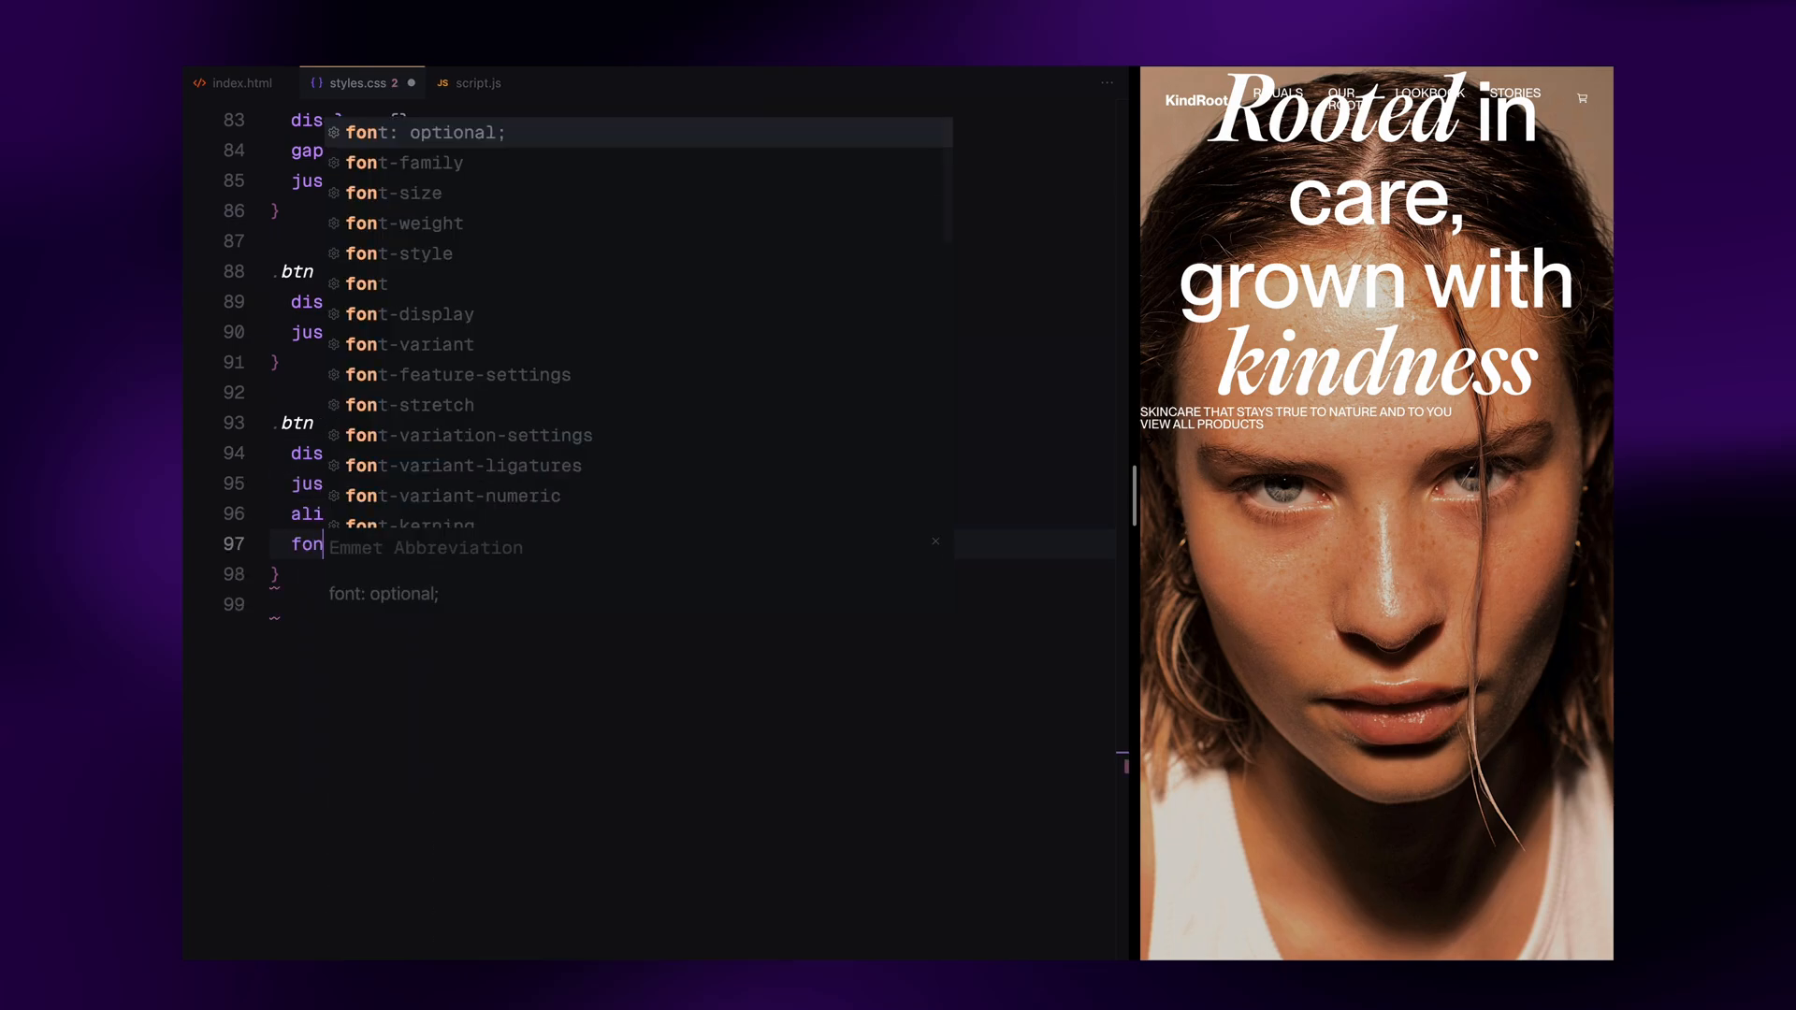
type("width: 60px;")
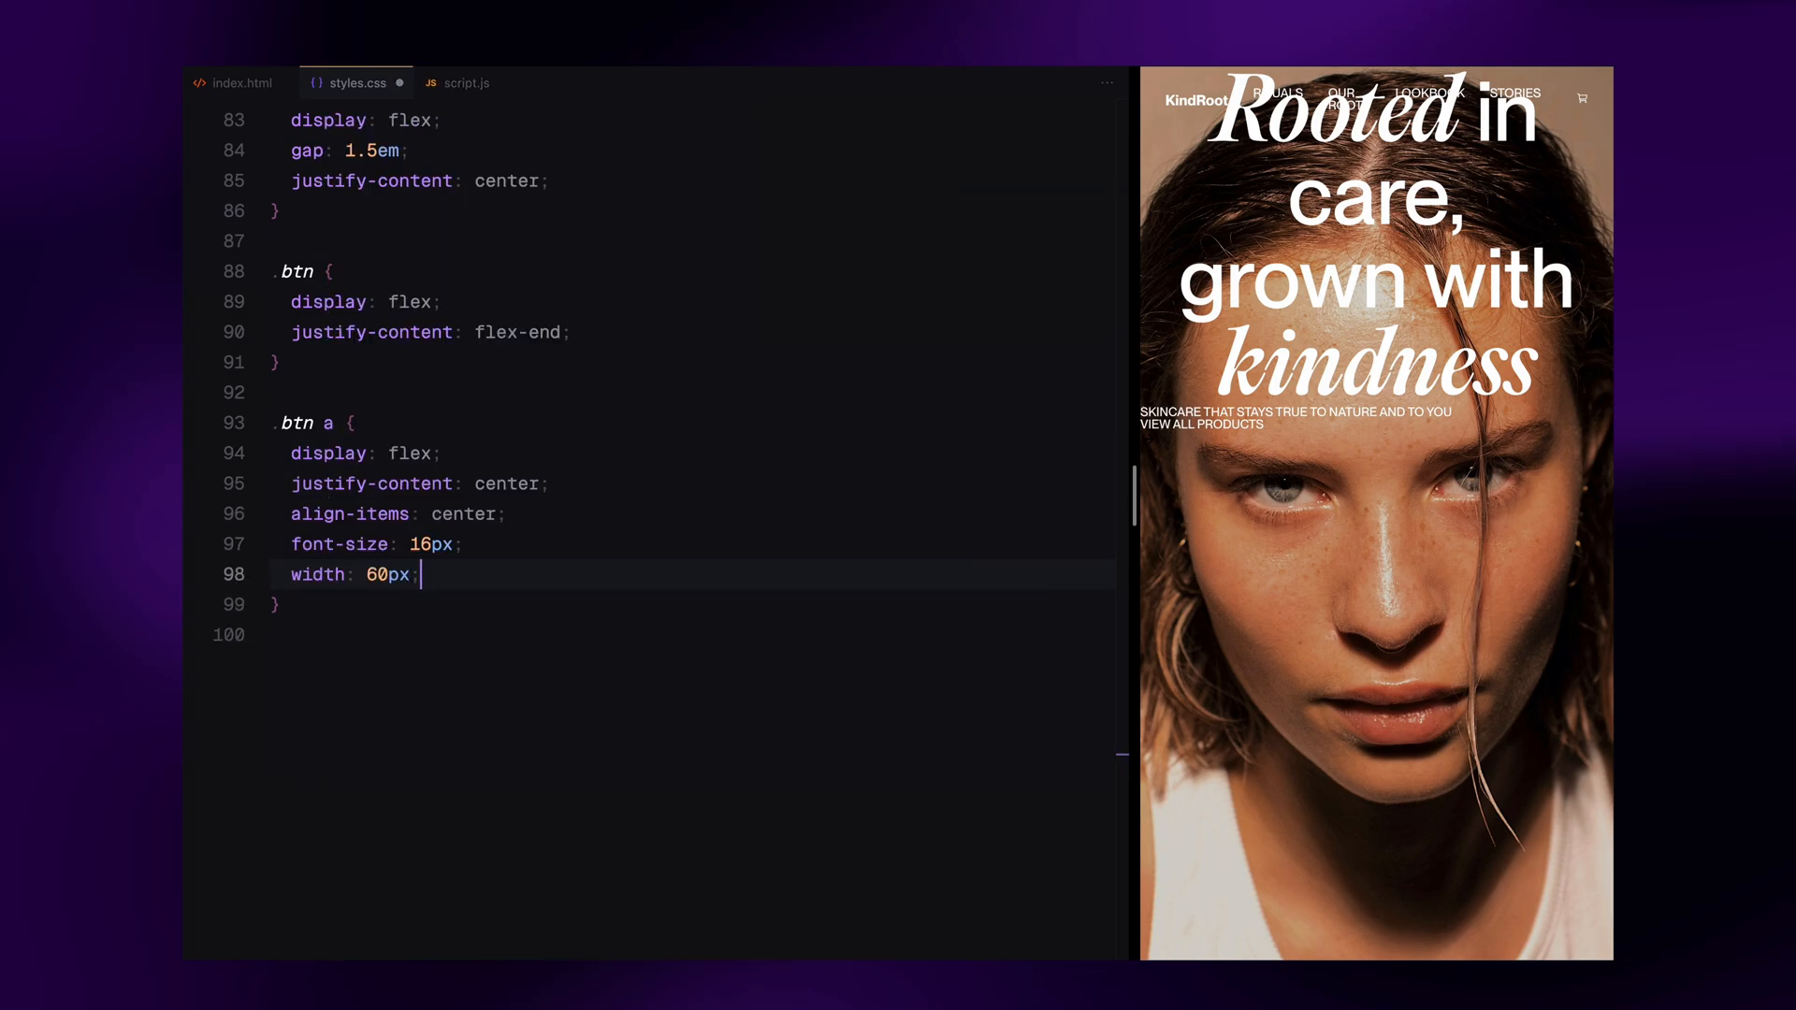
type("color: #000;")
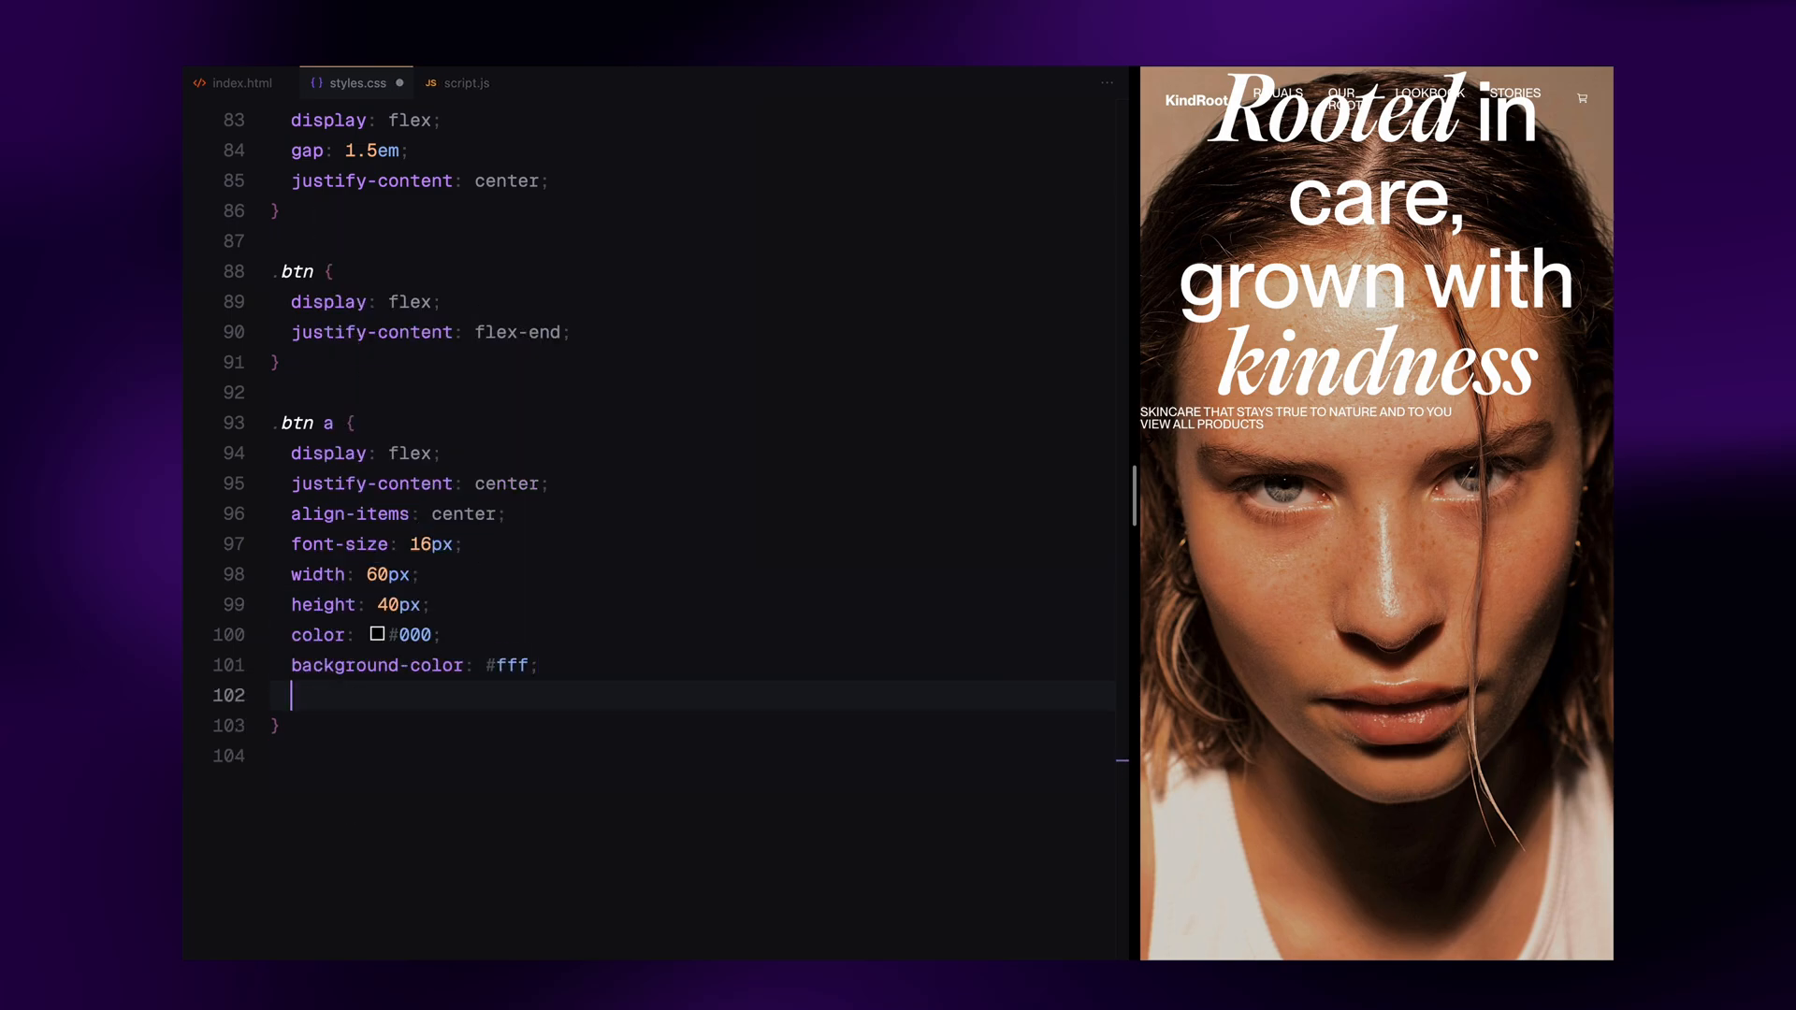
type("border-radius: 40px;")
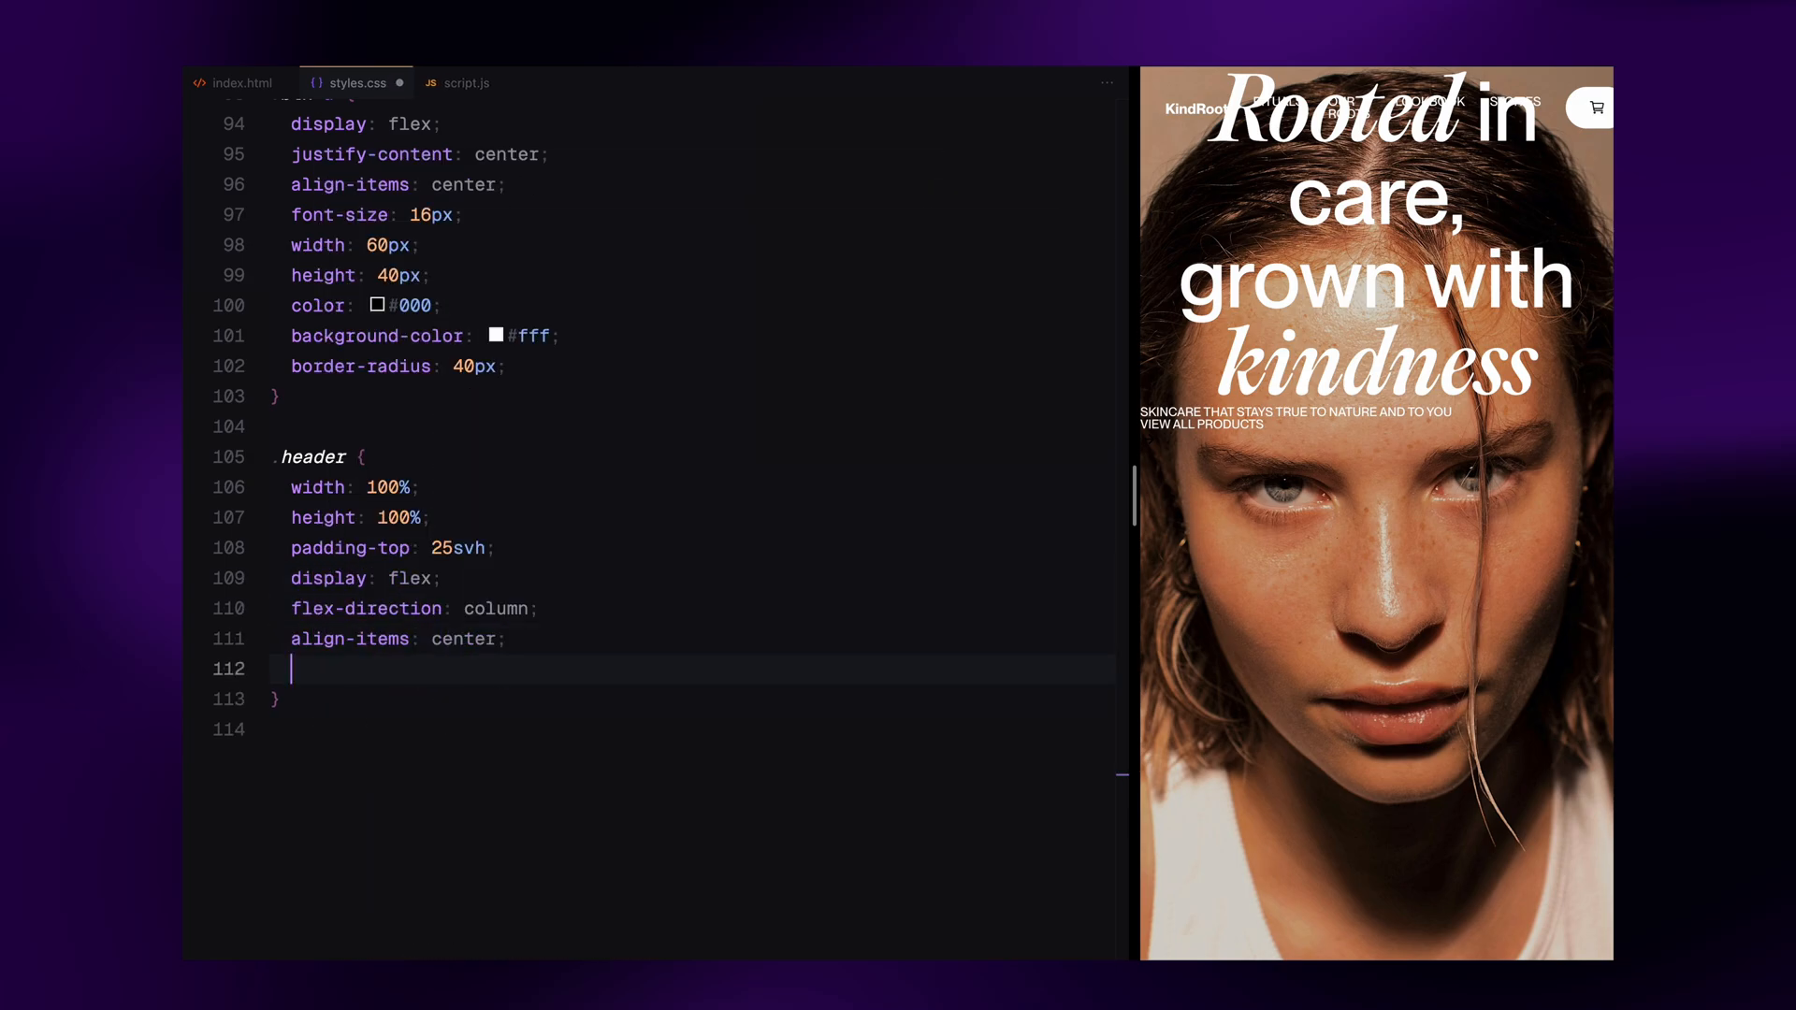
Give .header a centred flex column with 1.5em gap.
type("gap: 1.5em;")
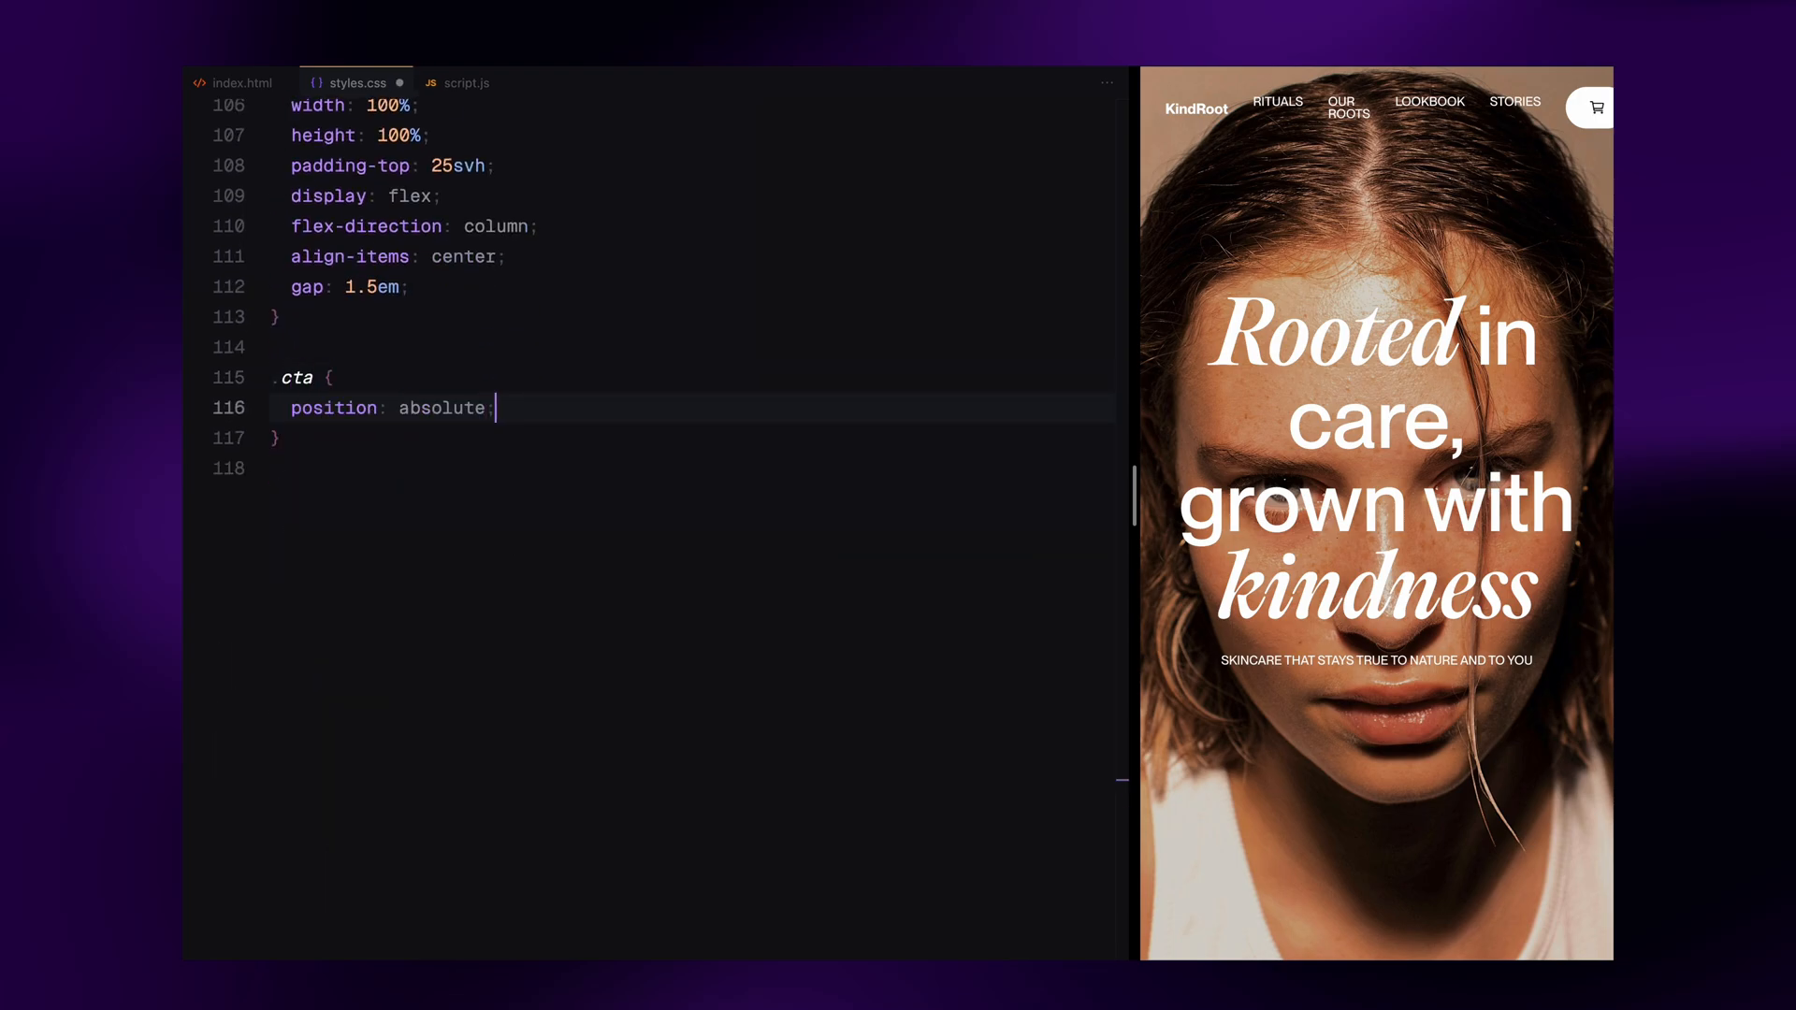
Position .cta at left 50% with translateX(-50%), 50% width and rounded corners.
type("left: 50%;")
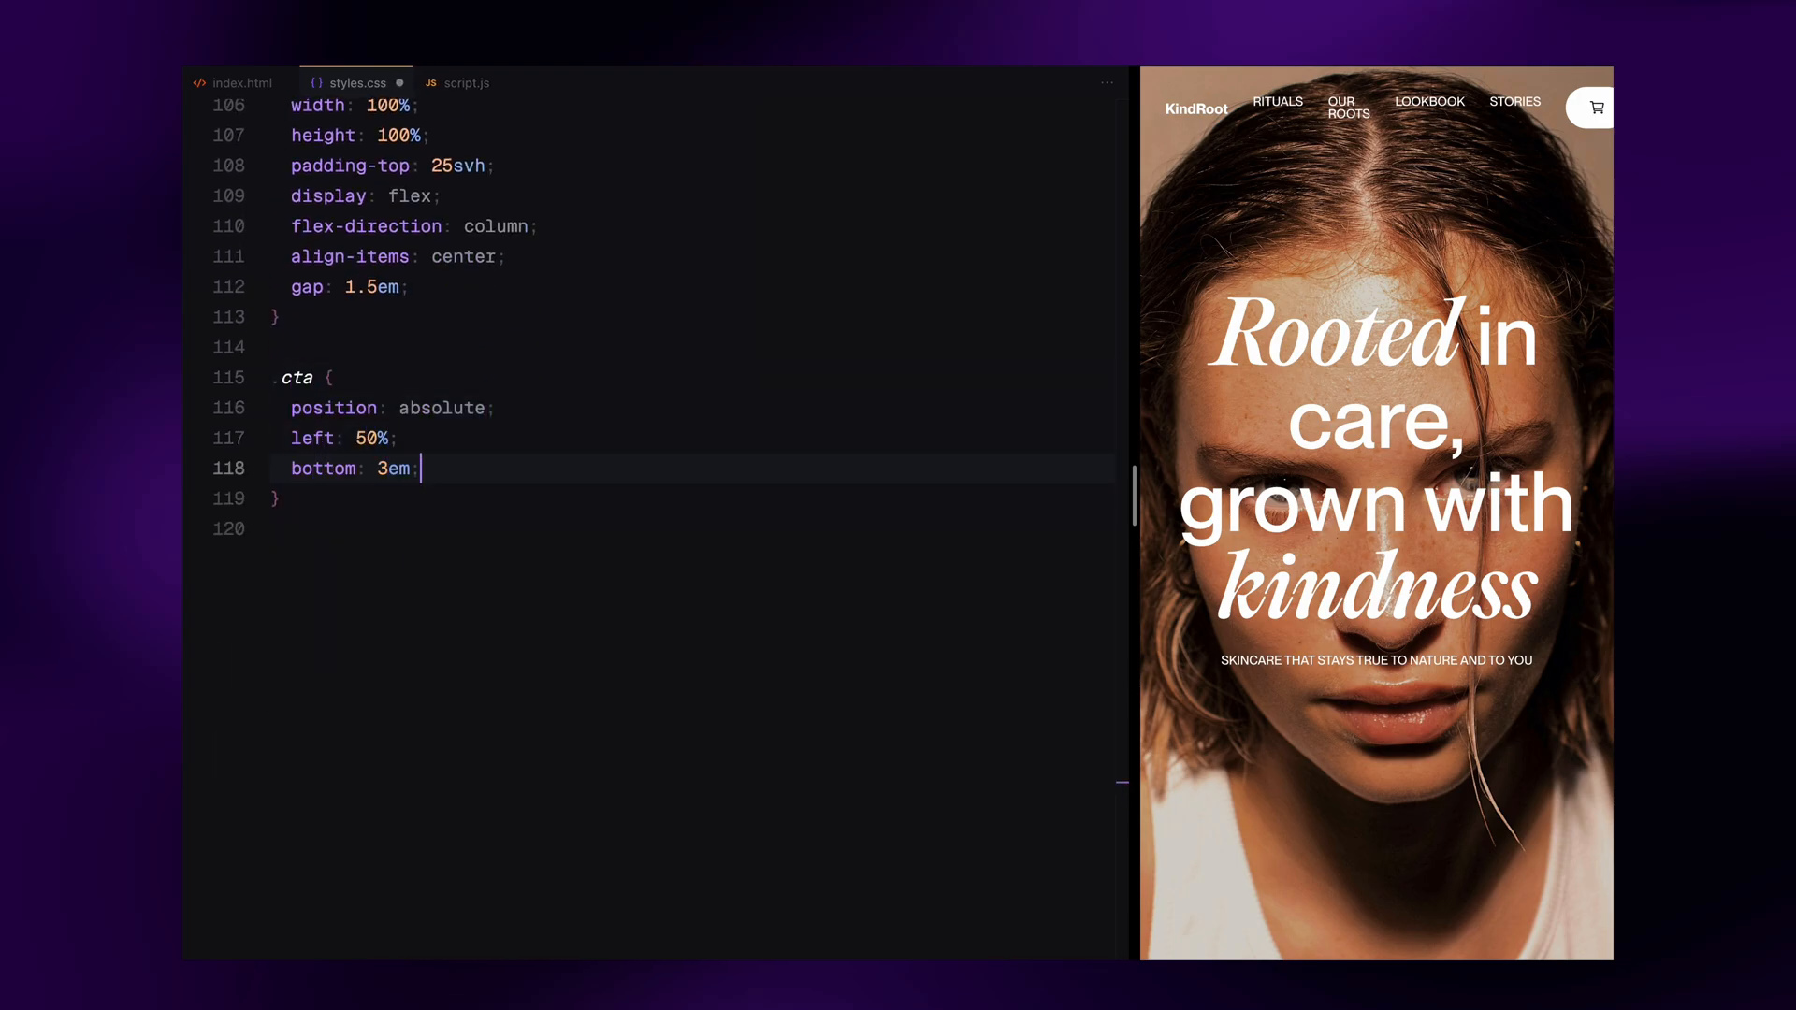
type("transform: translateX(-50%);")
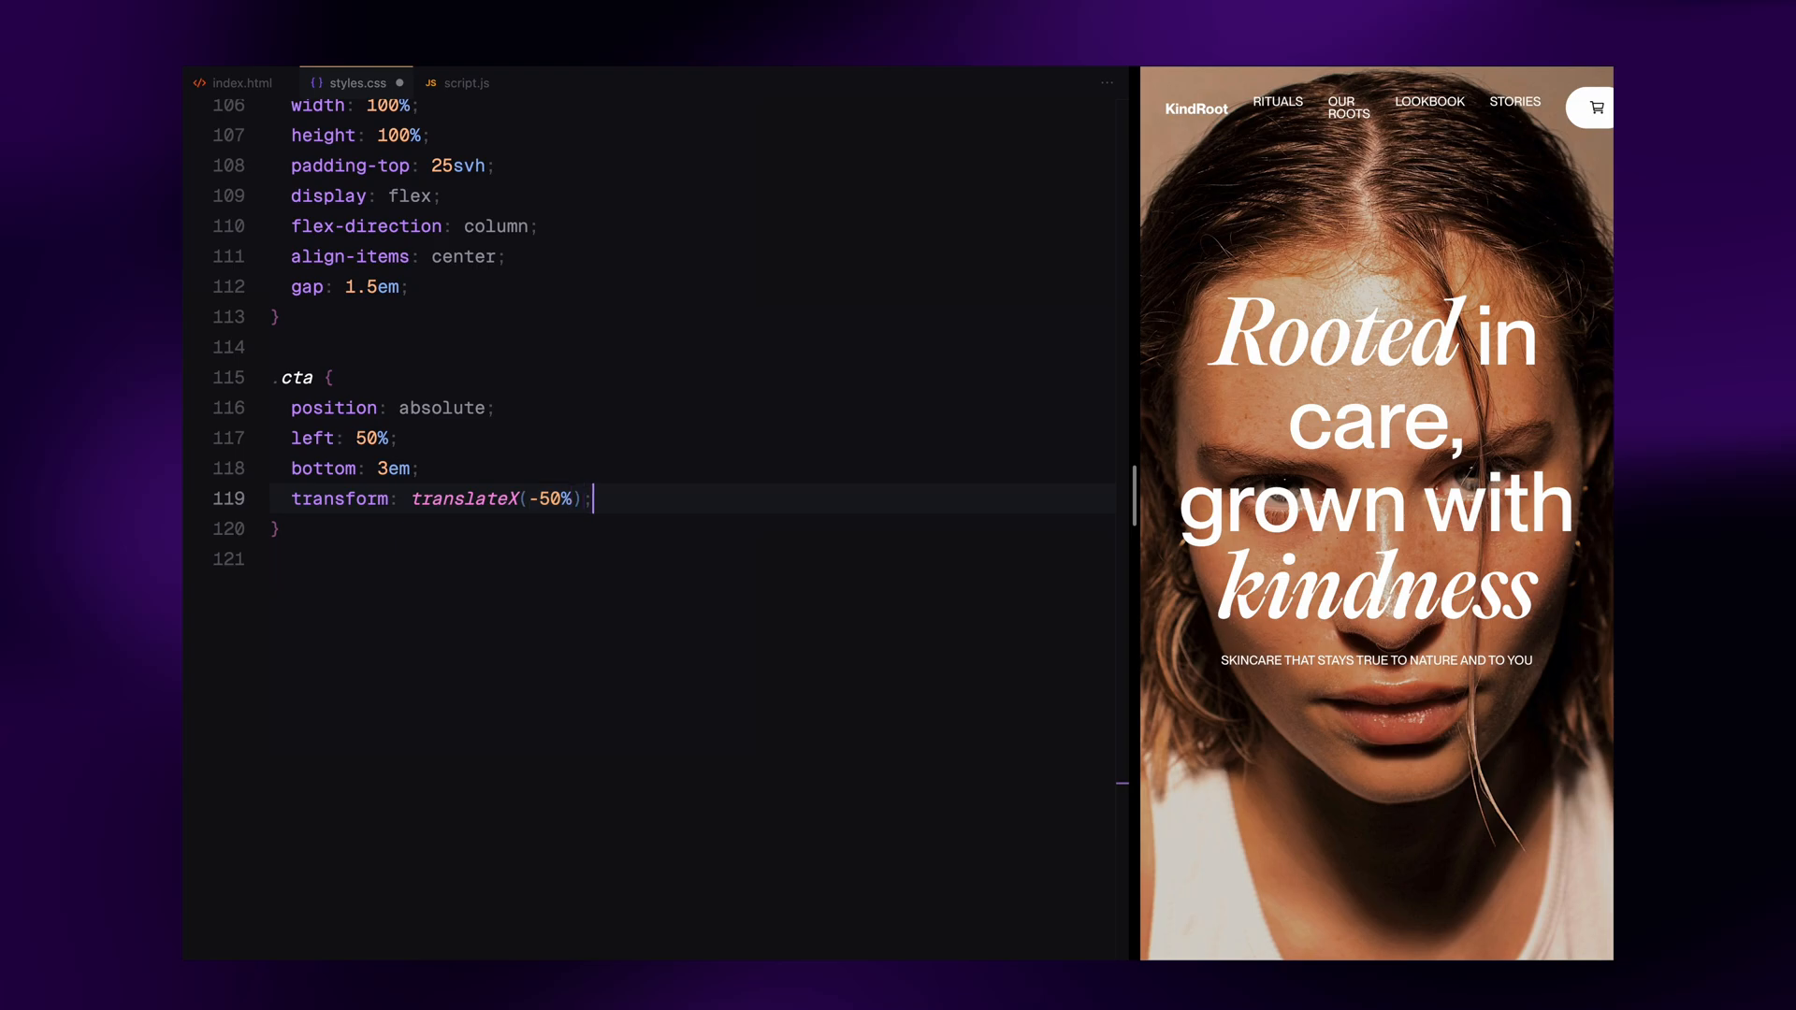
type("width: 50%;")
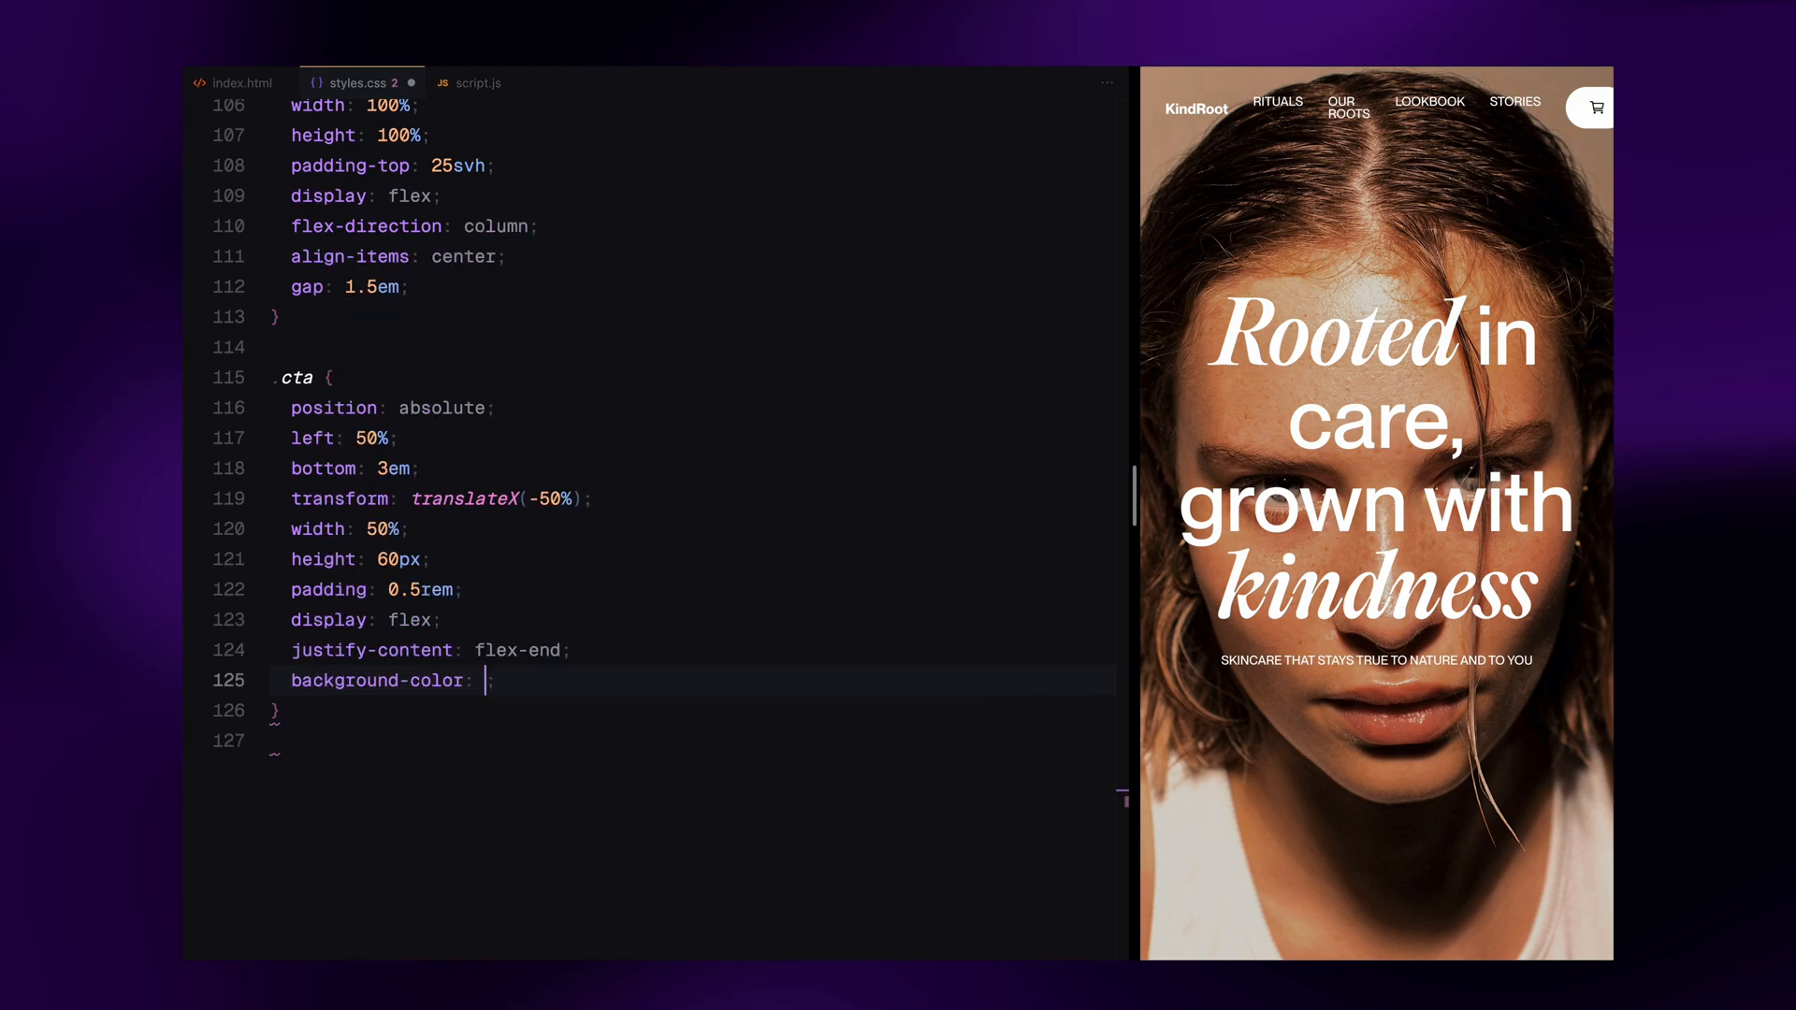
type("border-radius: 4rem;")
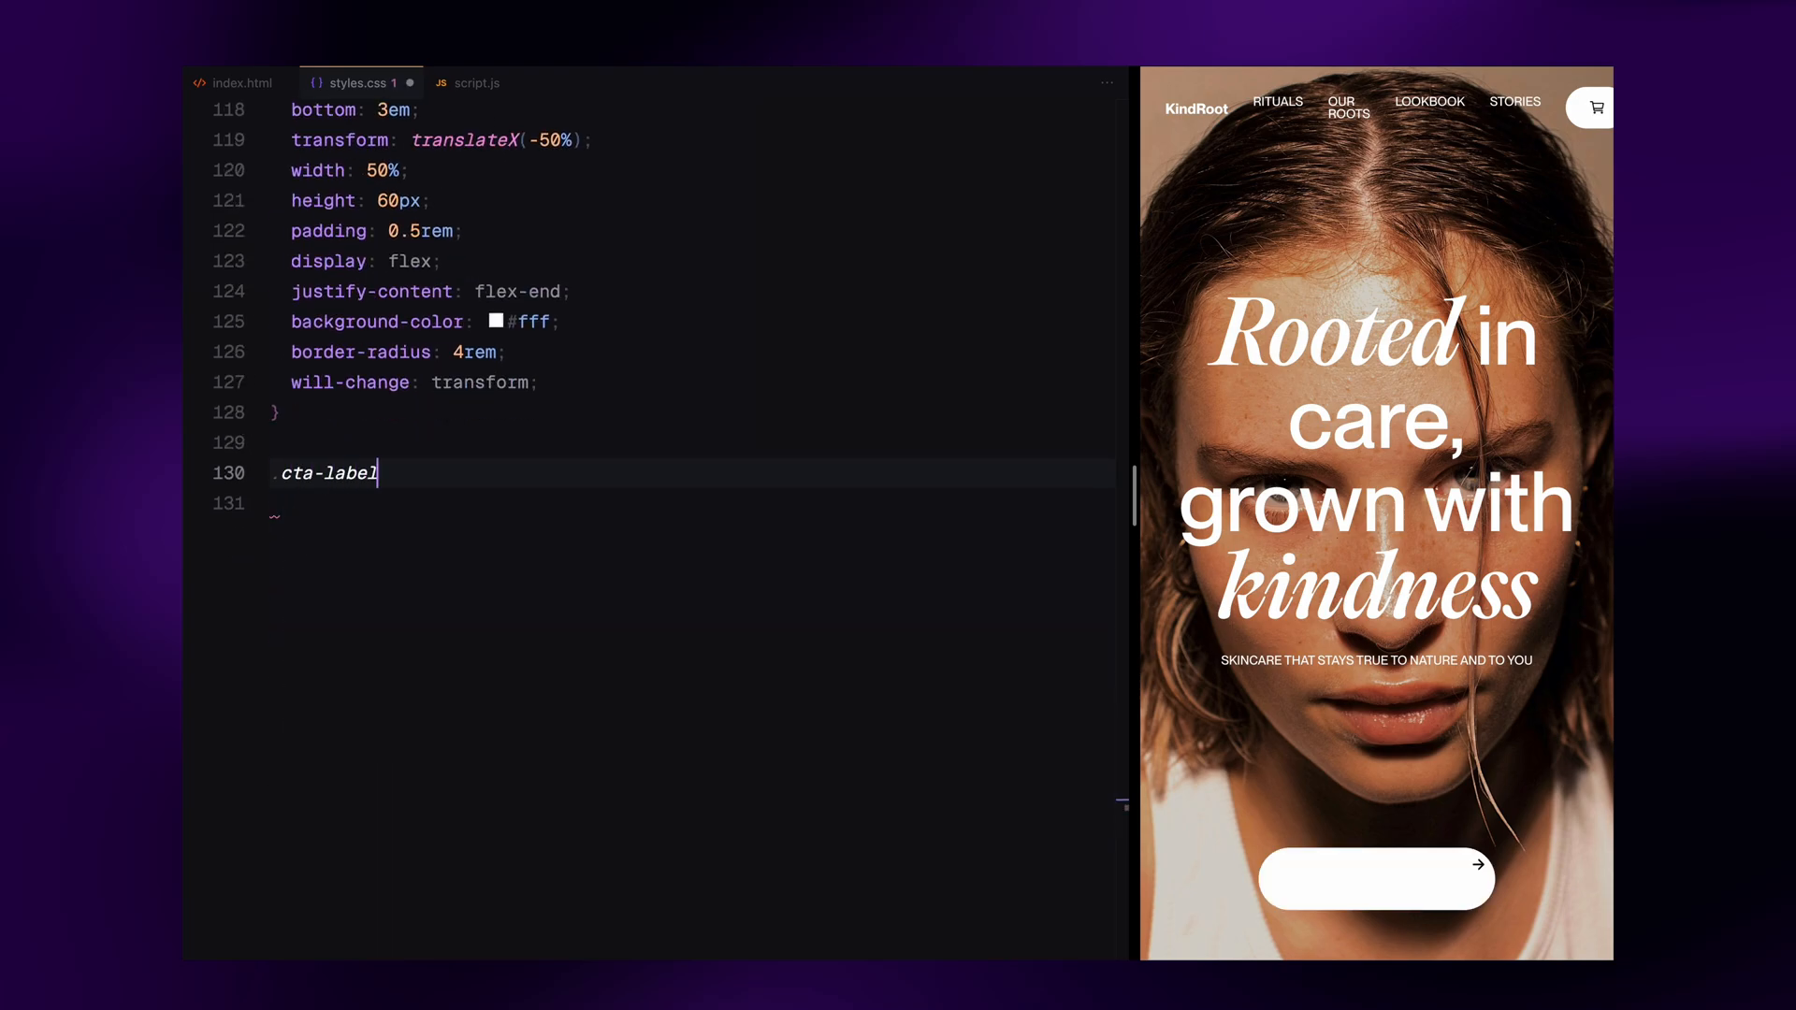
Centre the next element absolutely with translate(-50%, -50%), plus colour and will-change transform.
type("{ position: absolute; top: 50")
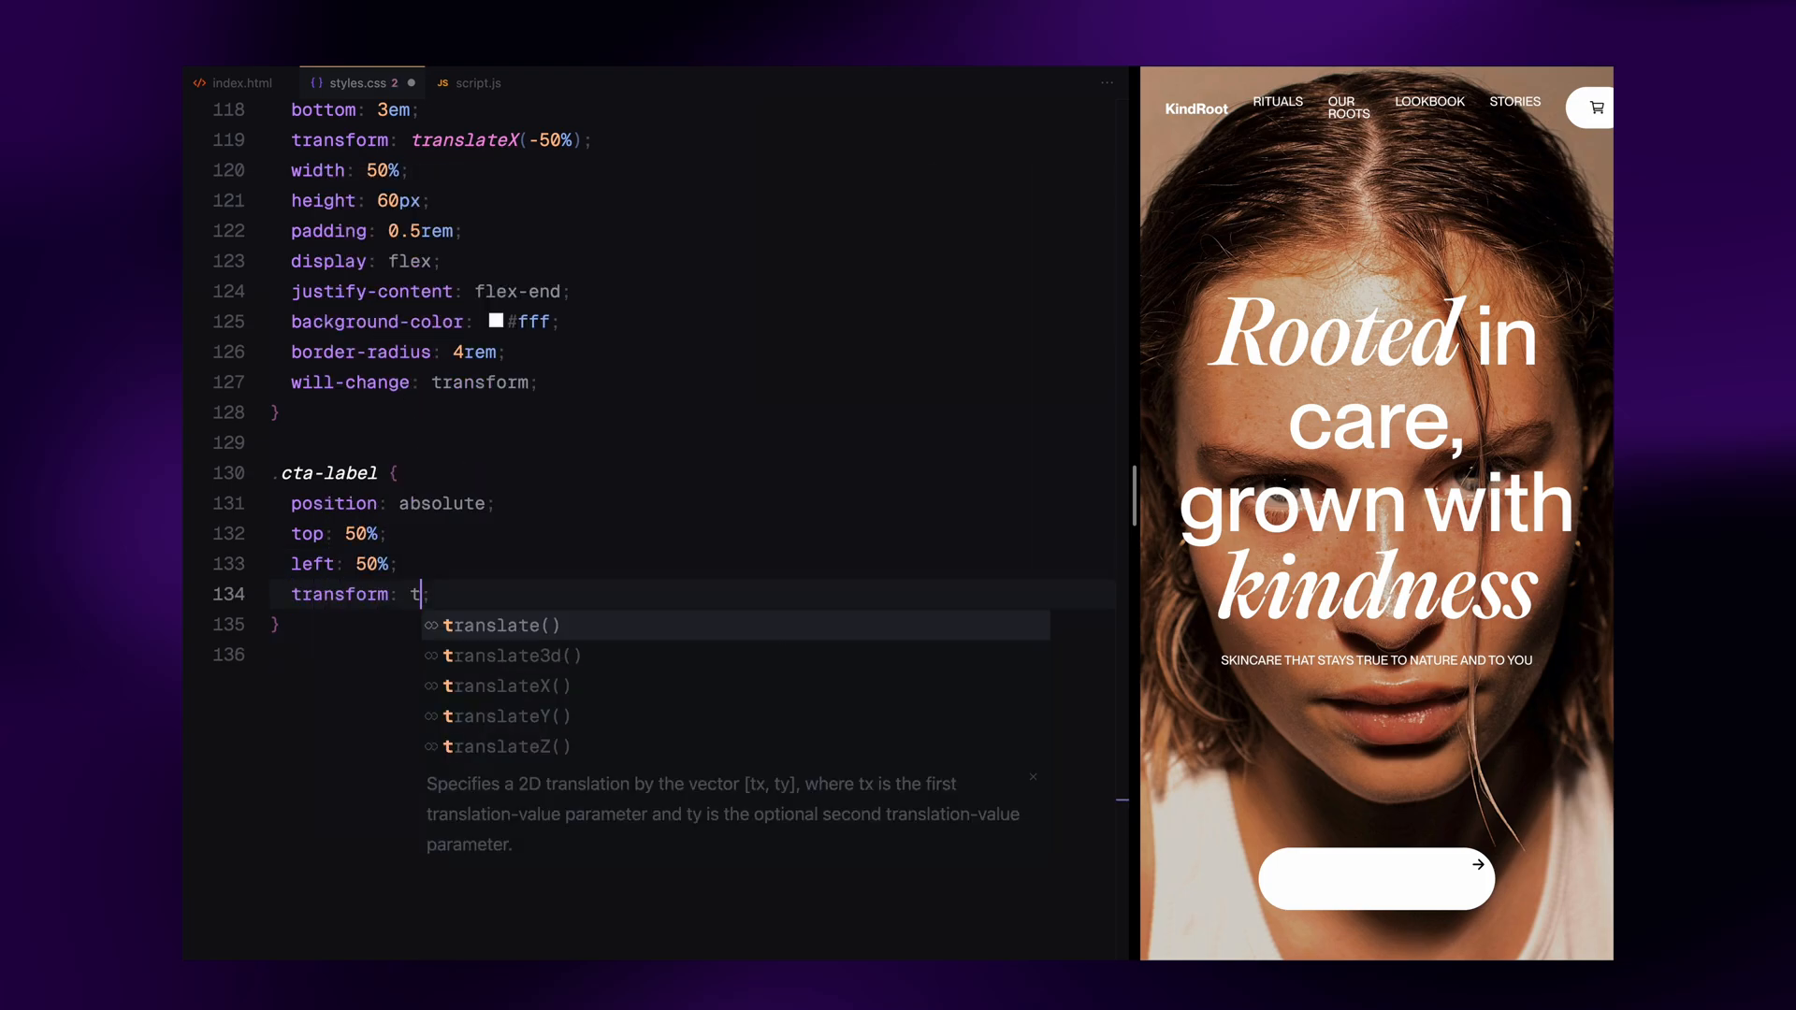
type("ranslate(-50%, -50%);")
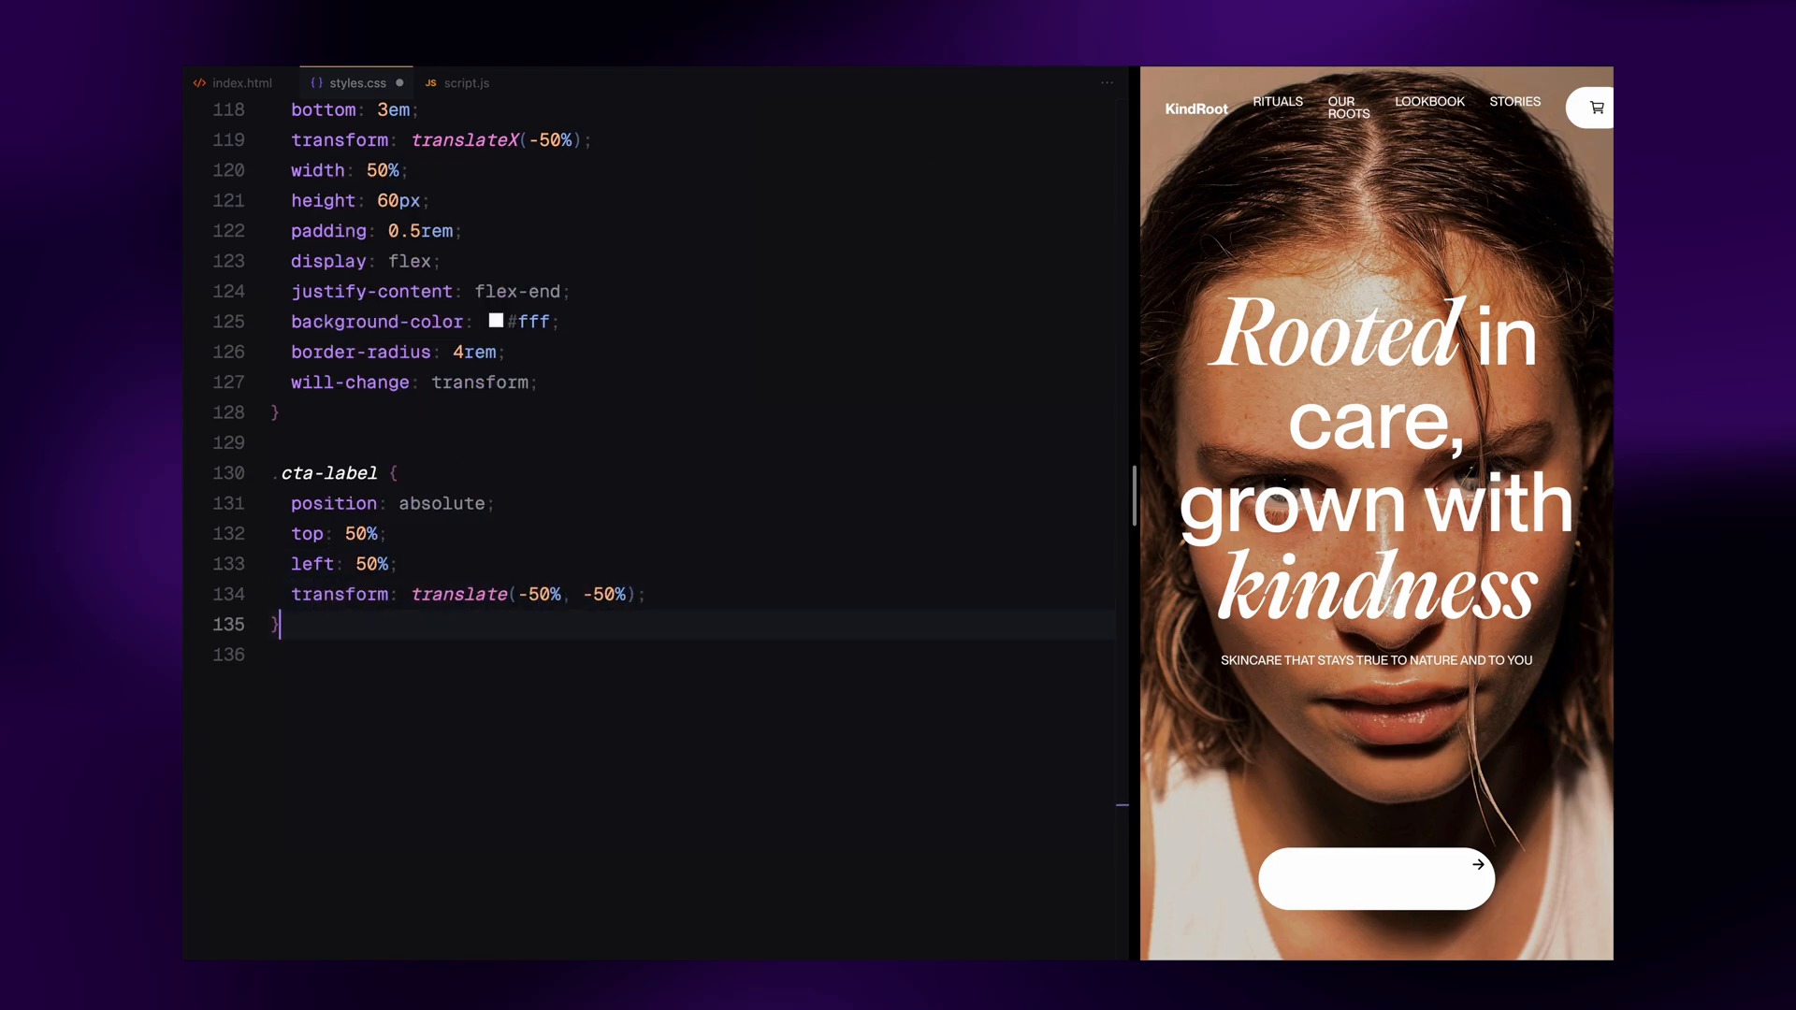
type("colo")
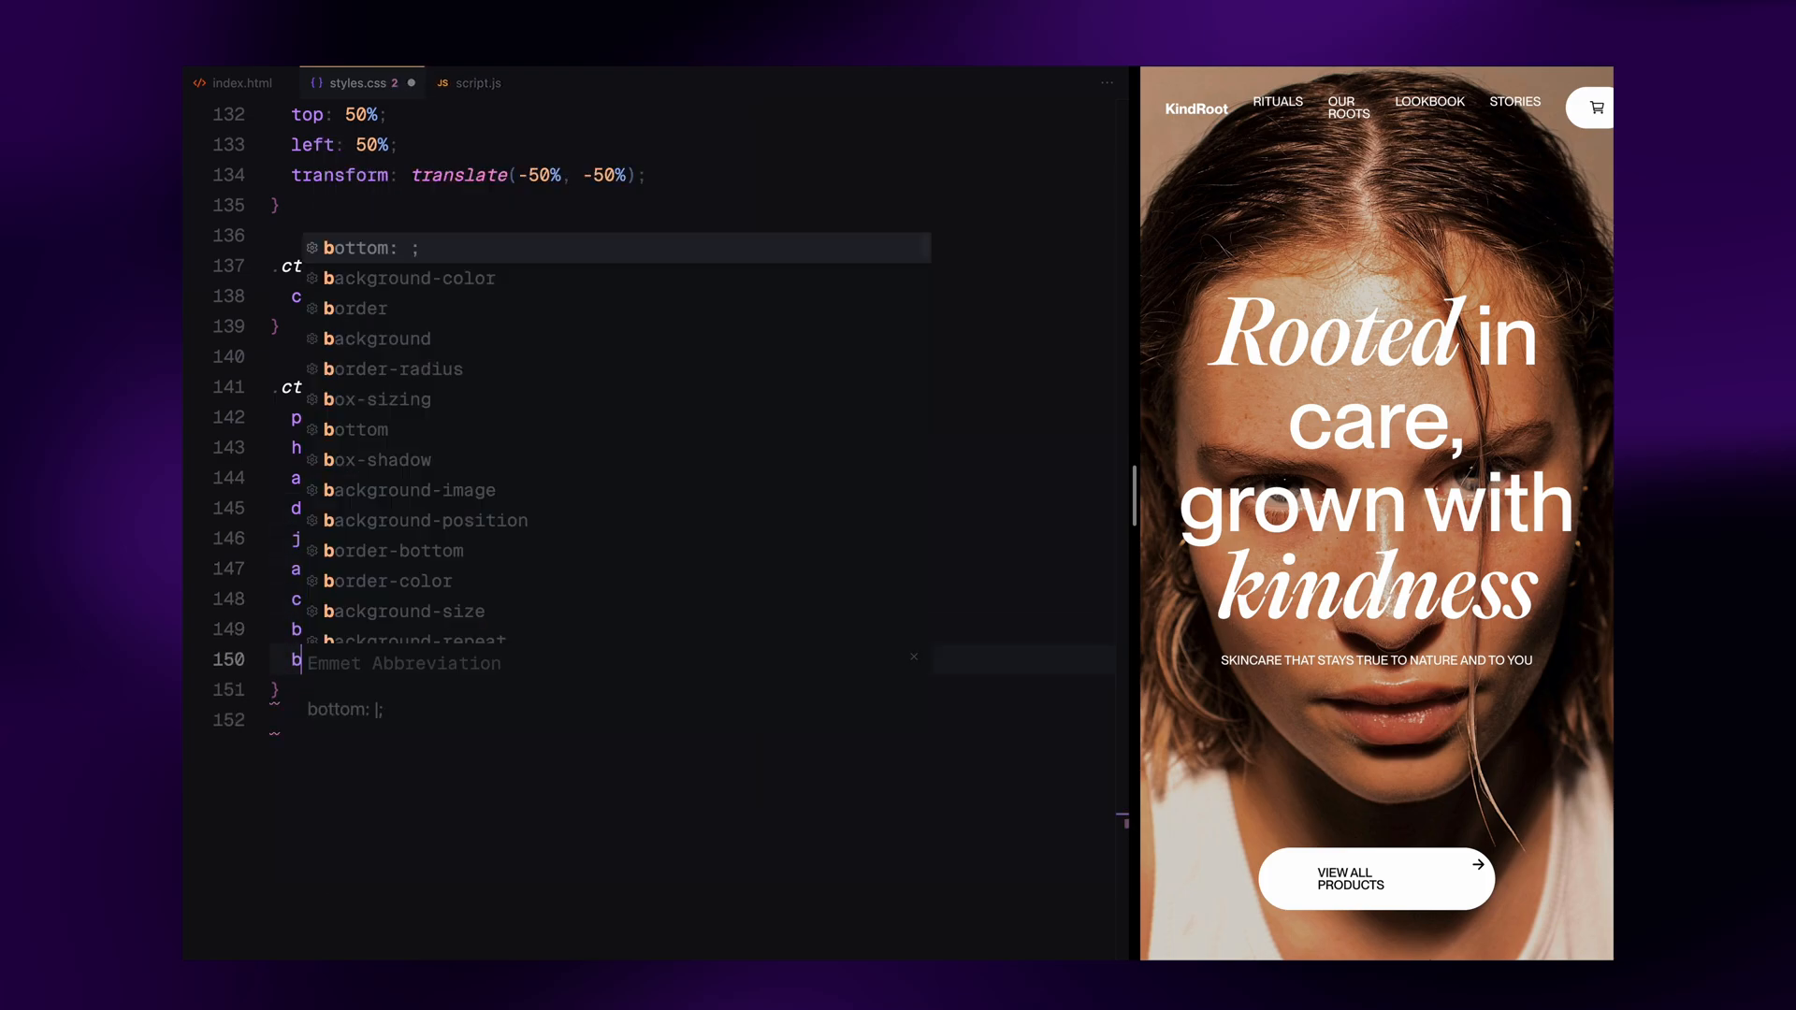
type("will-change: transform;")
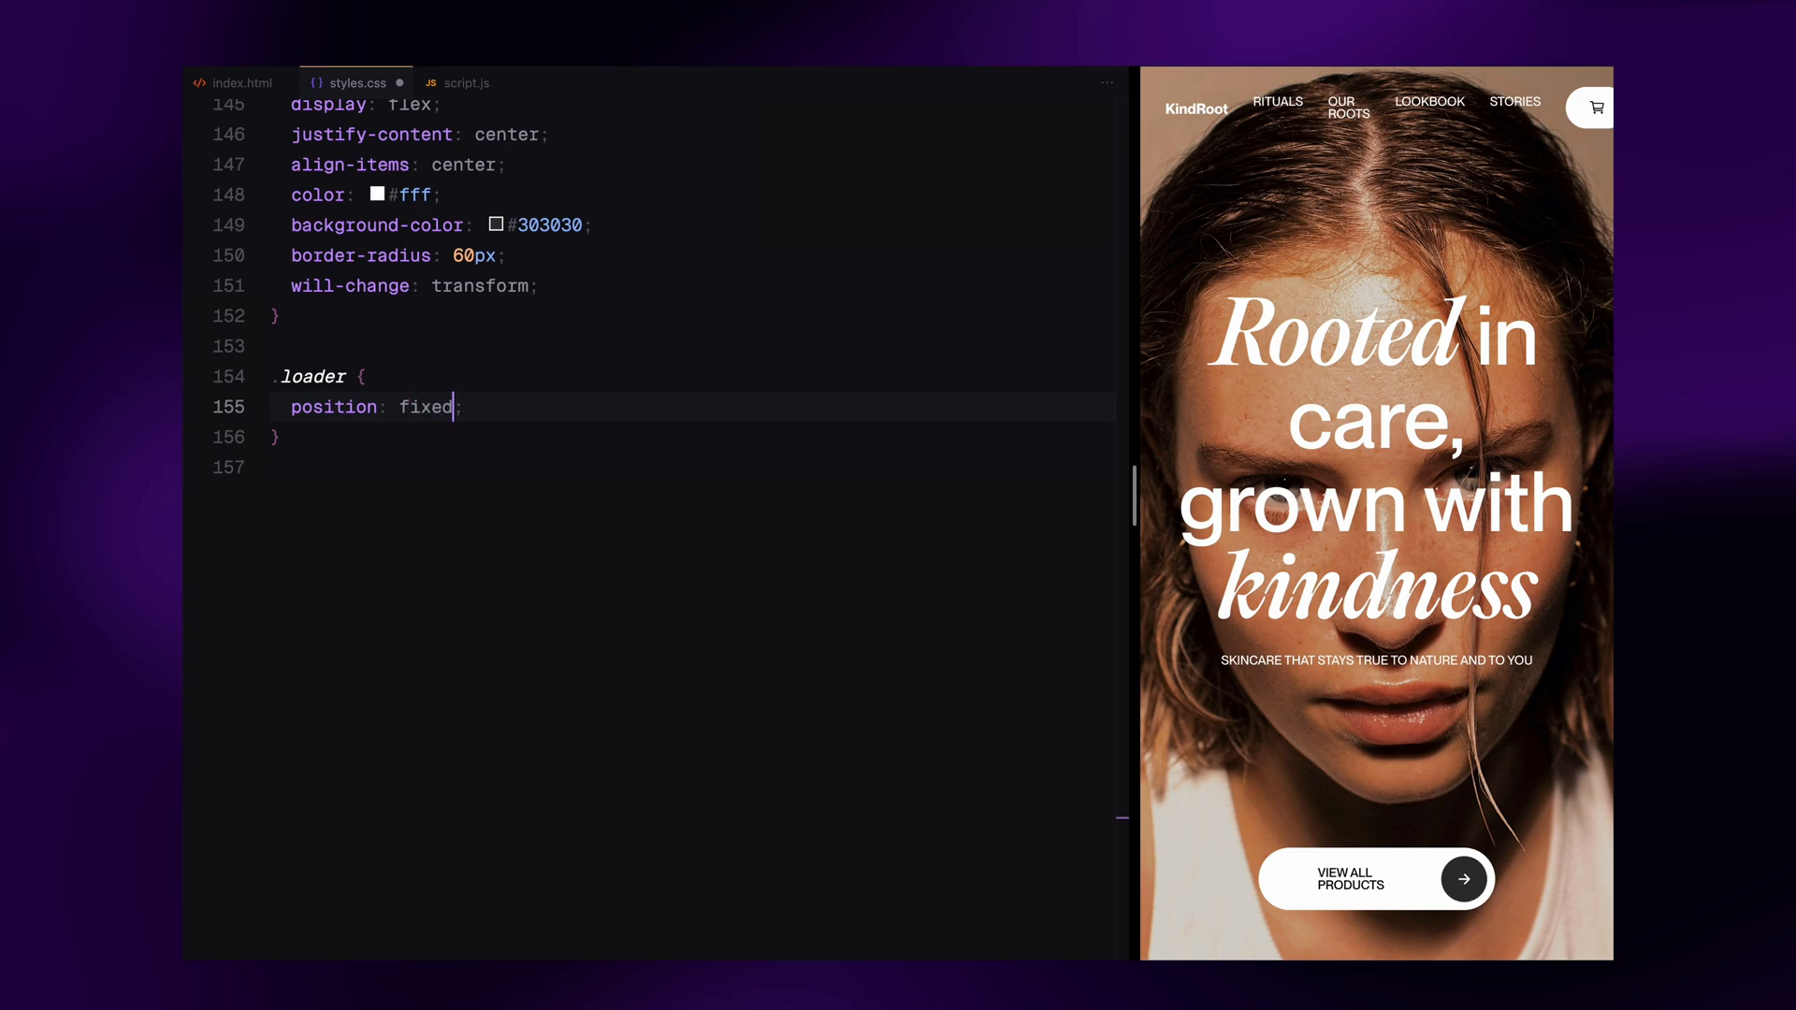
Give the CTA icon a #303030, 60px-radius circle and add fixed full-screen .loader, .overlay, .block rules.
type("top: 0;")
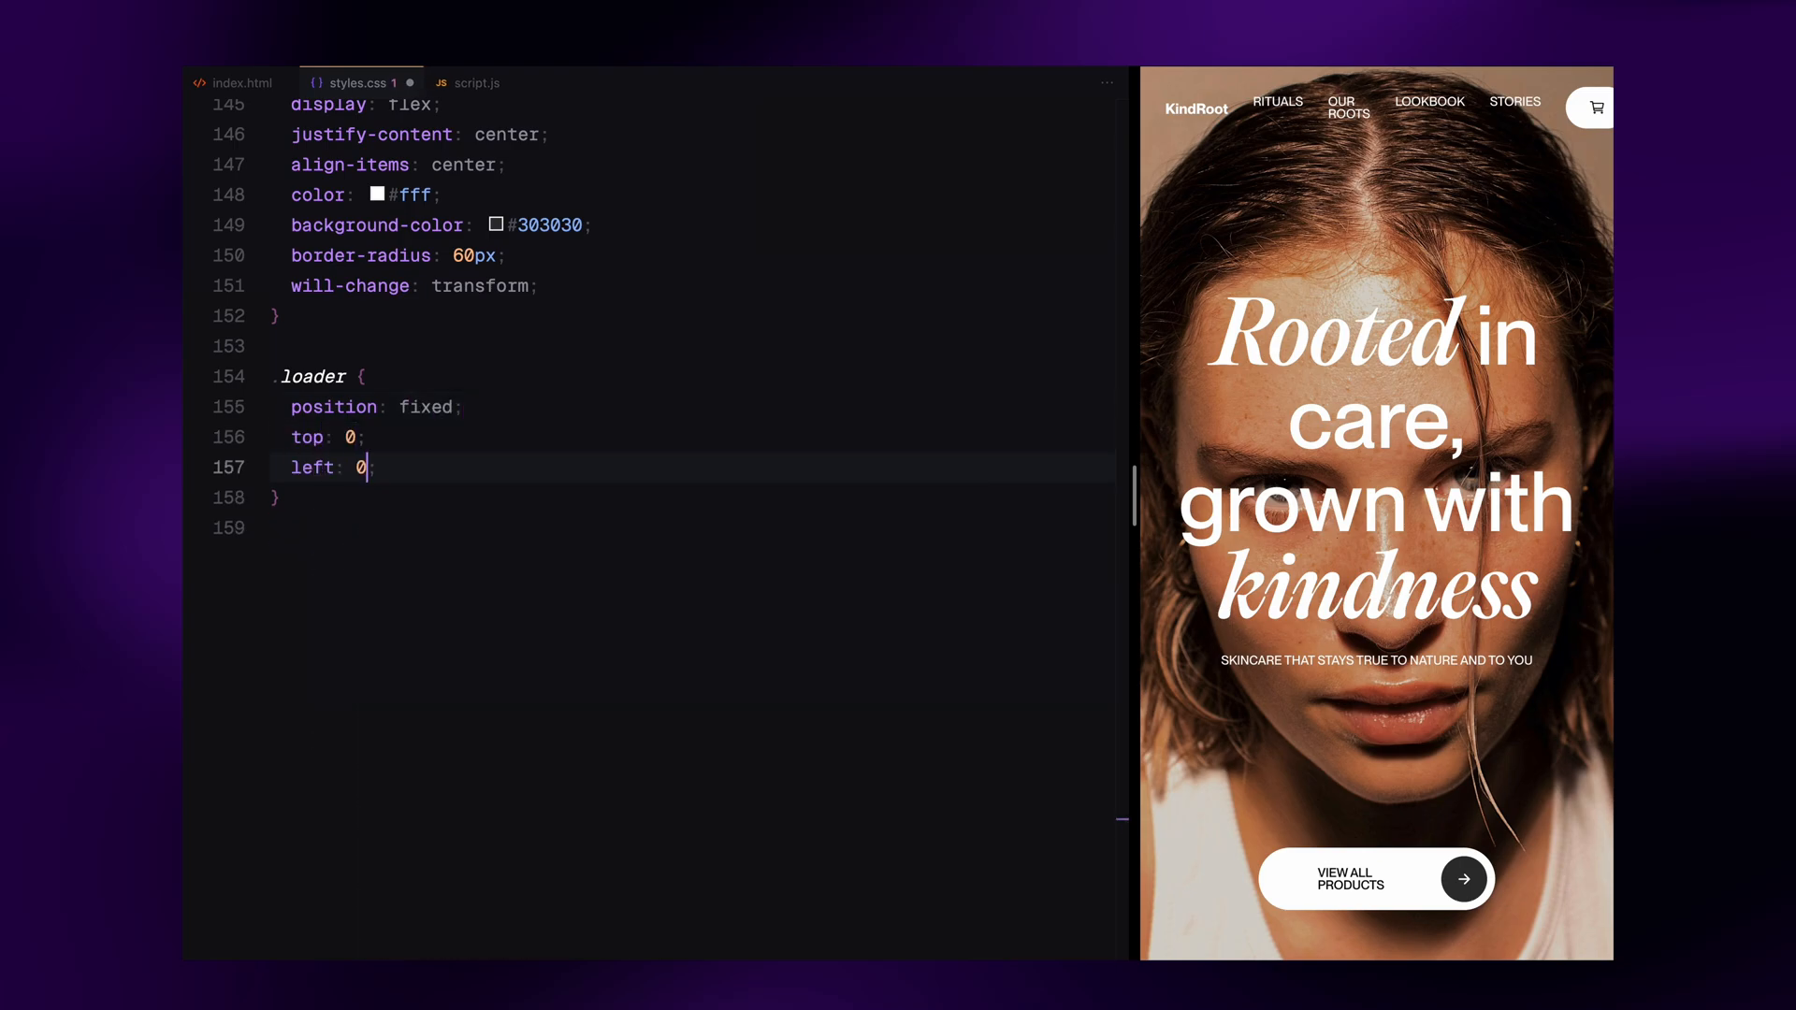
type("width: 100vw;")
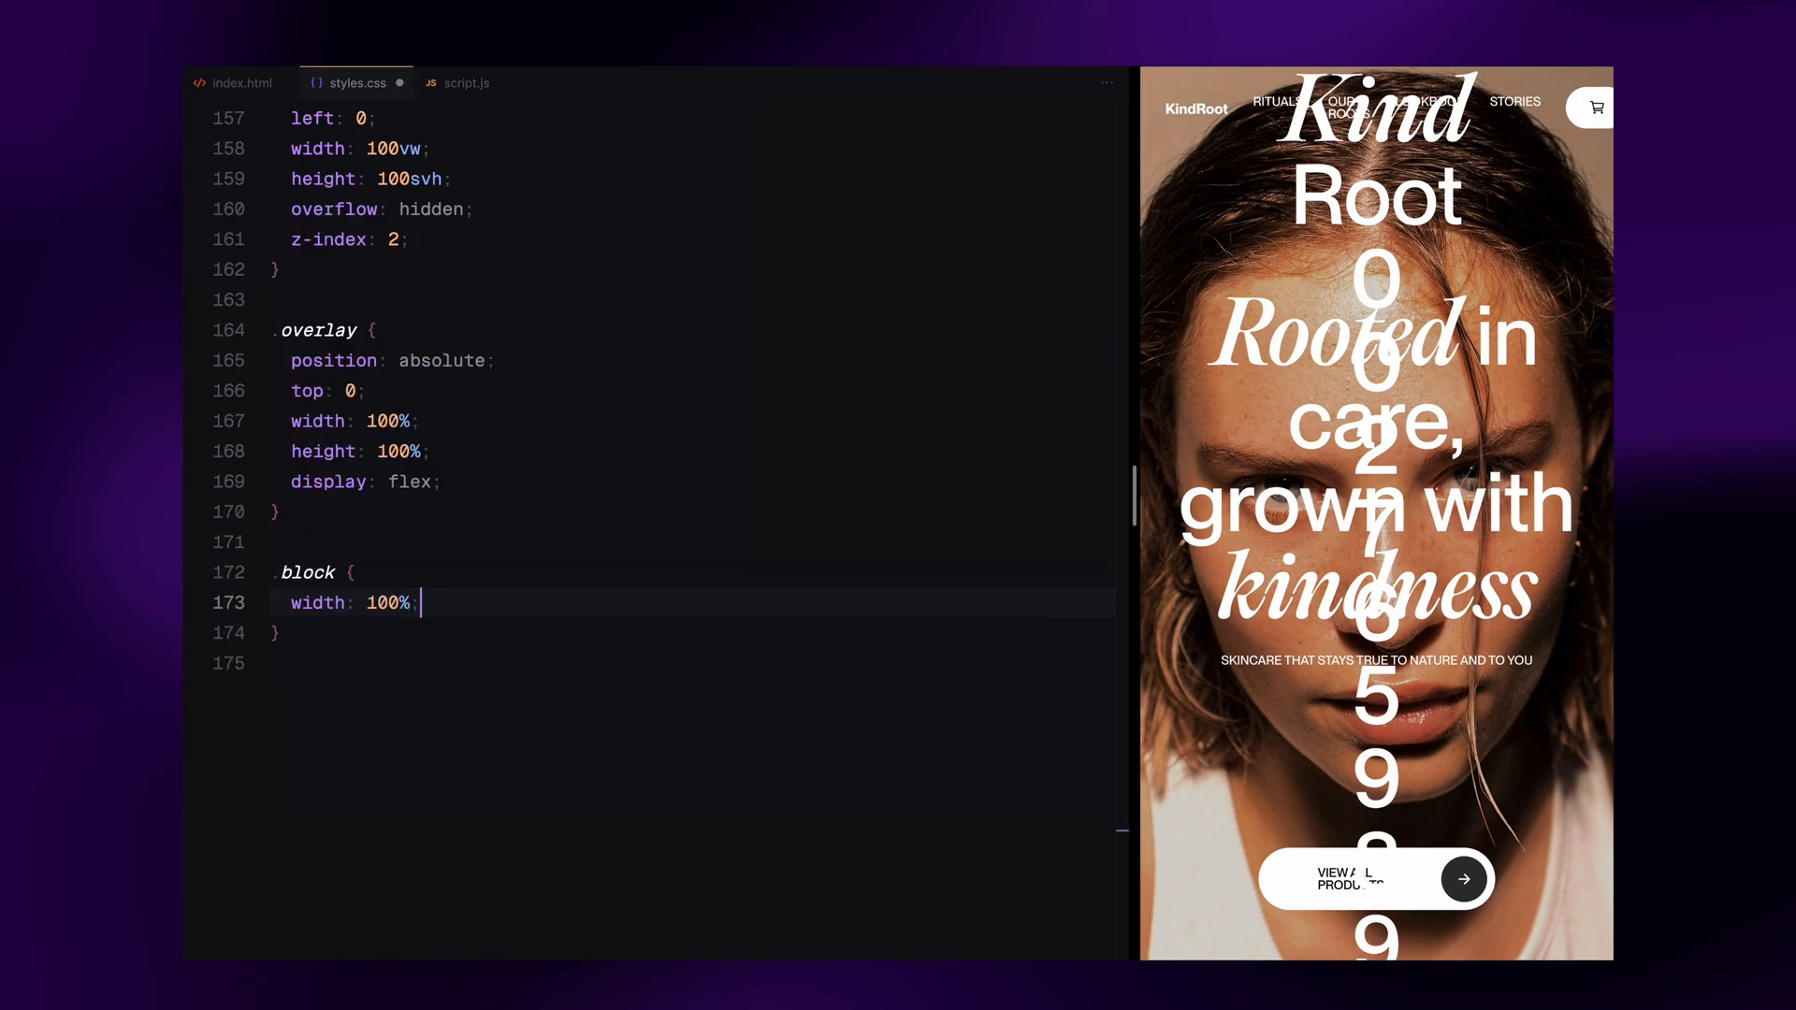
type("background-color: #303030;")
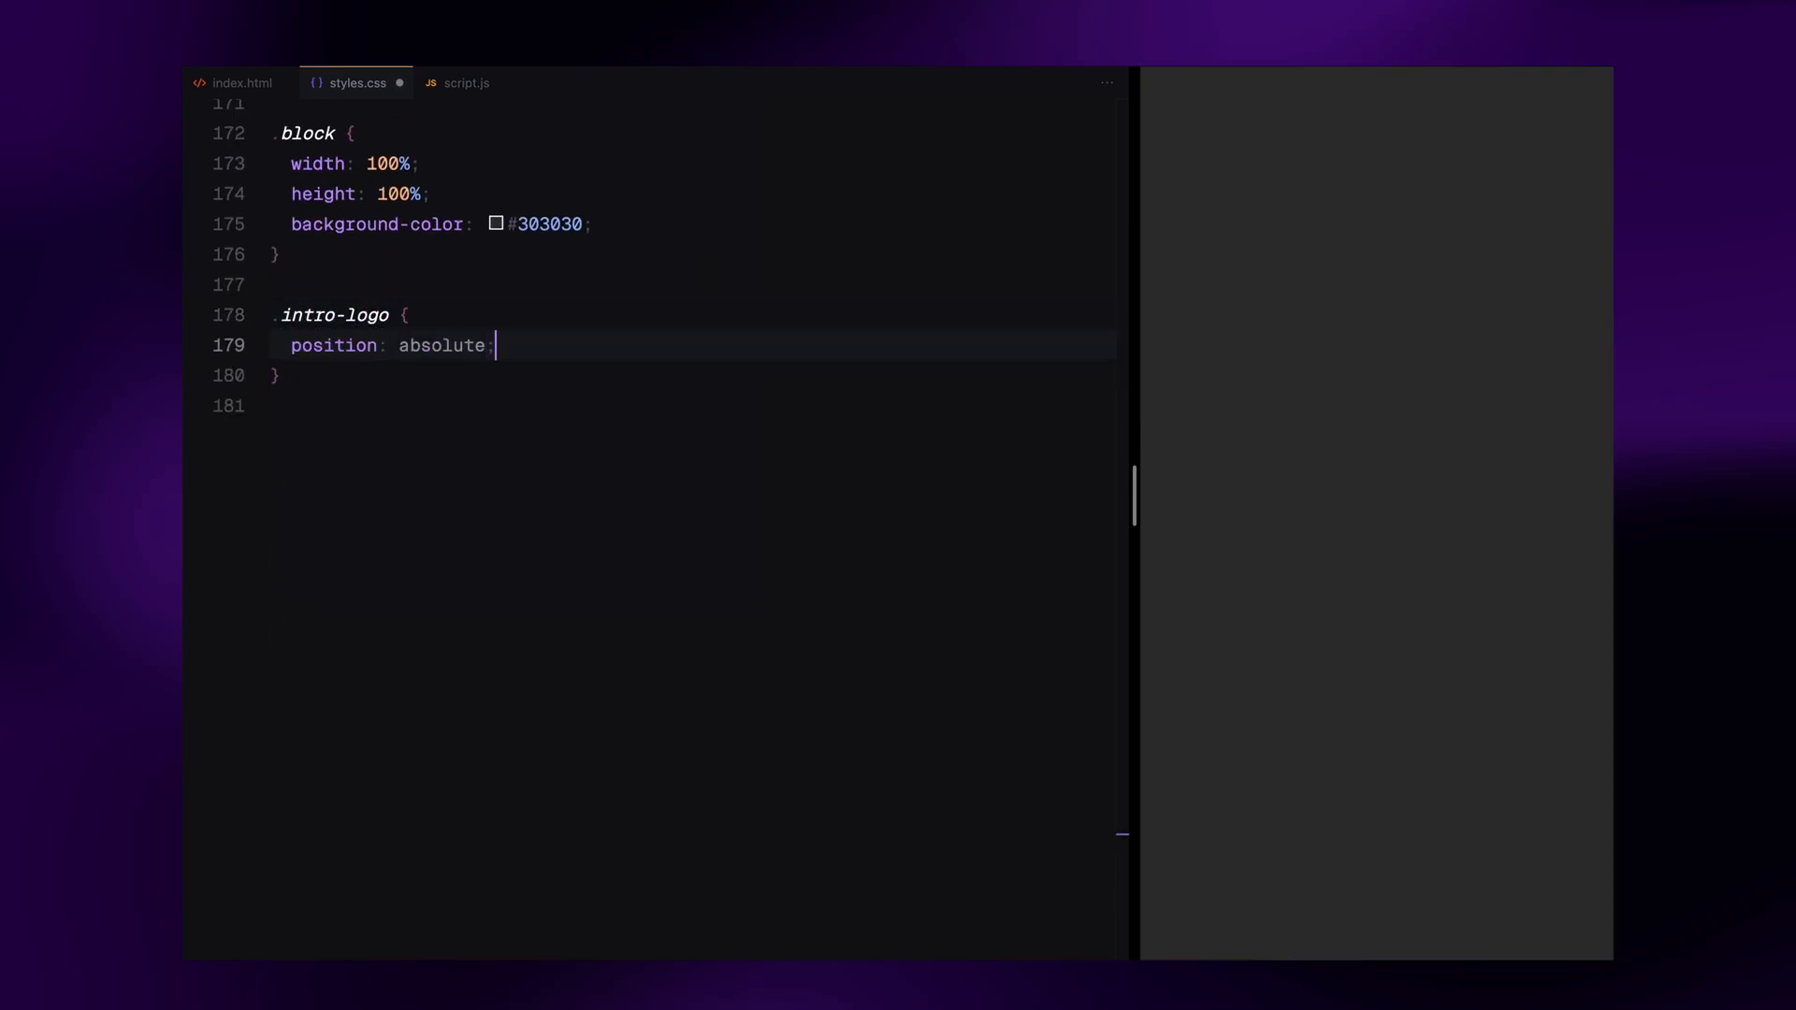
Make .block #303030 and centre .intro-logo with translate(-50%, -50%), 0.25rem gap and 2.5rem headings.
type("top: 50%;")
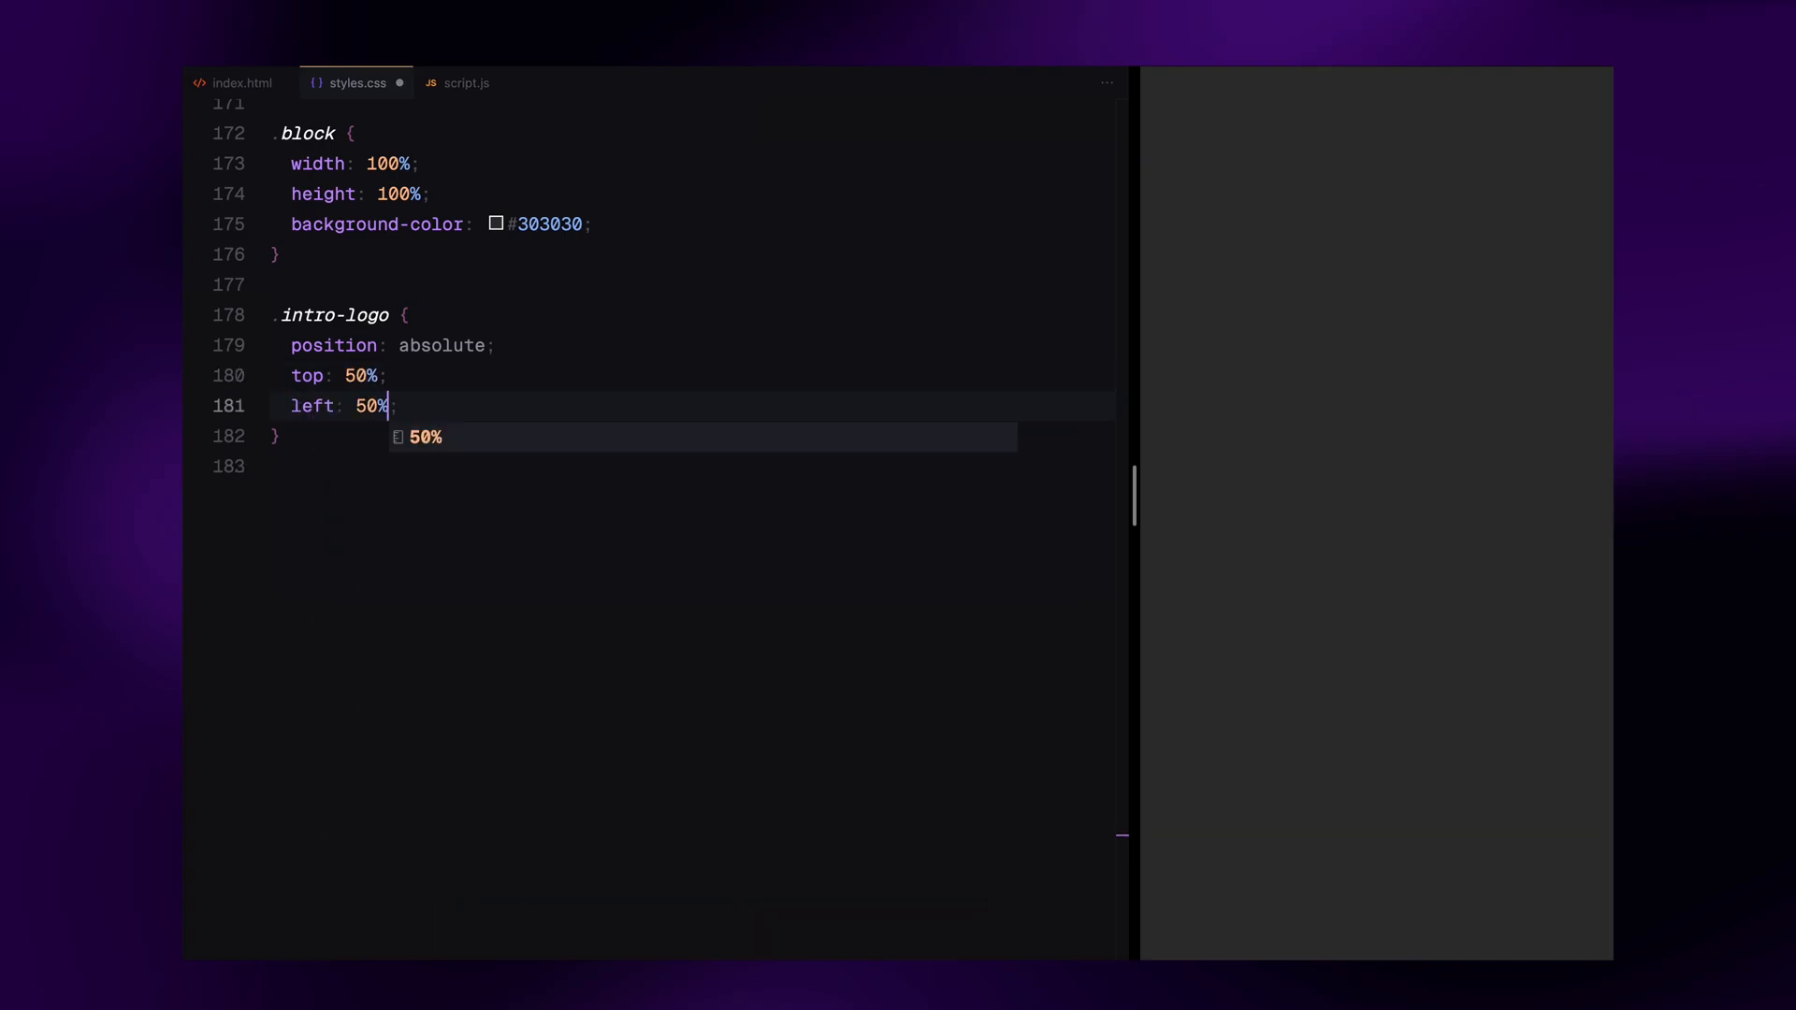
type("transform: translate(-50%, -50%);")
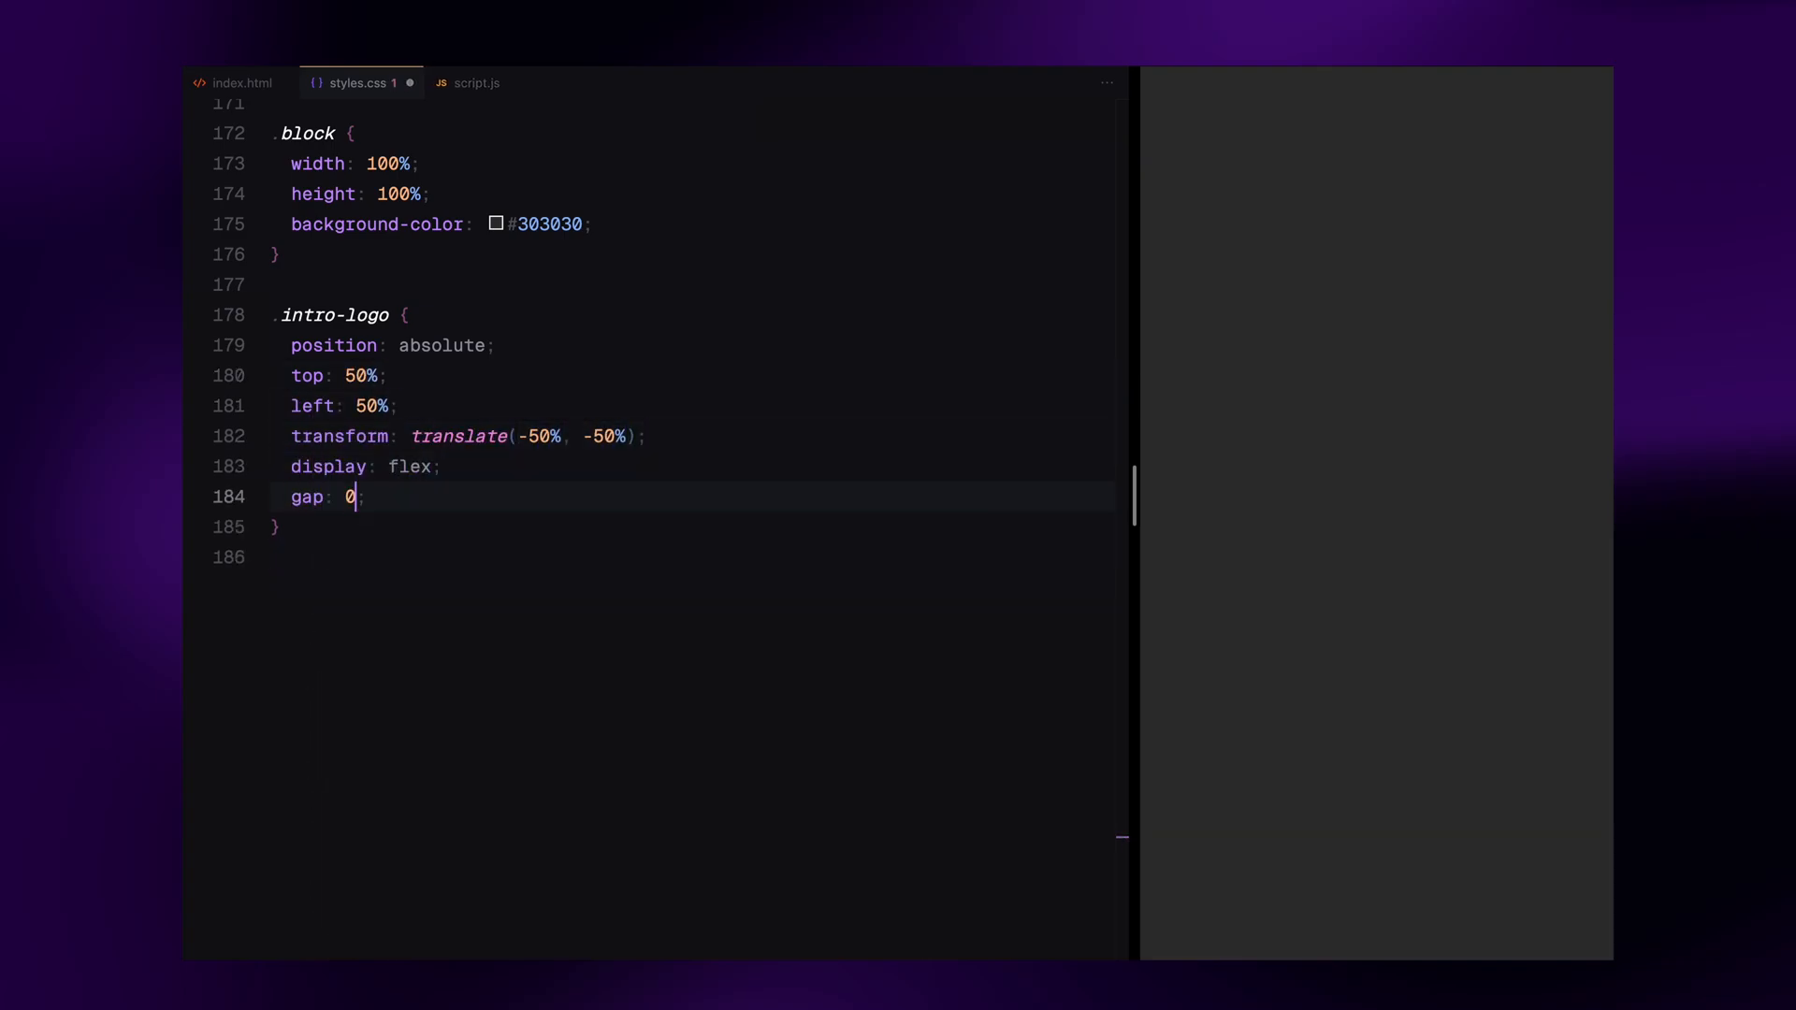
type(".25rem")
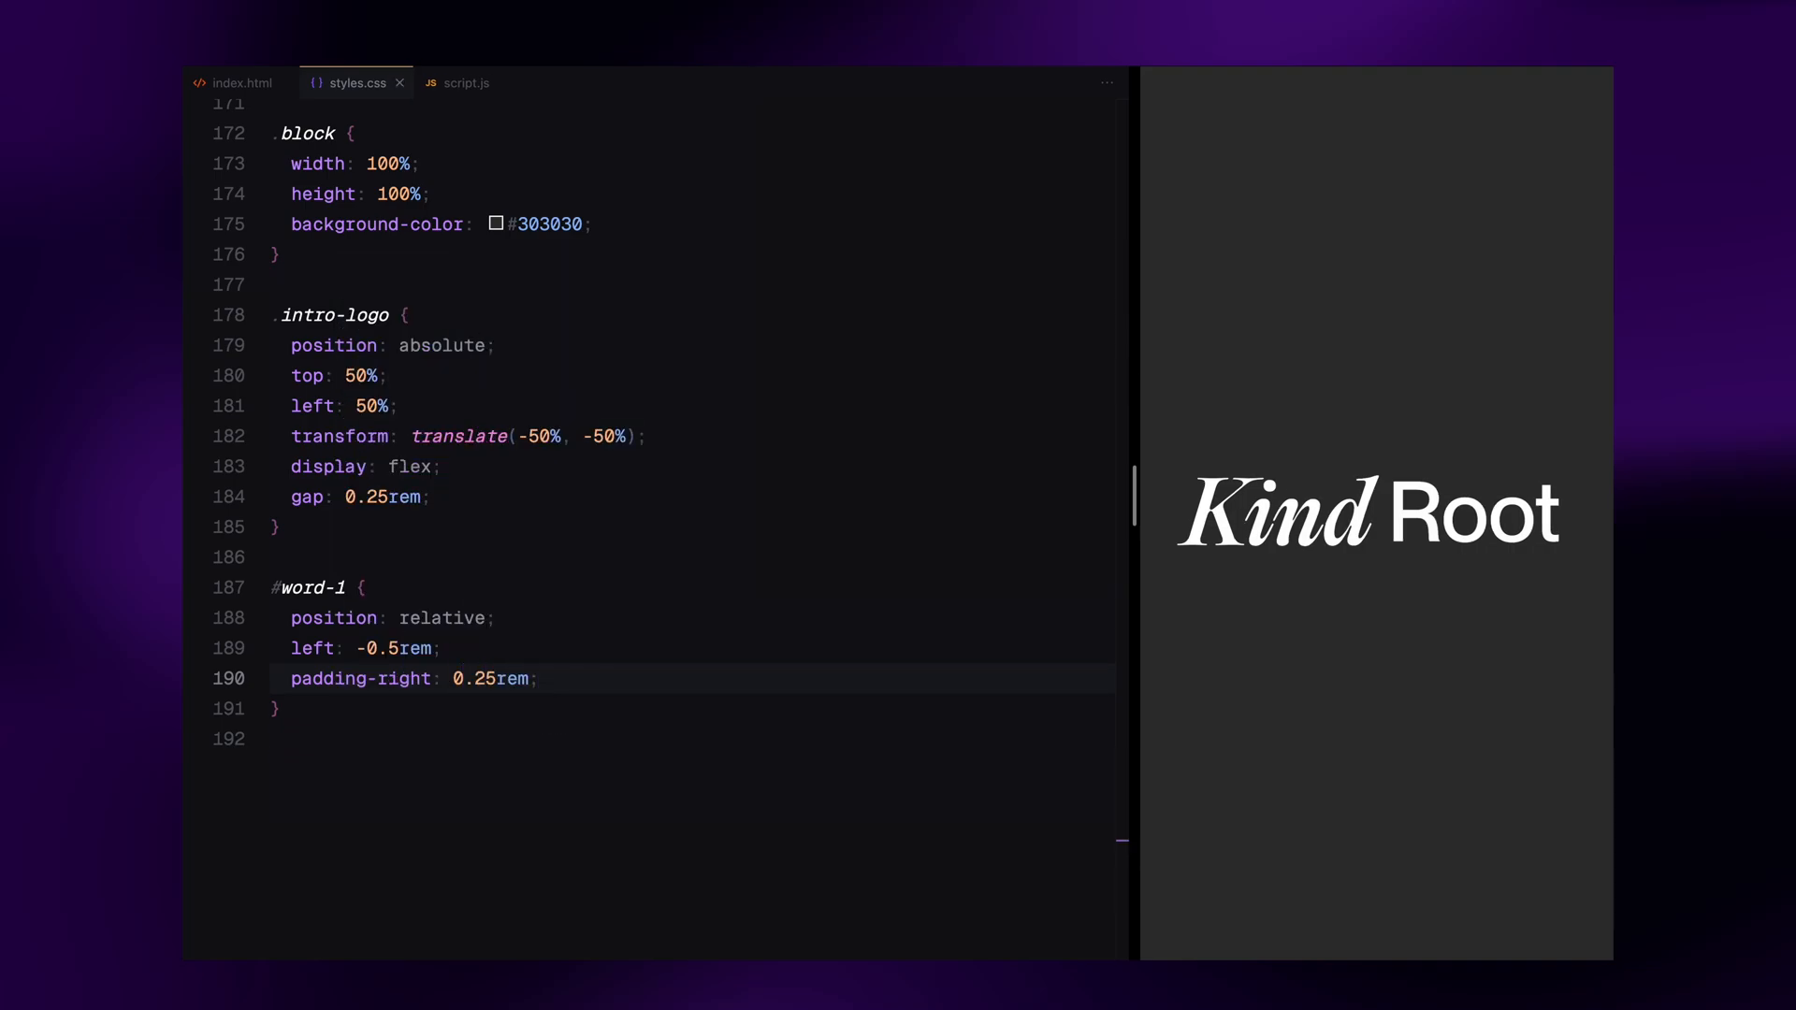
type("2.5rem")
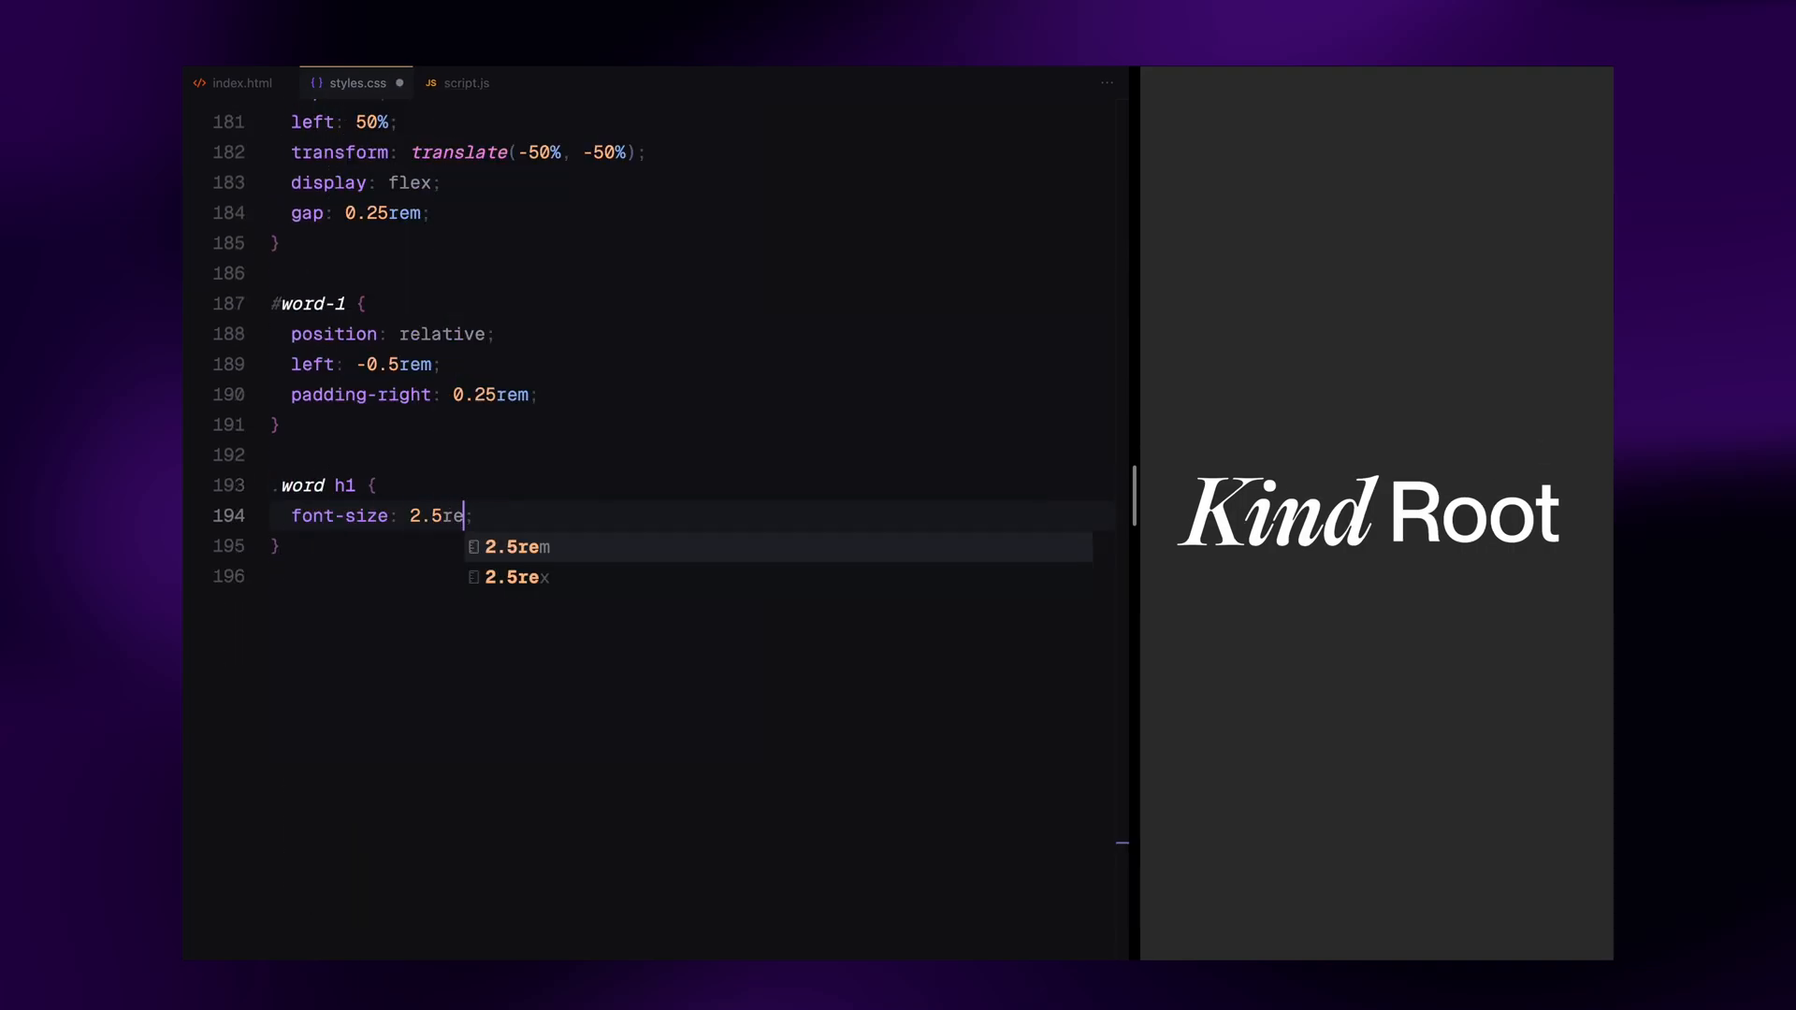
type(".divi")
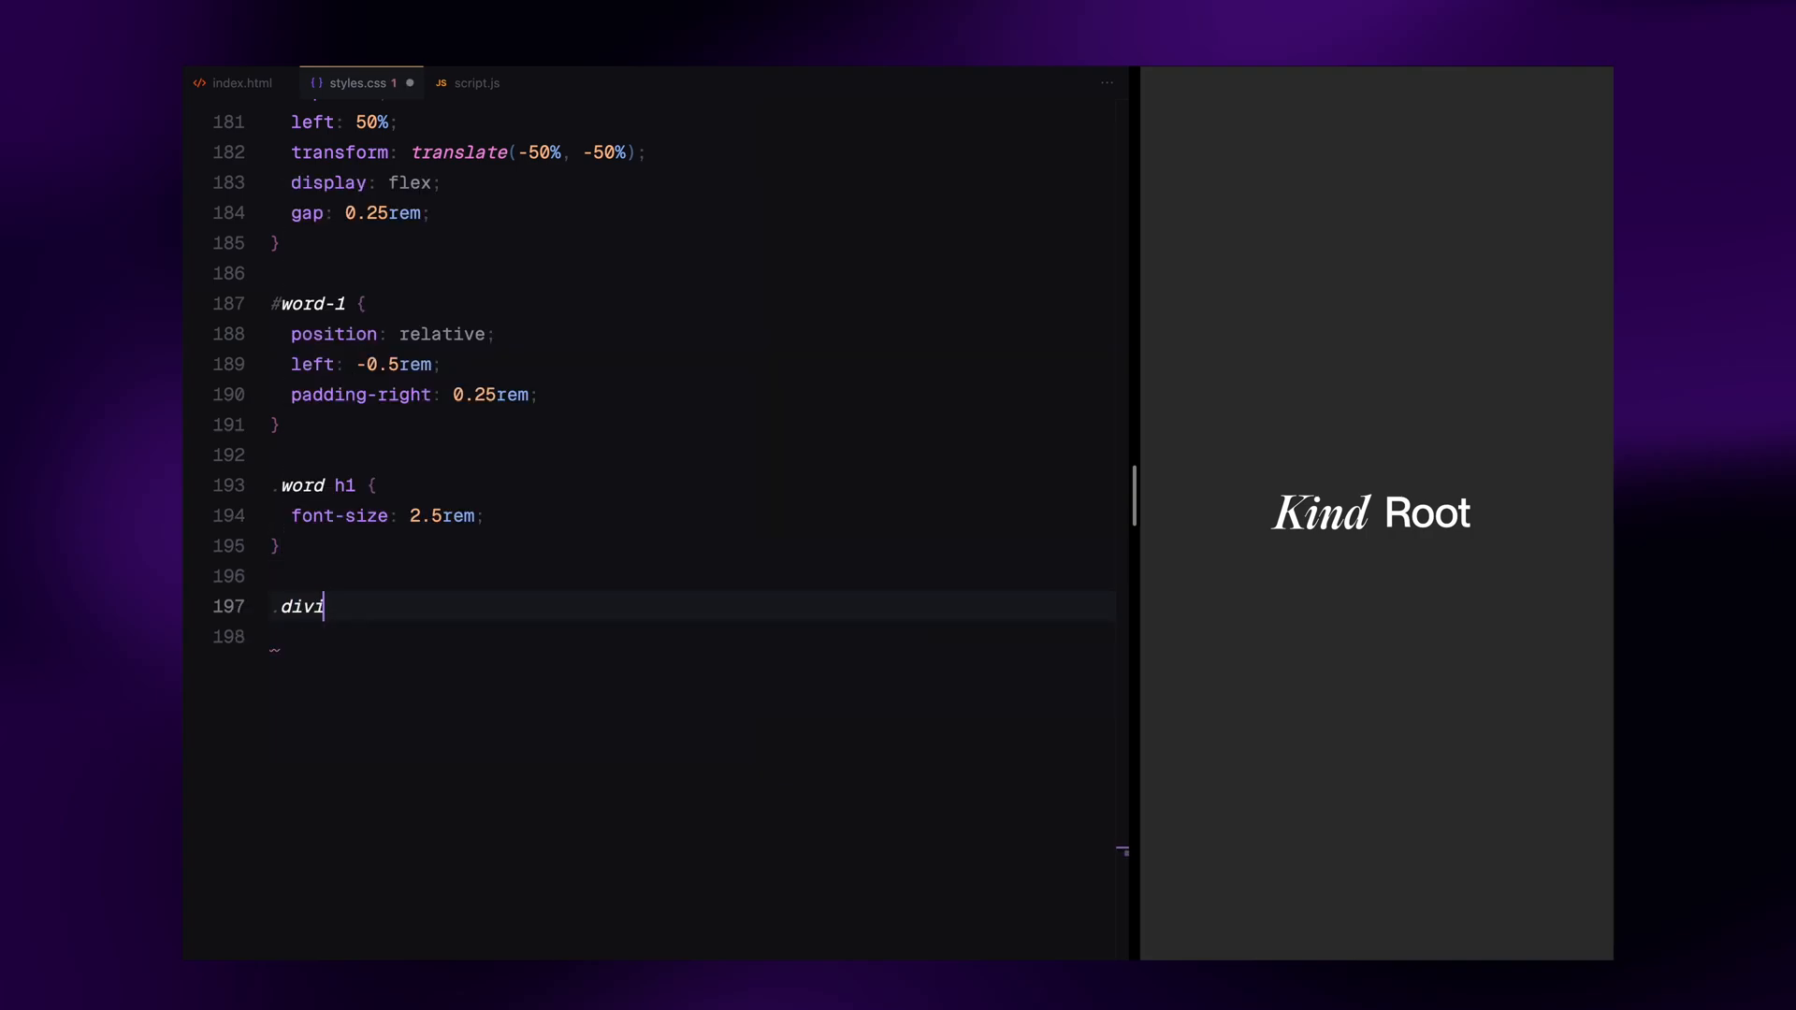
Add a 1px-wide, full-height #fff .divider centred with translateX(-50%) and top-centre transform origin.
type("der {")
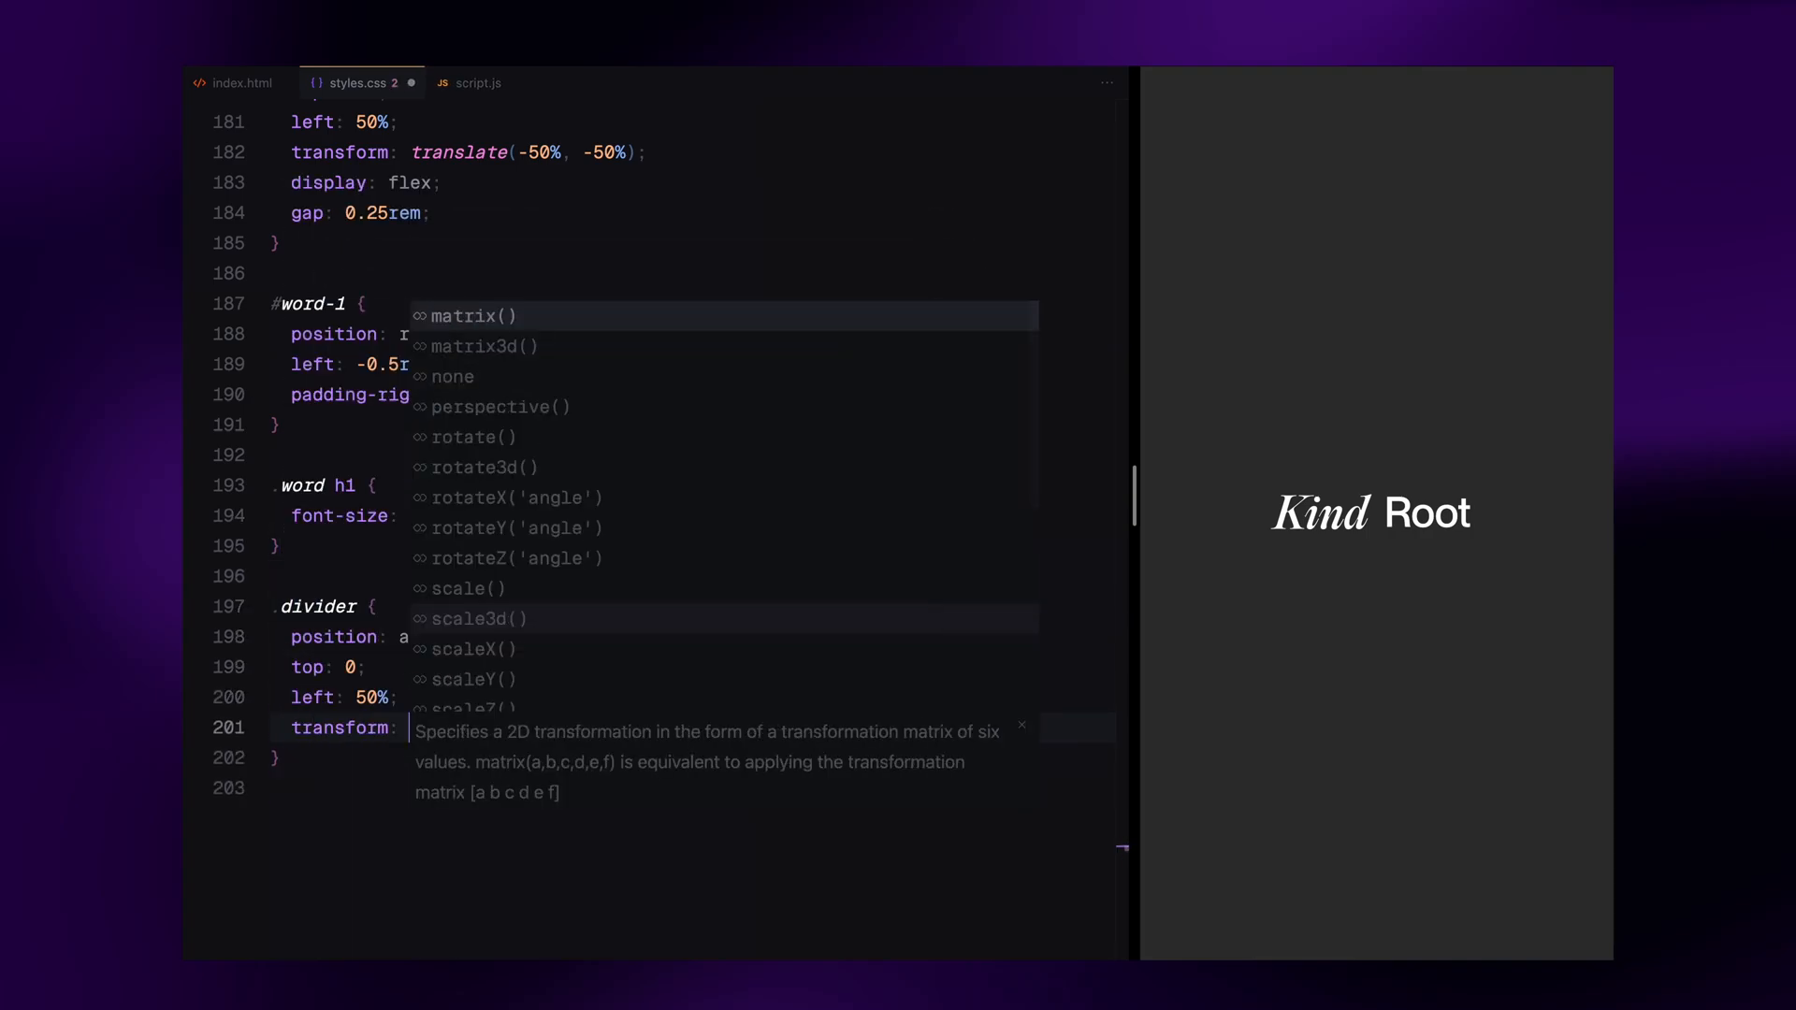
type("translateX(-50%);")
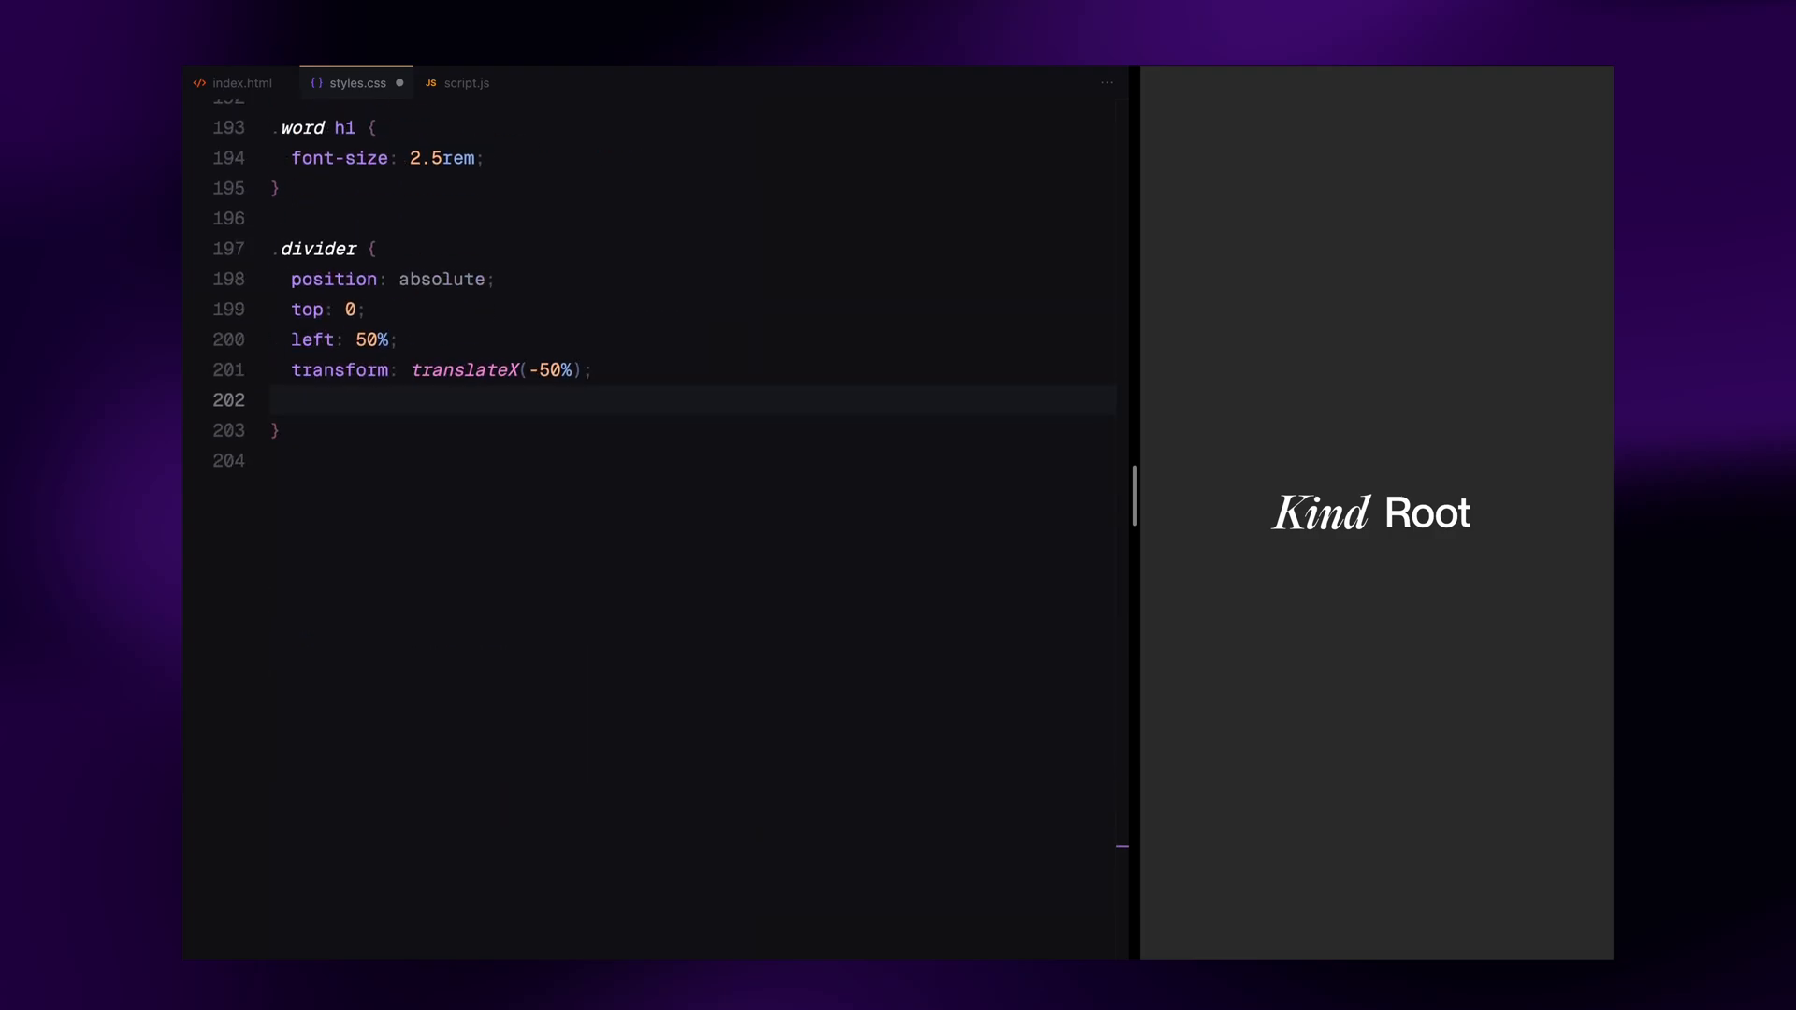
type("transform-origin: center top;")
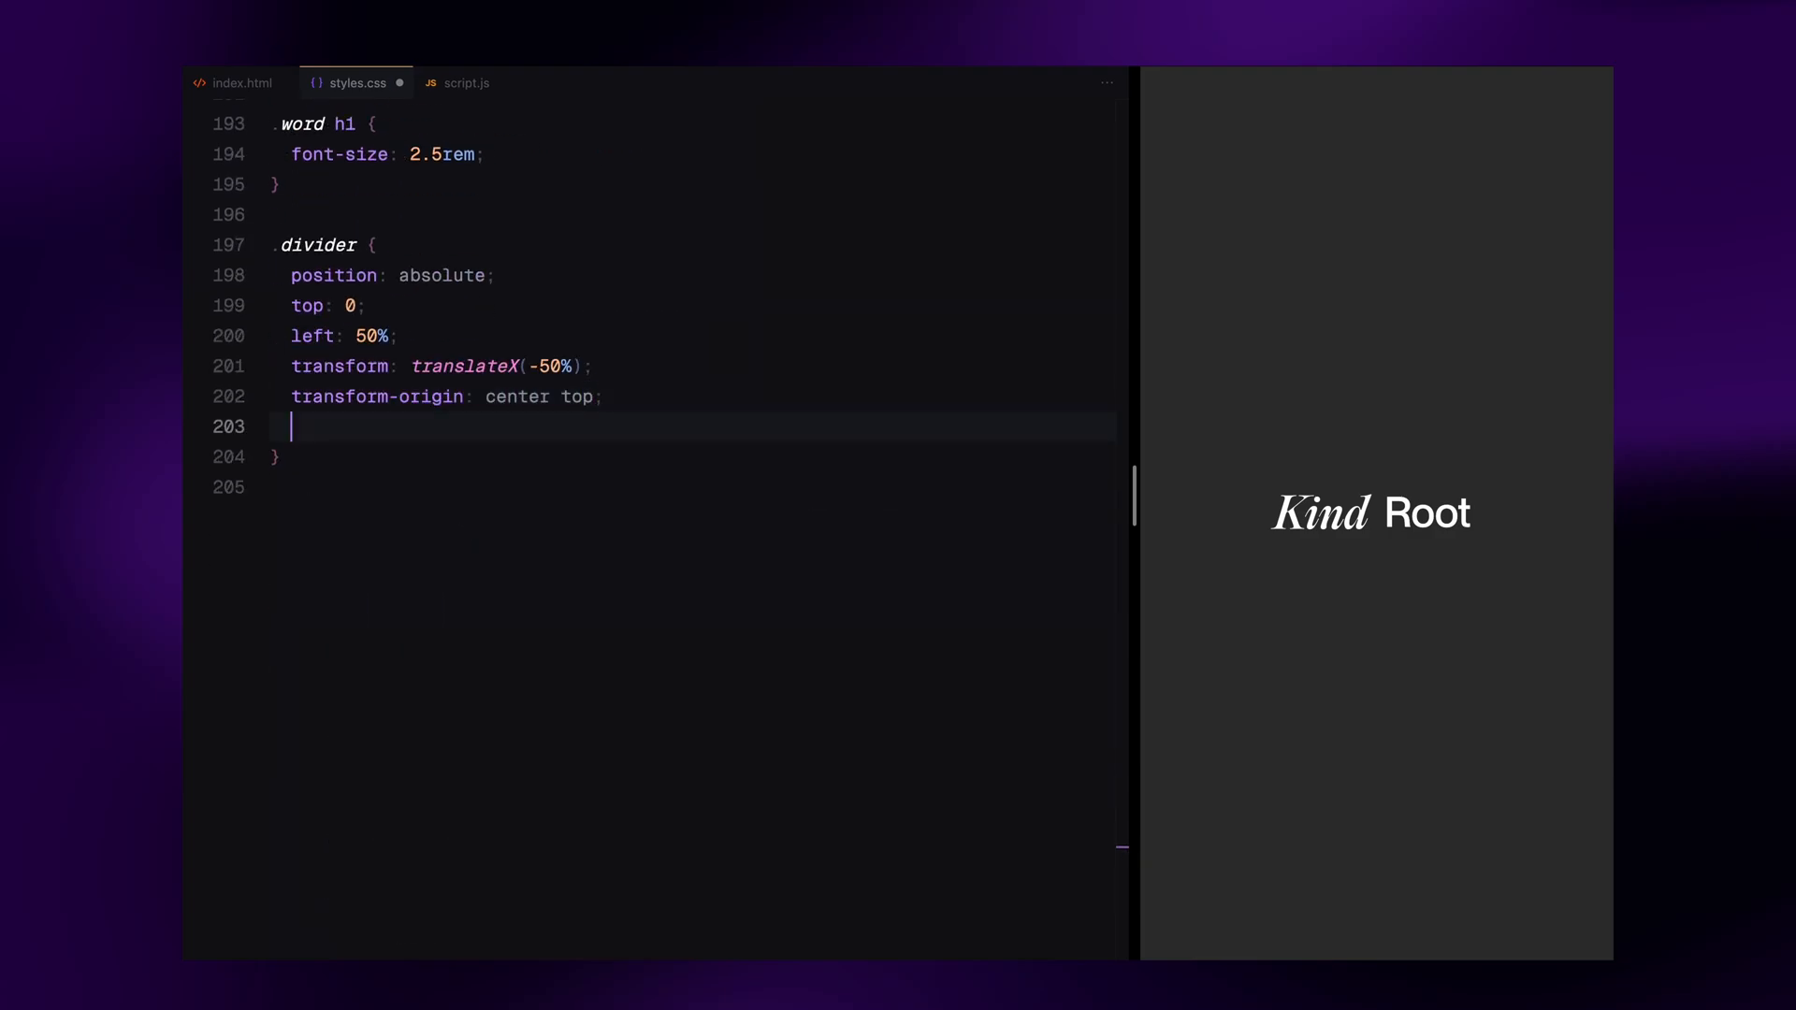
type("width: 1px;")
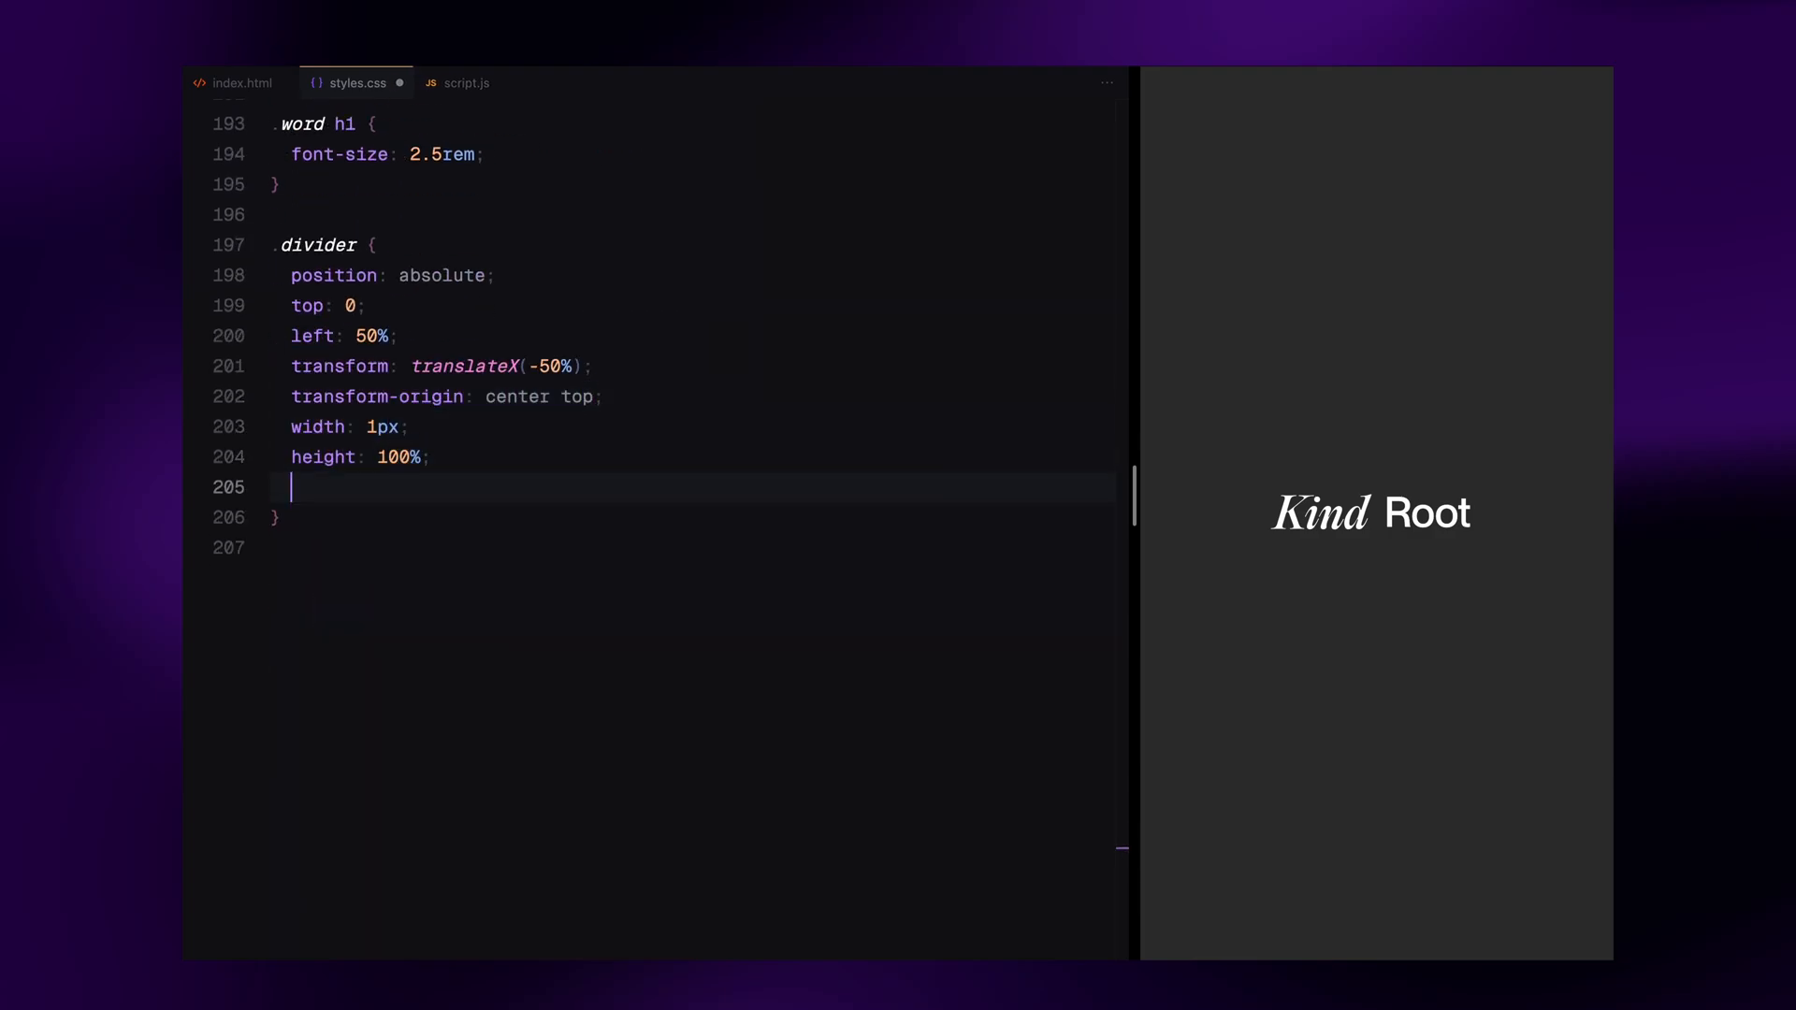
type("background-color: #fff;")
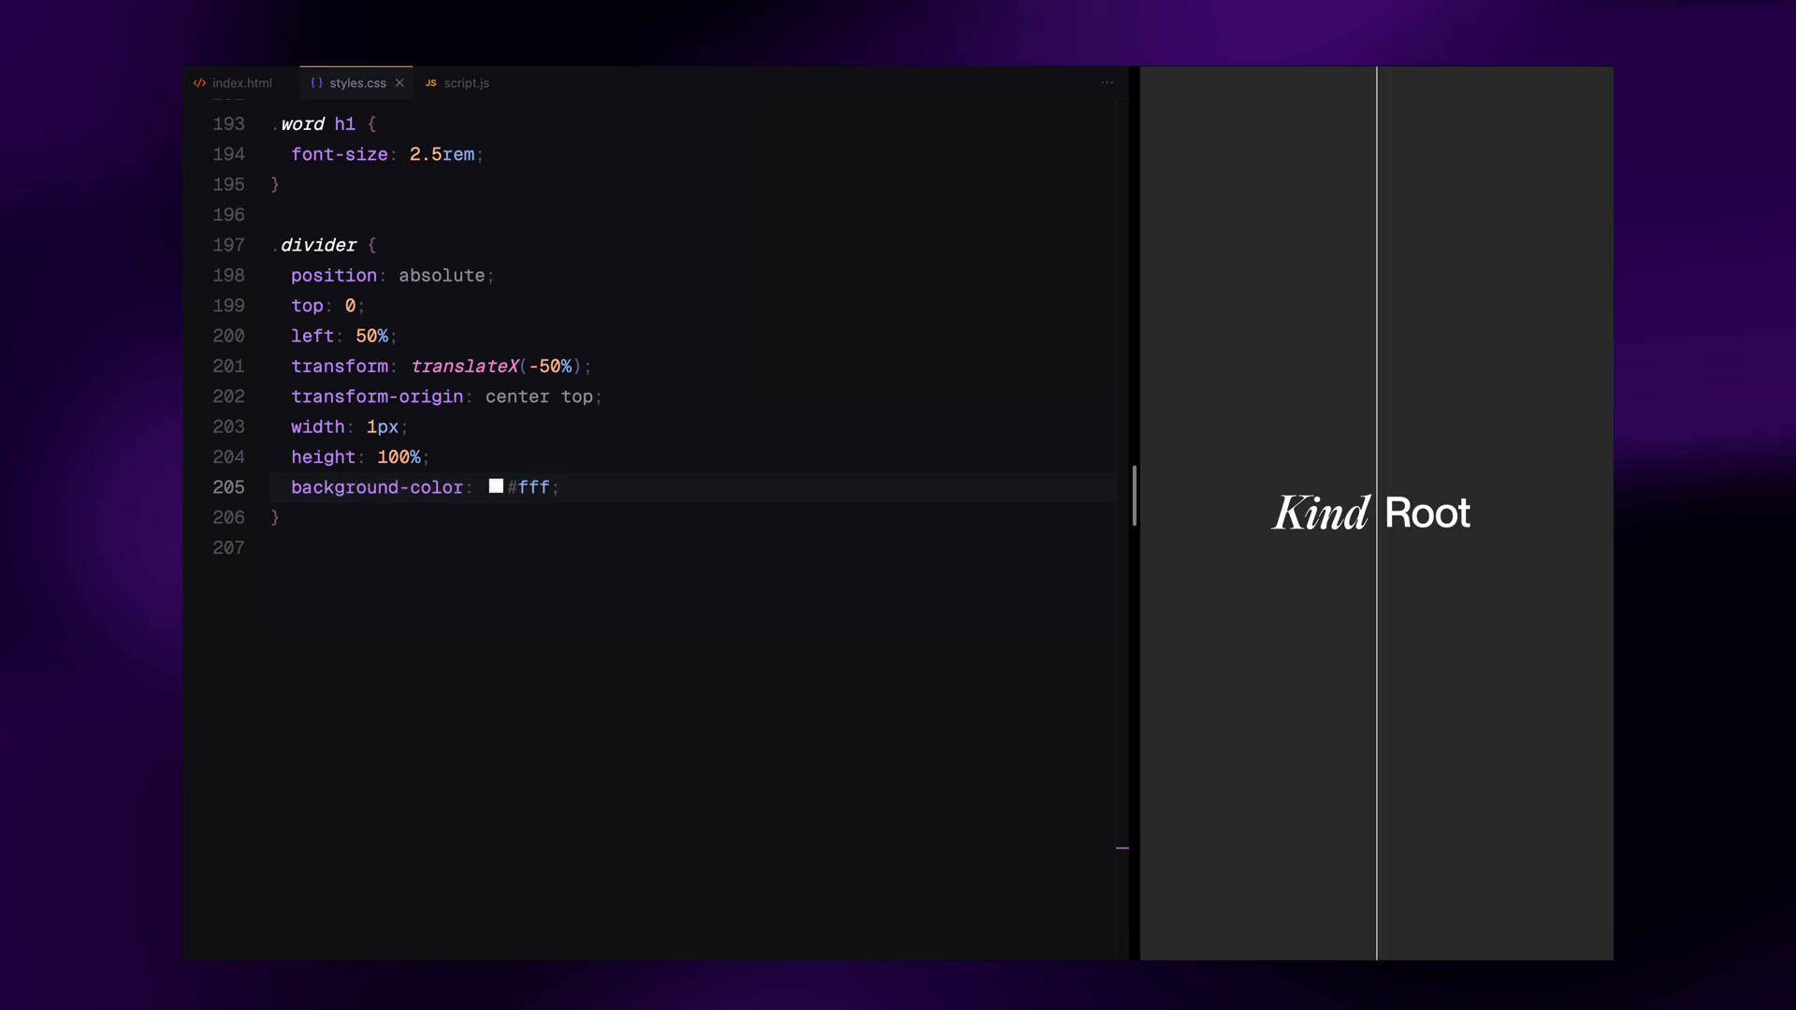
Position .spinner-container at bottom 10%, horizontally centred with translateX(-50%).
type(".spinner-container {")
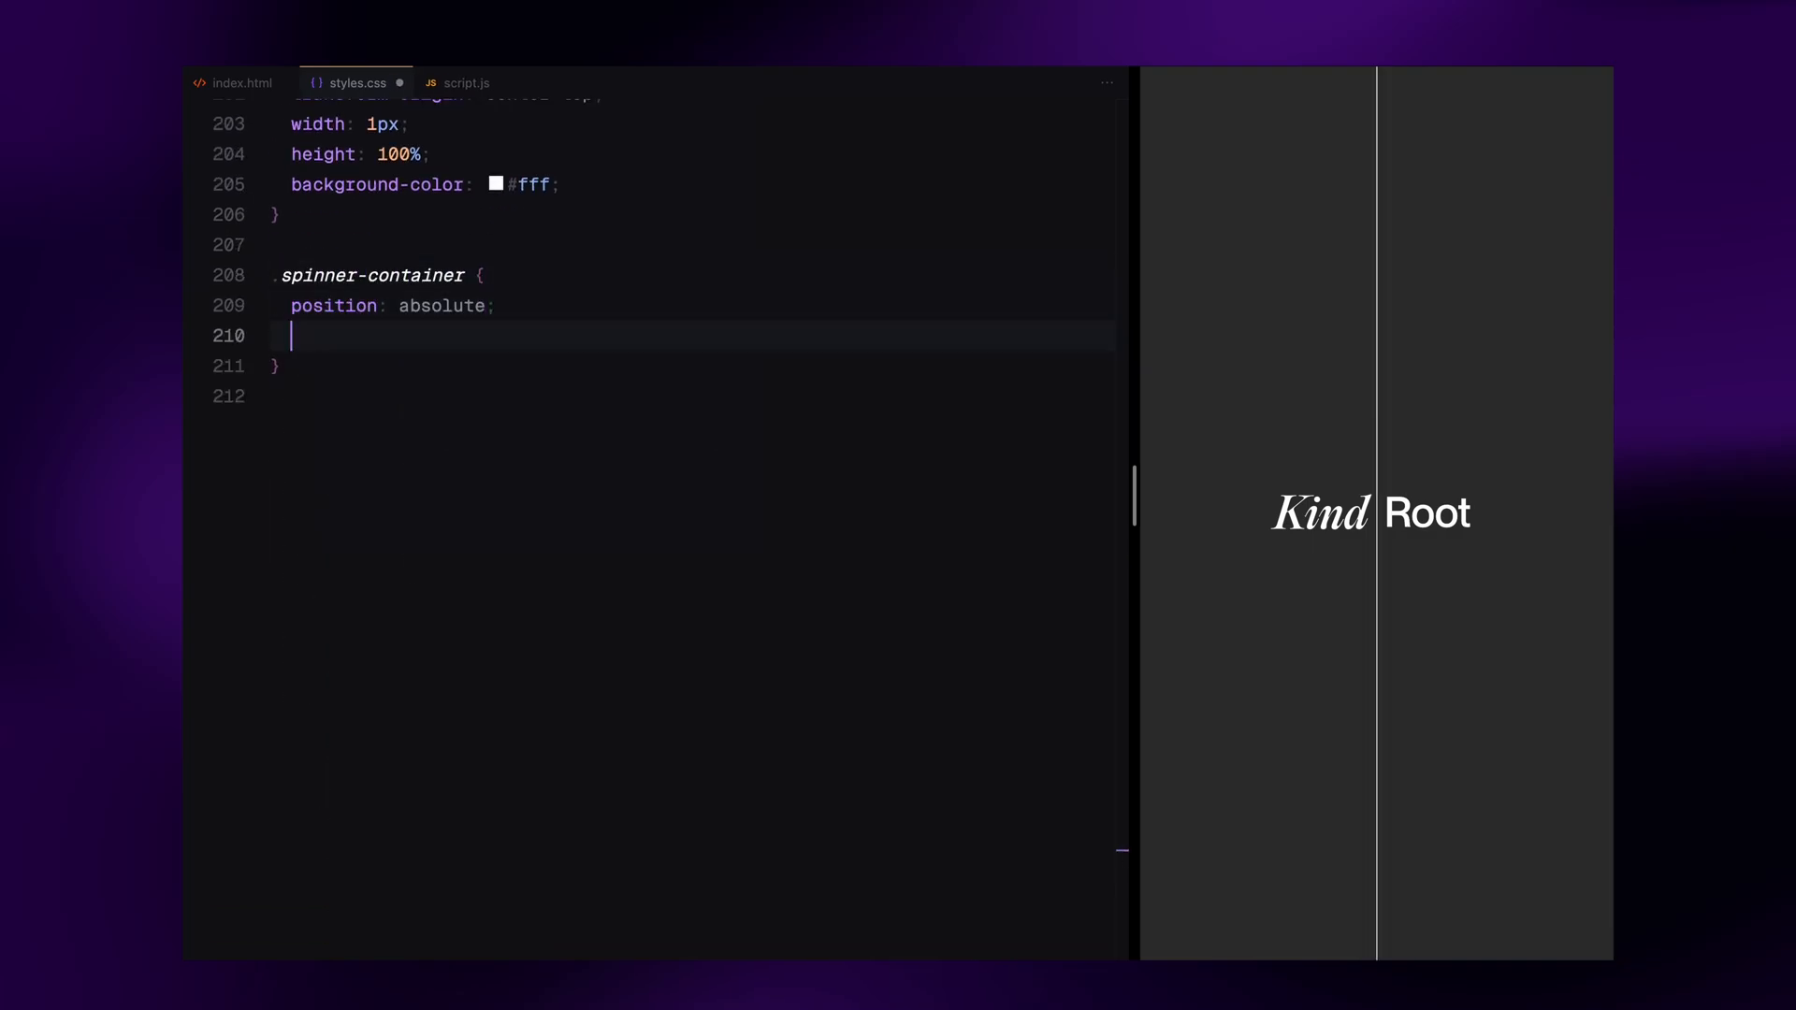
type("bottom: 10%;")
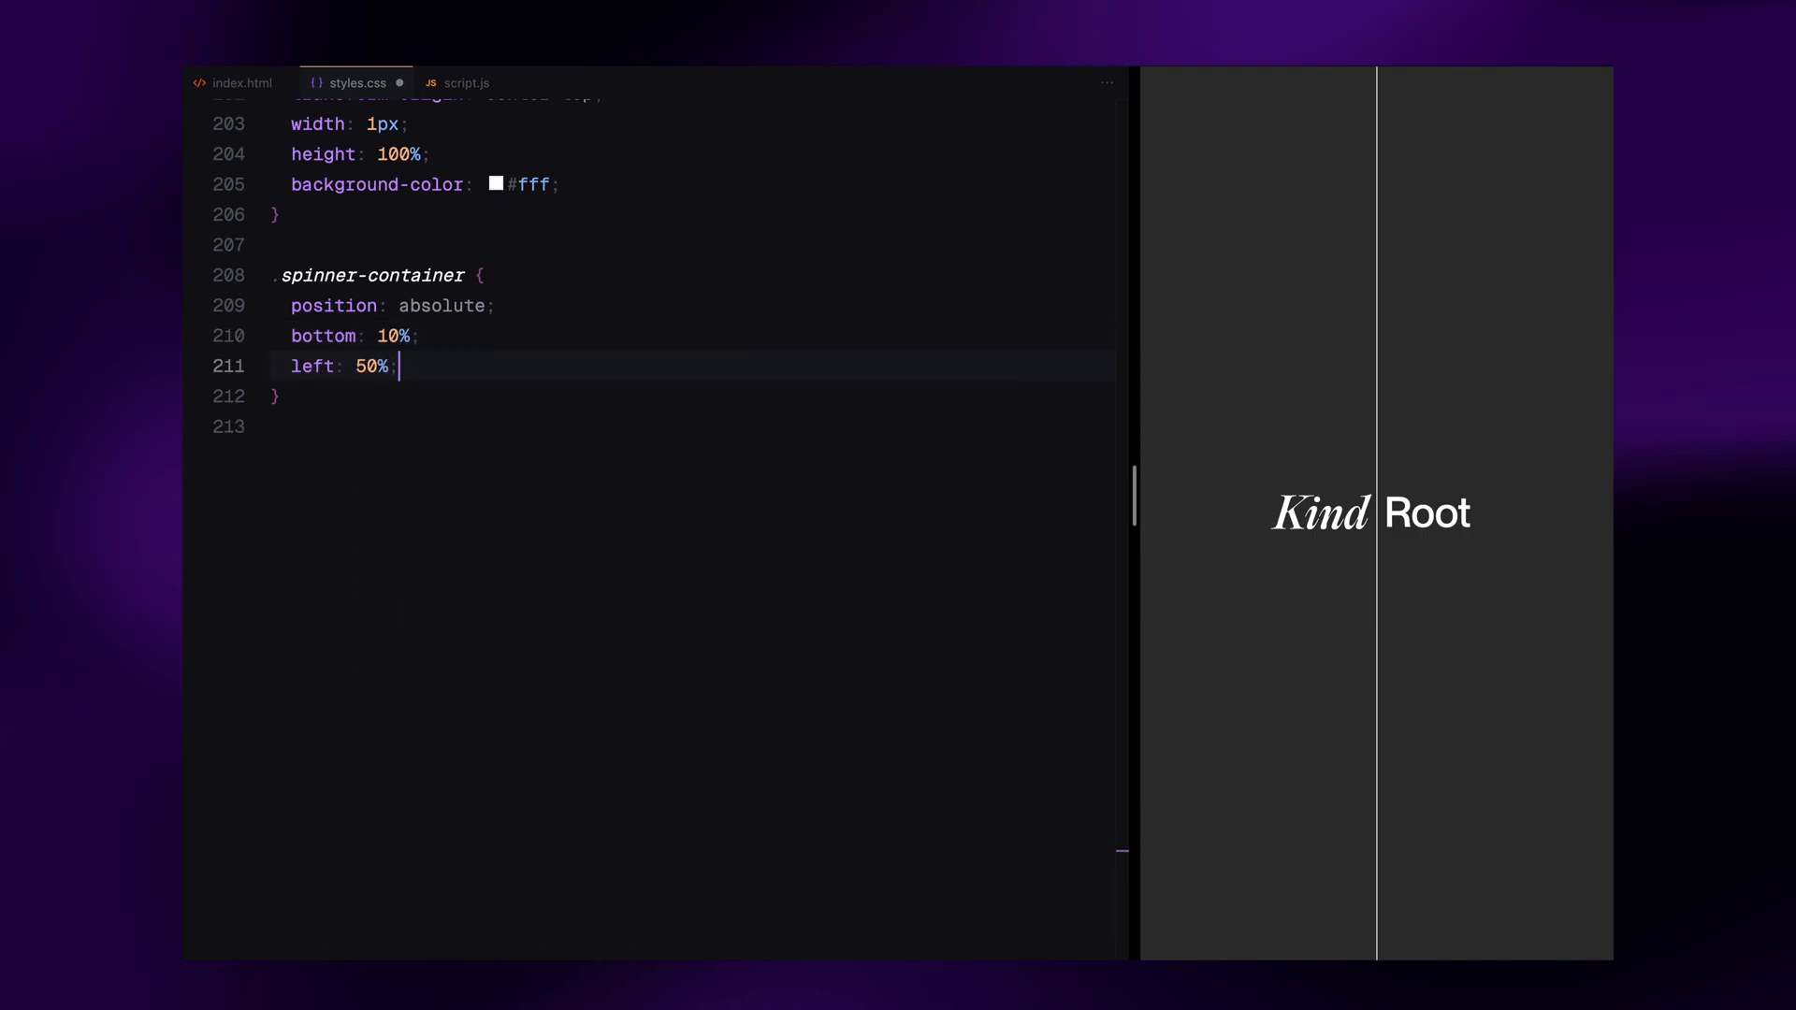
type("transform: translateX(-50%);")
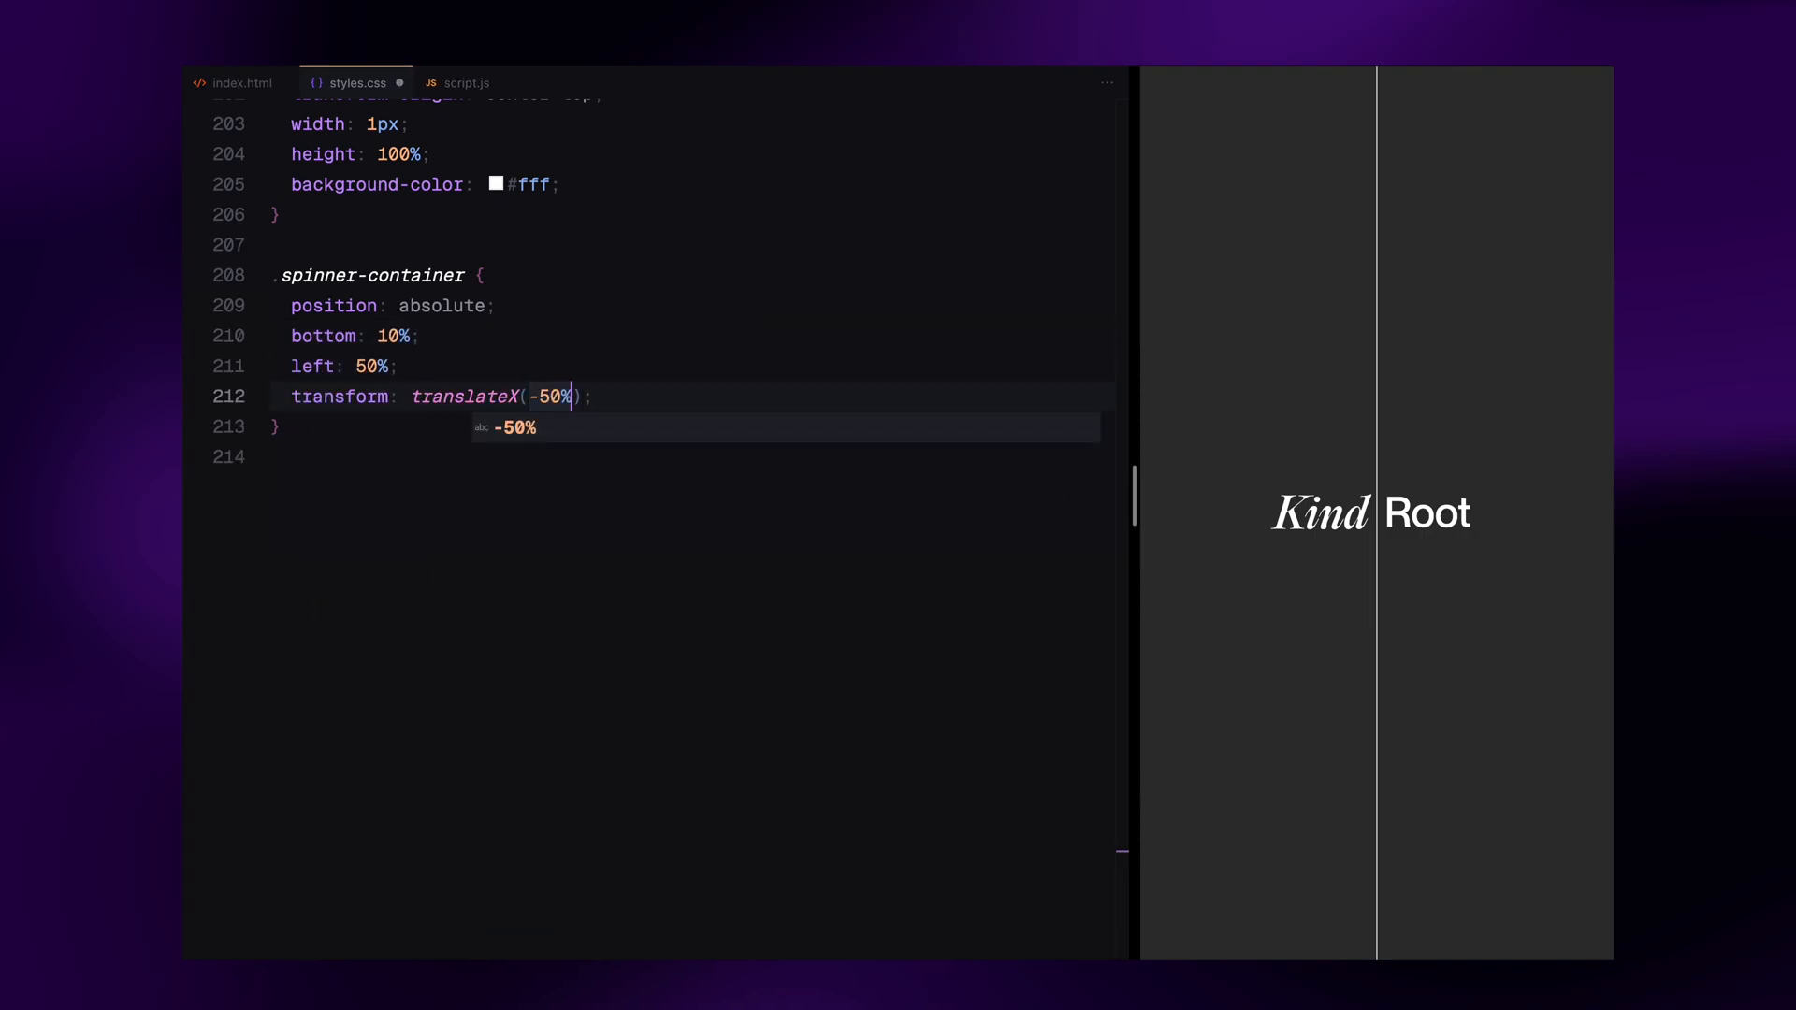
Style .spinner as a 50px ring with 1.4px white border, faint top border and spin animation.
type(".spinner {")
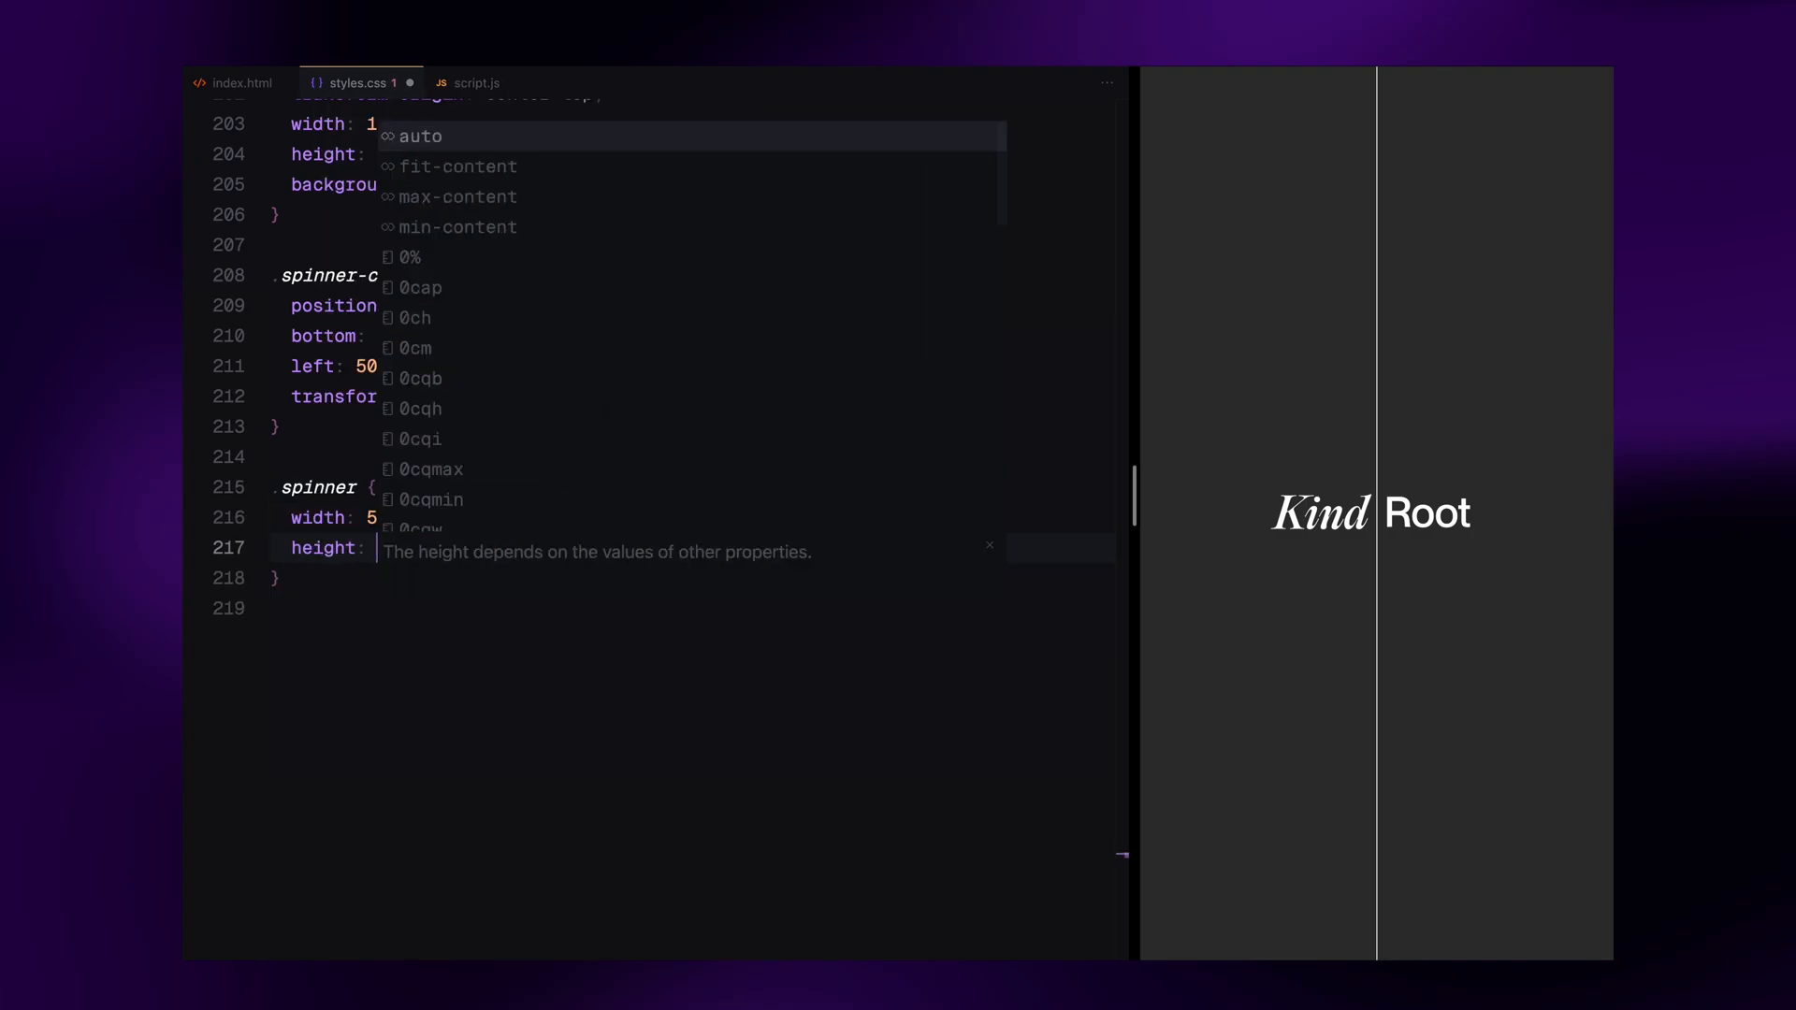
type("border: 1.4;")
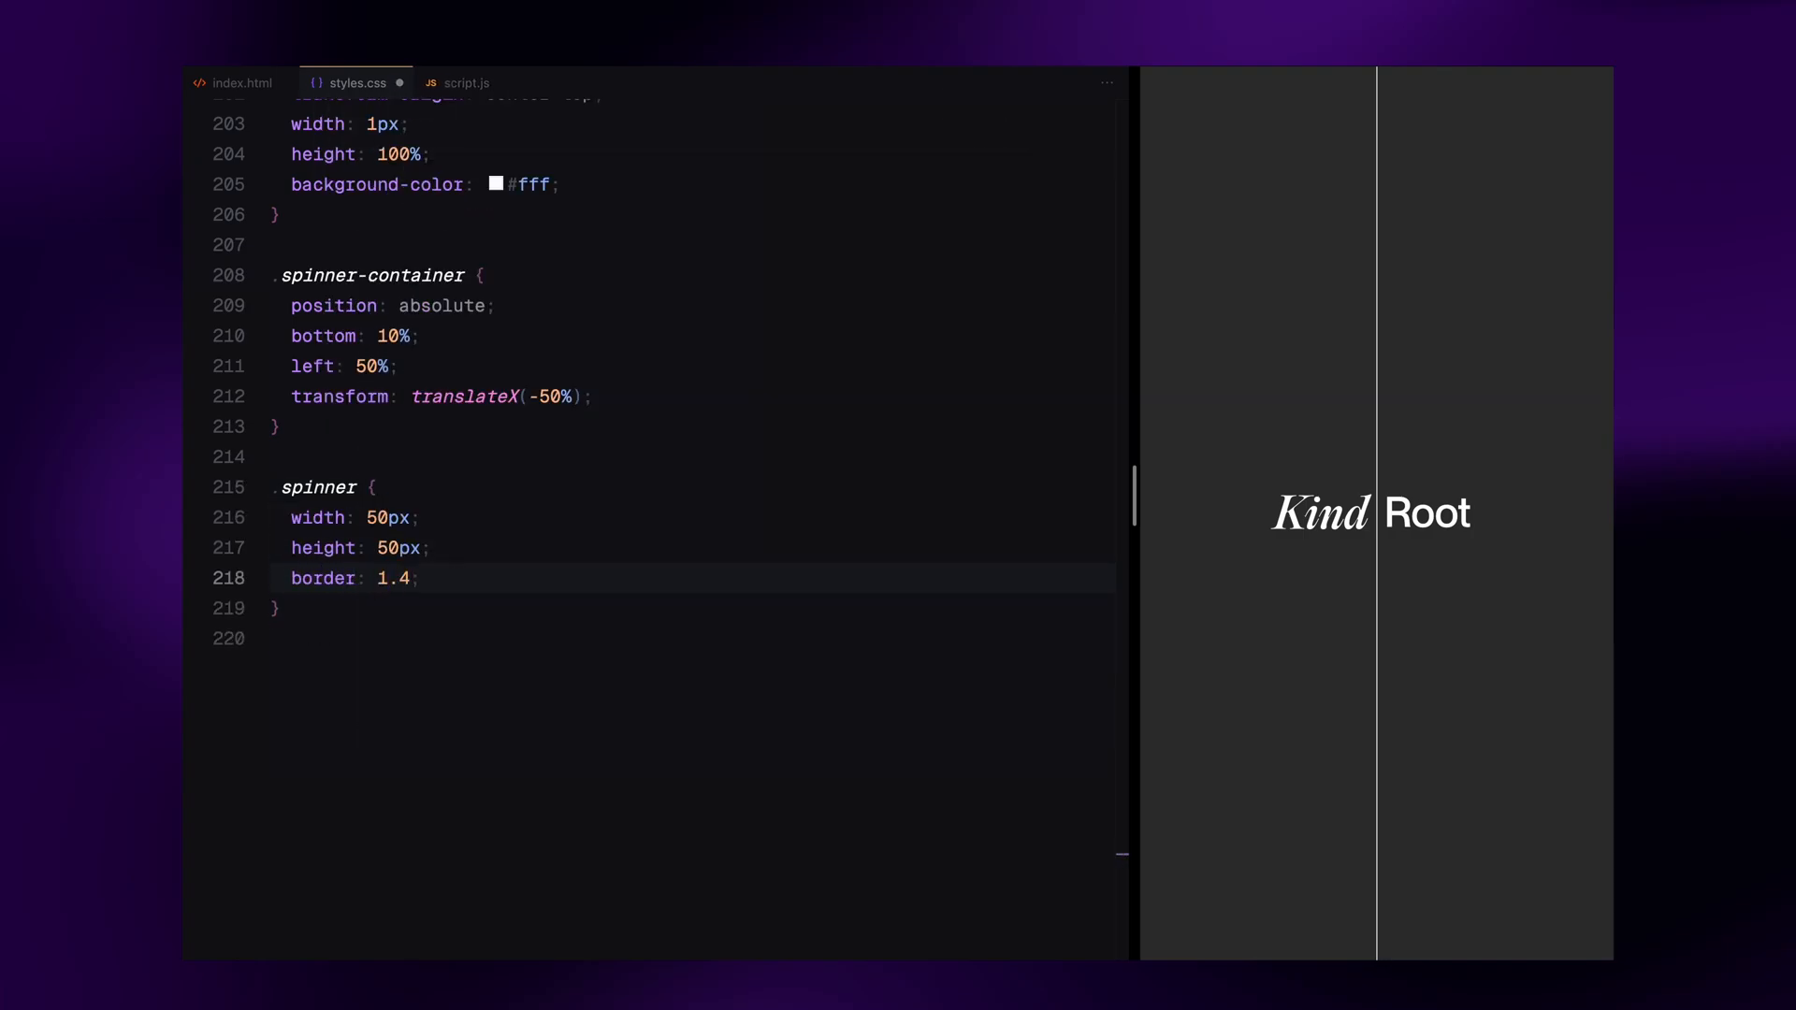
type("px solid #fff;")
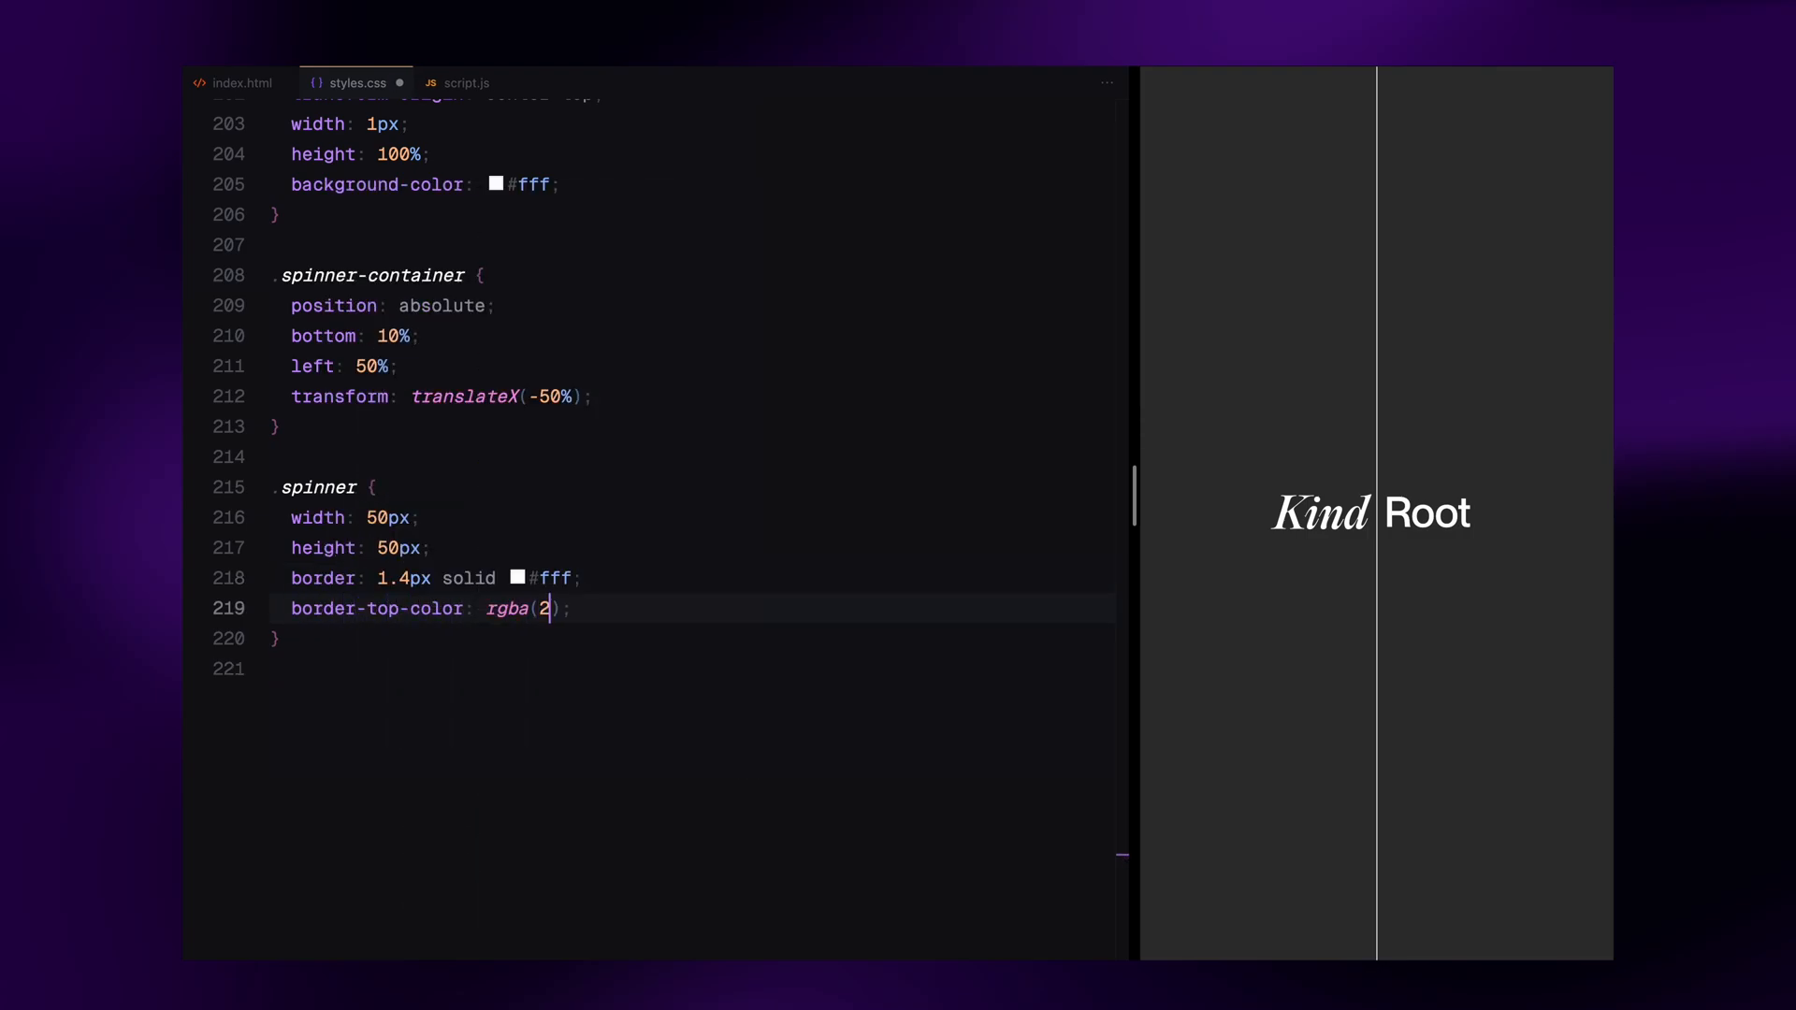
type("55, 255, 255, 0.125)")
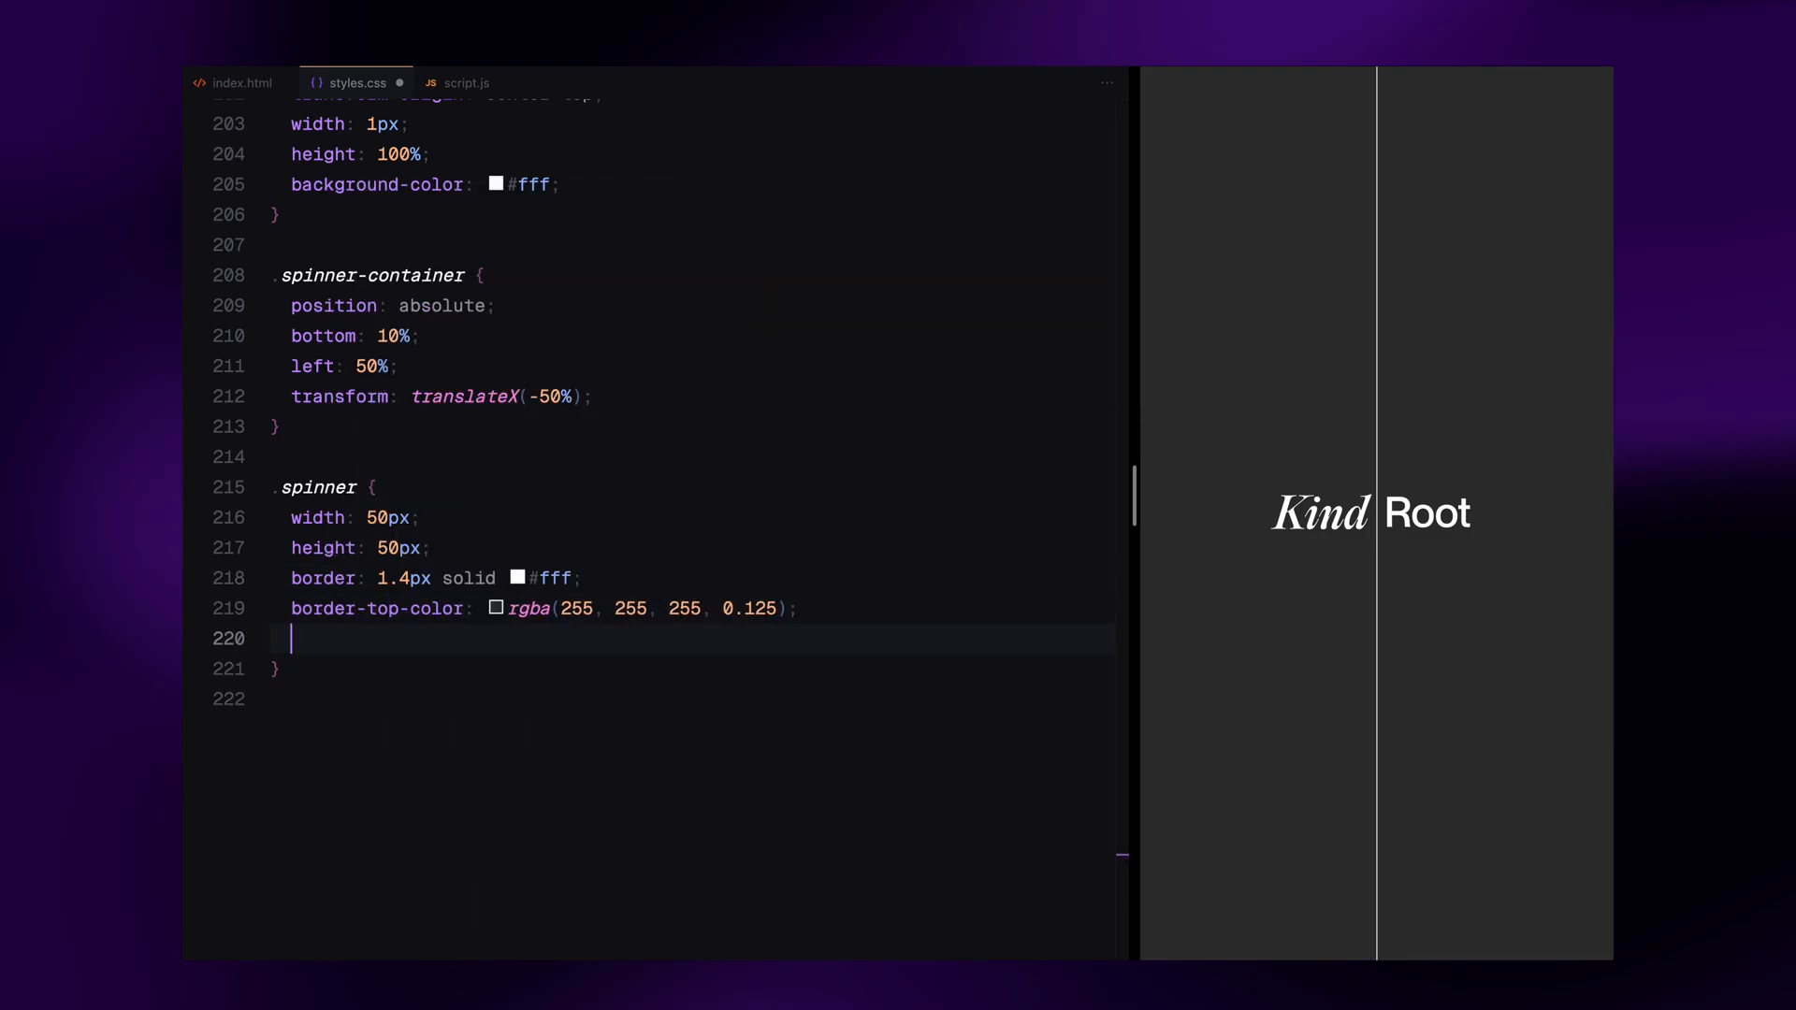
type("ani")
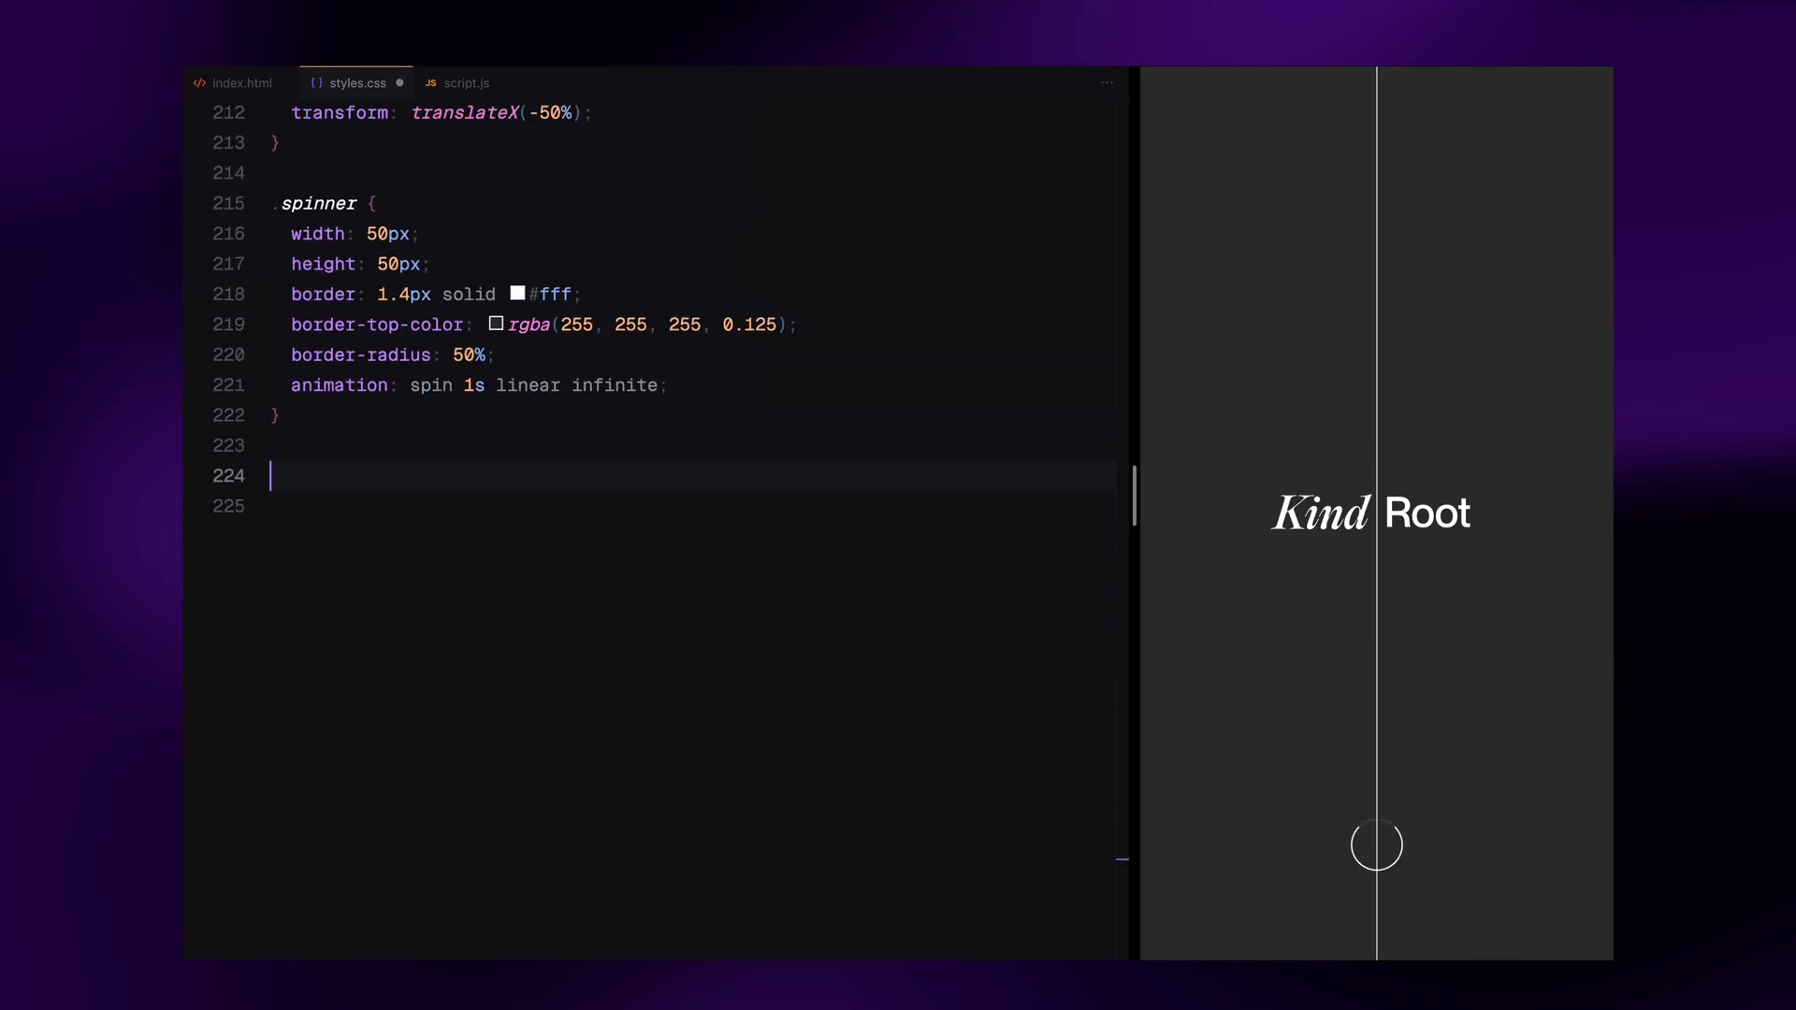
type("@keyframes spin {")
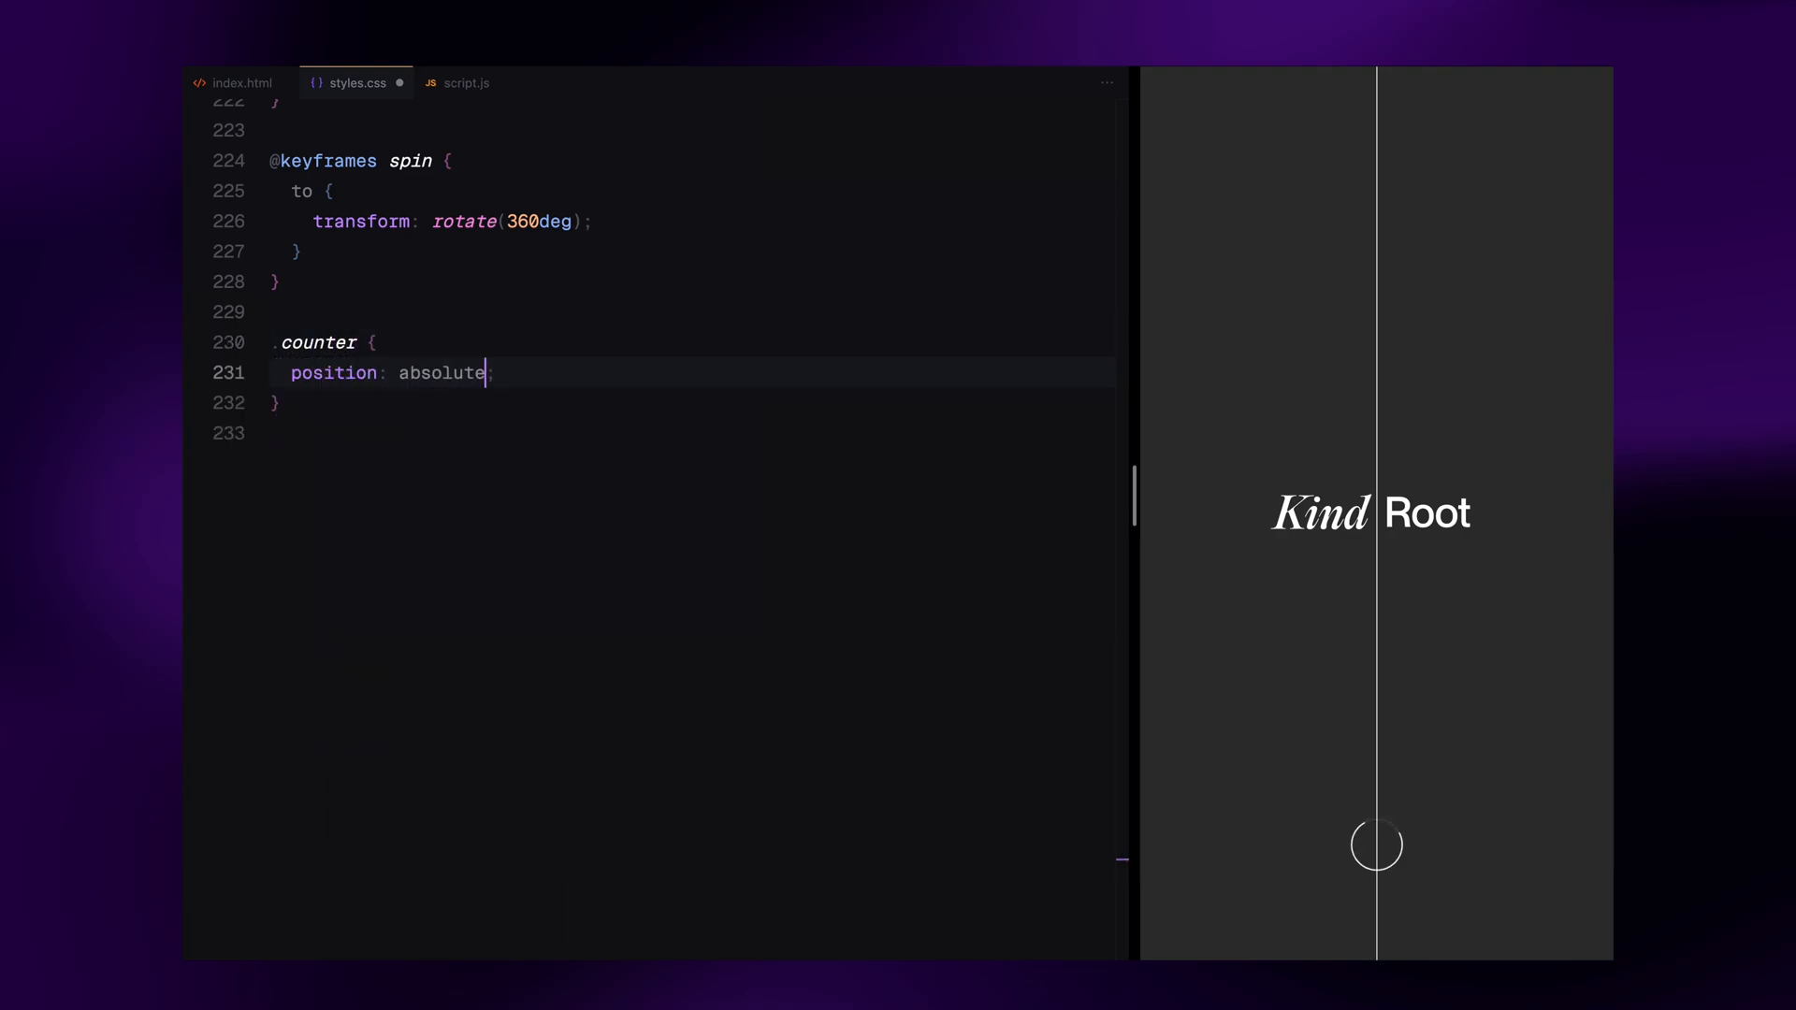
Rotate spin to 360deg, centre .counter at z-index 2, and make .count a centred flex row.
type("top: 50%;")
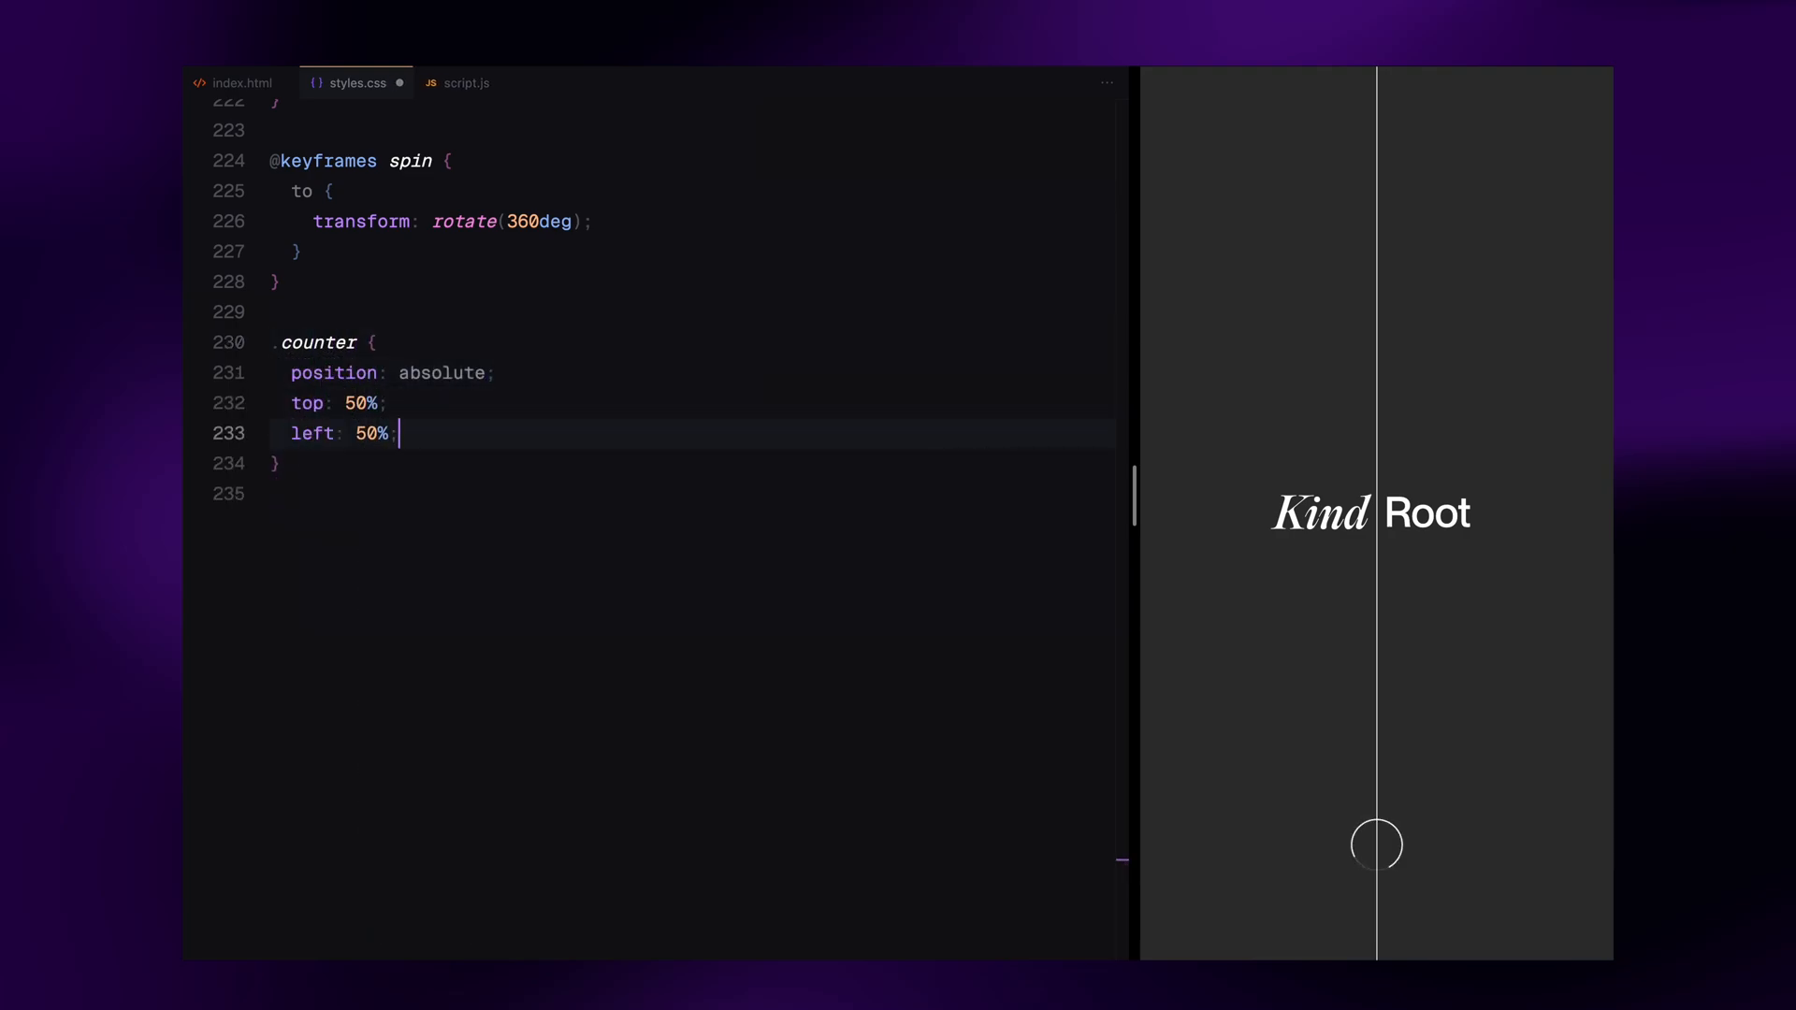
type("transform: translate(-50%, -50%);")
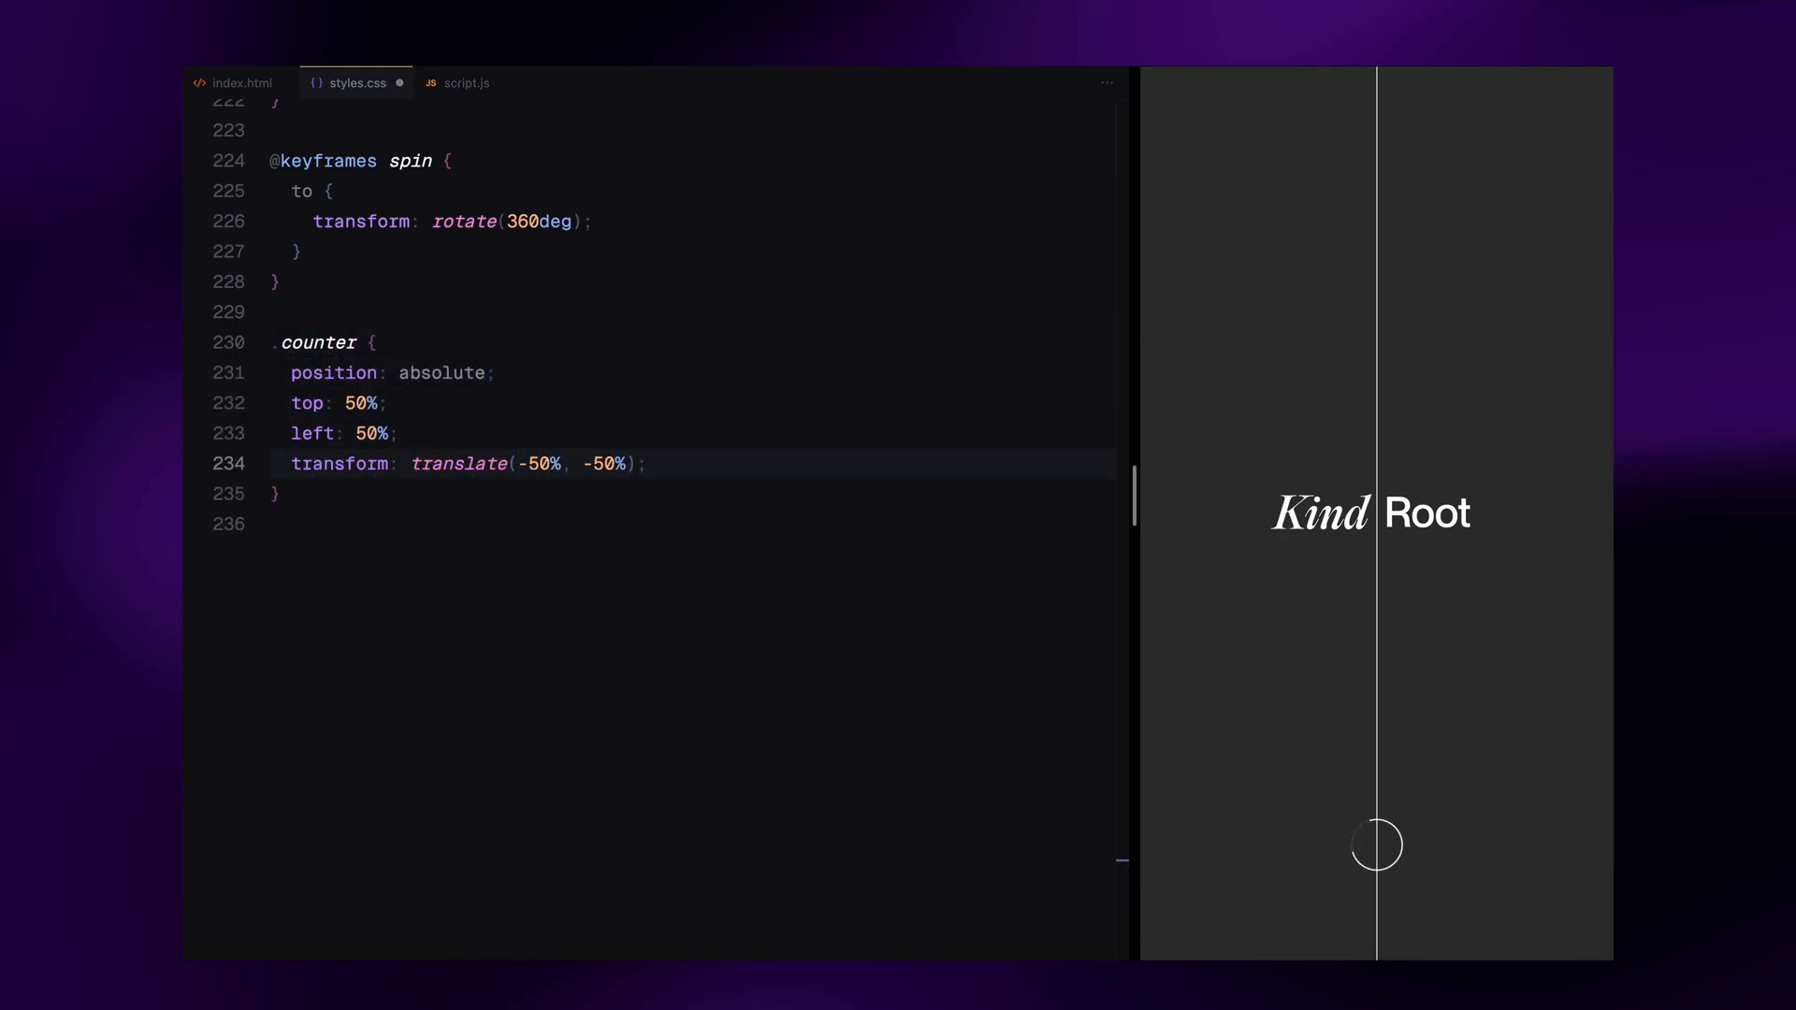
type("z-index: 2;")
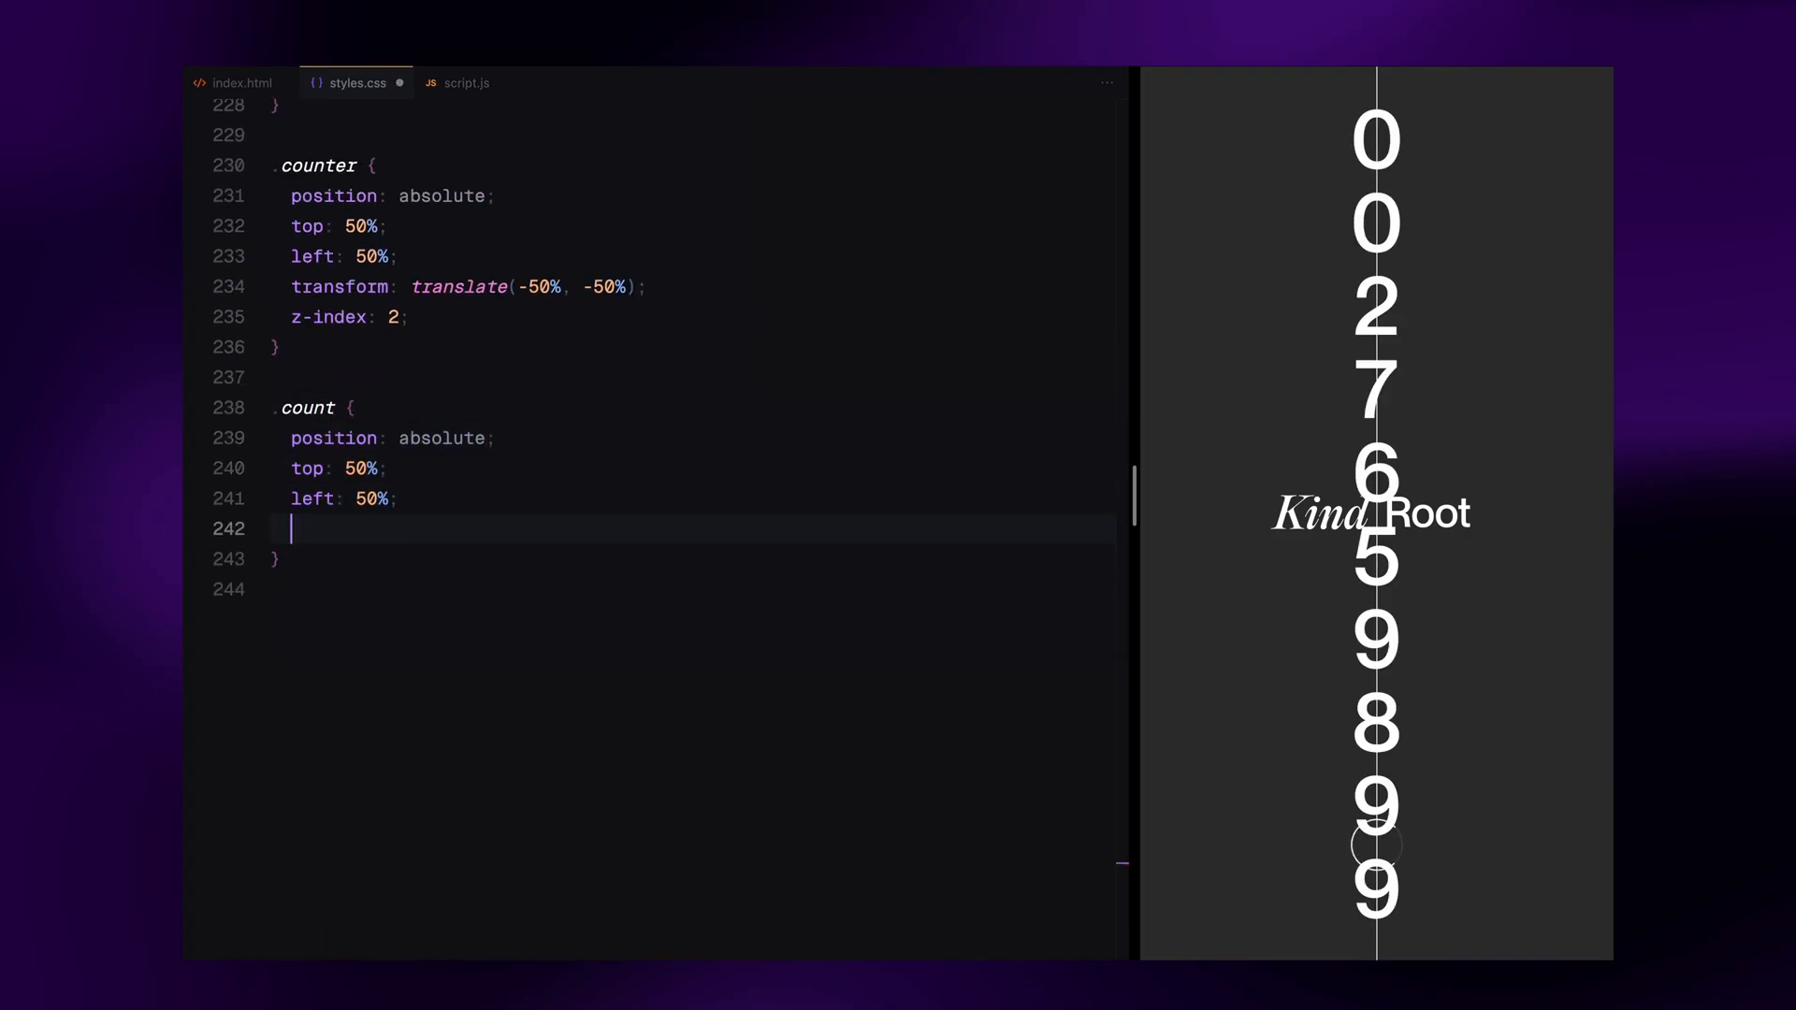
type("transform: translate(-50%, -50%);")
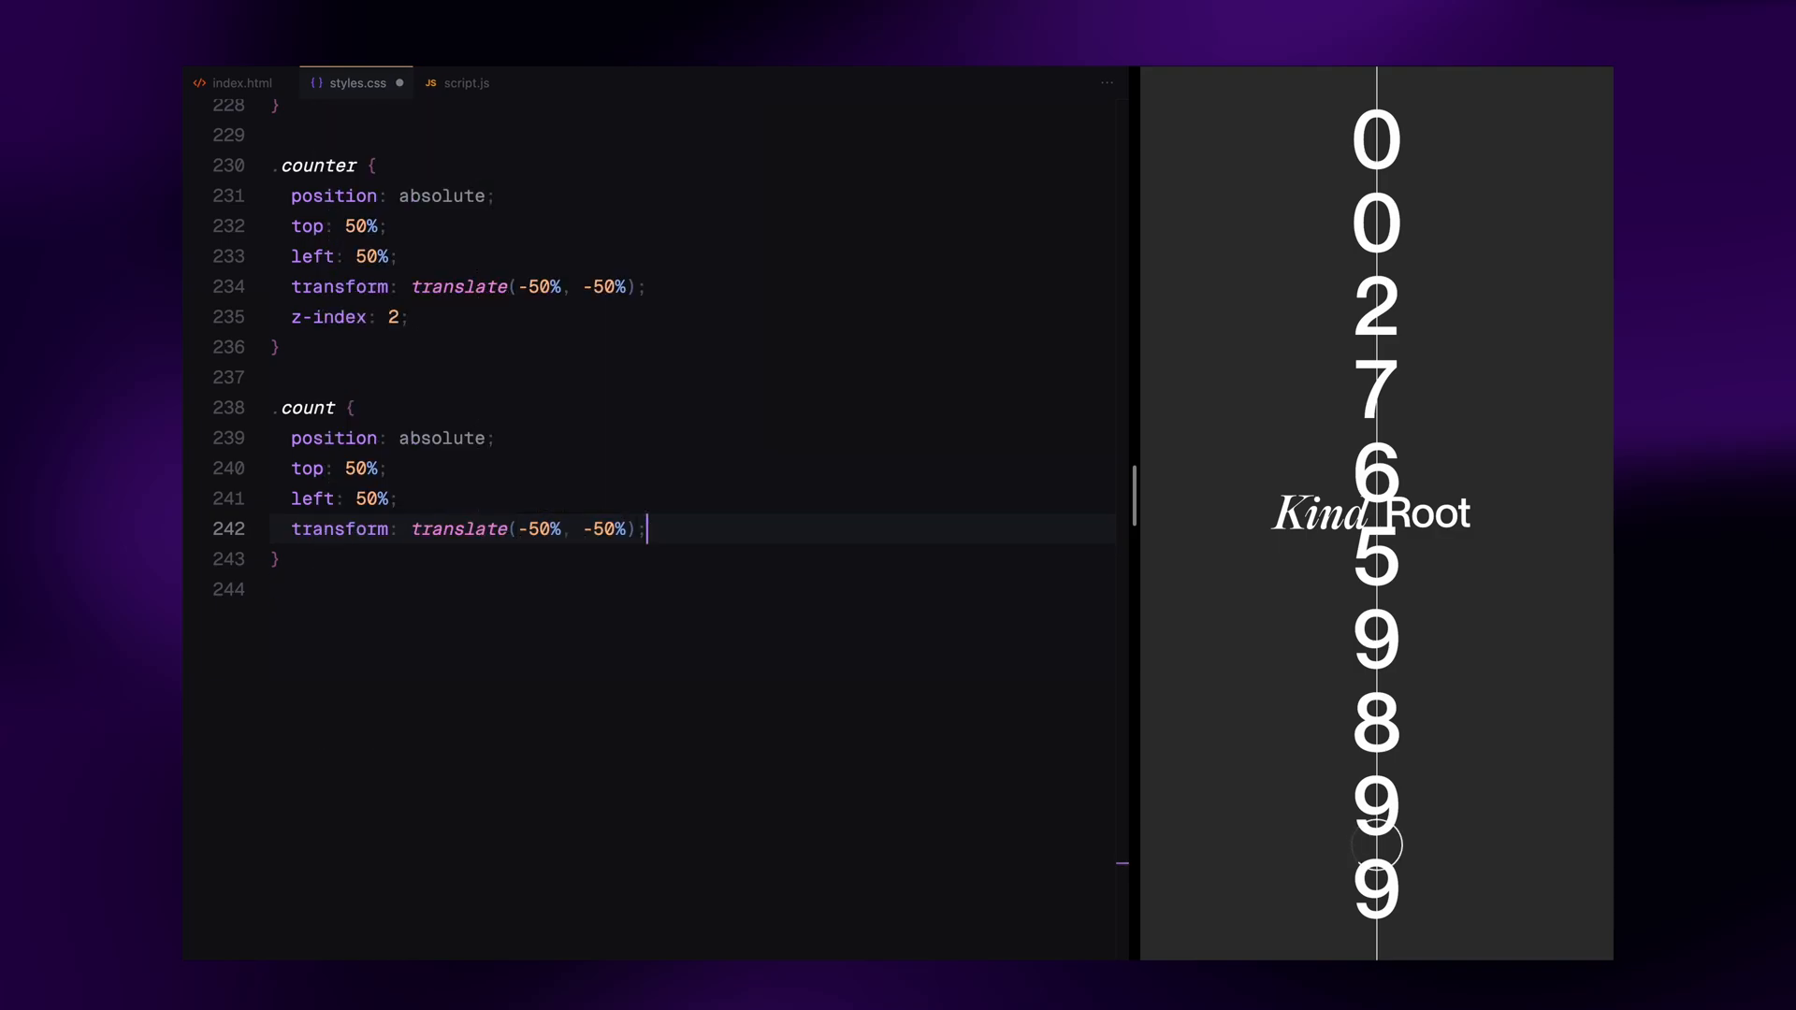
type("display: flex;")
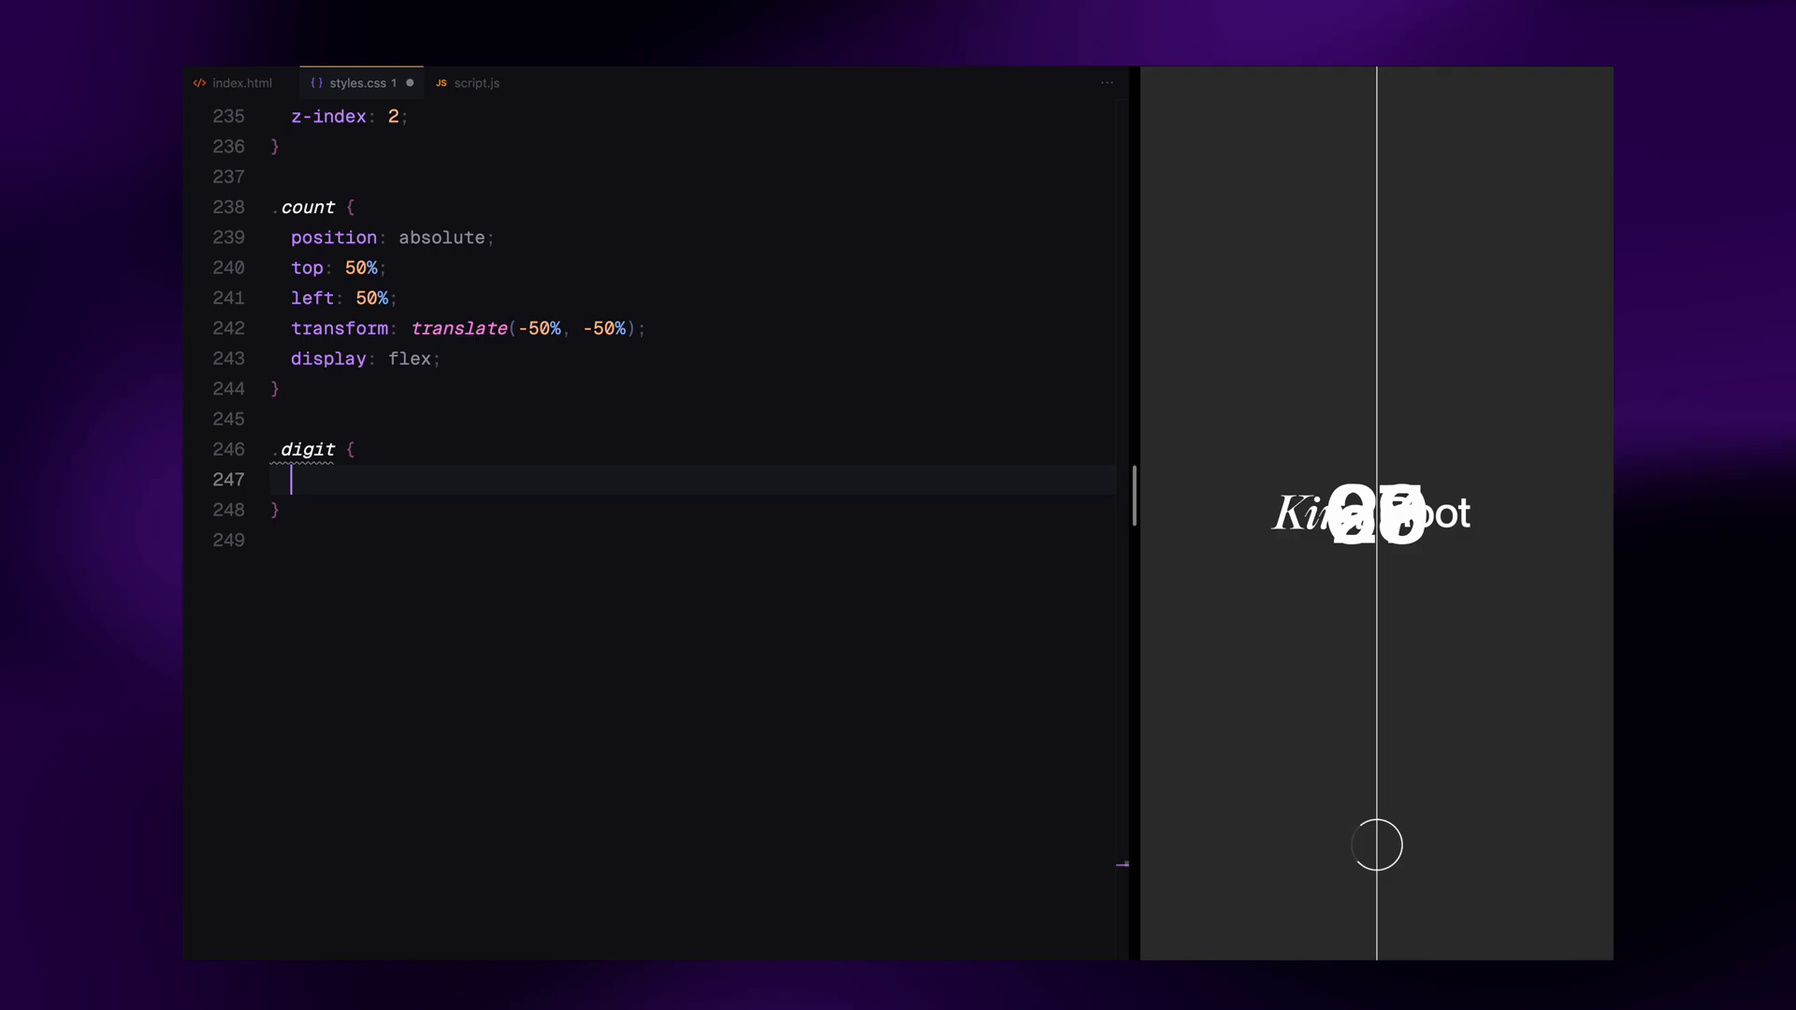
Give digits flex 1 and 15rem PP Editorial Old numerals, and shift .nav by translateY(-120%).
type("flex: 1;")
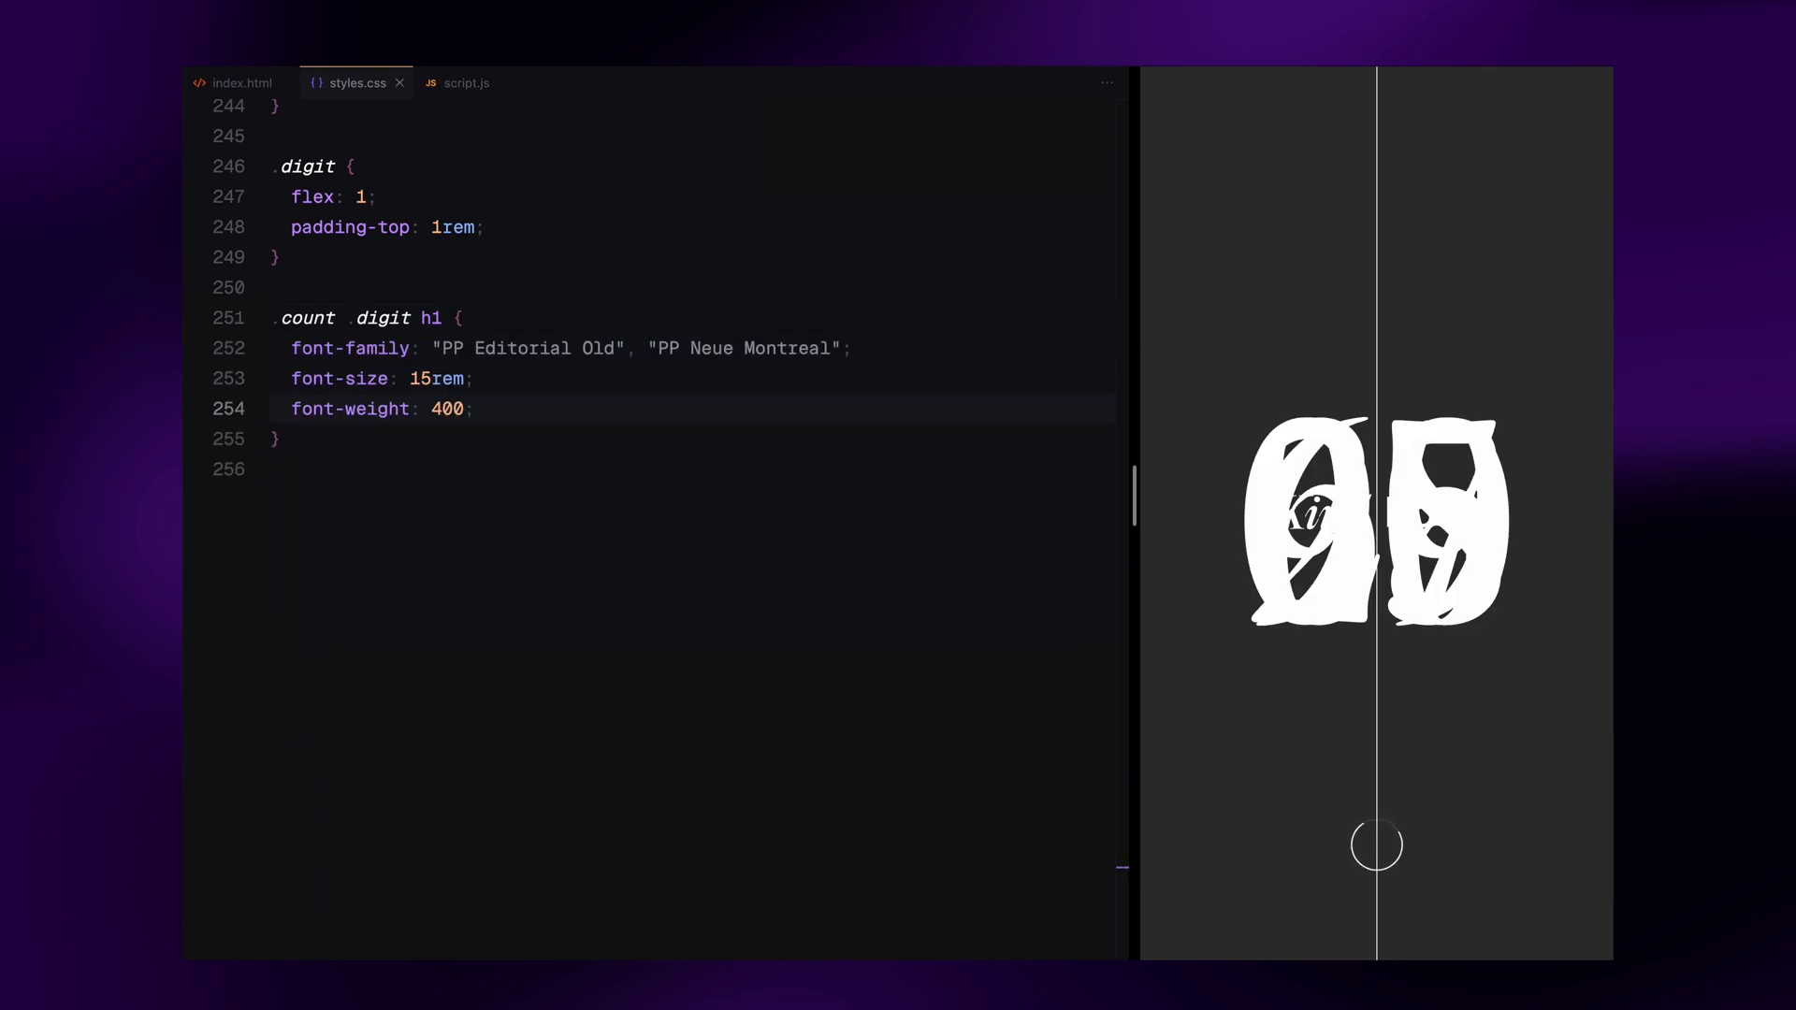
type(".nav {")
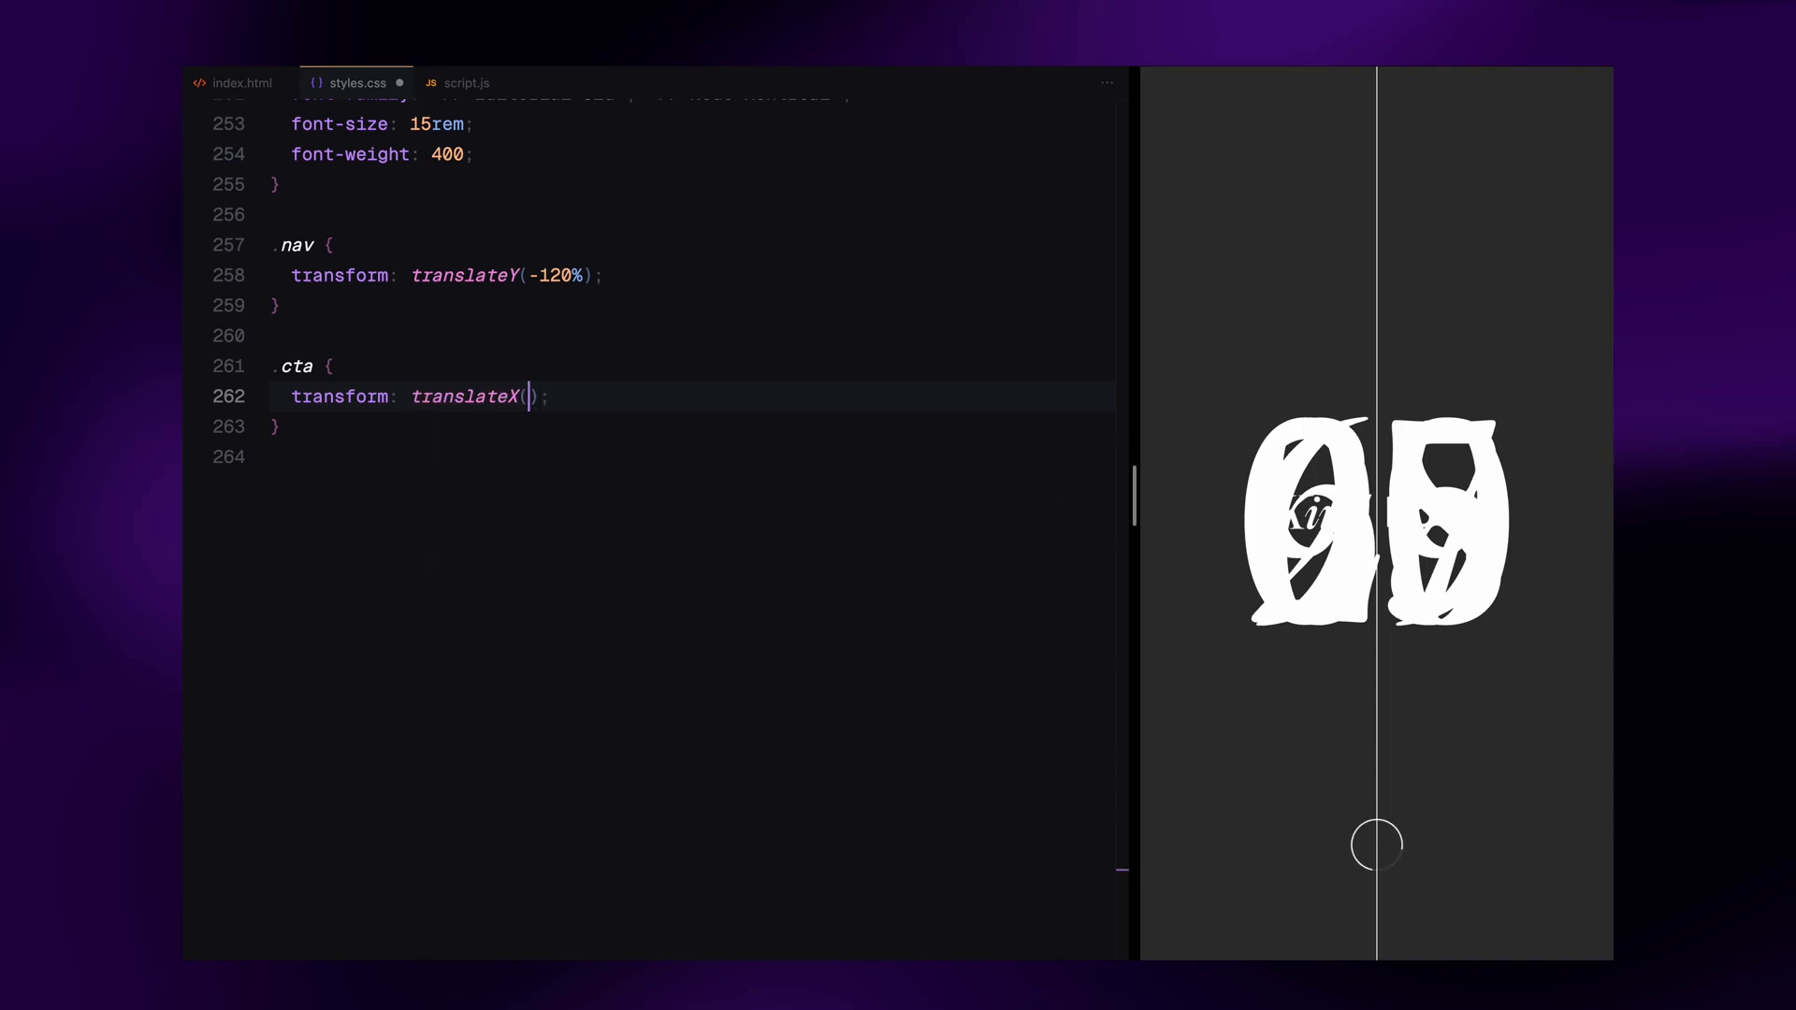
Scale .cta and its icon to 0 and give .line, .cta-label, .word, .count .digit full clip-paths.
type("-50%) scale(0")
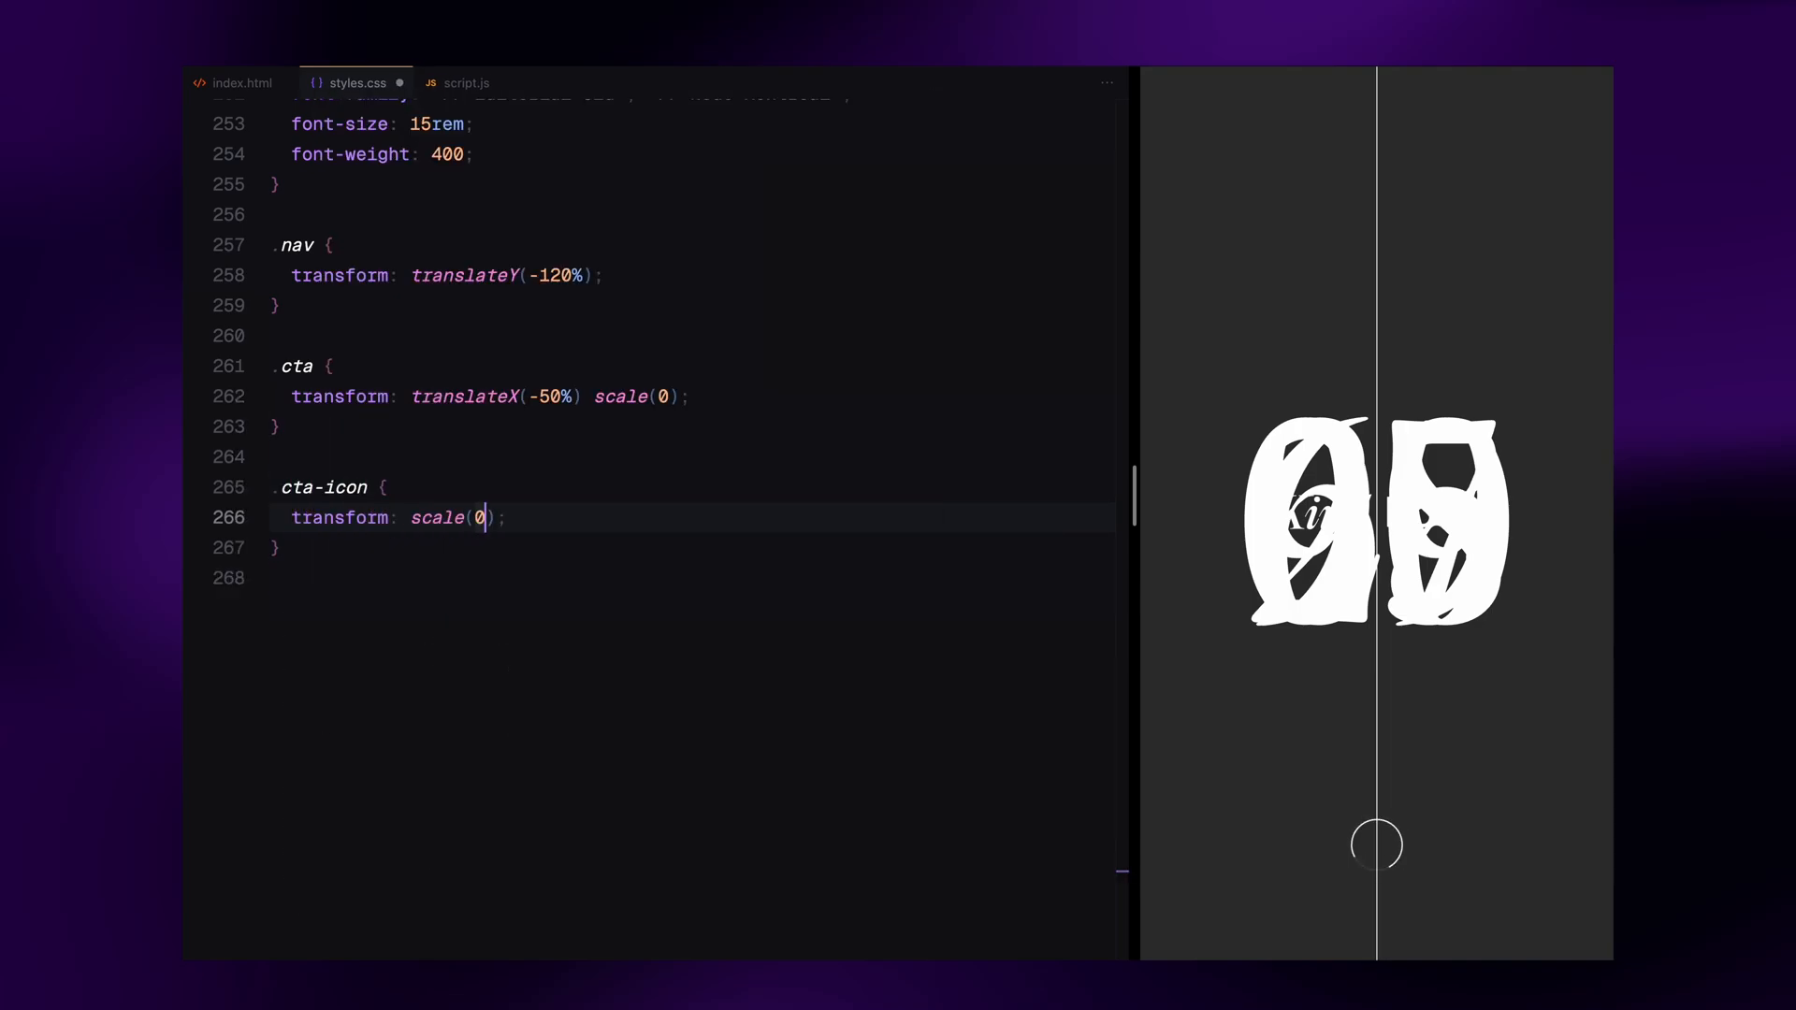
type(".line")
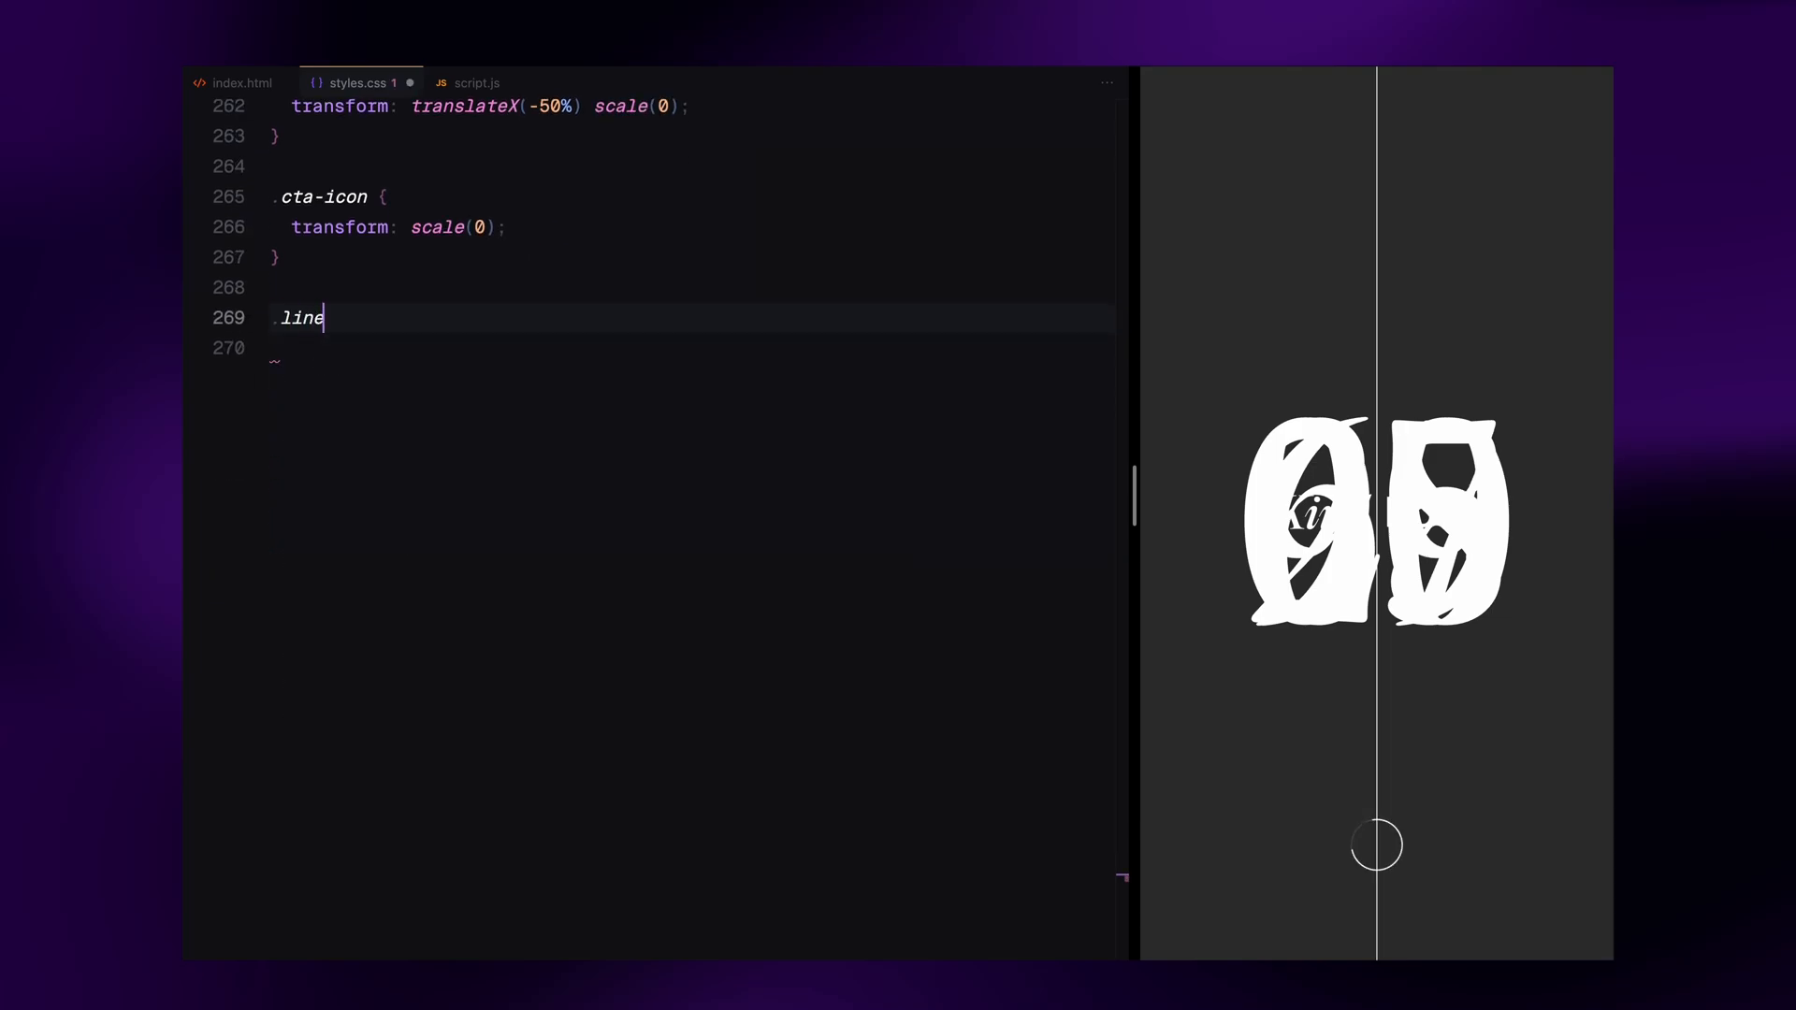
type(", .cta-label, .wor")
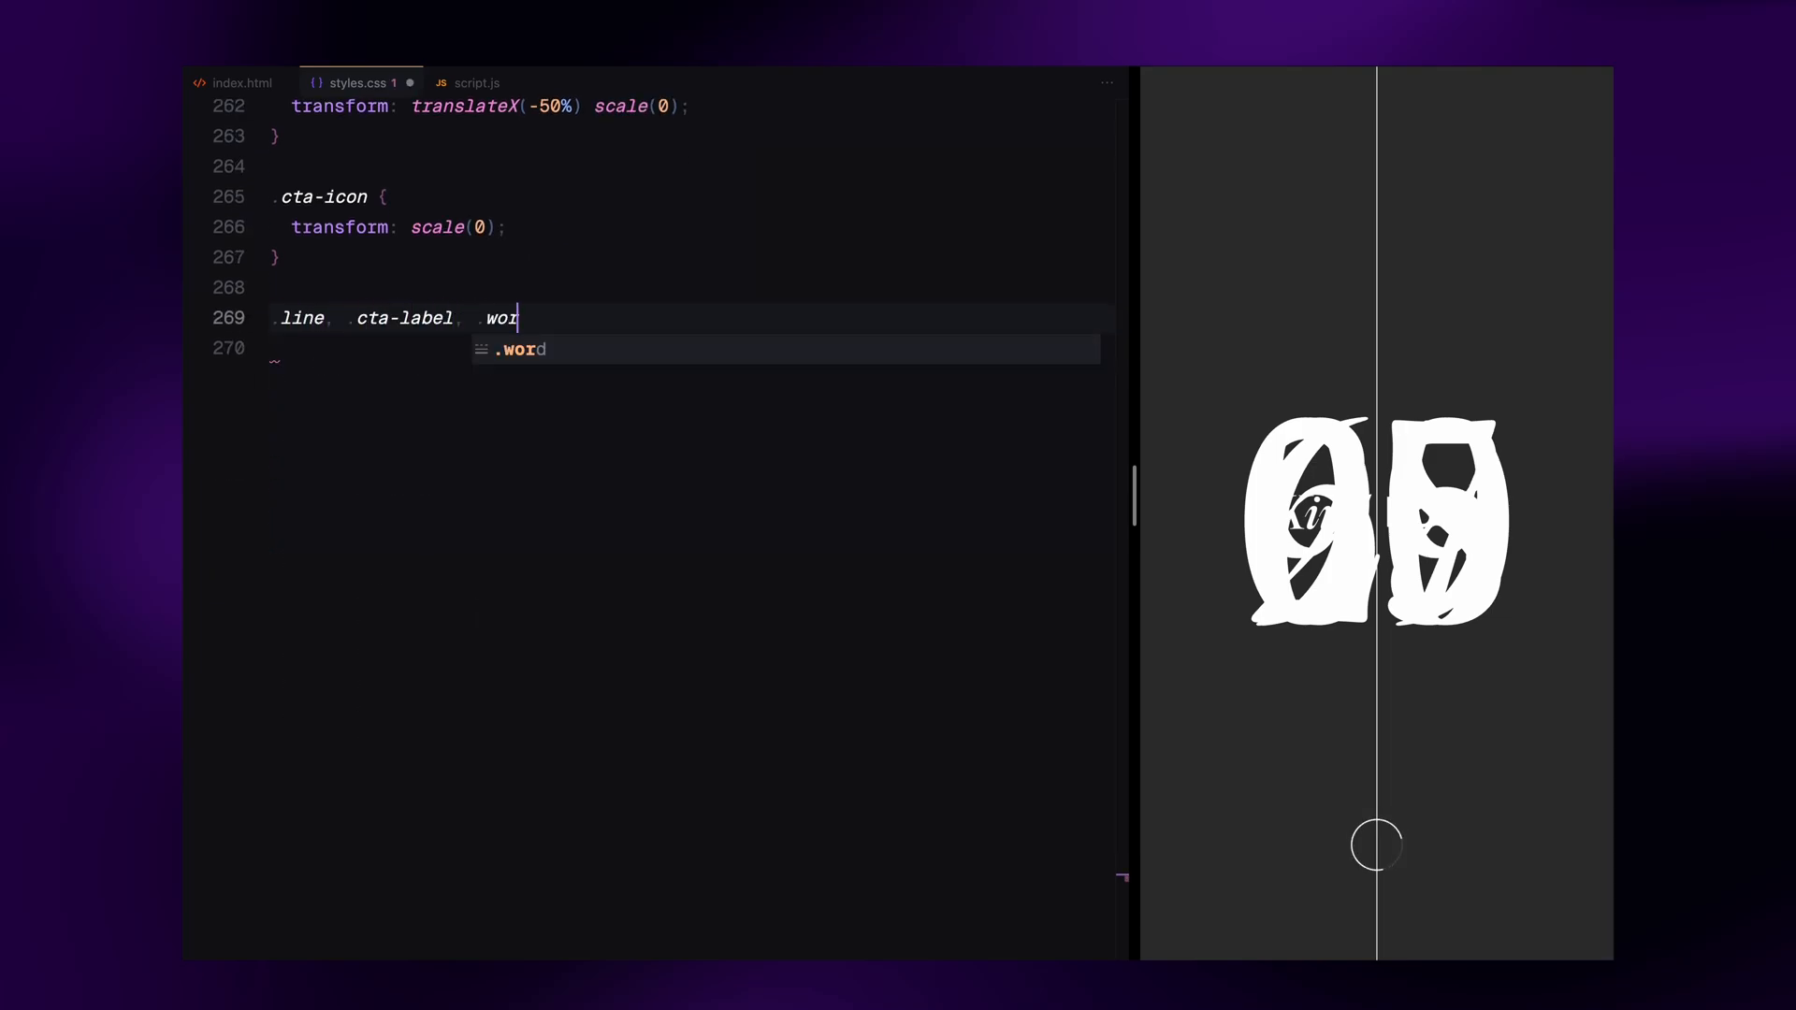
type("d, .count .digit")
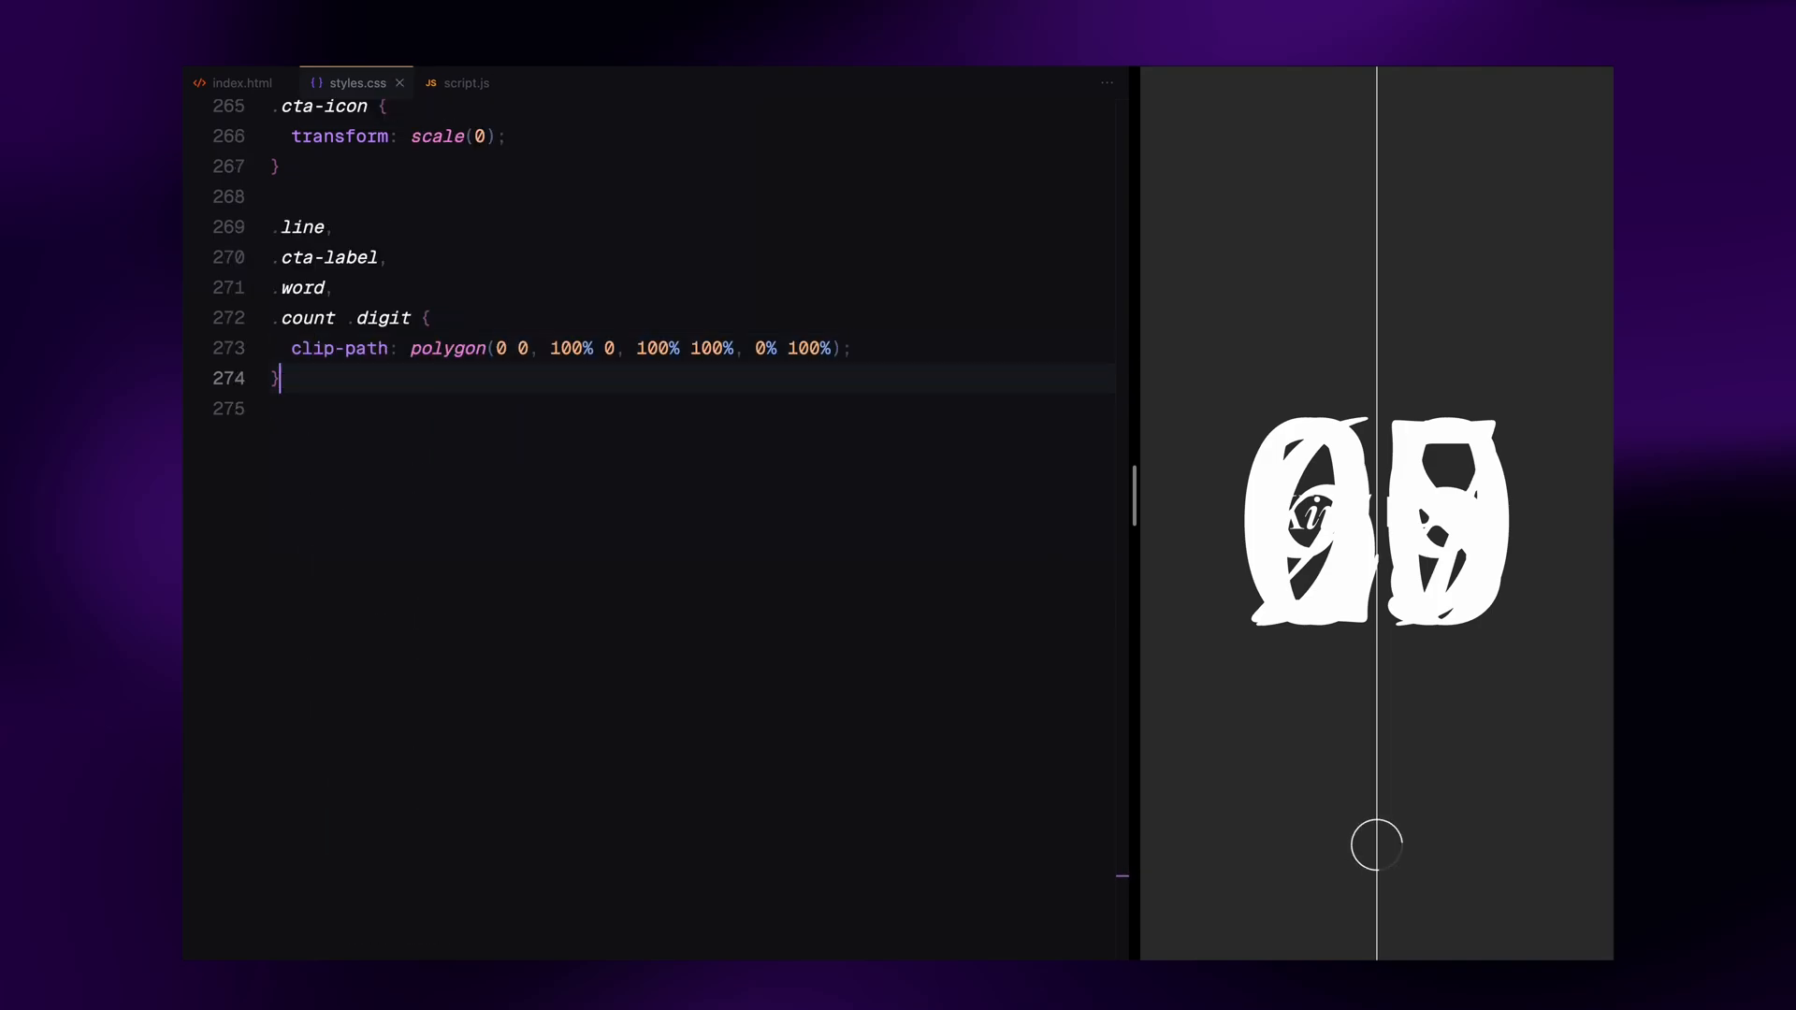
Push the inner headings, paragraphs, labels and digits down with translateY(120%).
type(".line h1, .line p,")
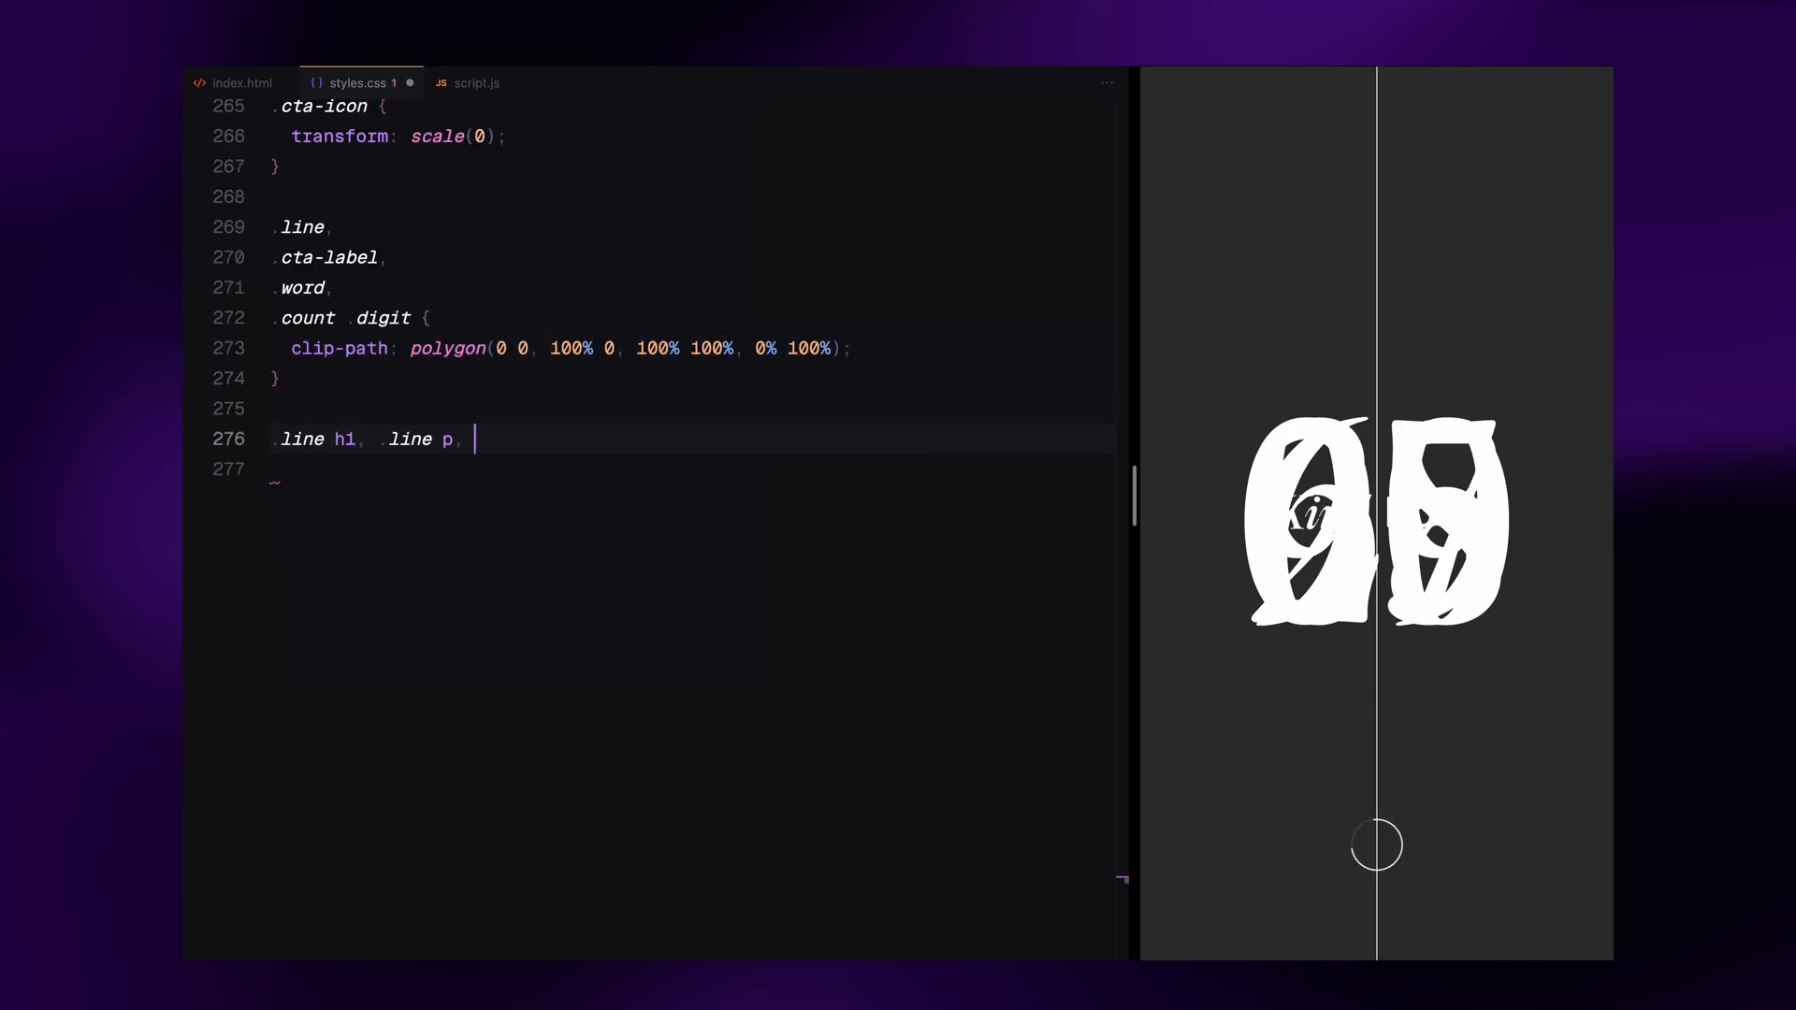
type(".cta-label p, .count .digit h1 {")
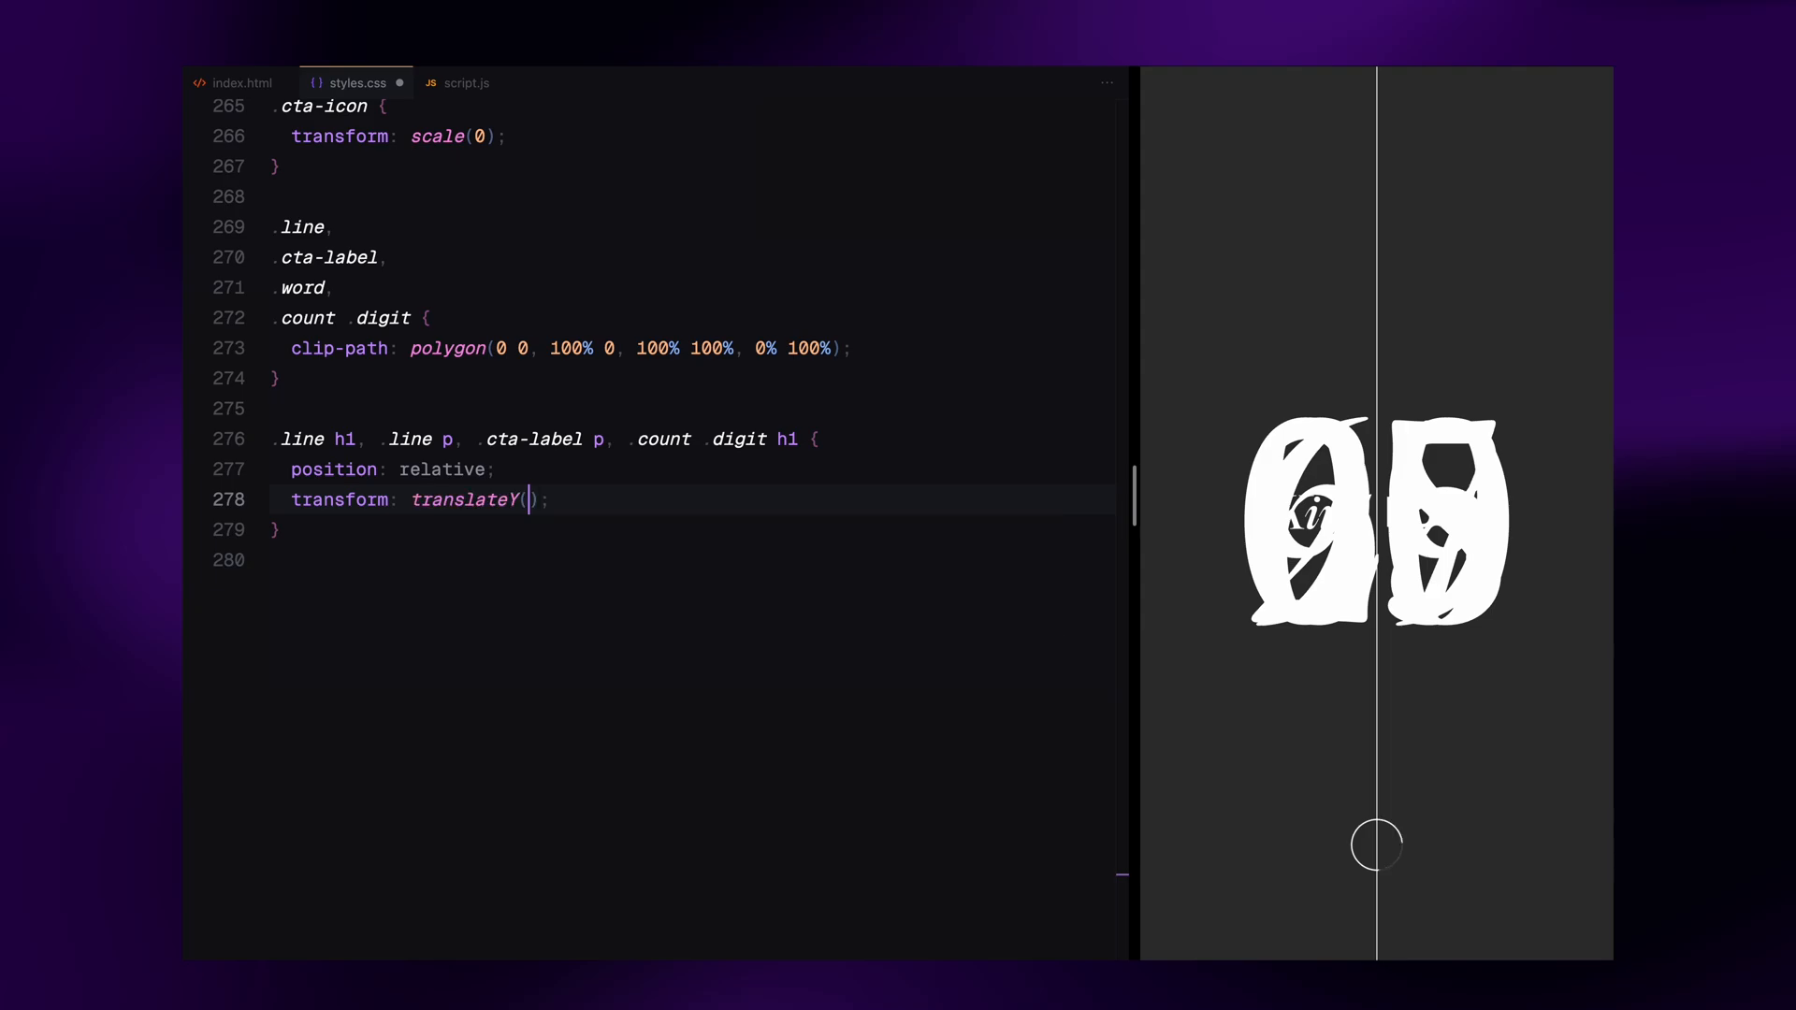
type("120%);")
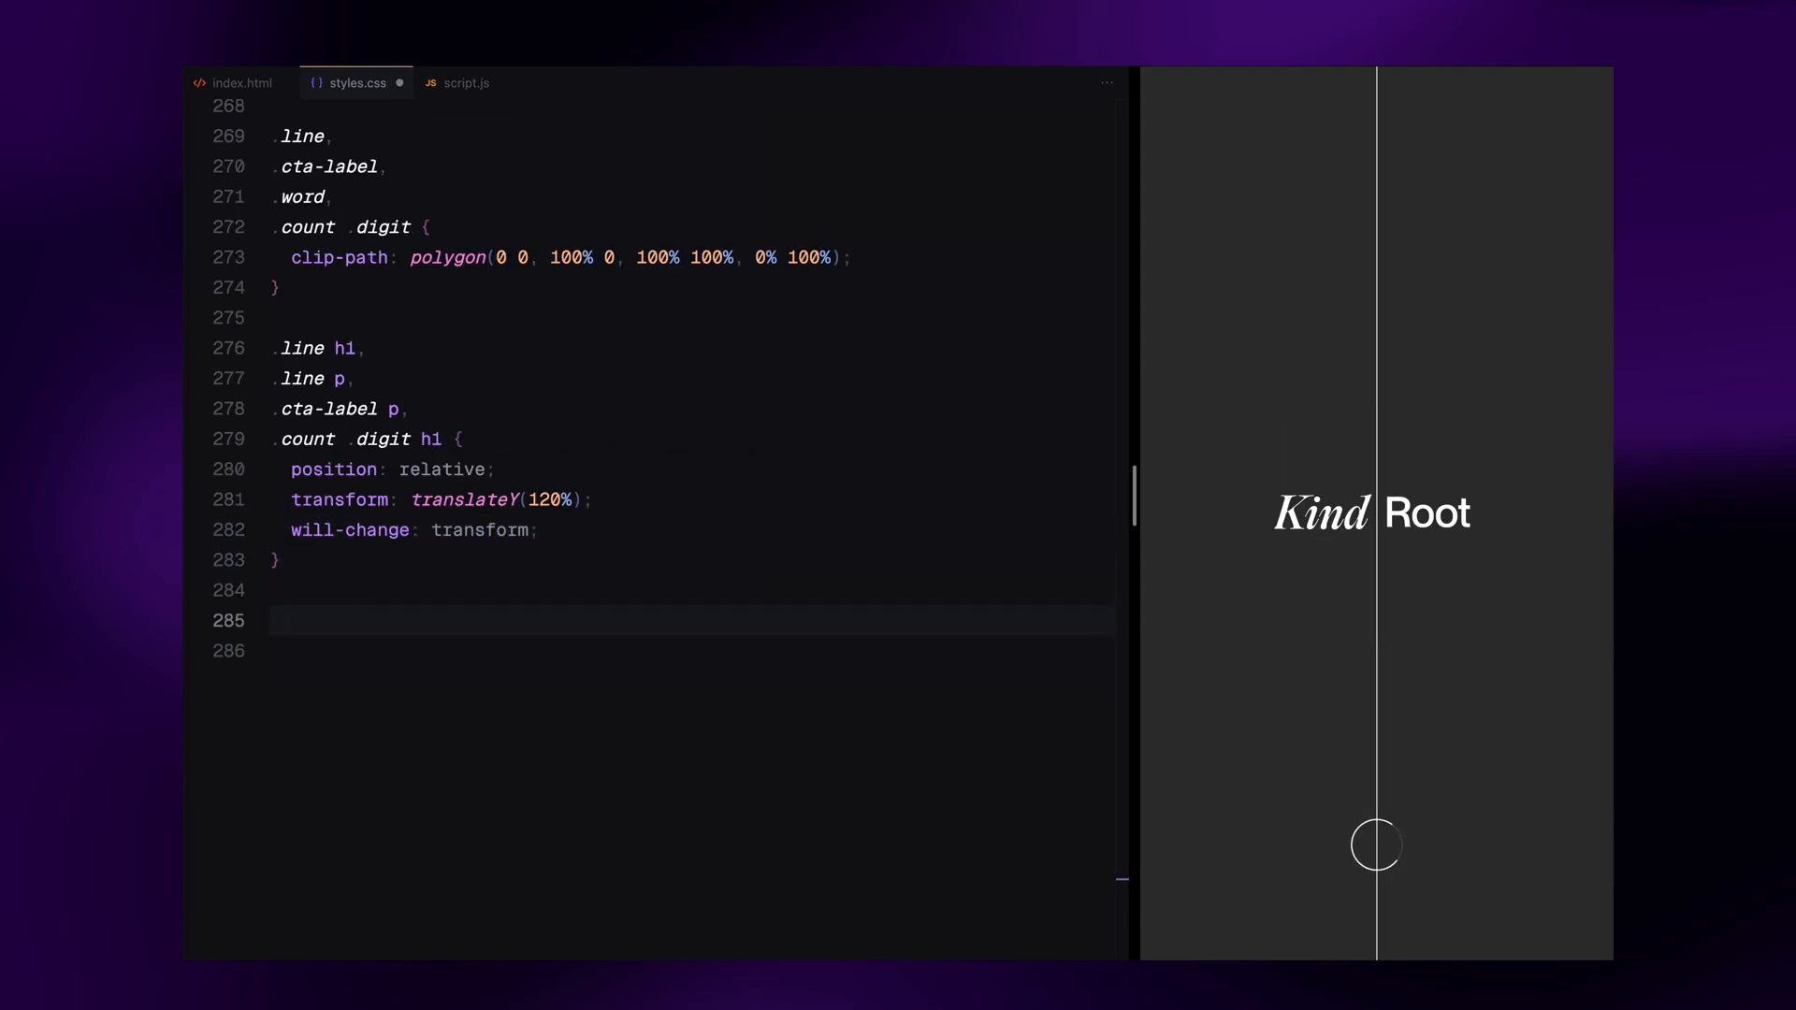
Offset #word-1 h1 up by -120% and #word-2 h1 down by 120%.
type("#word-1 h1 {")
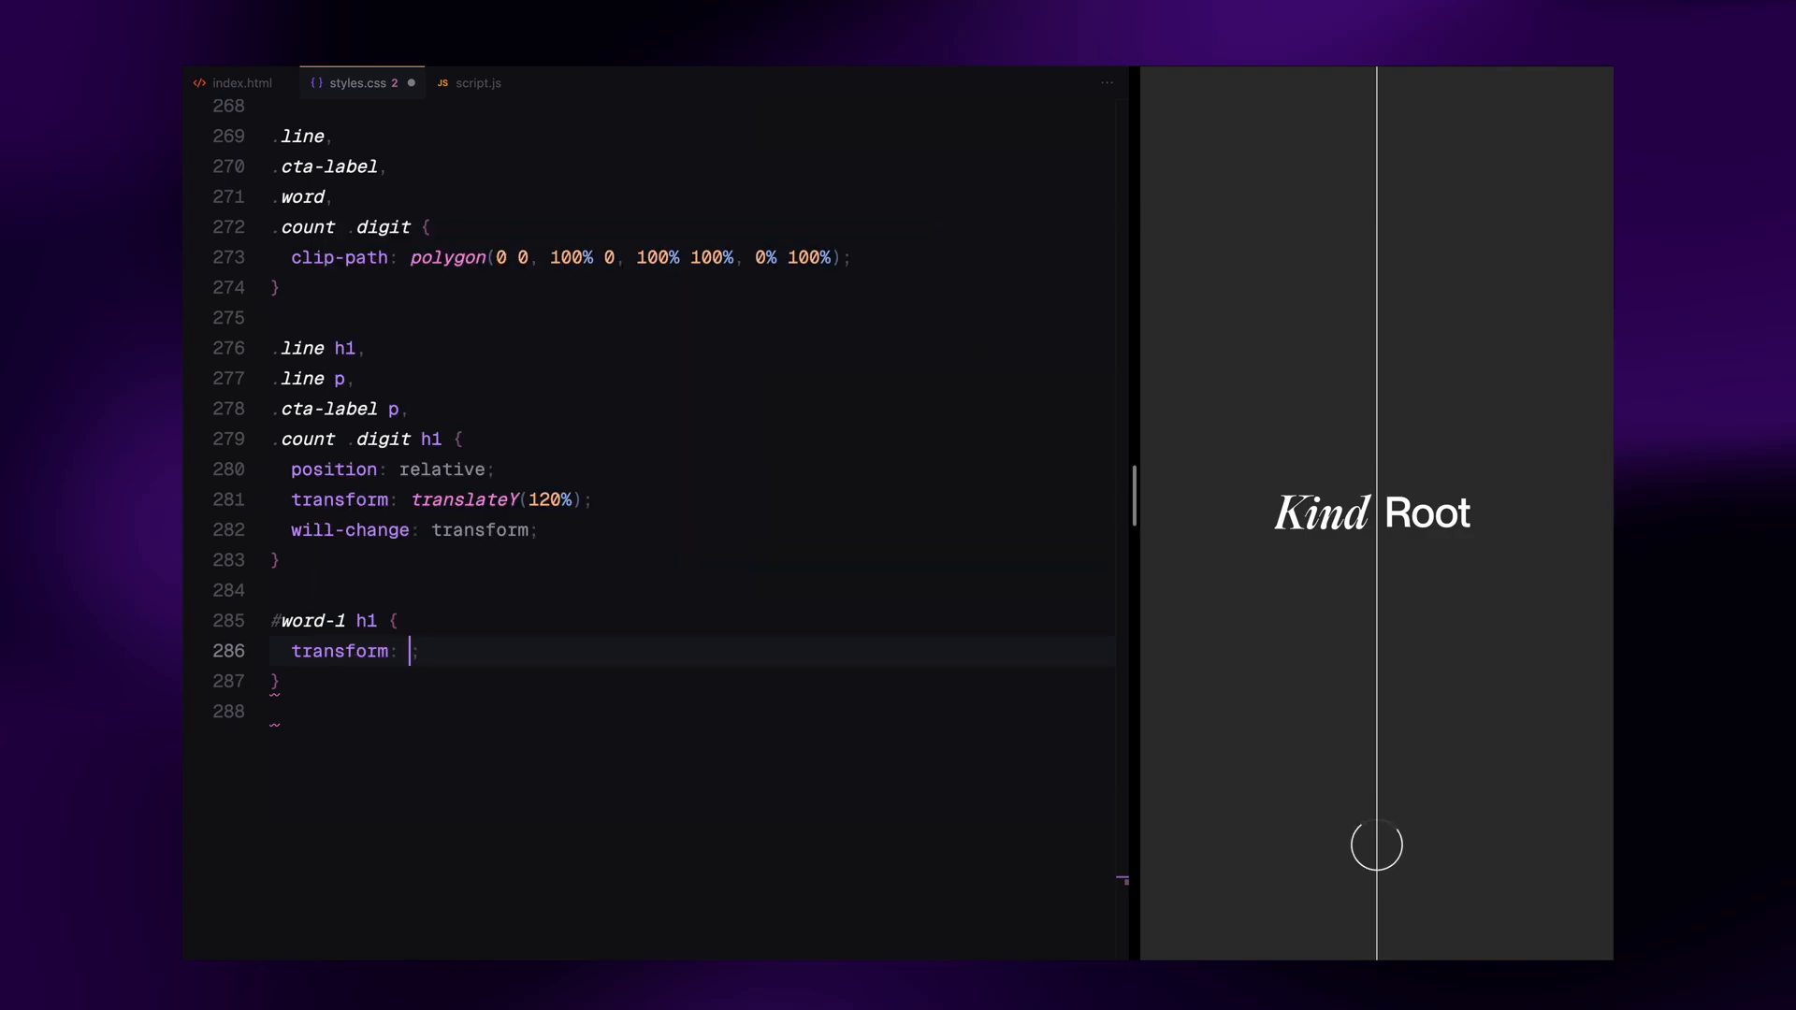
type("translateY(-120%)")
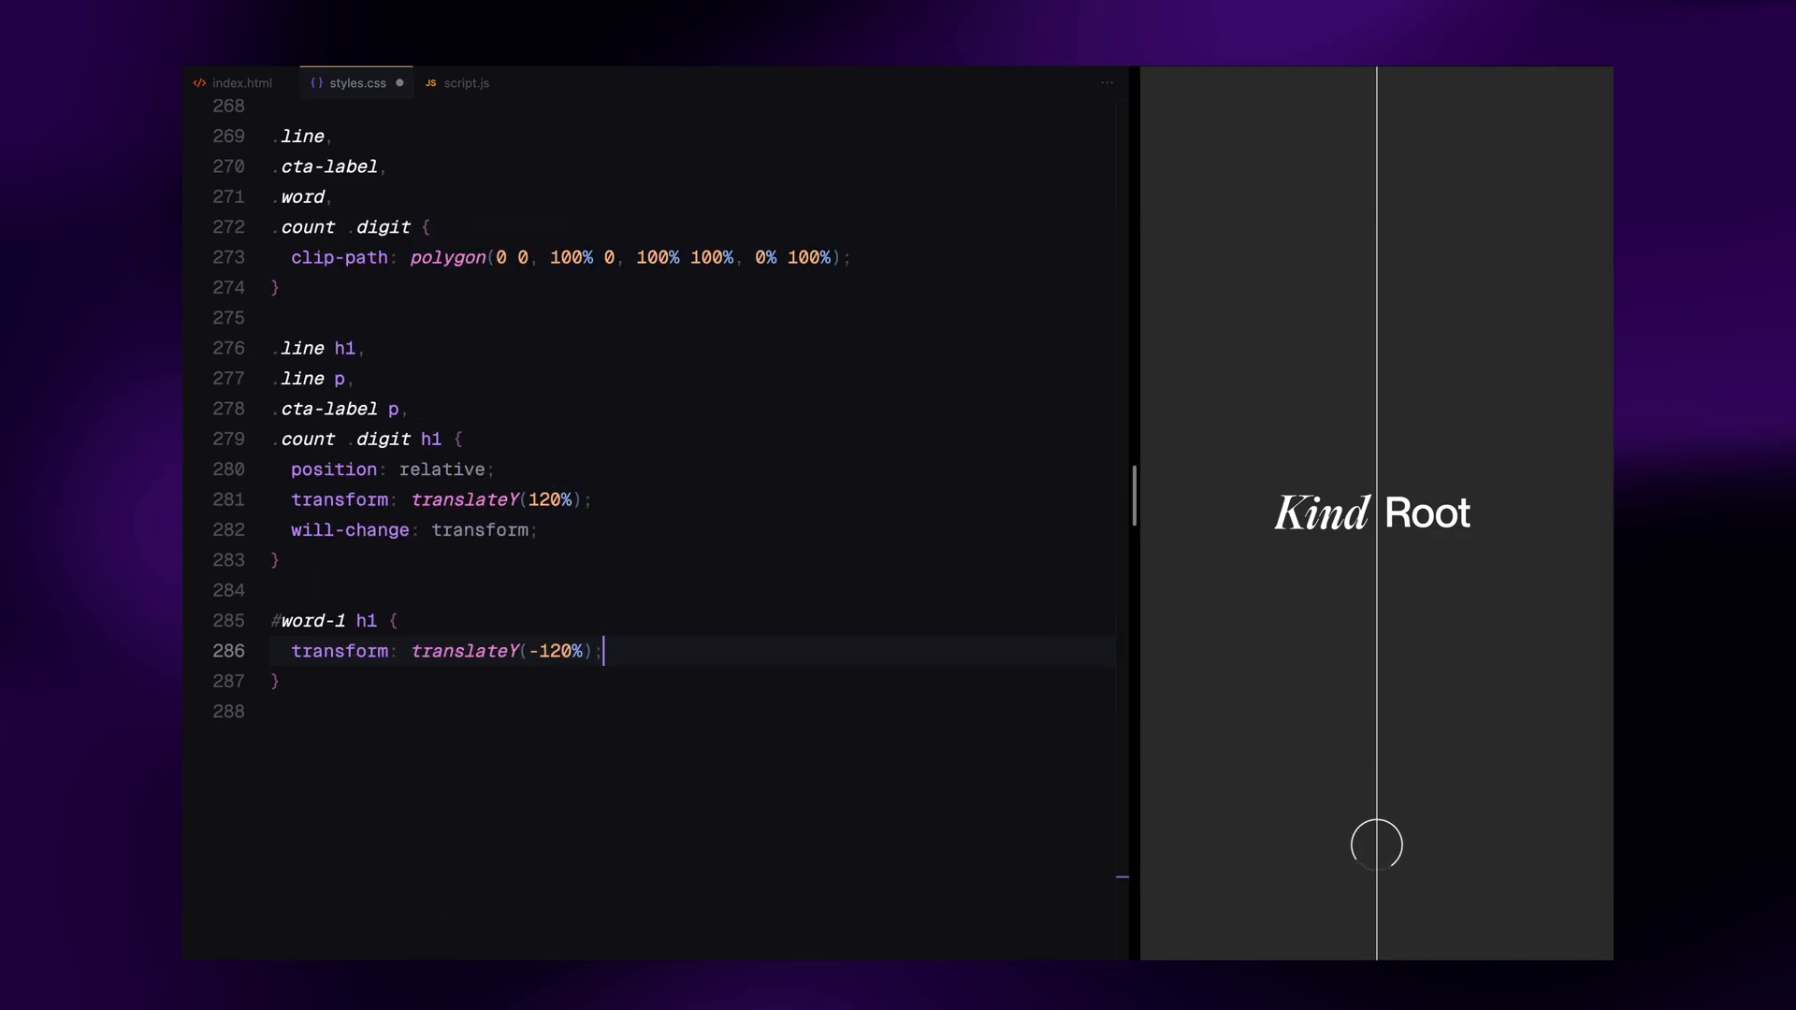
type("#word-2 h1 {")
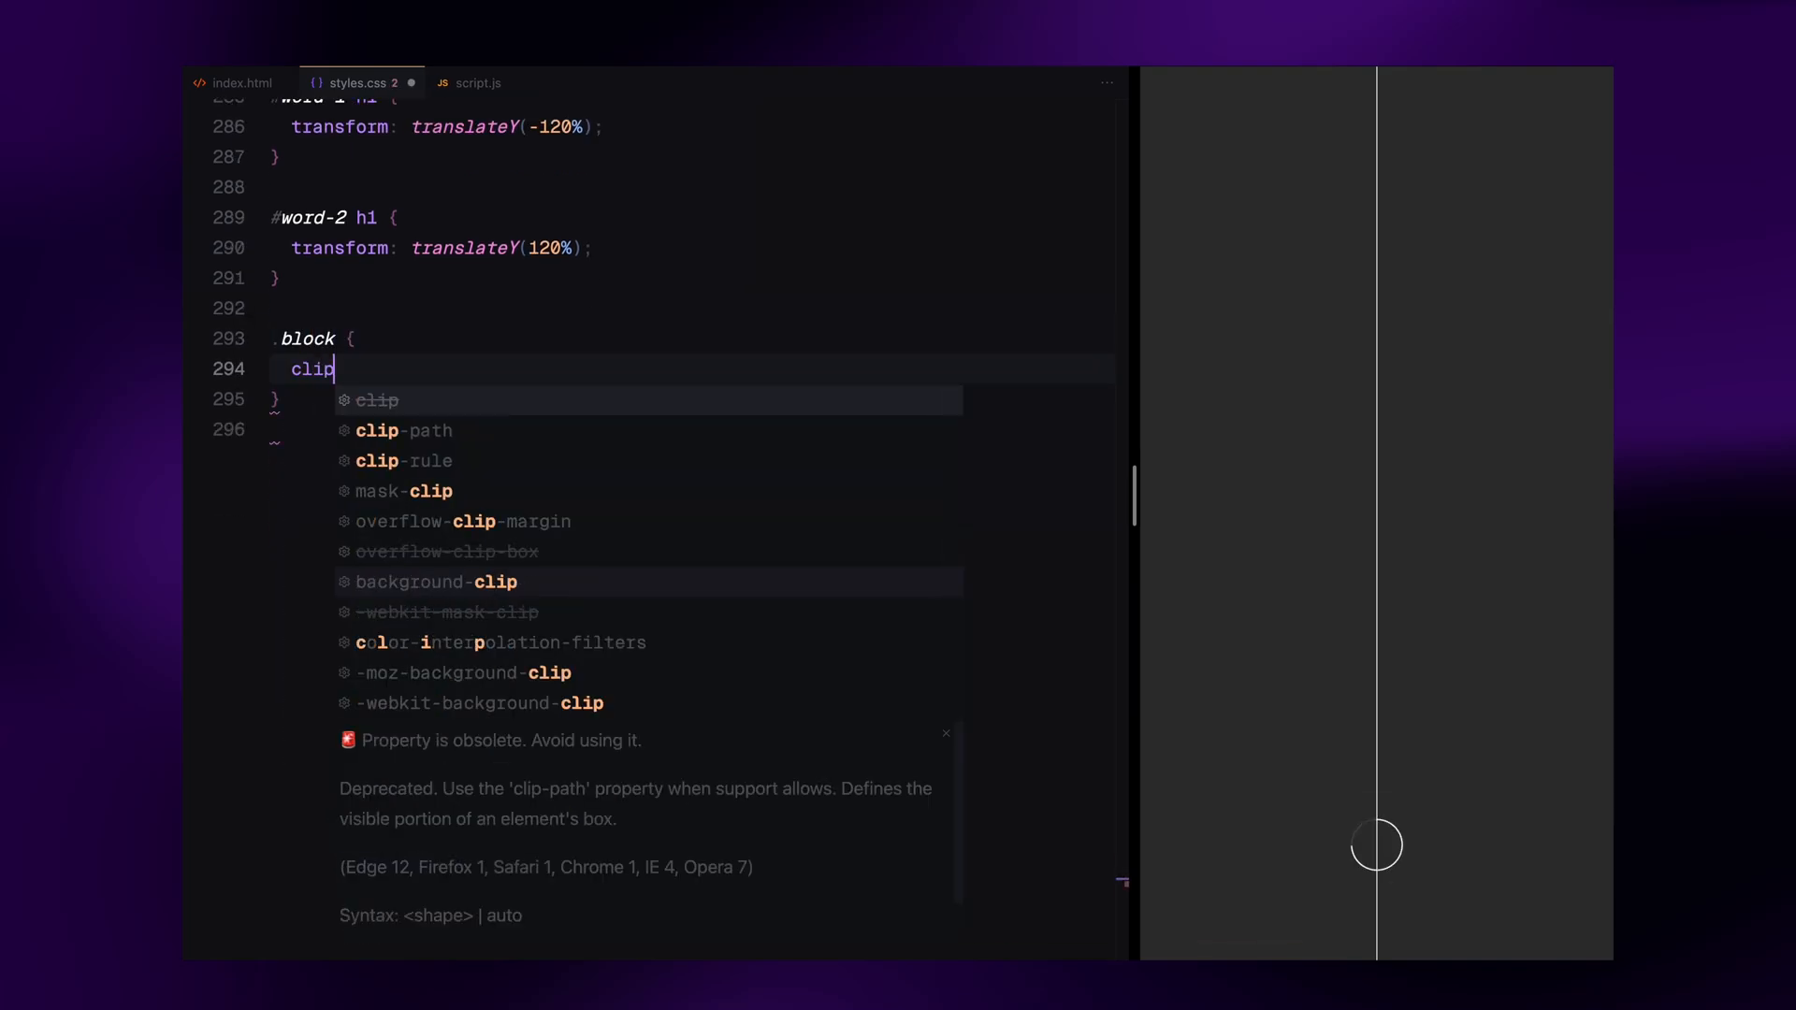
Clip .block with a full polygon, collapse .divider to scaleY(0%), and enlarge .hero-img to 1.5.
type("clip-path: polygon(0% 0%, 100% 0%, 100% 100%, 0% 100%);")
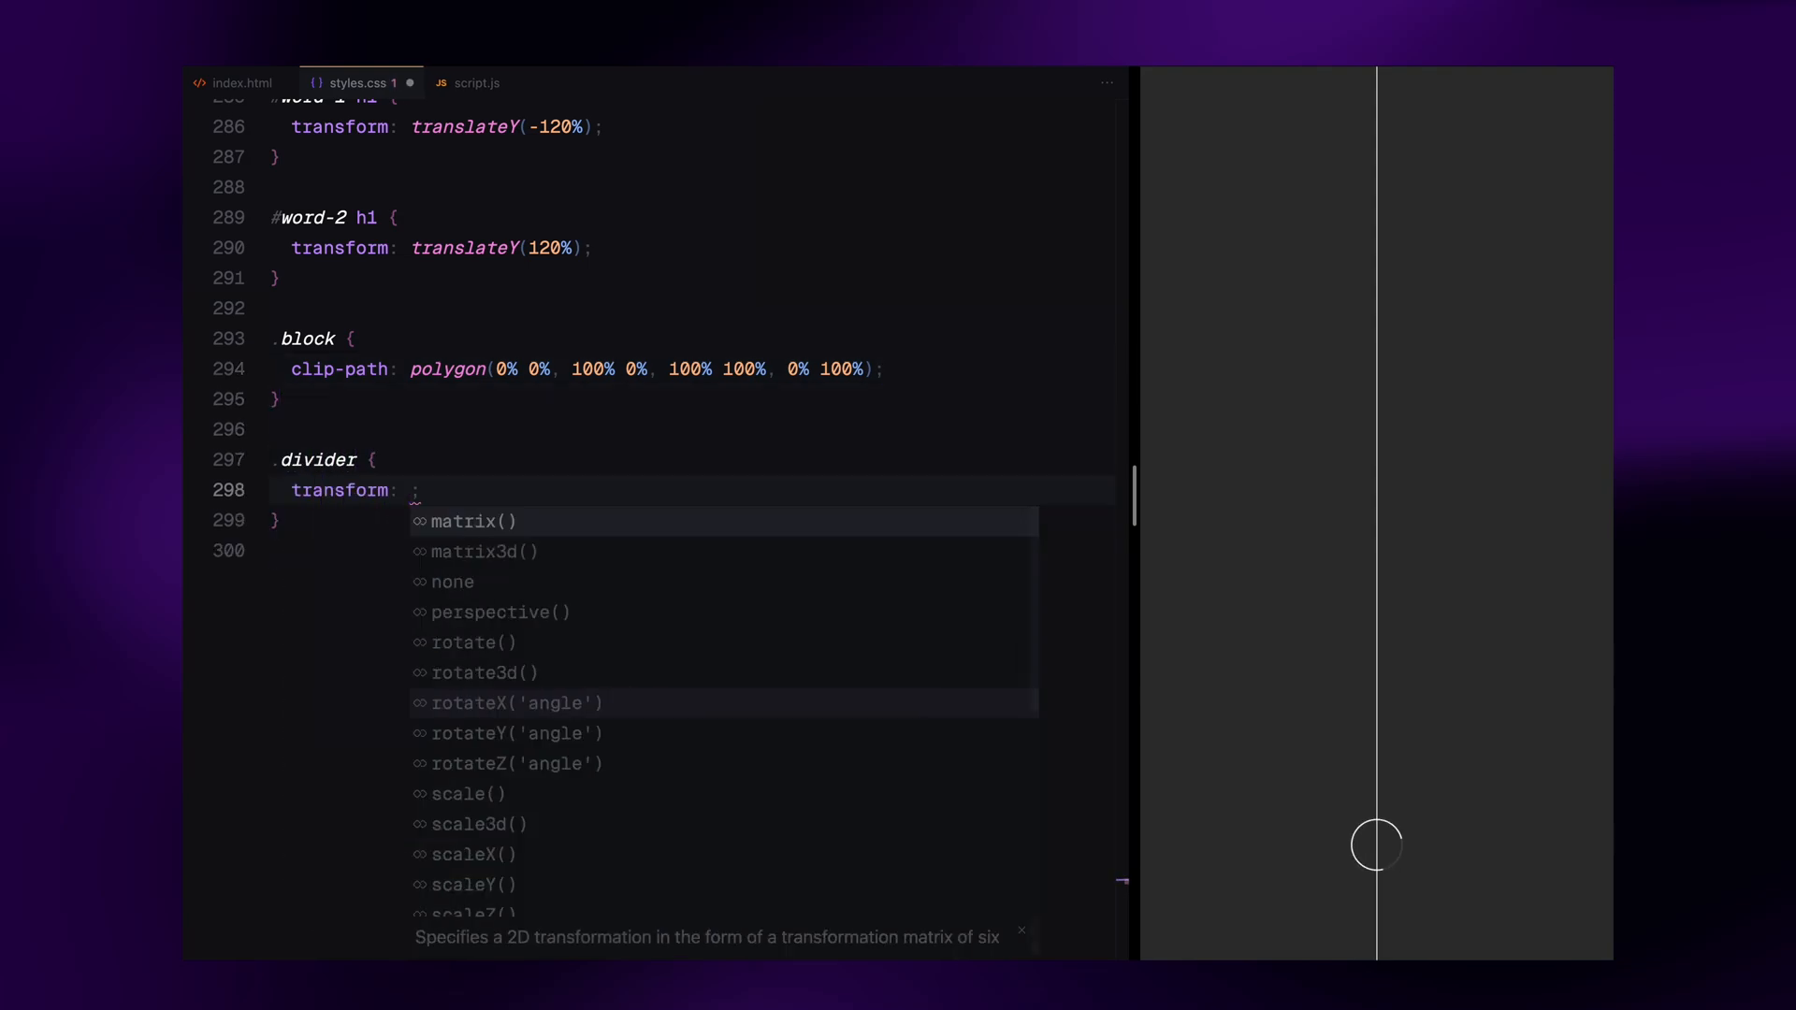
type("scaleY(0%)")
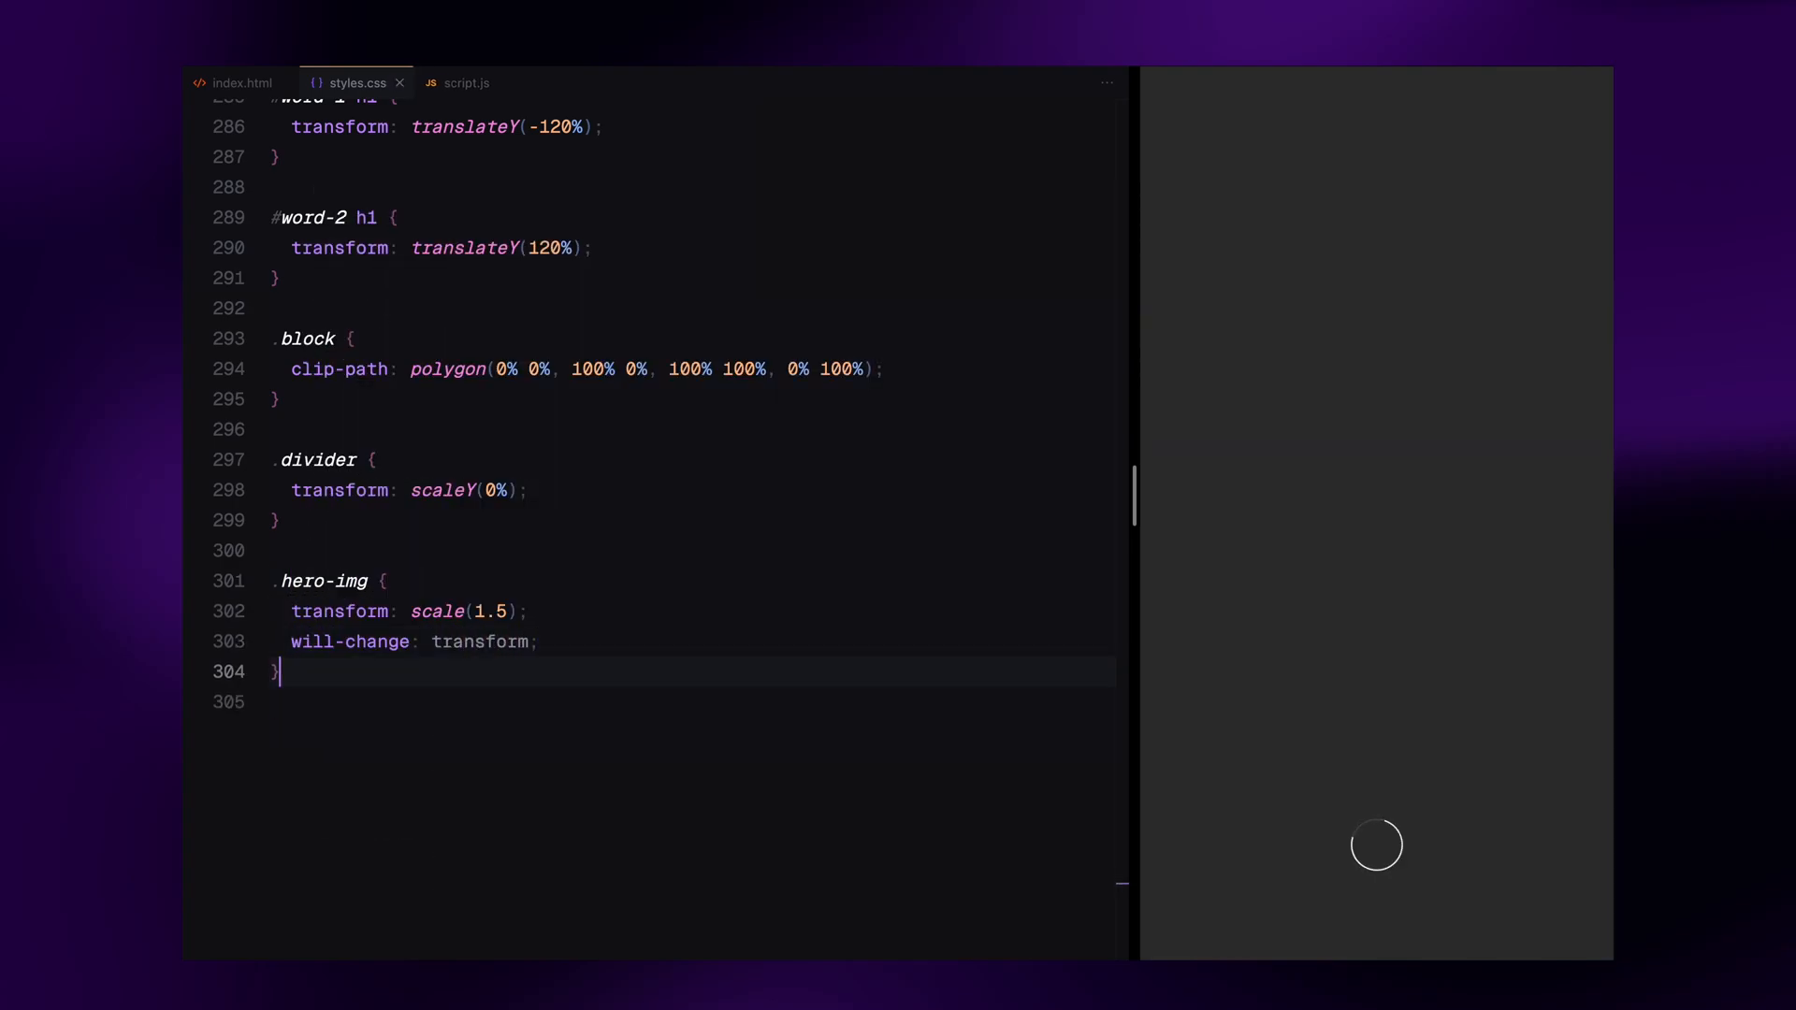
type("@media(max-width")
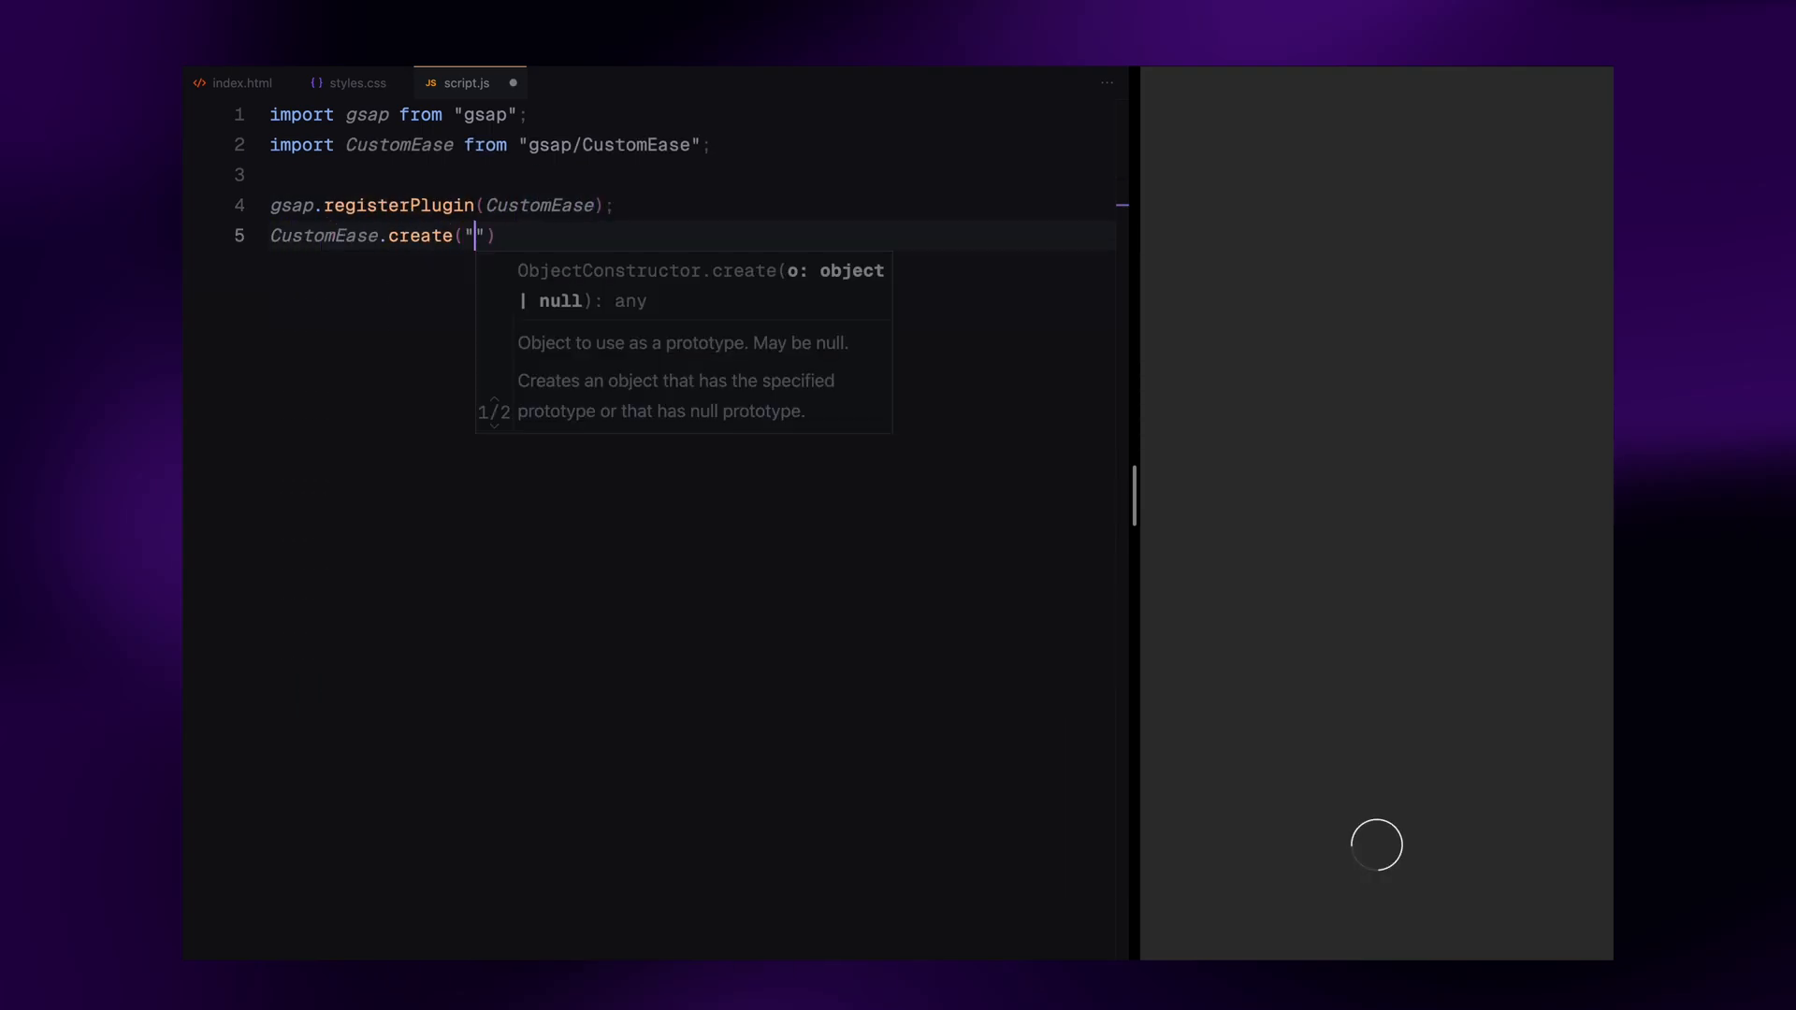
Register the 'hop' CustomEase (0.9, 0, 0.1, 1) and loop over .count inside a 0.3s-delayed timeline.
type("hop\", \"0.9, 0, 0.1, 1\");")
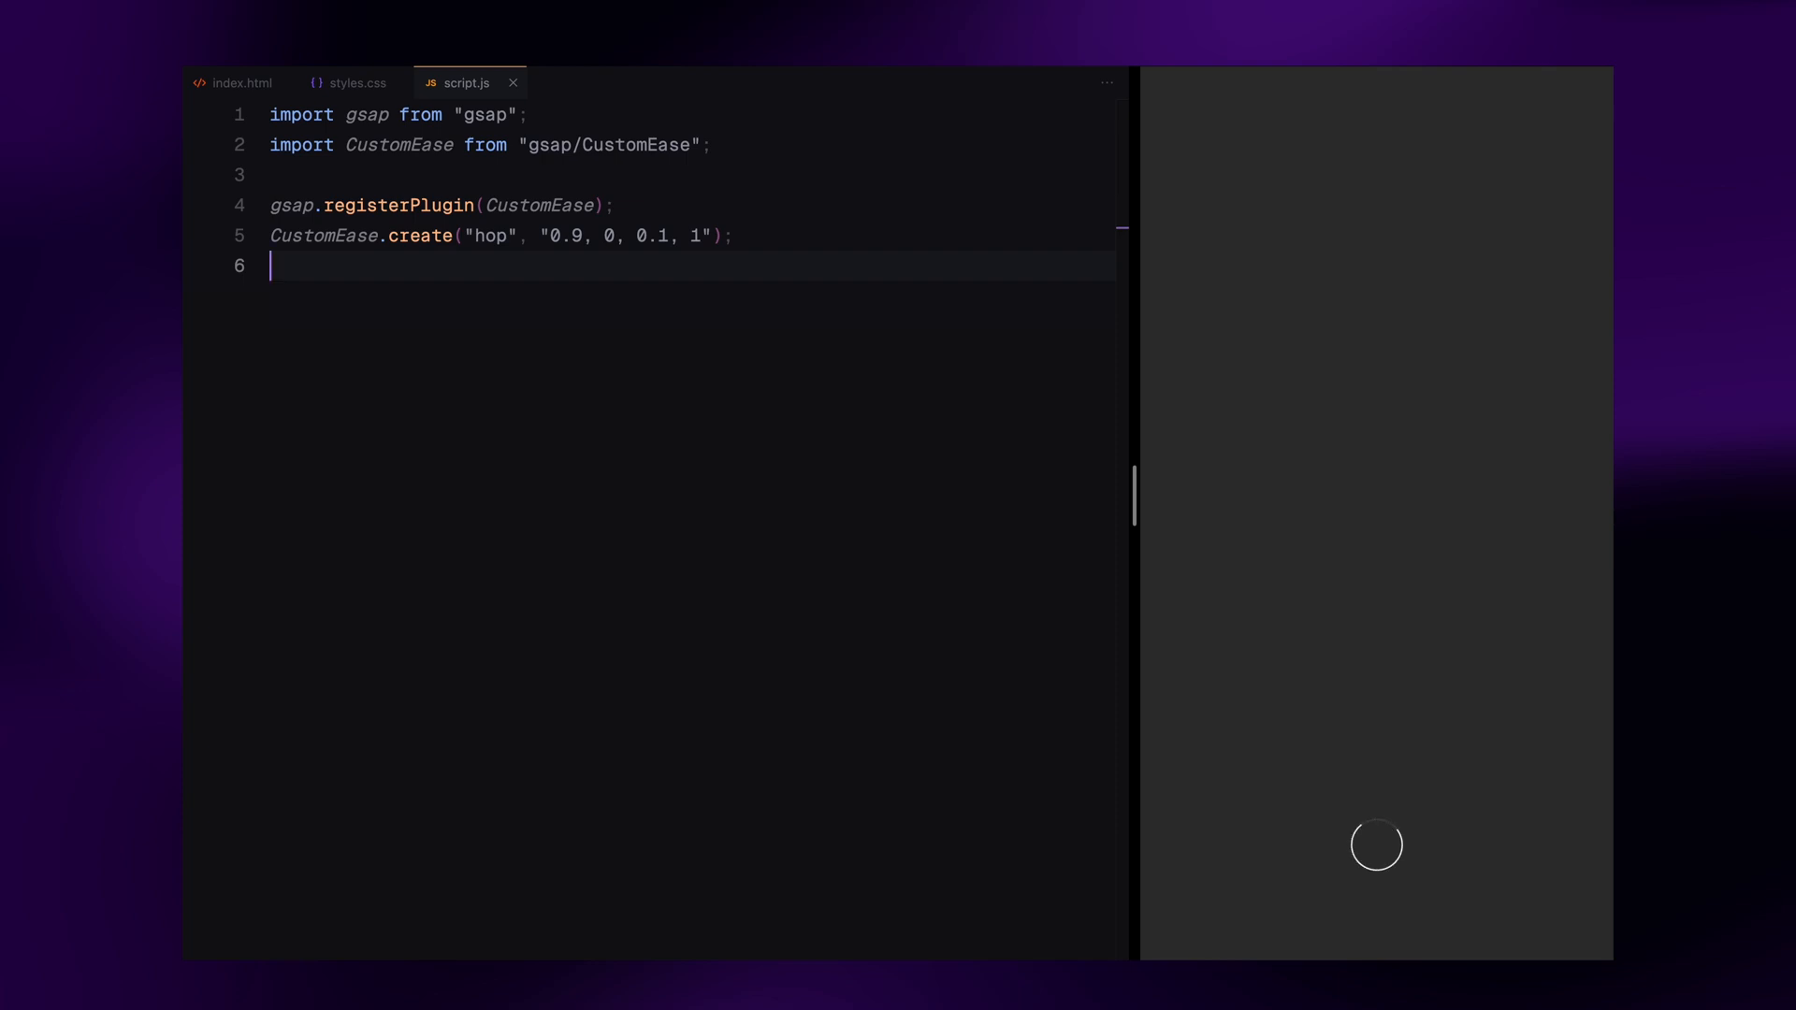
type("document.addEventListener(\"D\"")
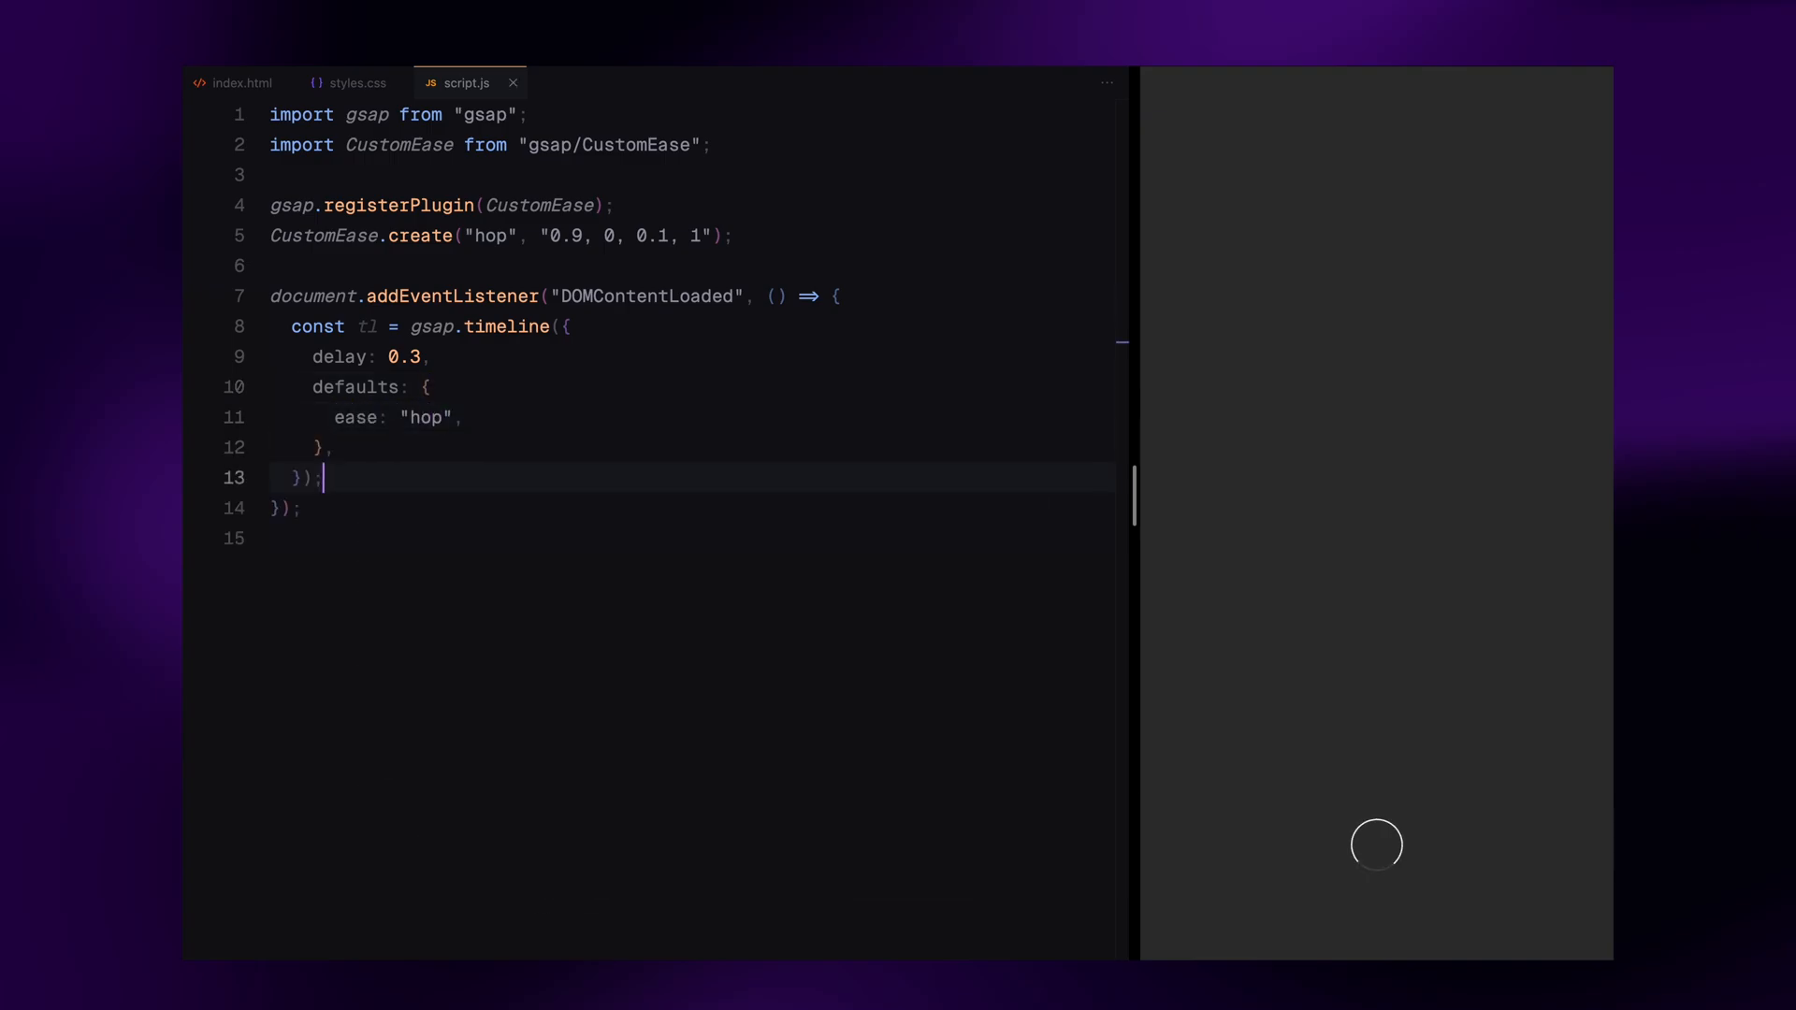
type("const counts = document.querySelectorAll(\".count\")")
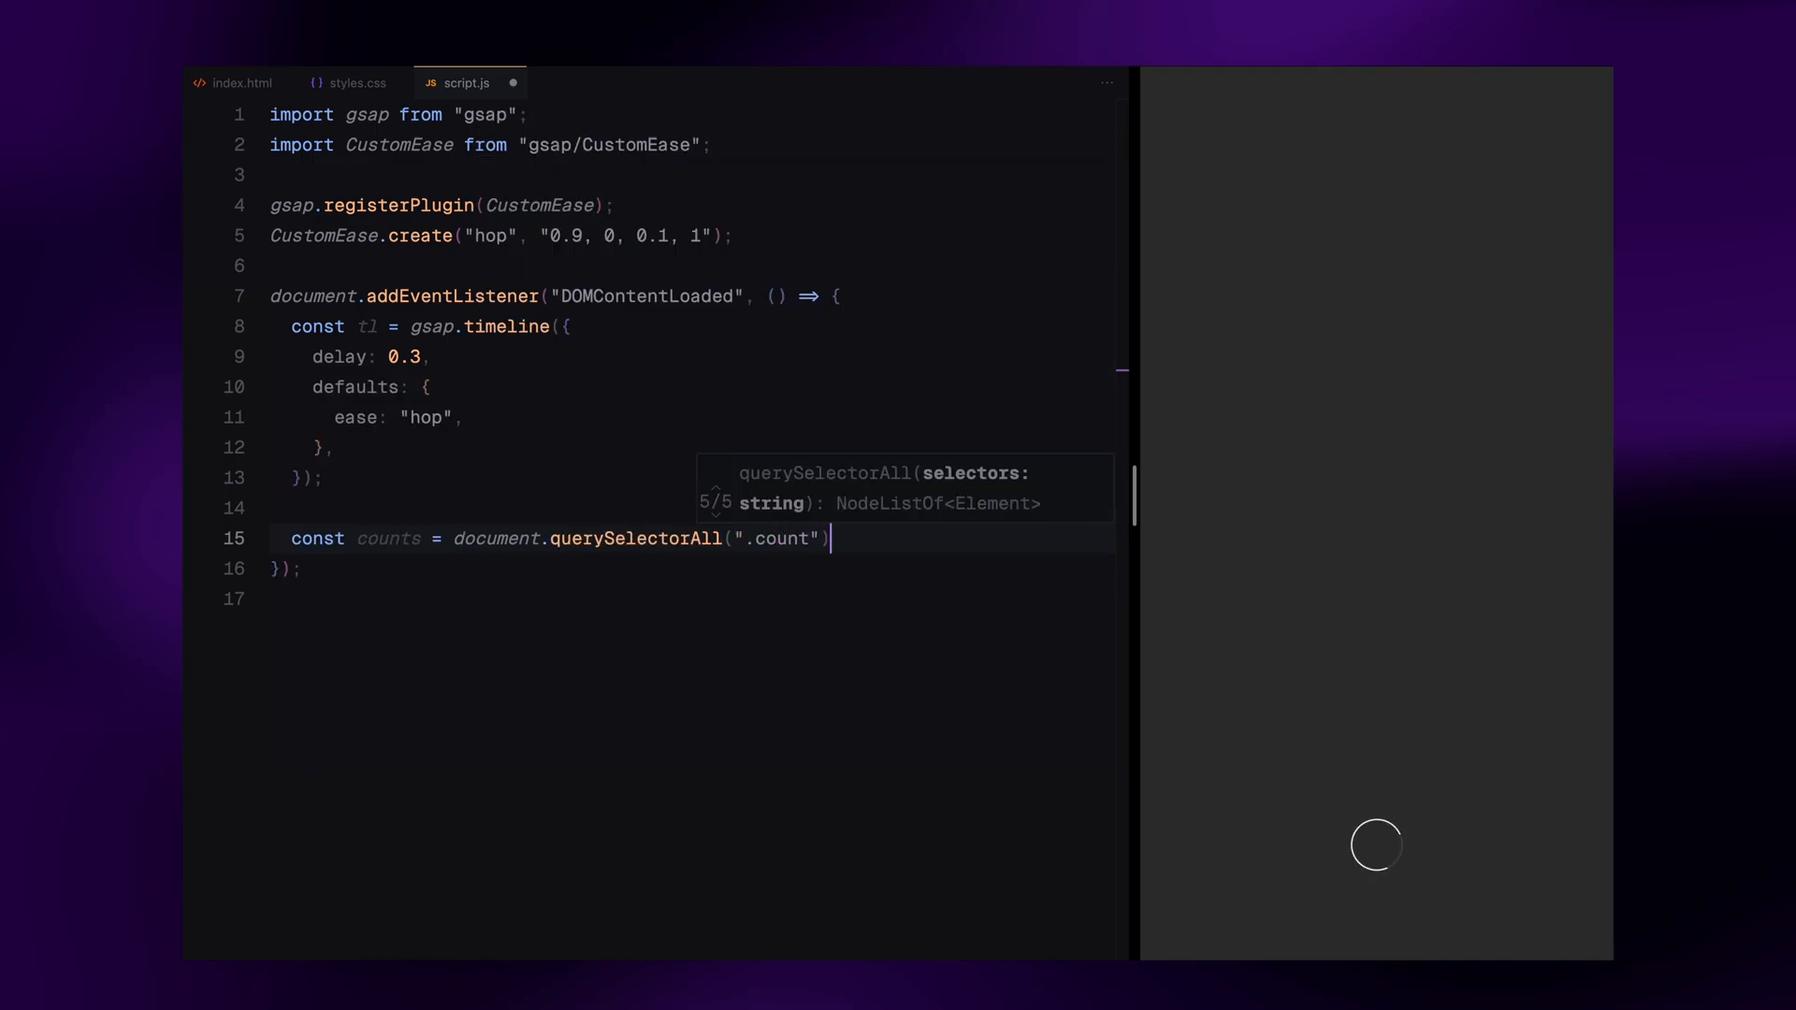
type("counts.forEach((count, index))")
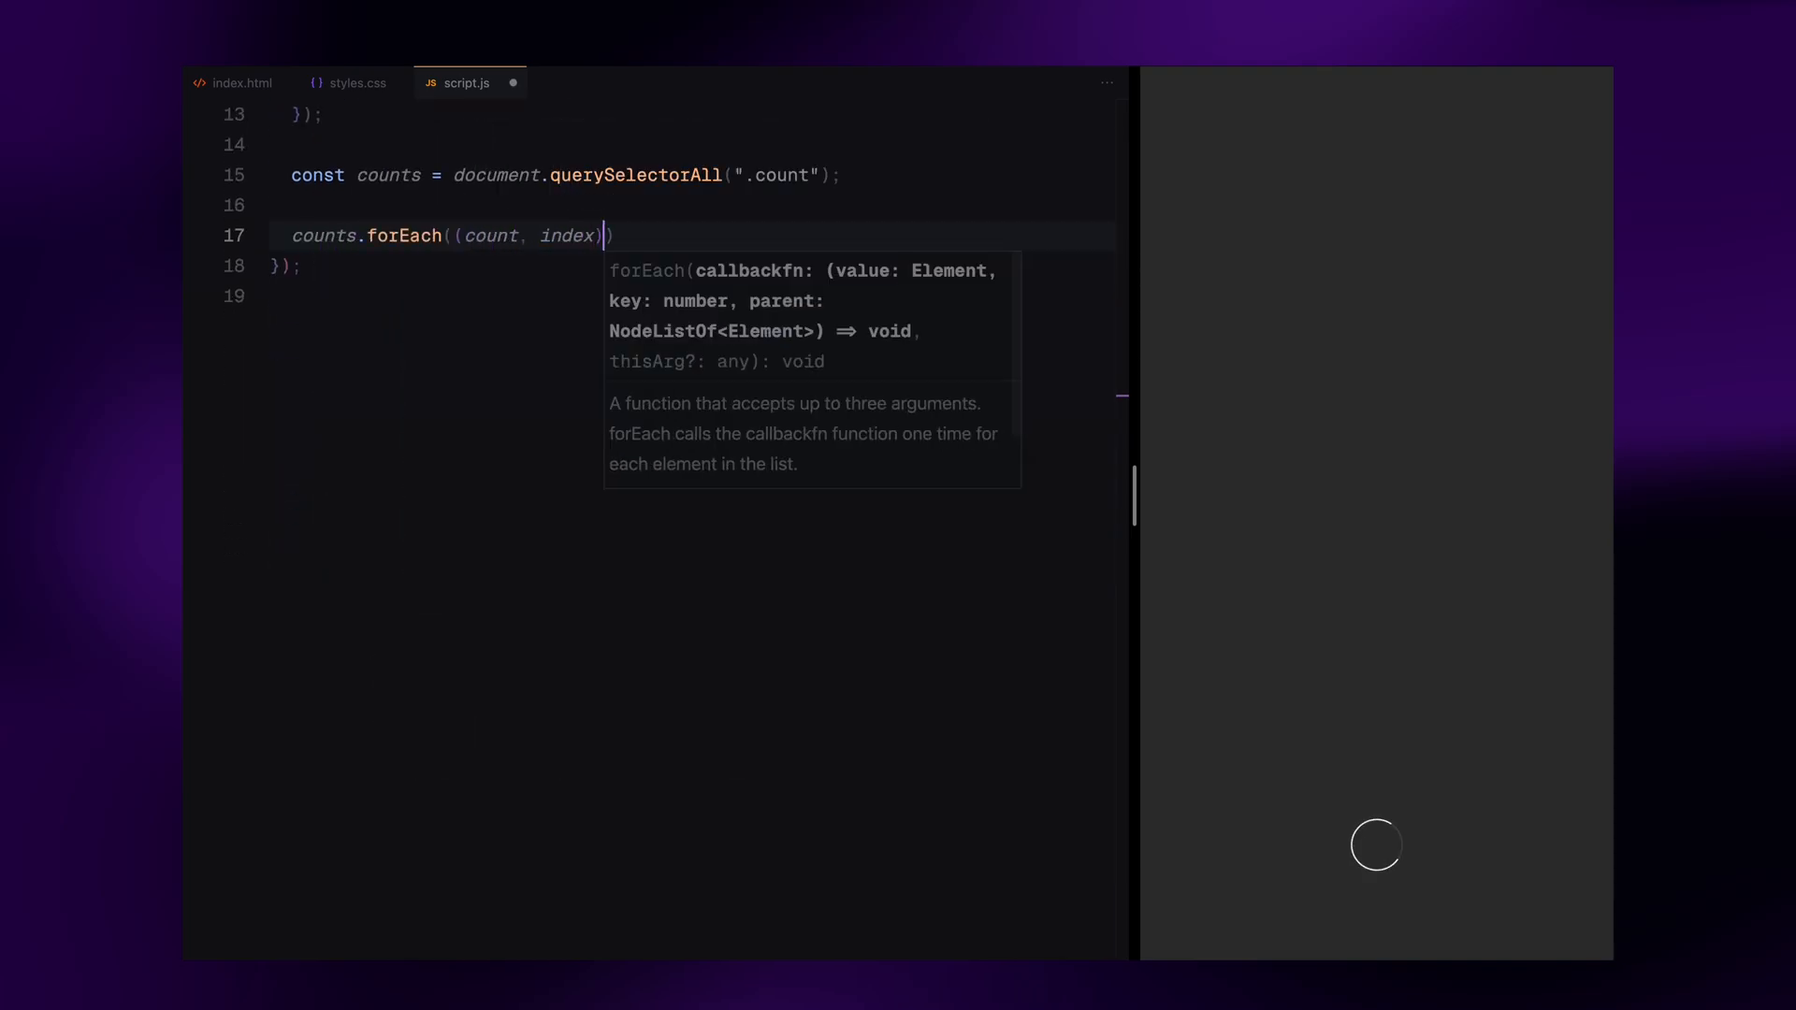
type("stagger: 0.075,")
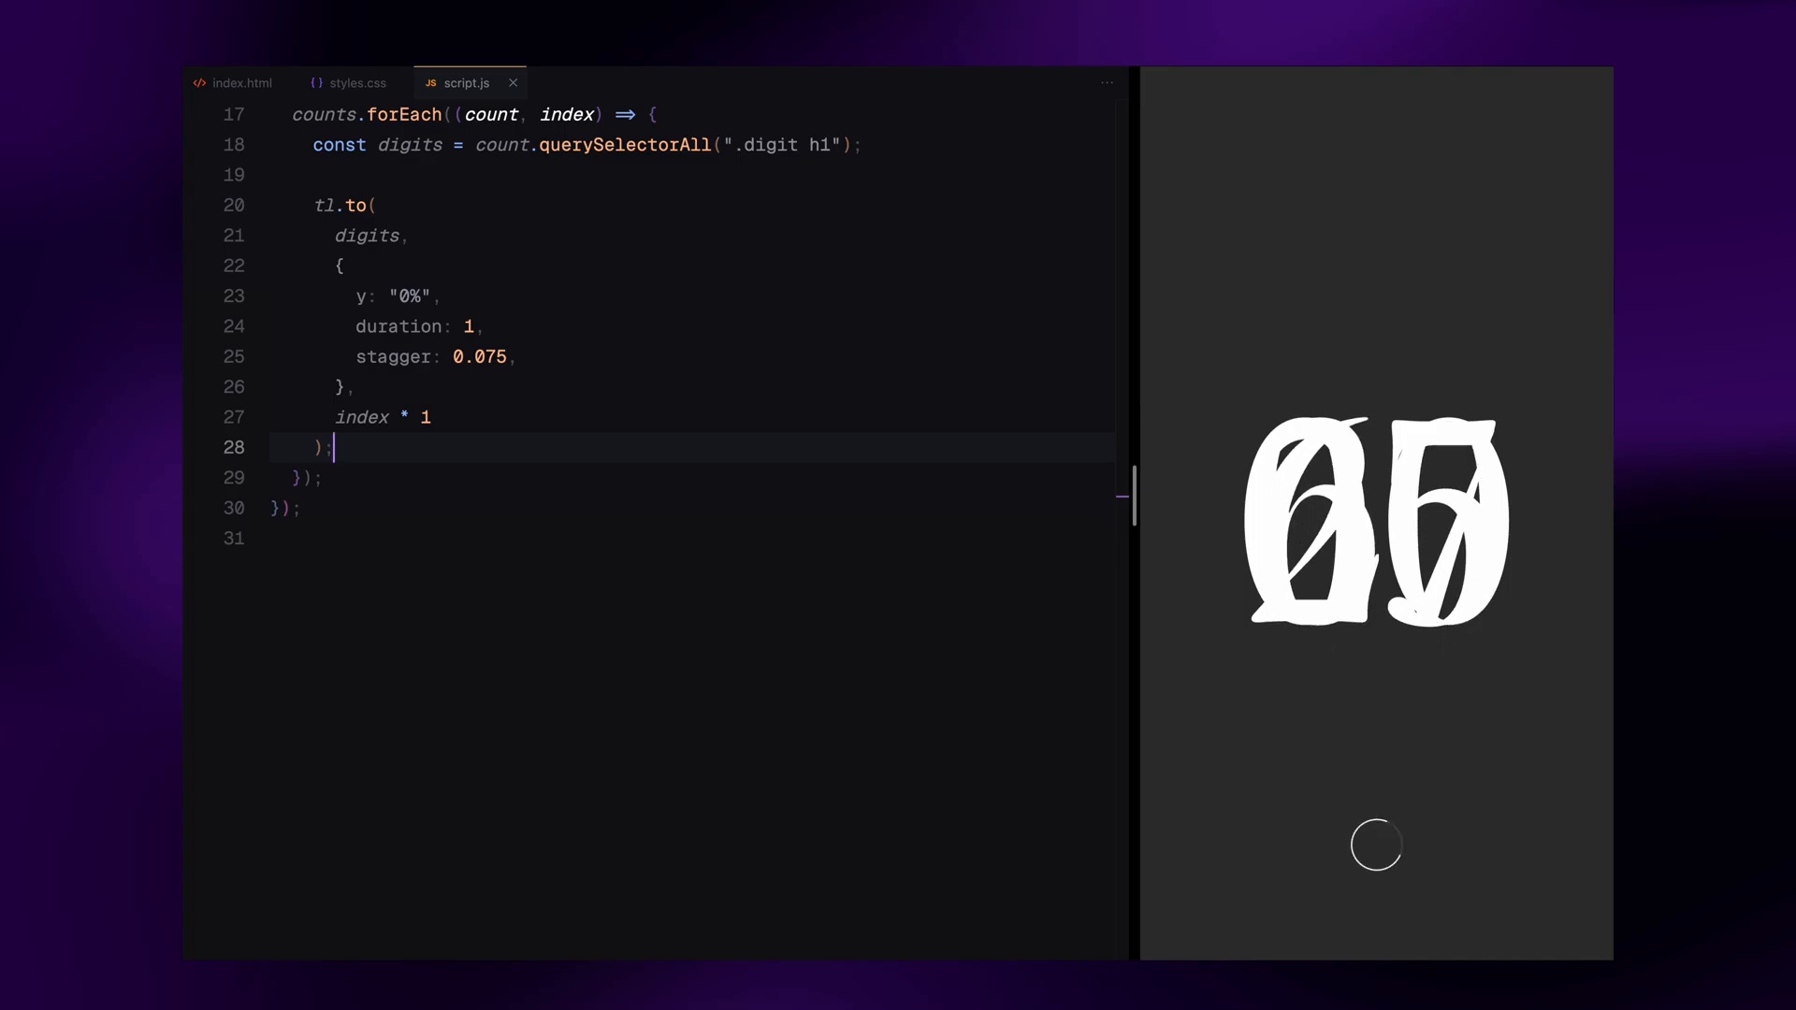
Slide each non-final counter's digits up to y '-100%', then fade the spinner to opacity 0.
key("enter")
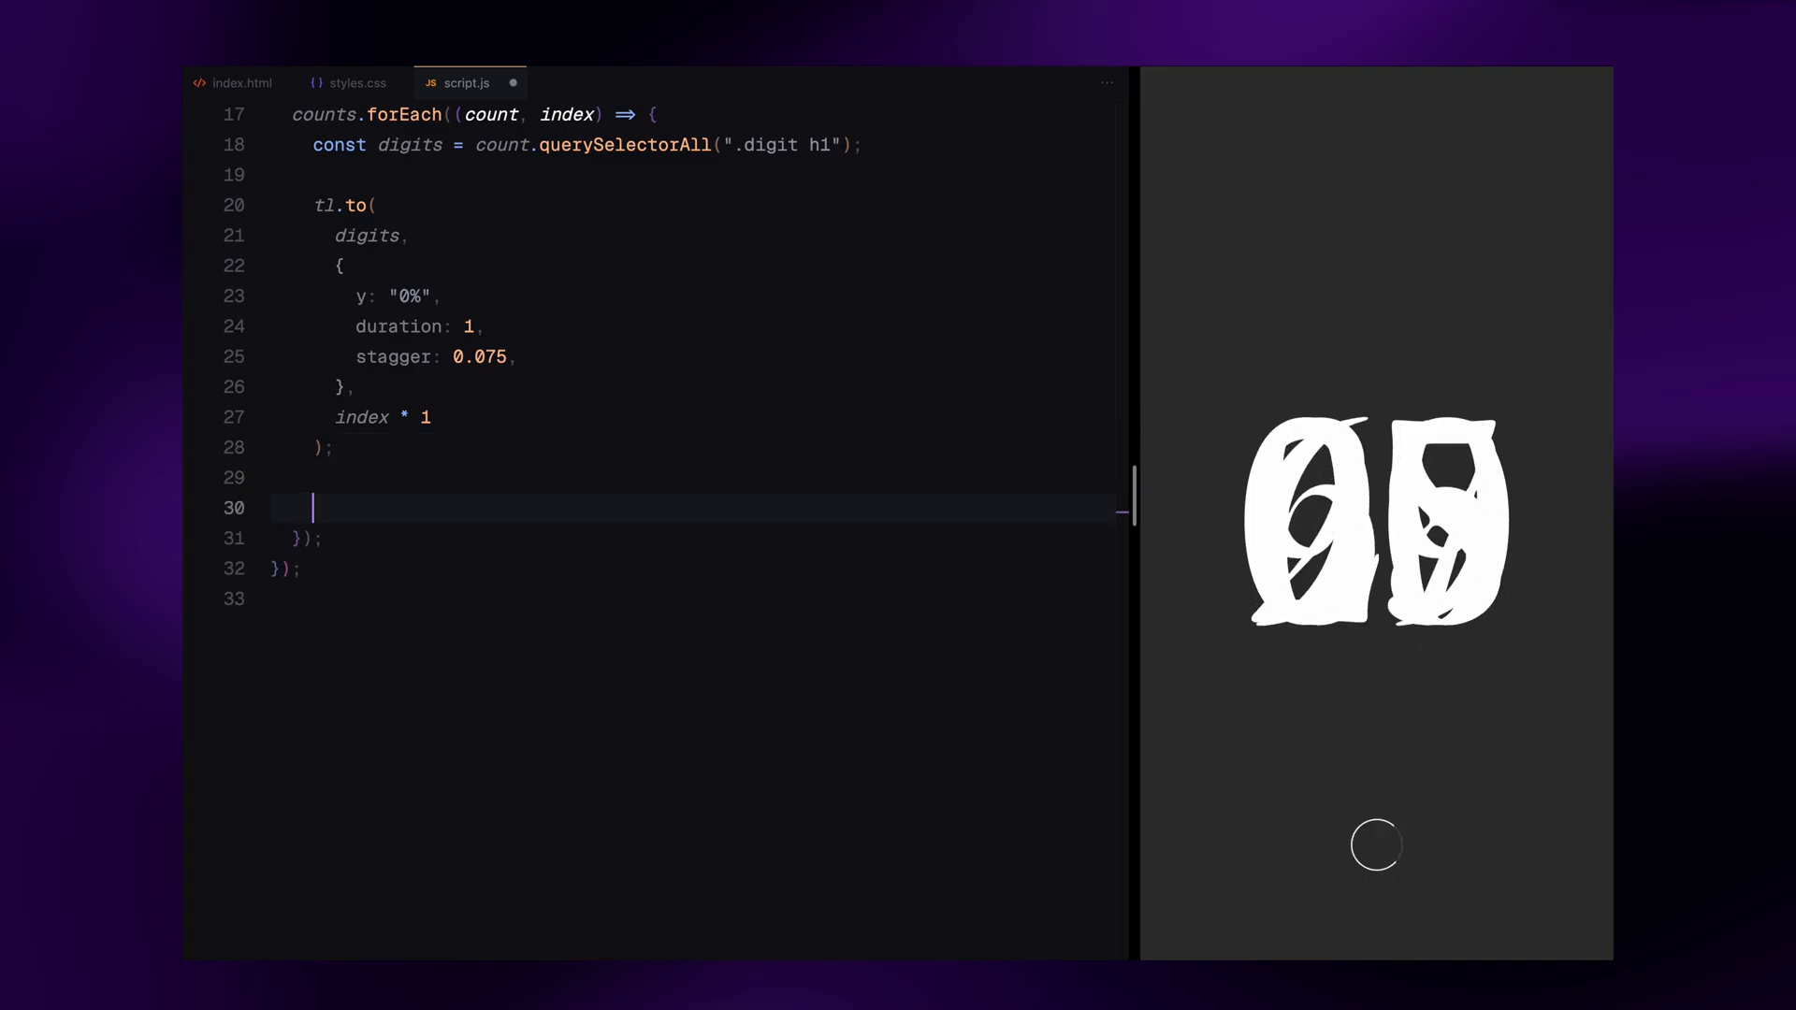
type("if (index < counts.length) {")
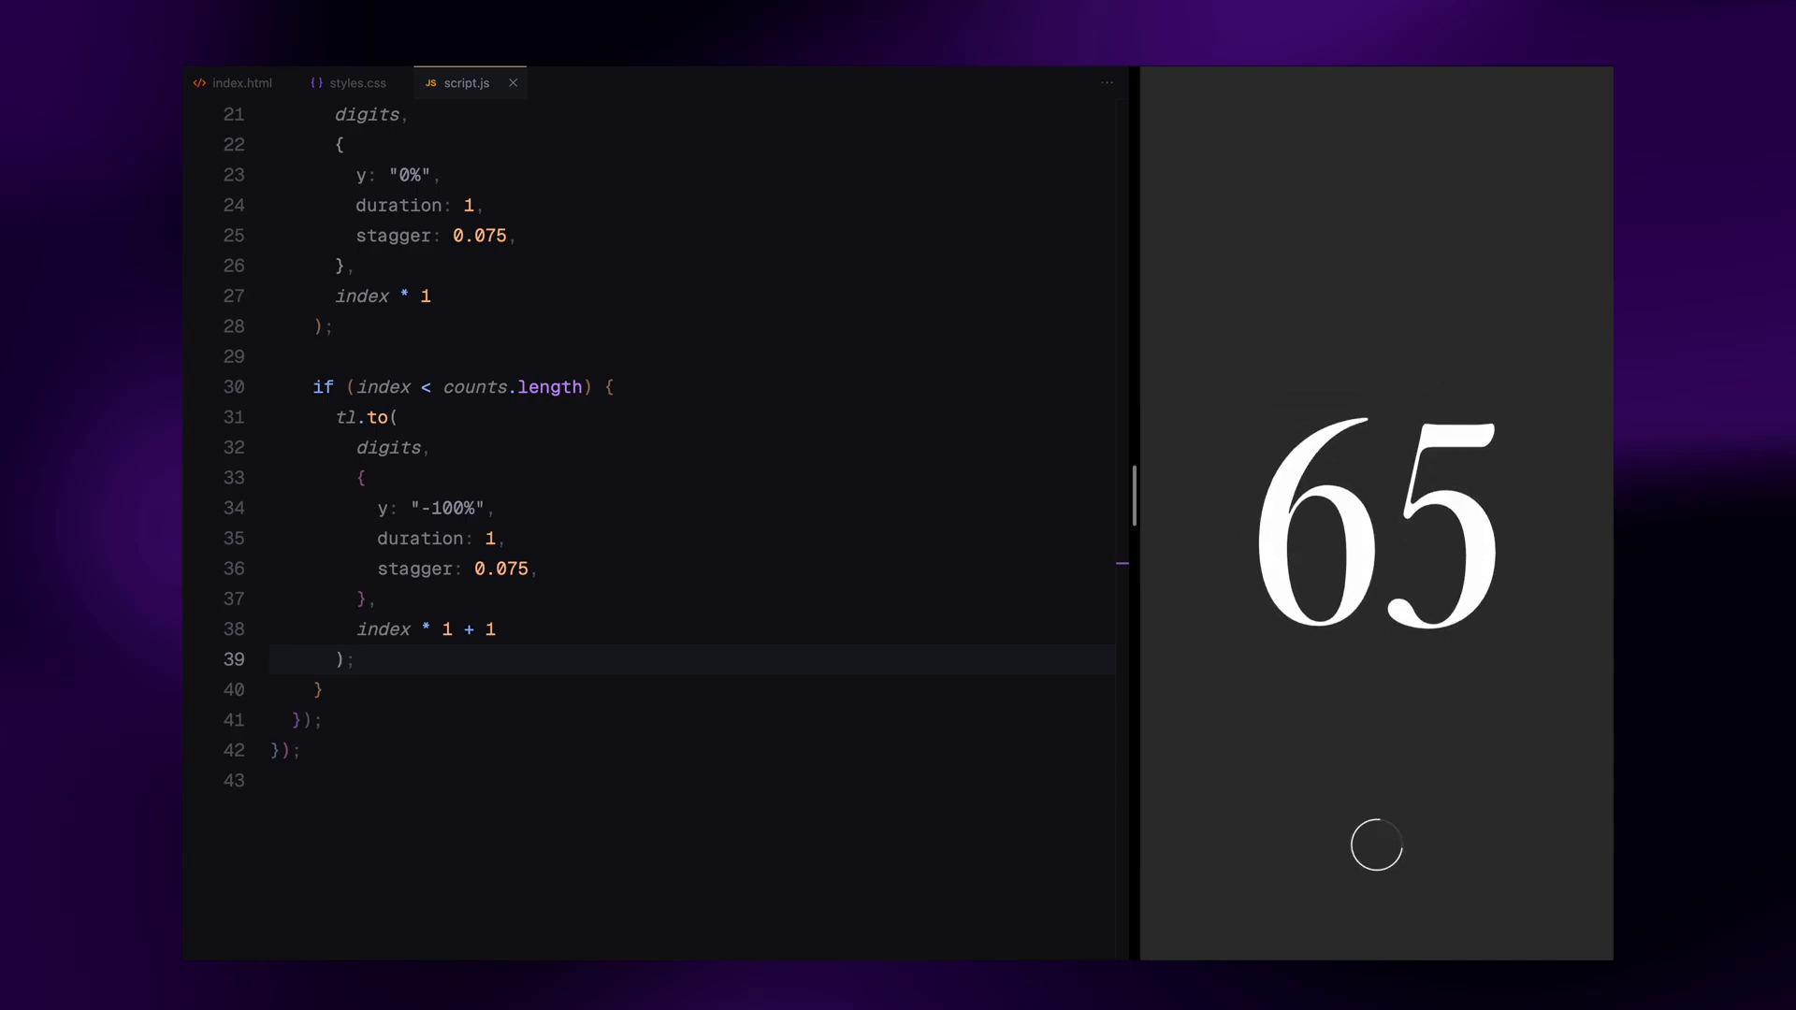
type("tl.to(\".spinner\", {")
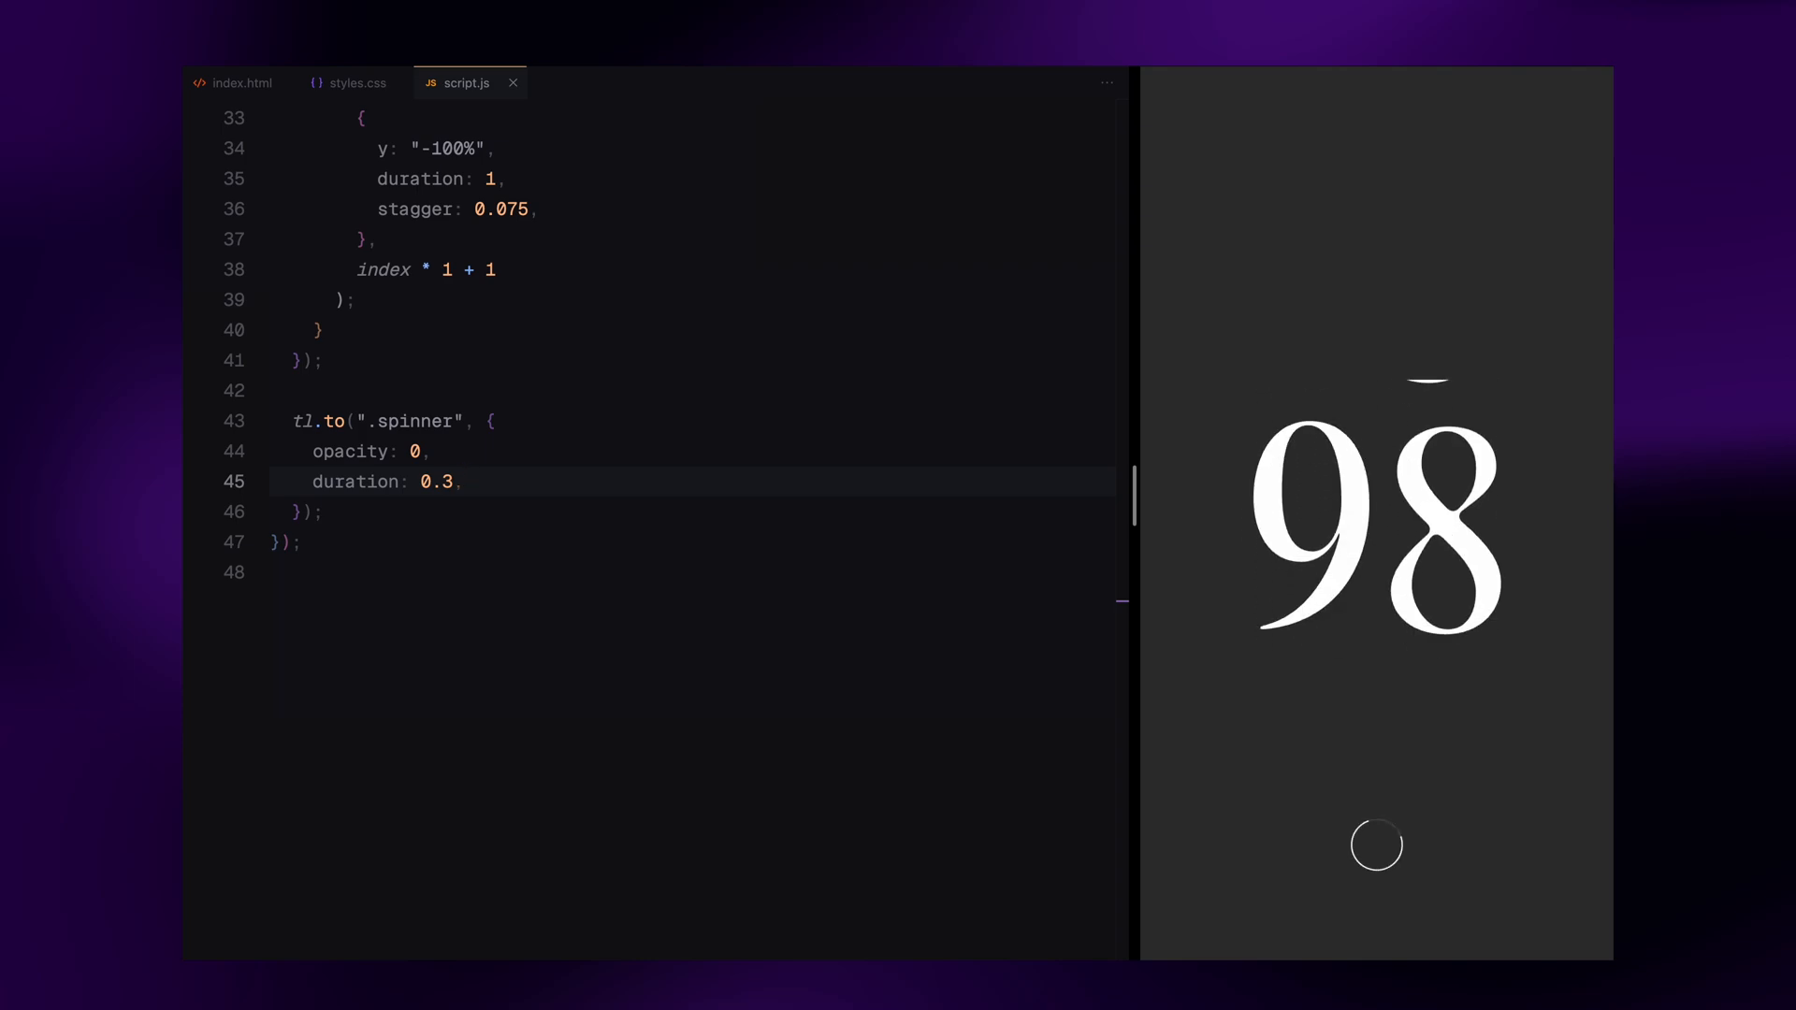
type("tl.to(\".word \"")
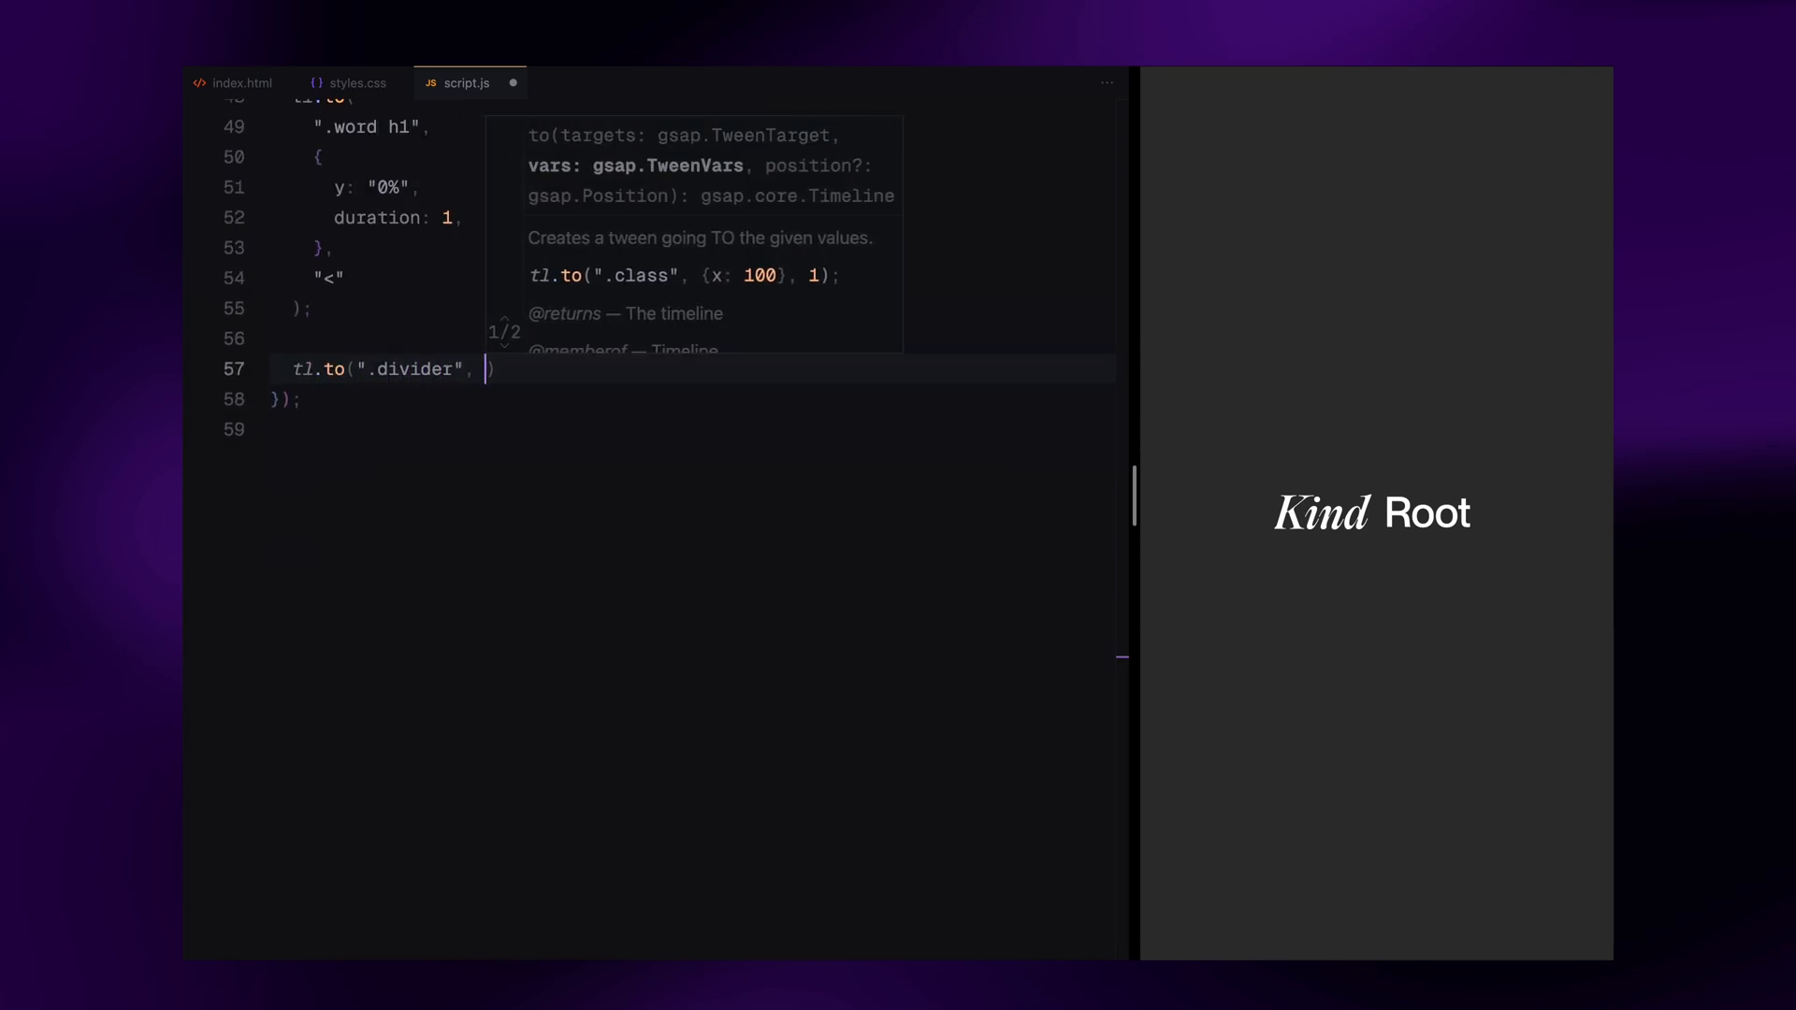
Grow the divider to scaleY 100%, then fade it to opacity 0 on completion.
type("scaleY: \"100\"")
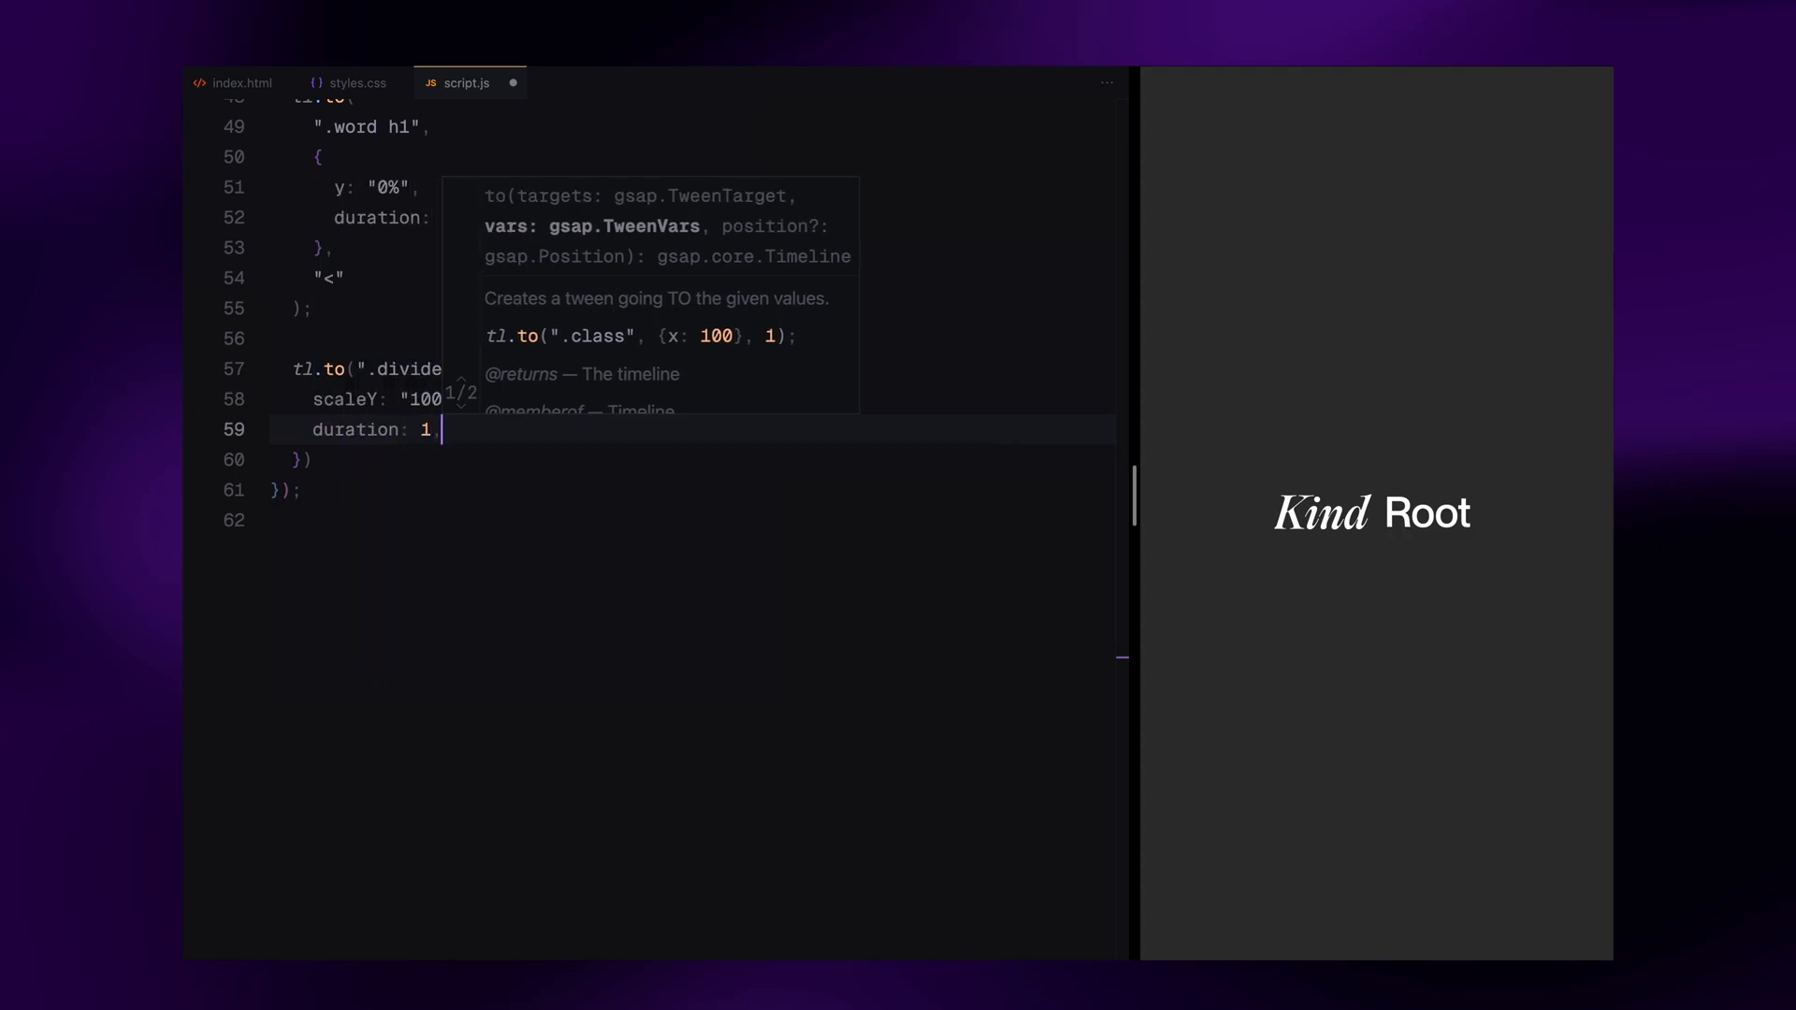
type("onComplete: () =>")
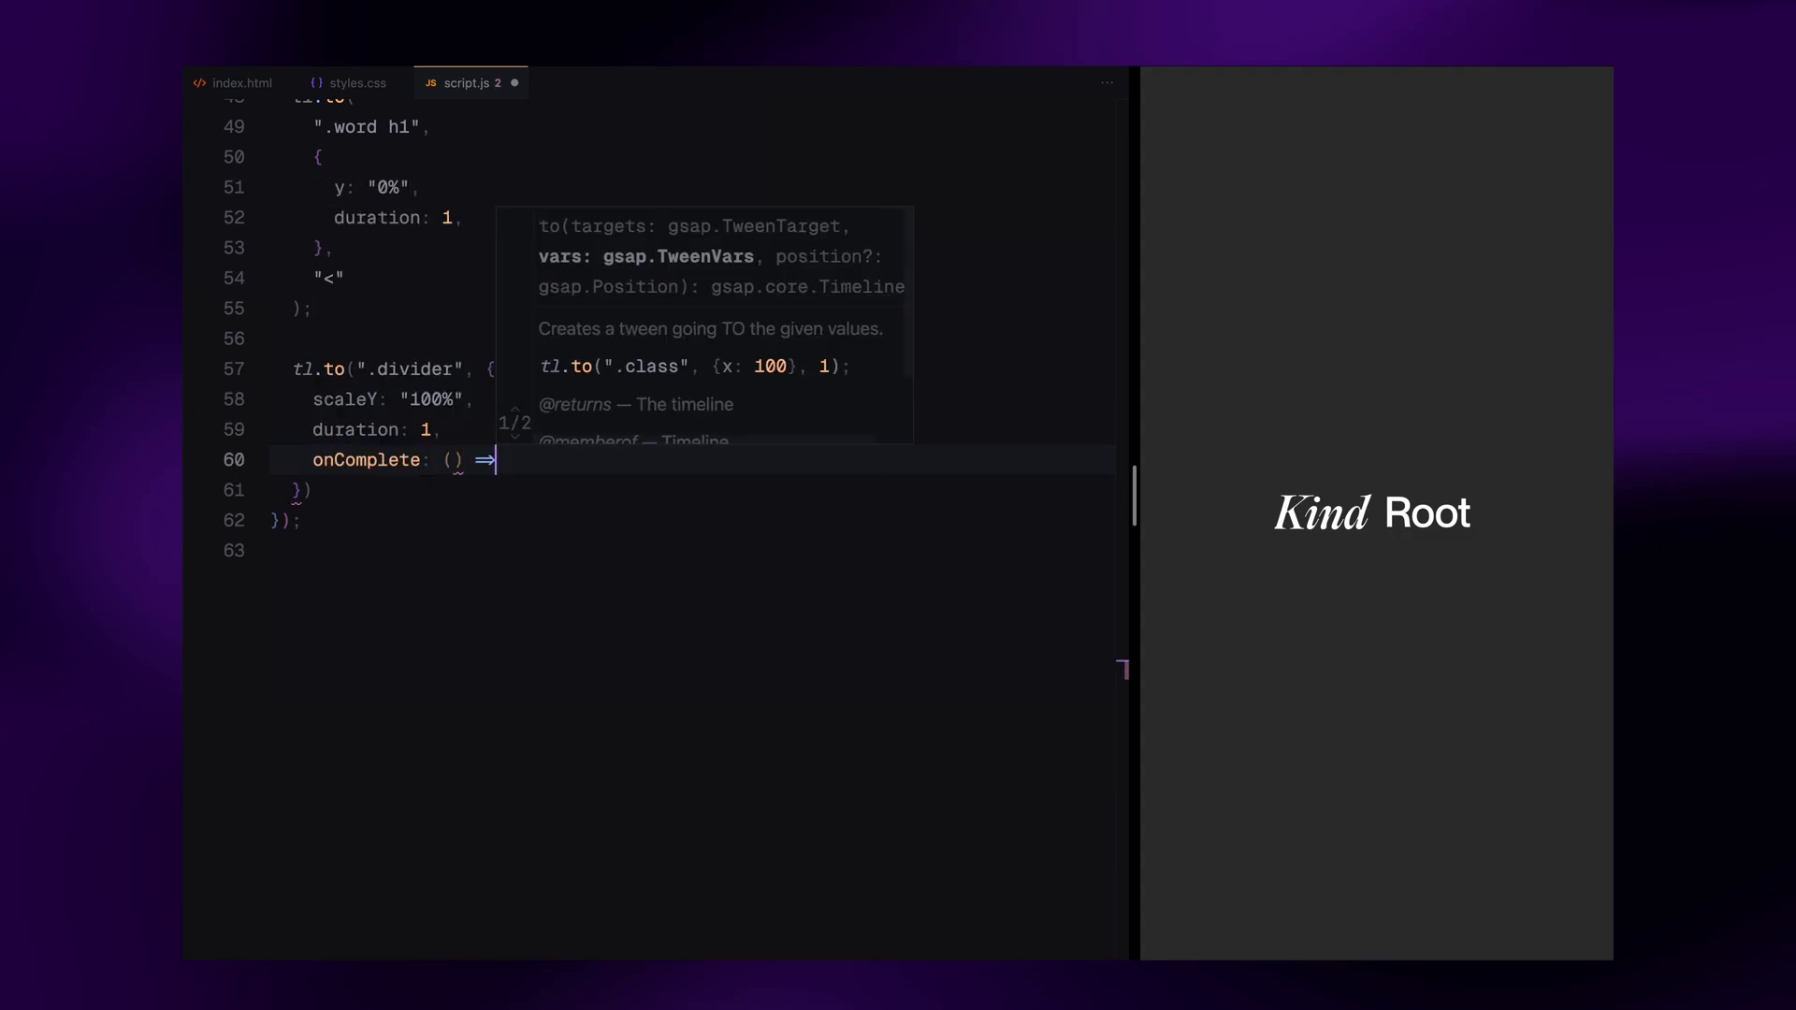
type("gsap.to(\".divider\"")
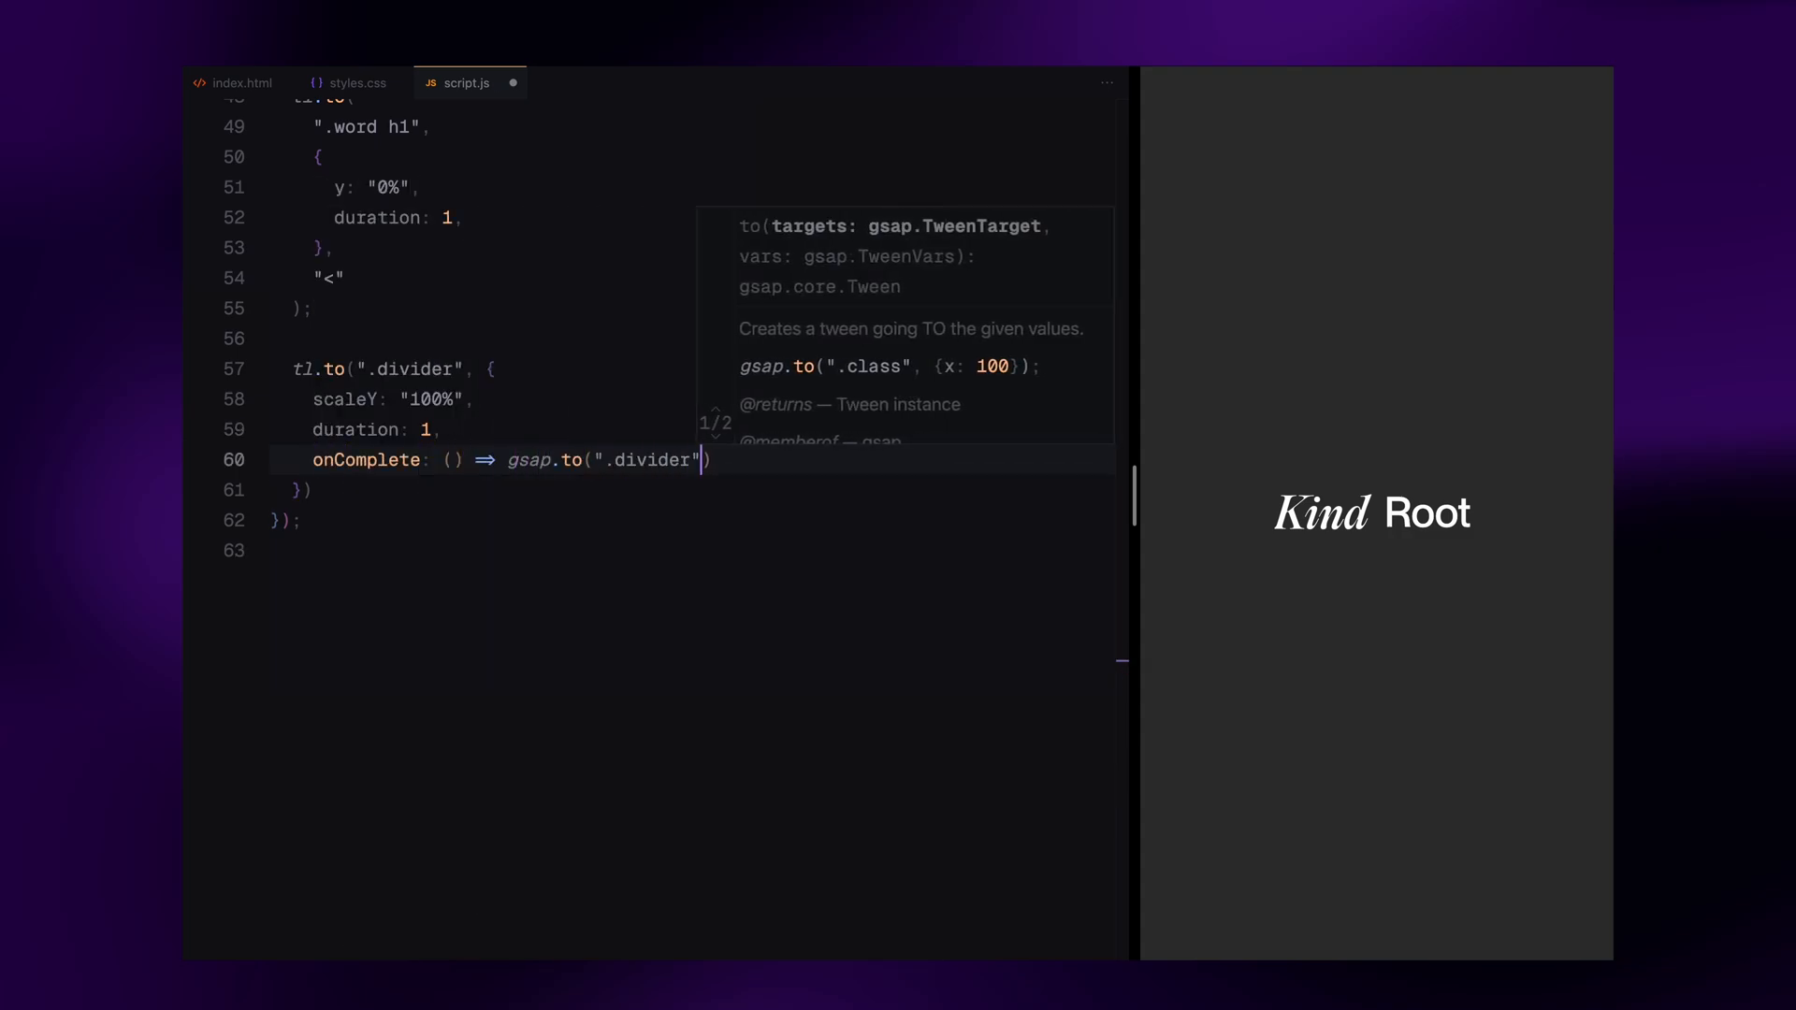
type(", { opacity: 0 }")
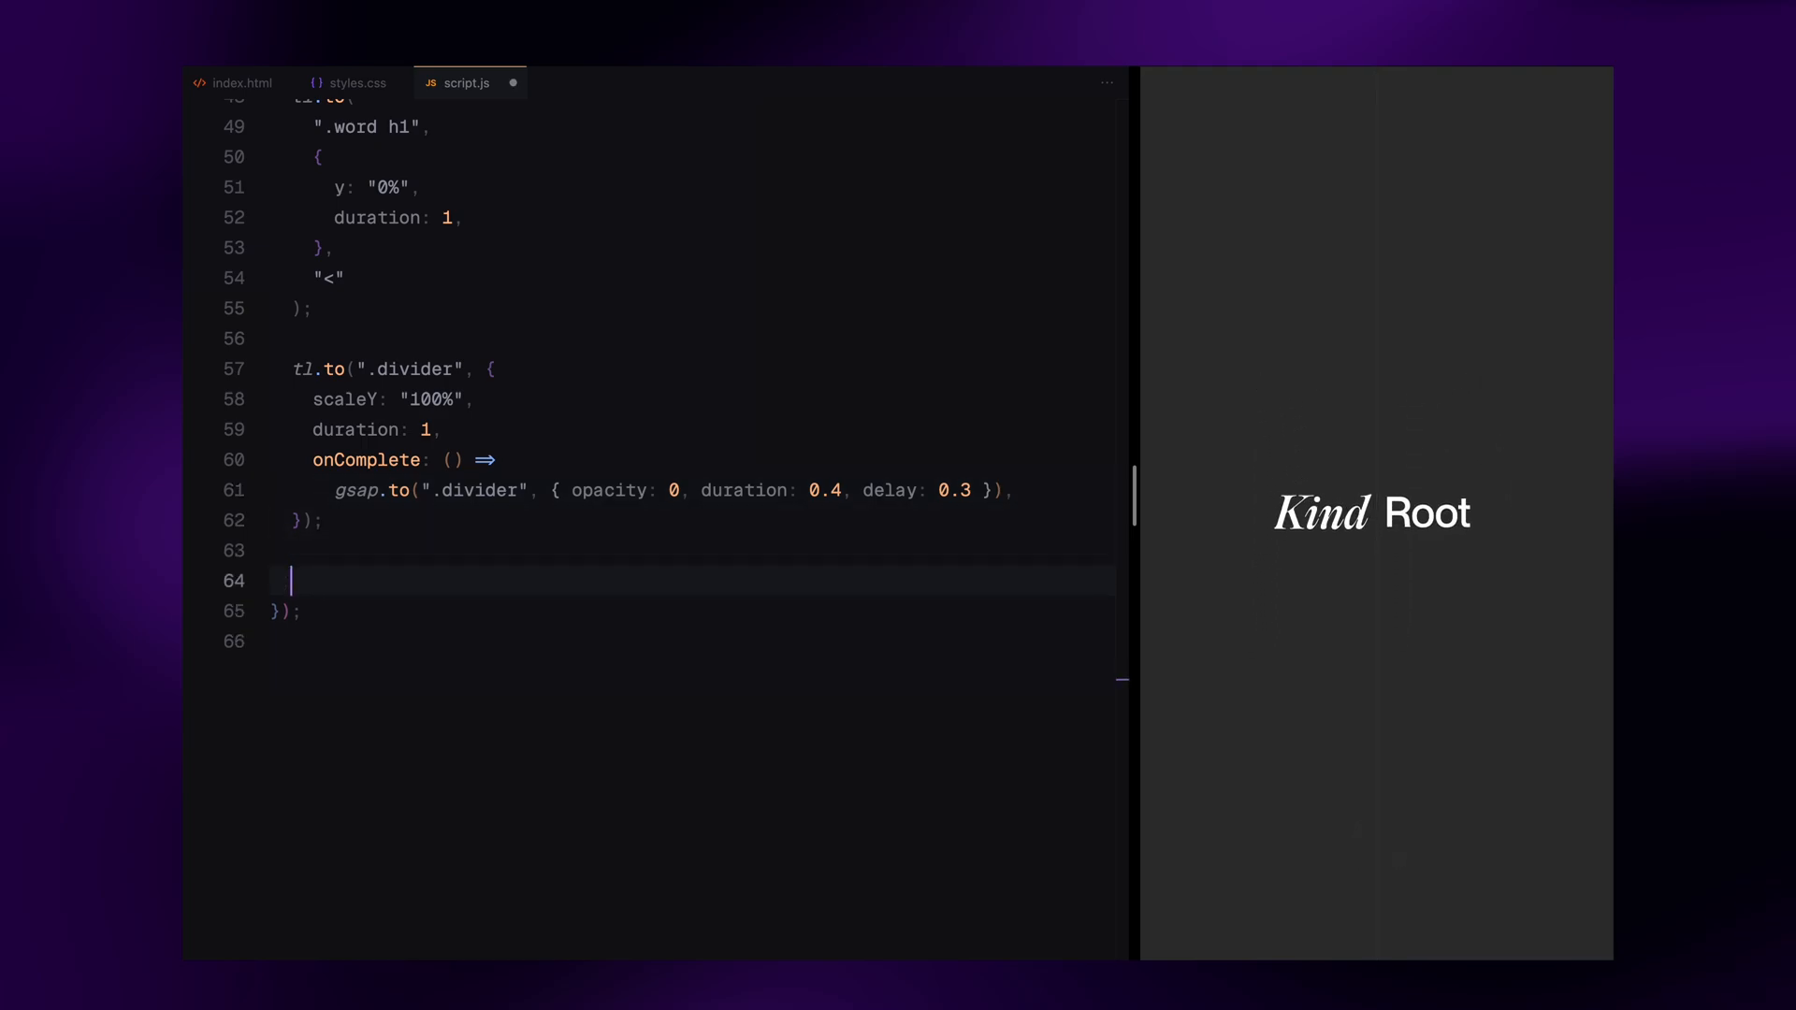
Slide the #word-1 intro word to y -100% over 1 second, alongside the previous tween.
type("tl.to(\"#word-1\")")
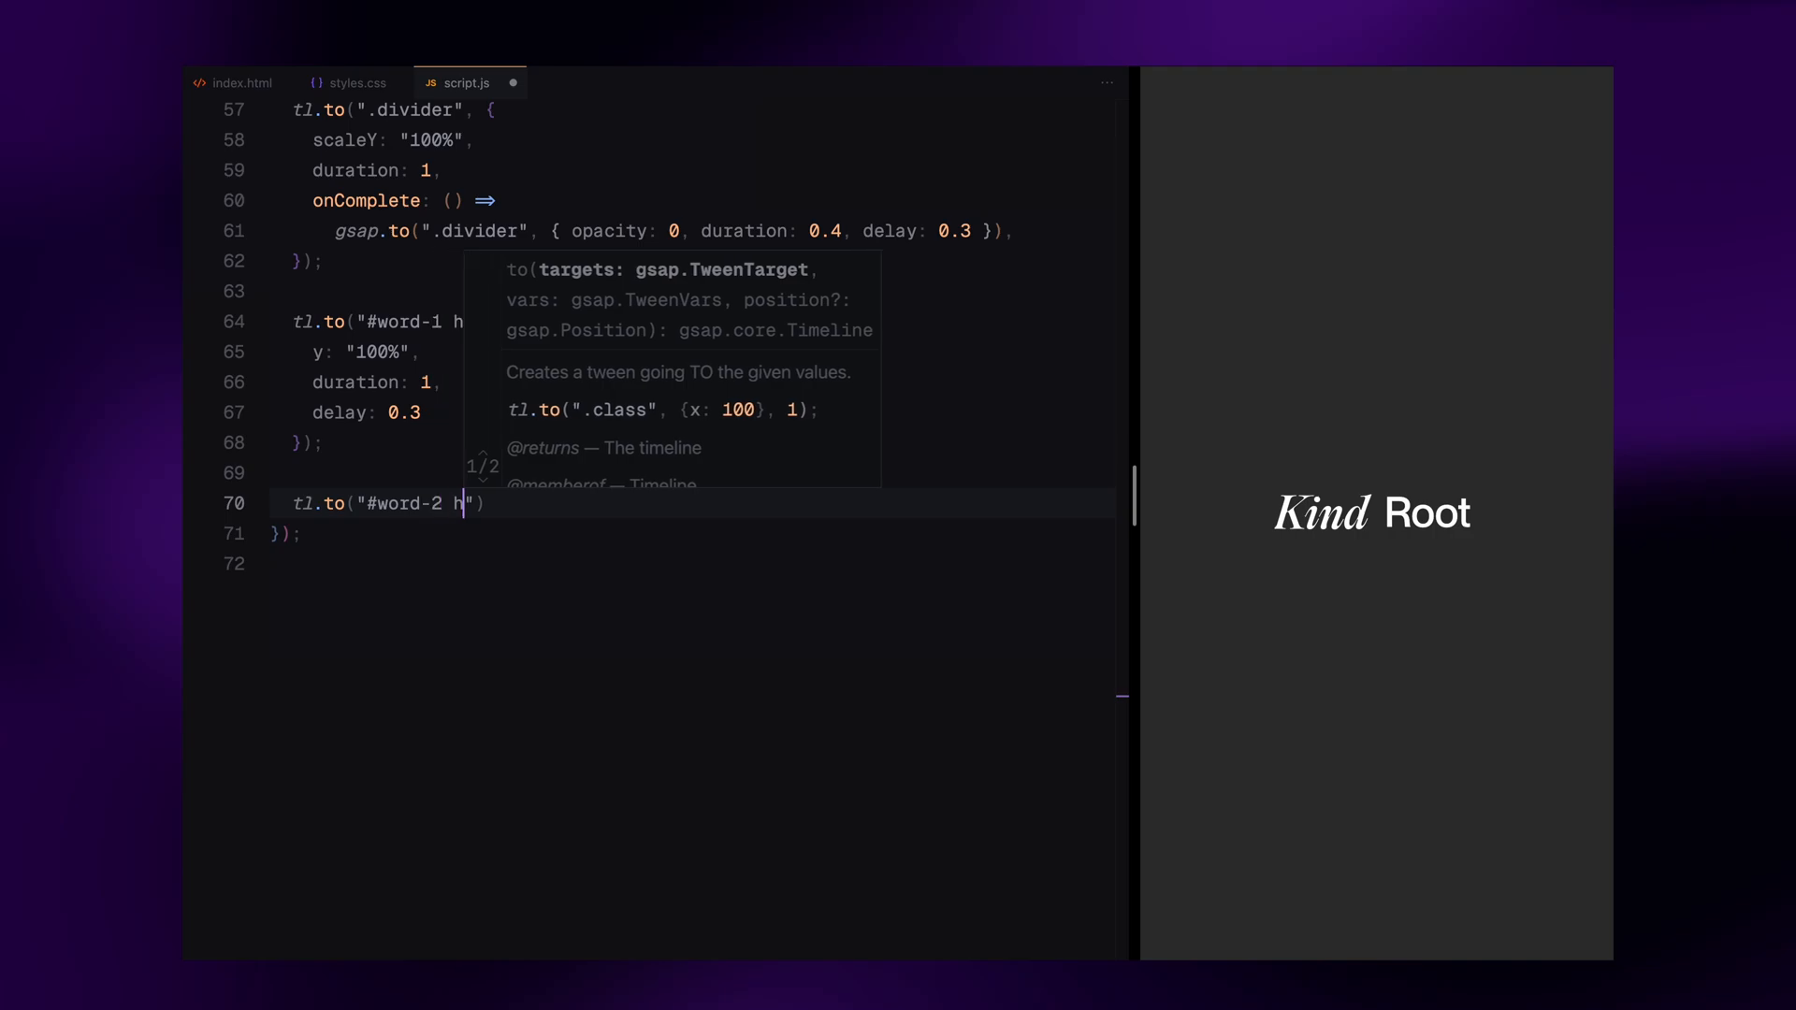
type("\"y: \"-100%\"")
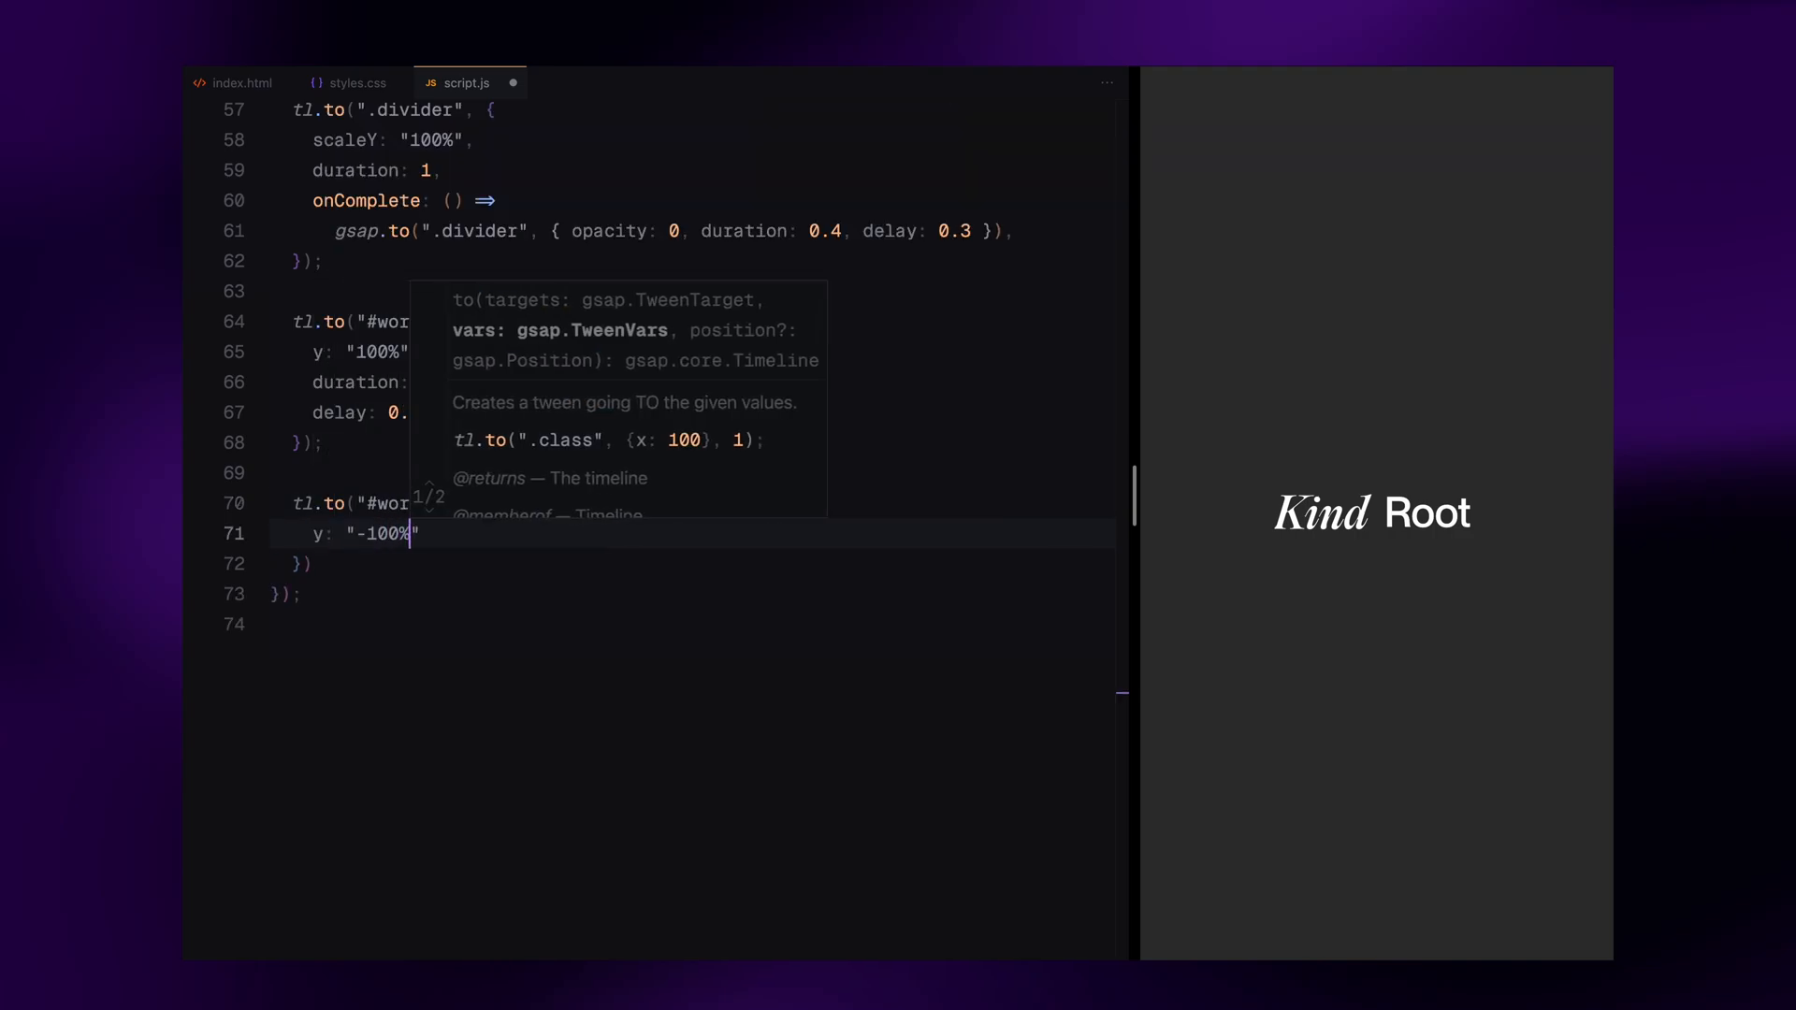
type("duration: 1")
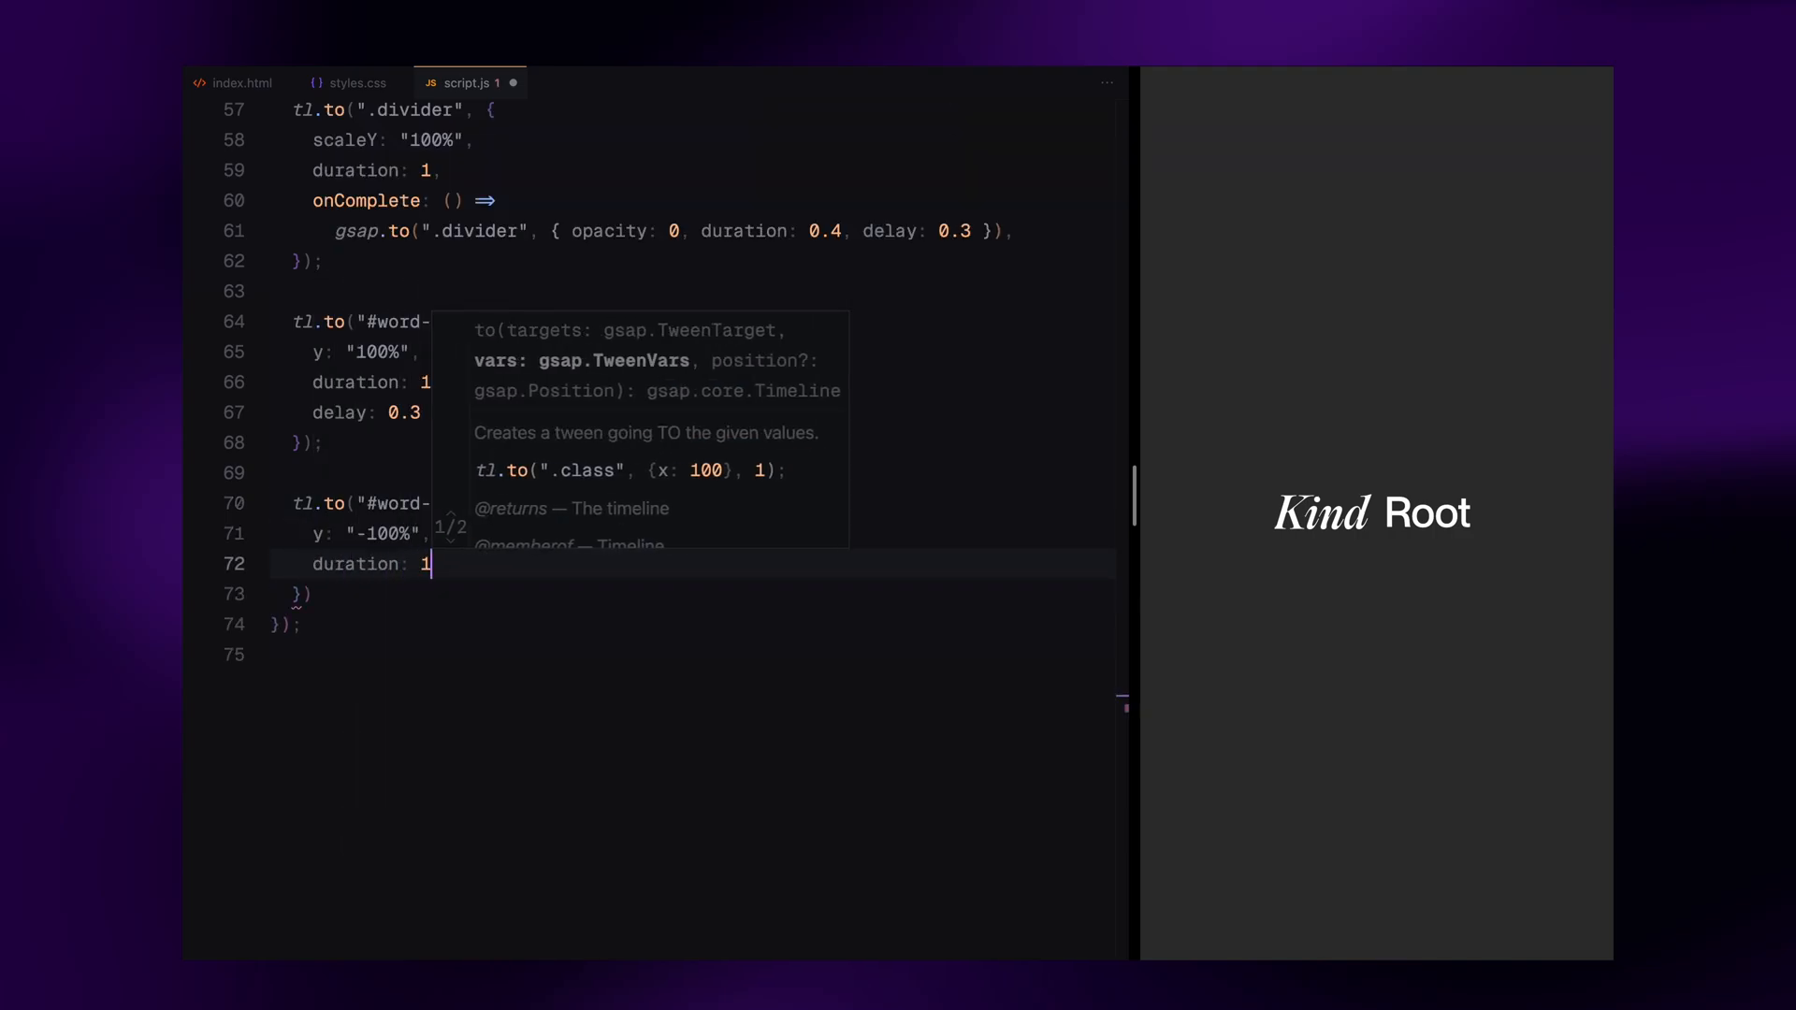
type(", \"<\")")
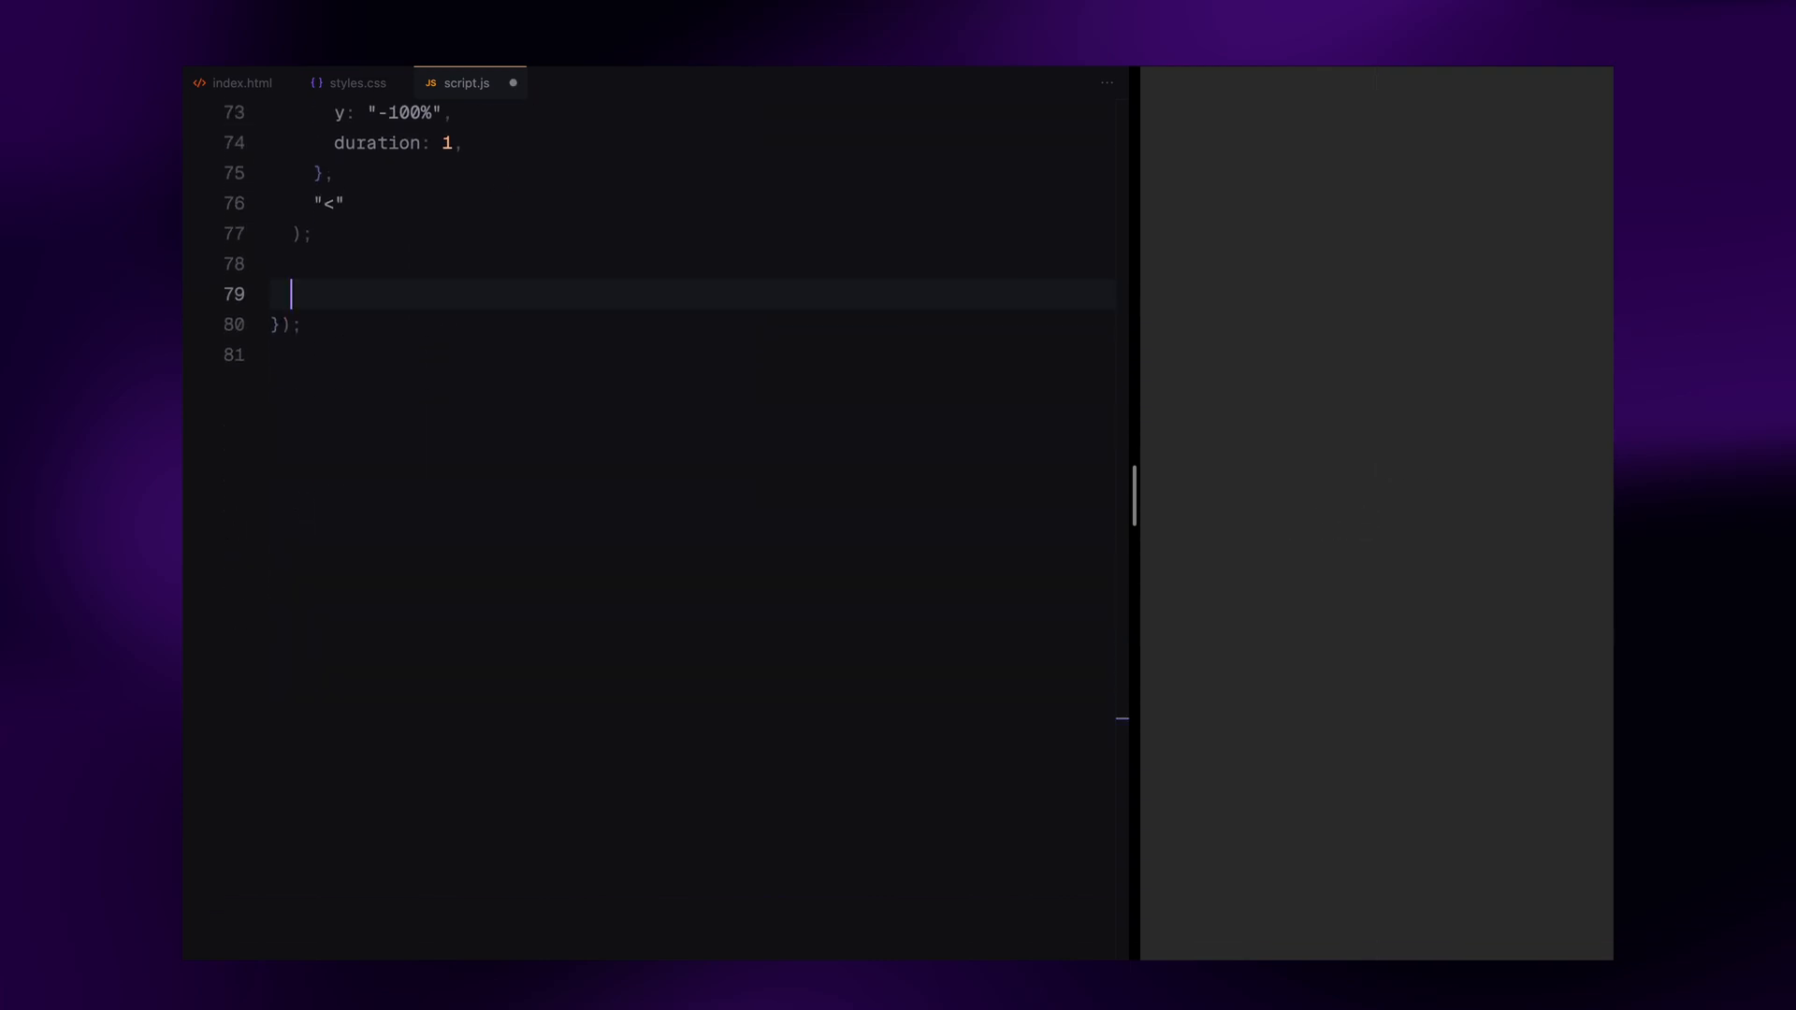
Add a .block clip-path tween whose onStart scales .hero-img over 2 seconds with hop ease.
type("tl.to(\".block\")")
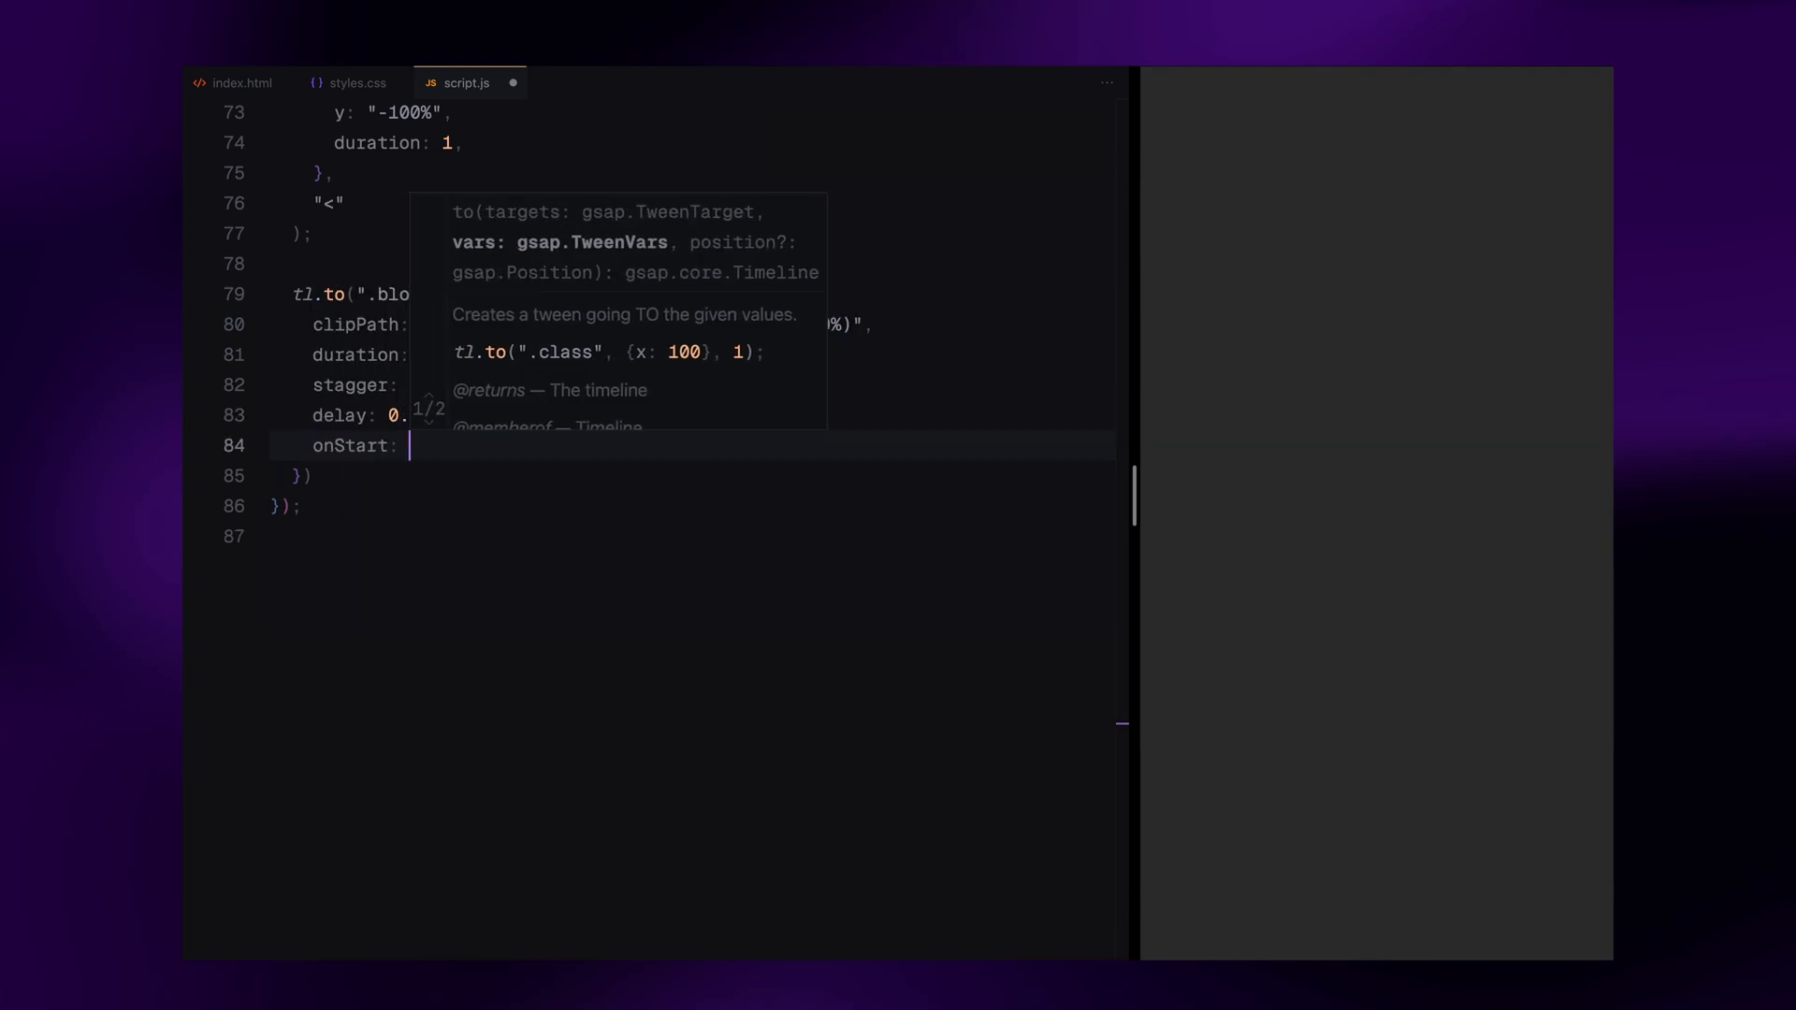
type("() => gsap.to(")
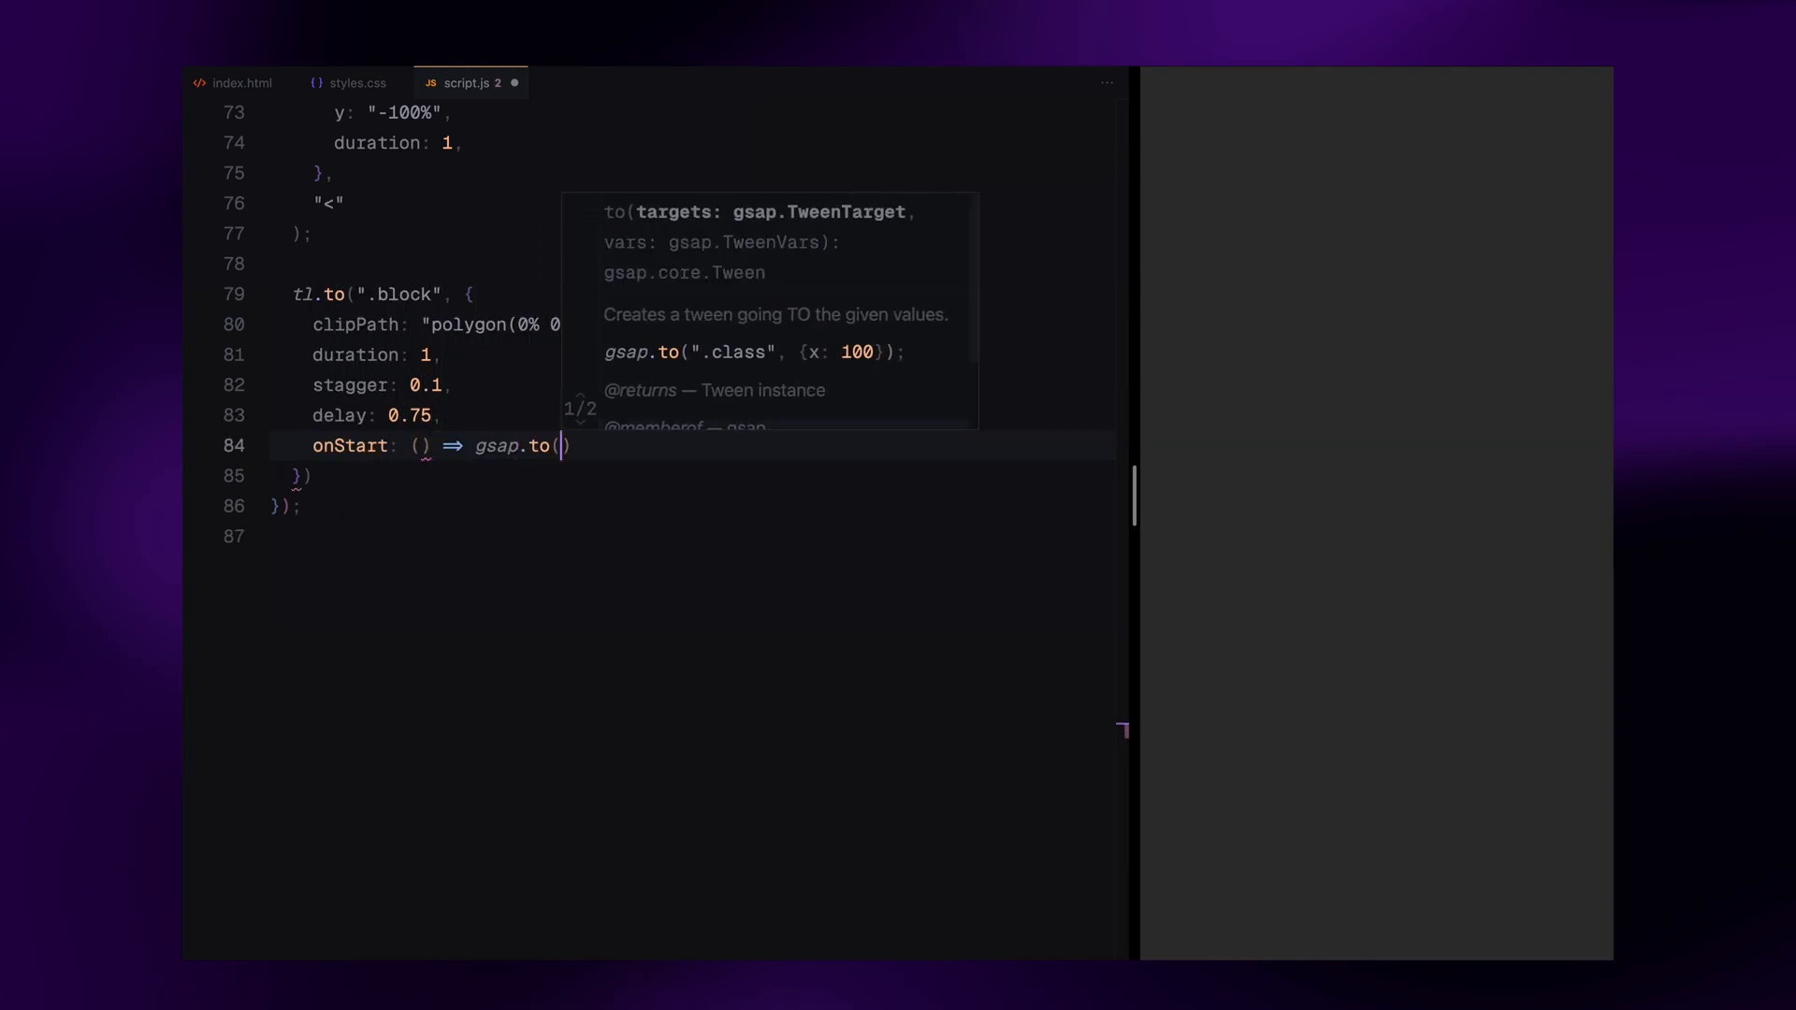
type("\".hero-img\", { scale: 1, d")
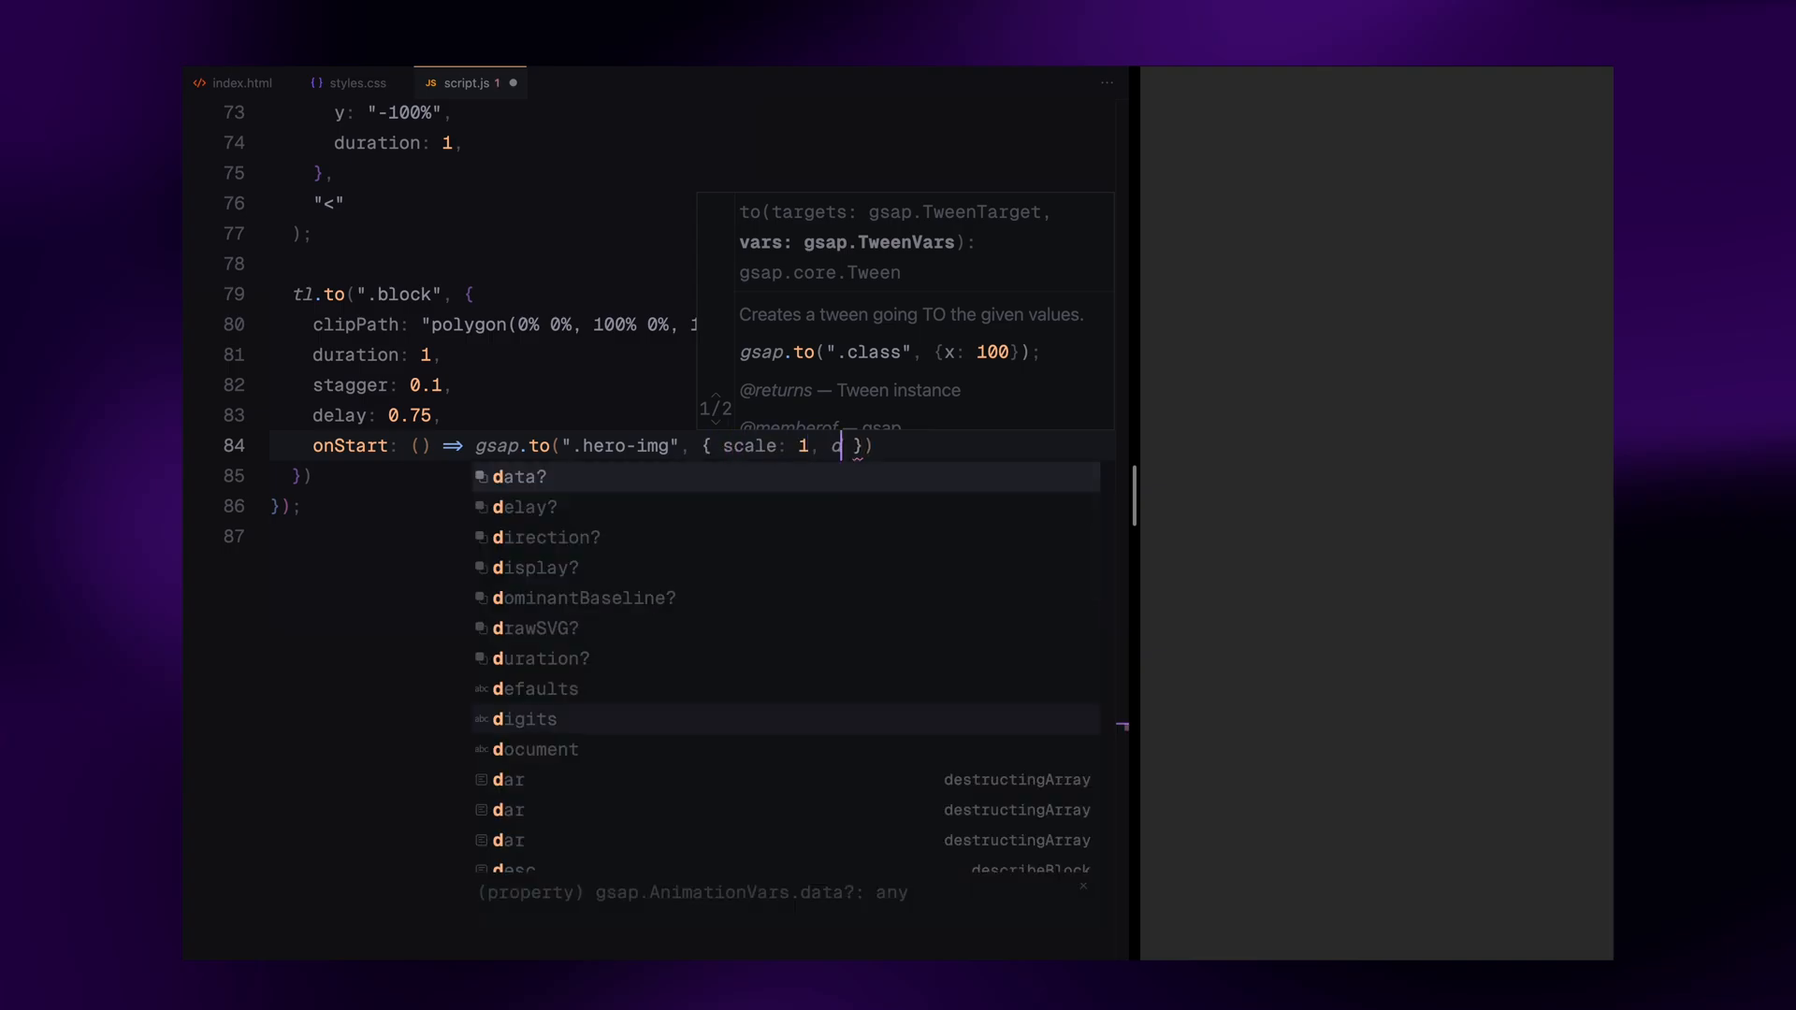
type("uration: 2, ease: \"hop\"")
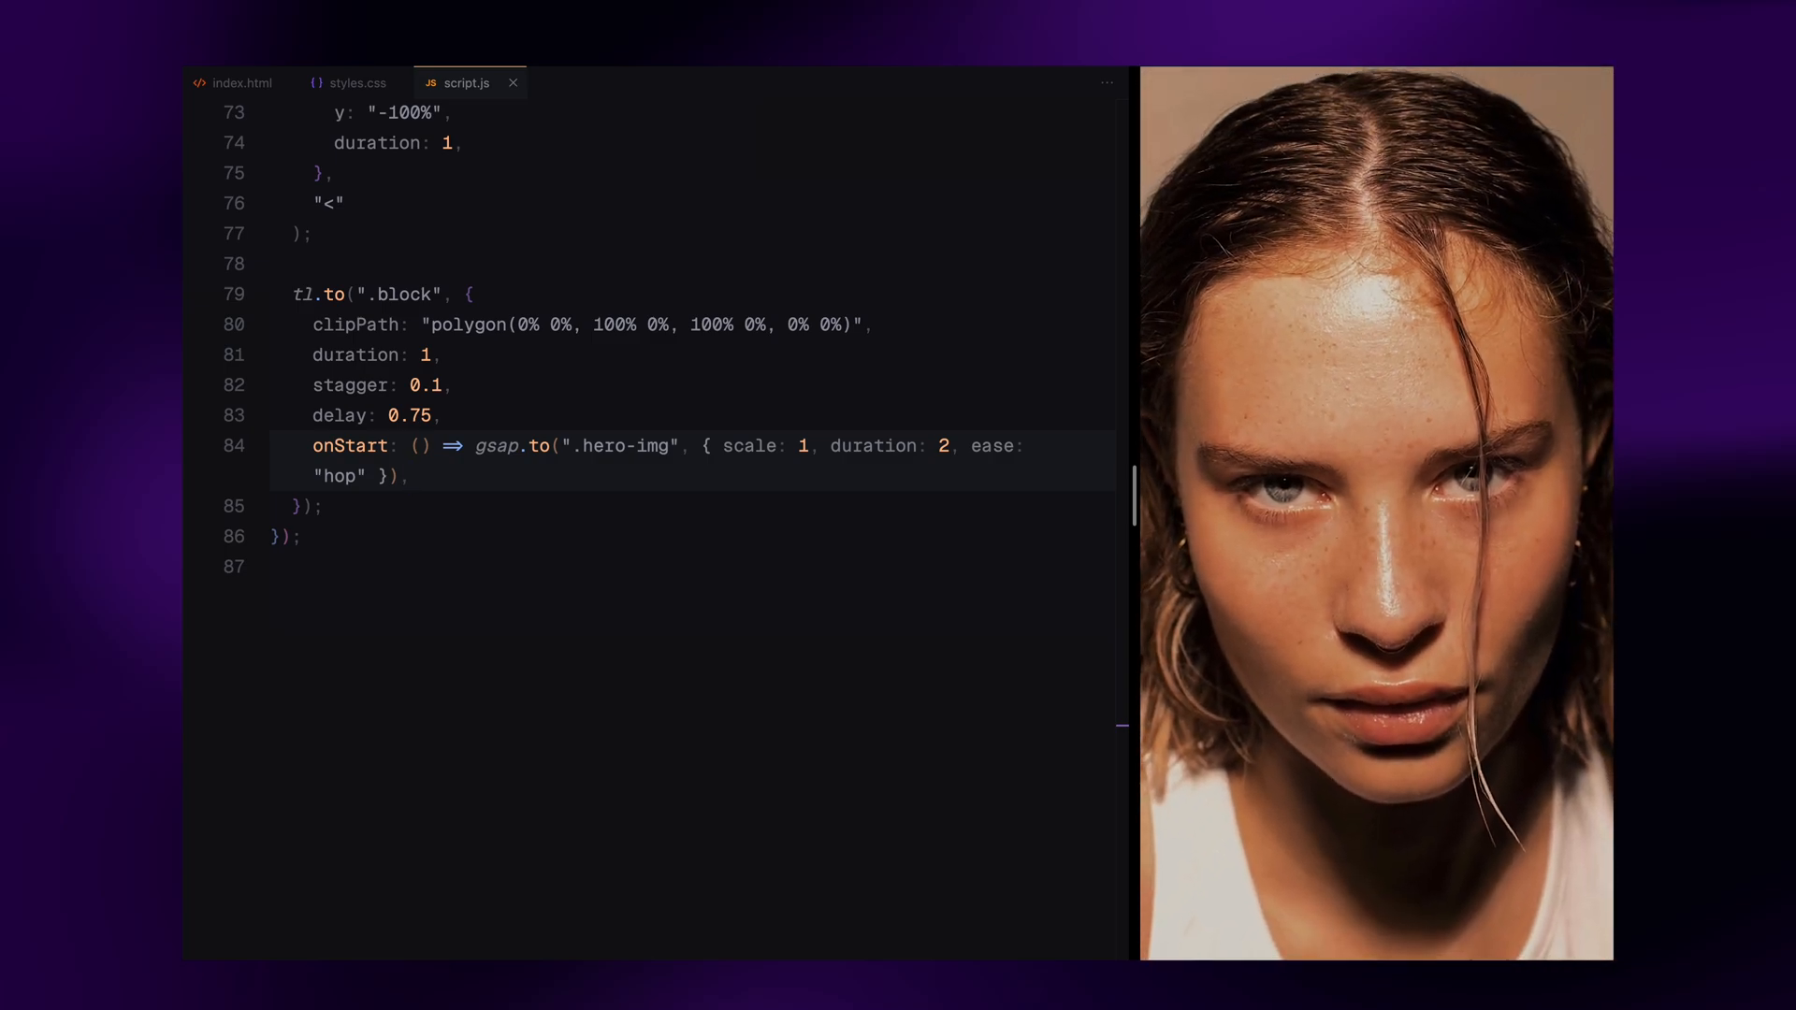
Start a tl.to tween targeting .nav and .line h with stagger 0.1.
type("tl.to(")
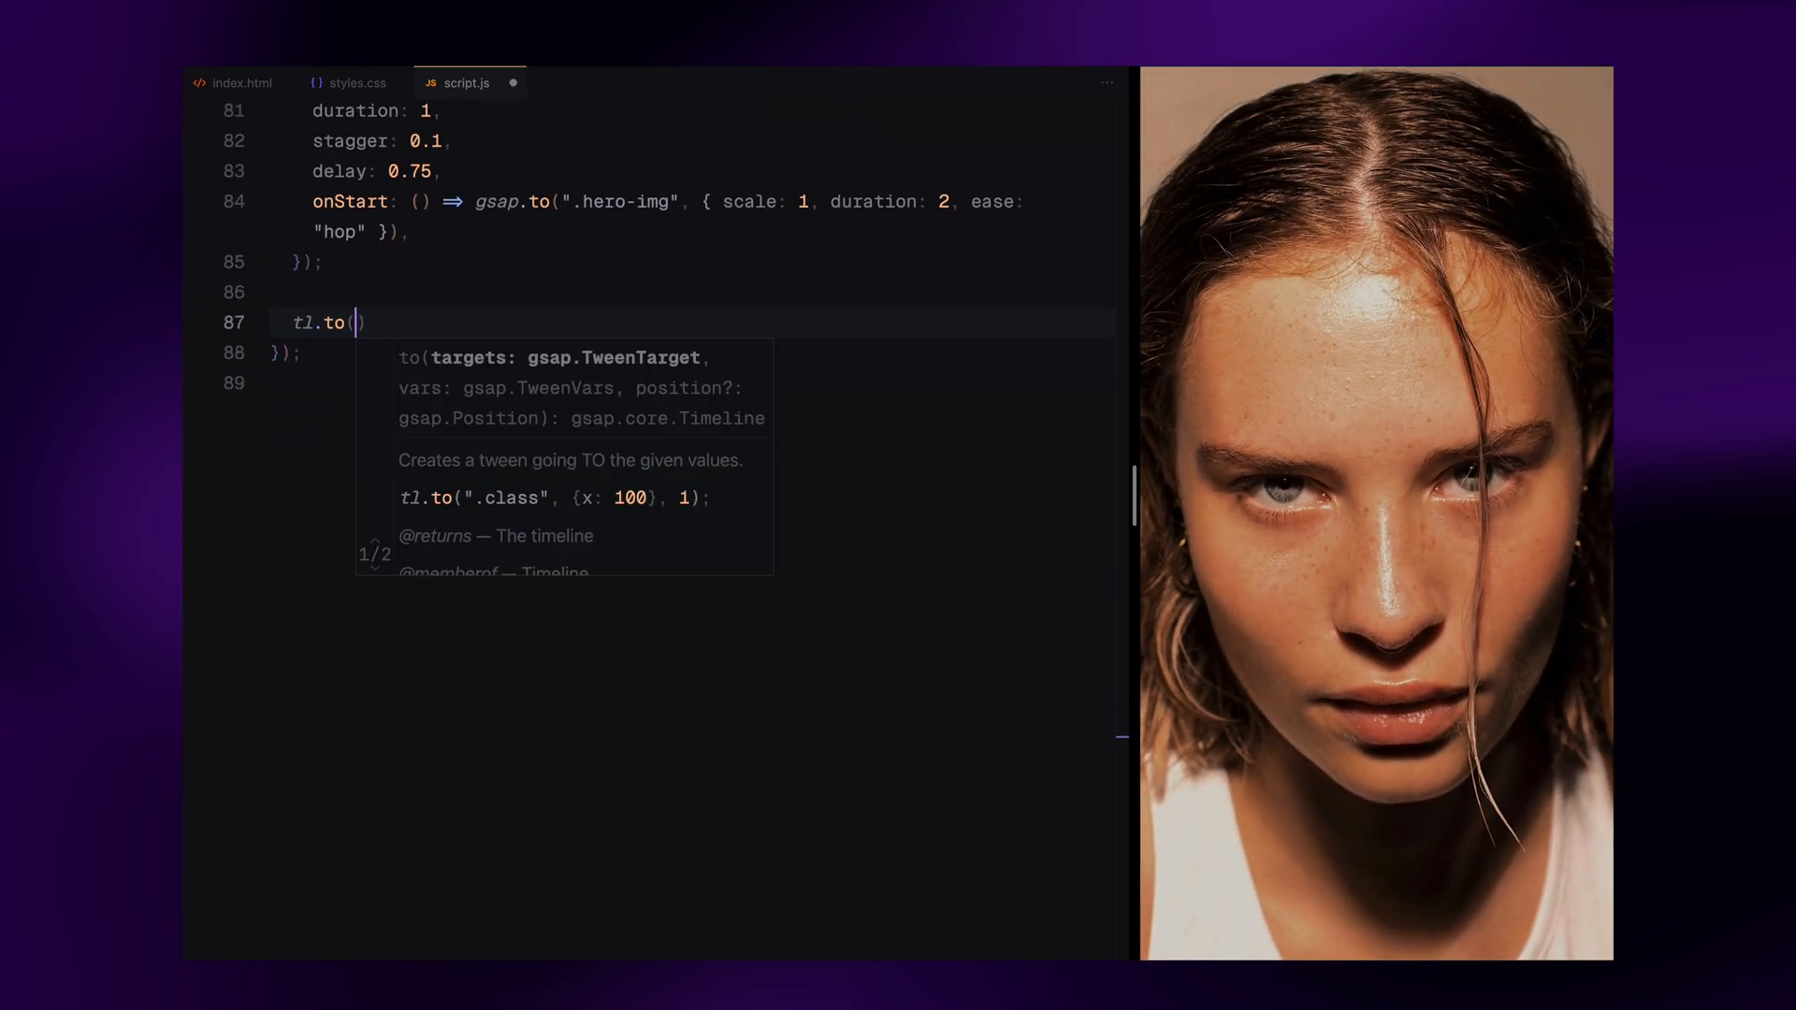
type("[\".nav\", \".line h\"]")
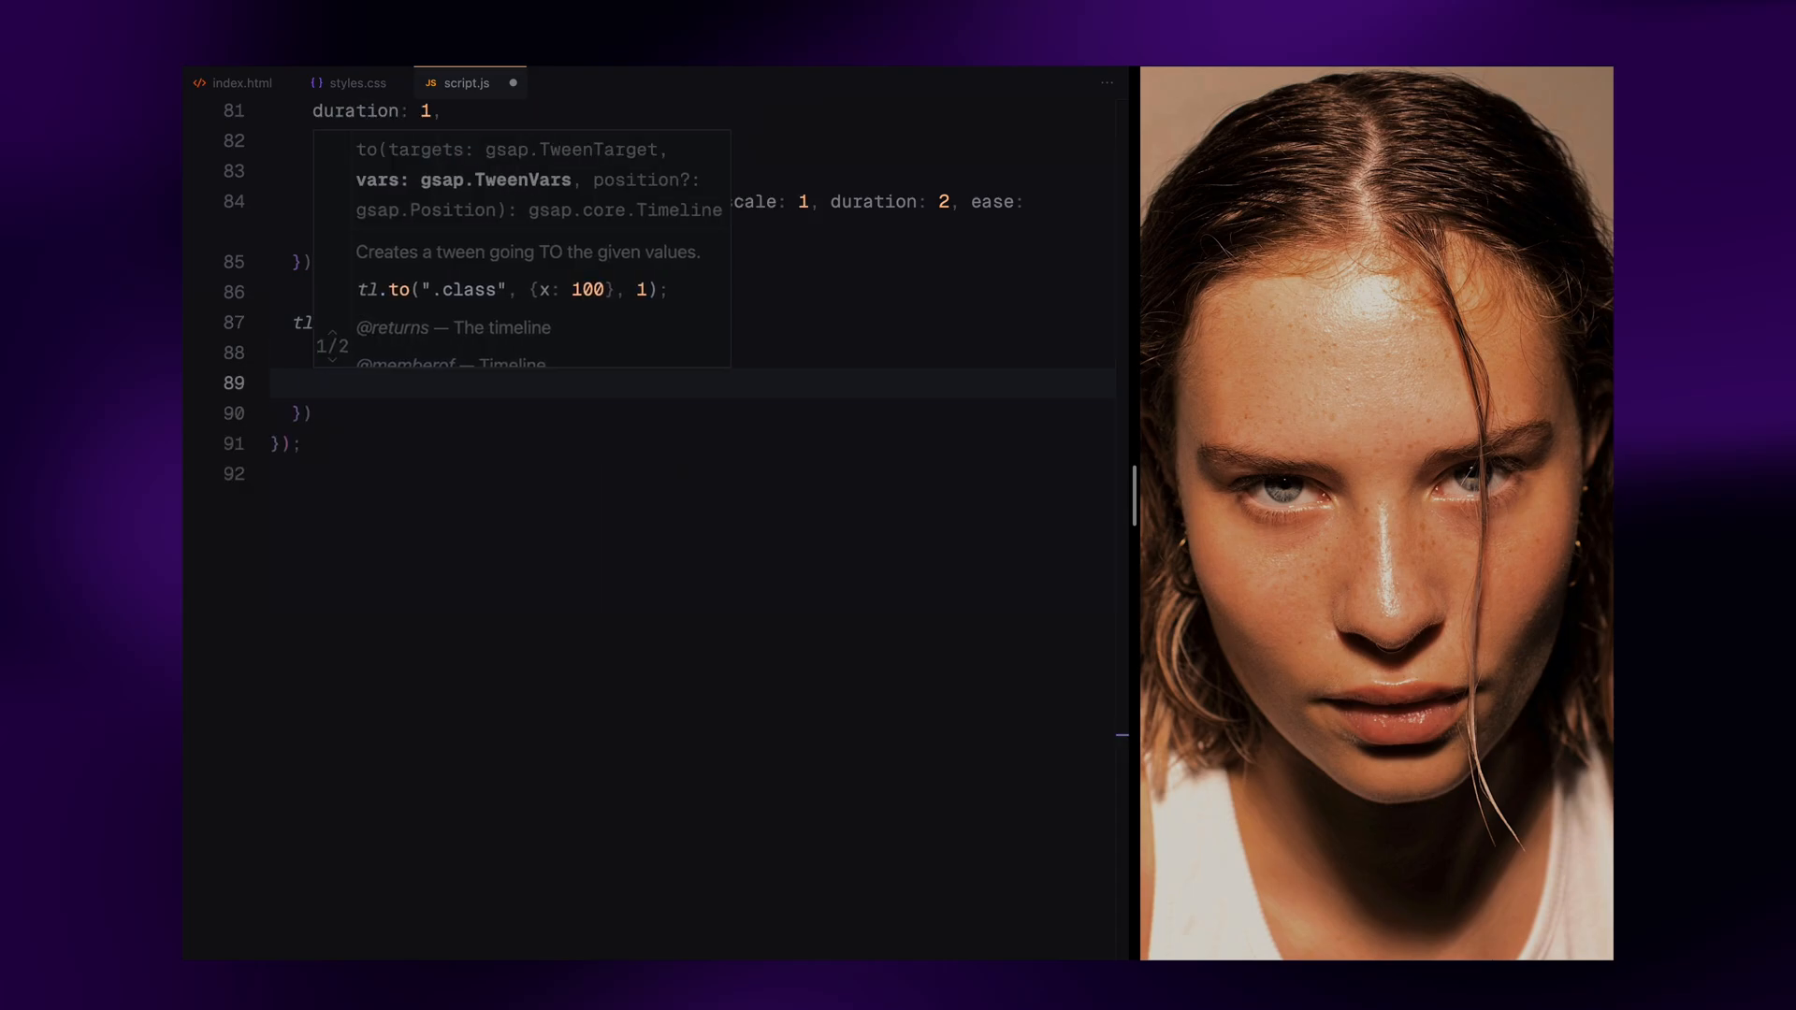
type("stagger: 0.1,")
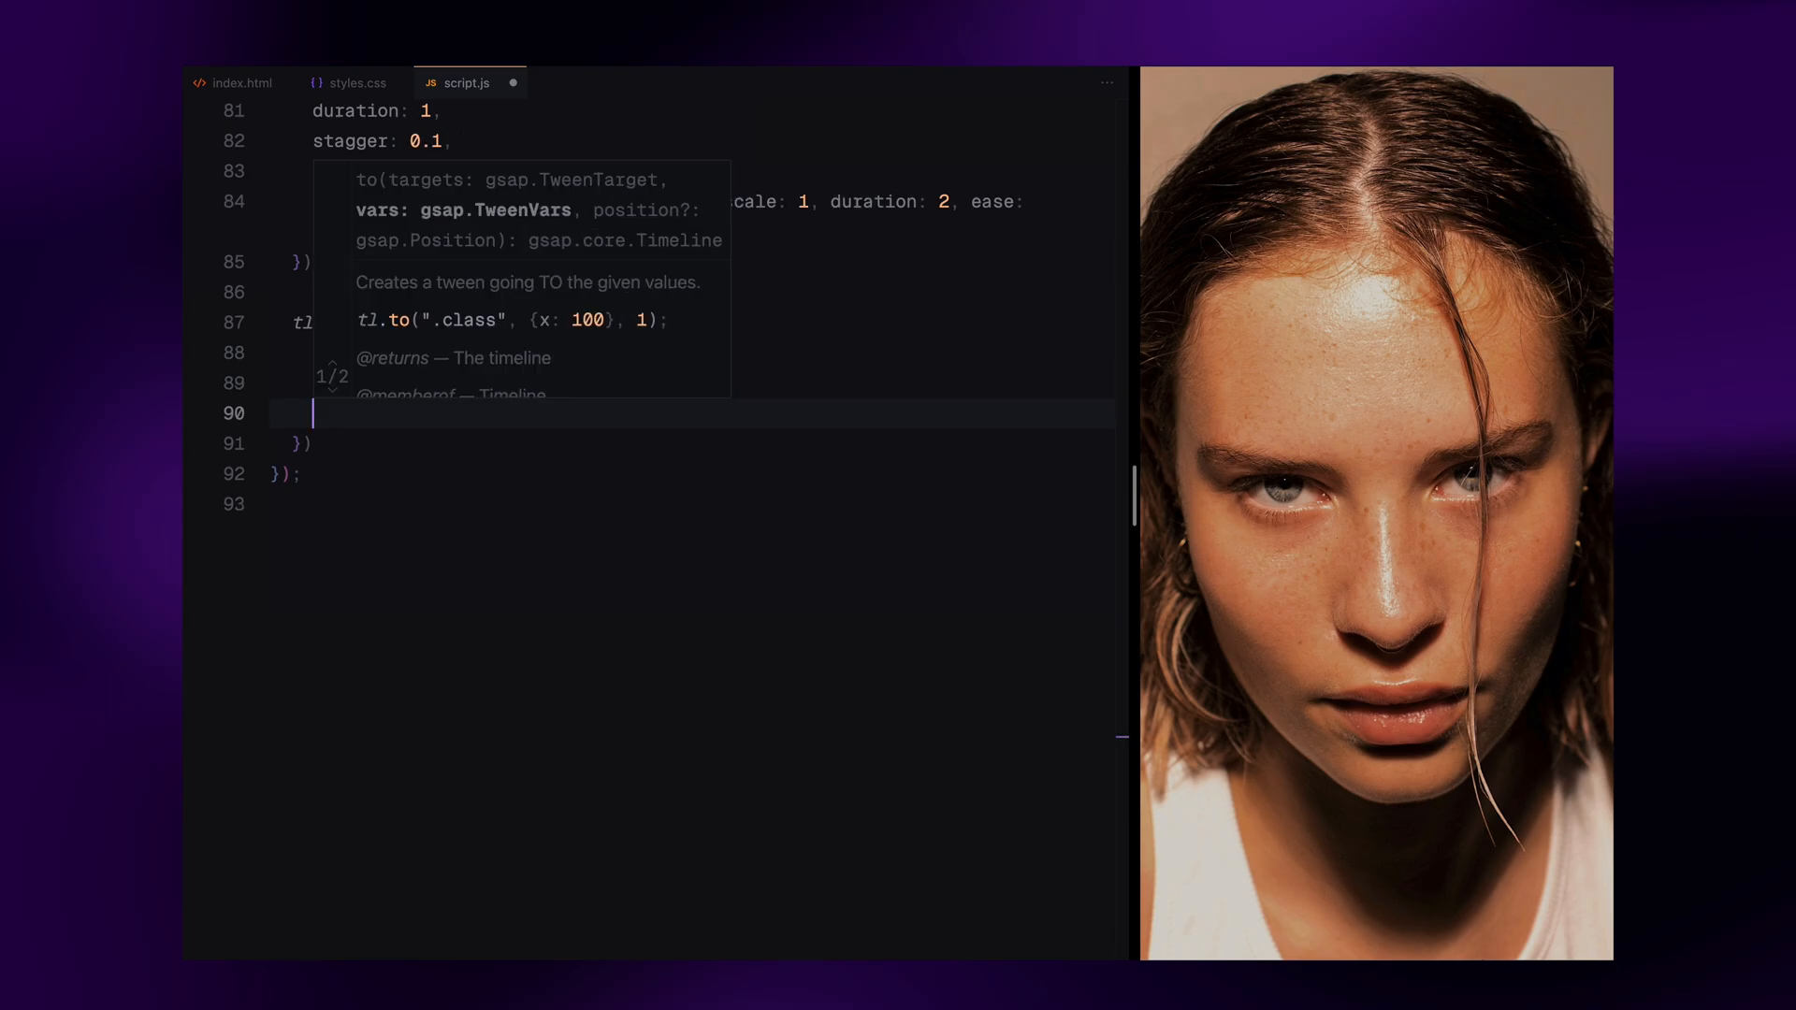